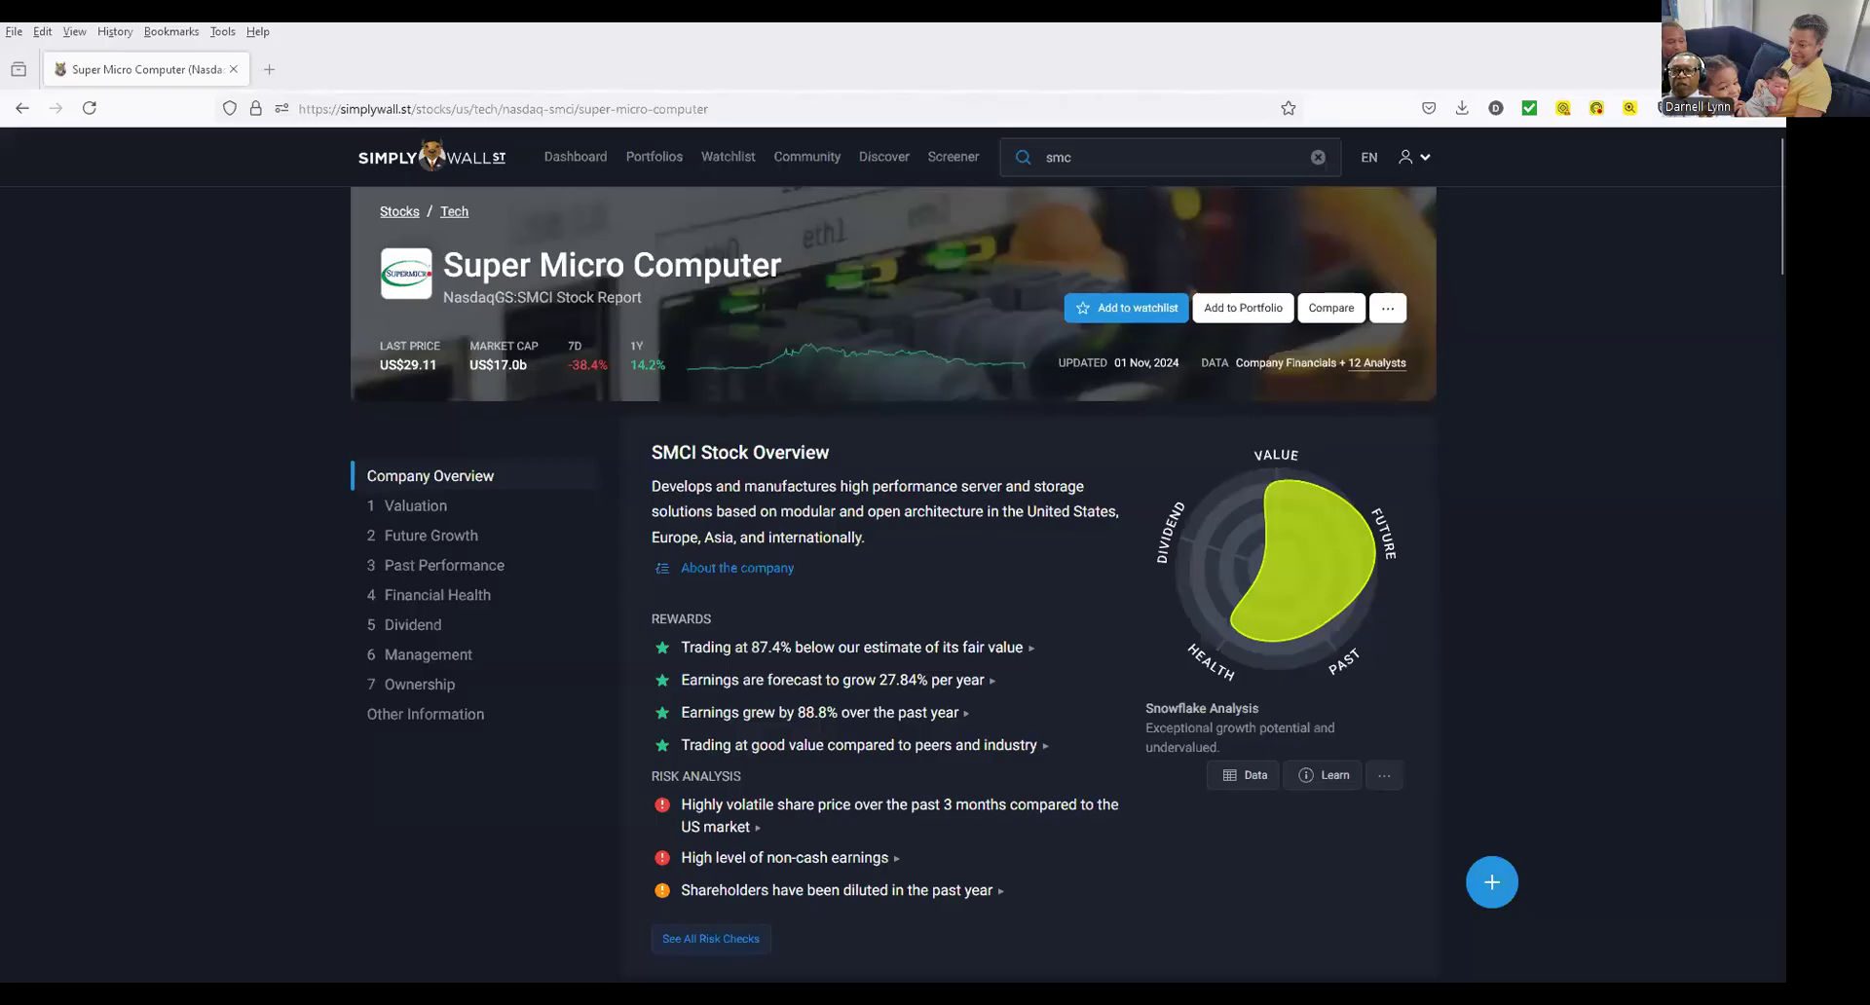
pyautogui.moveTo(888, 816)
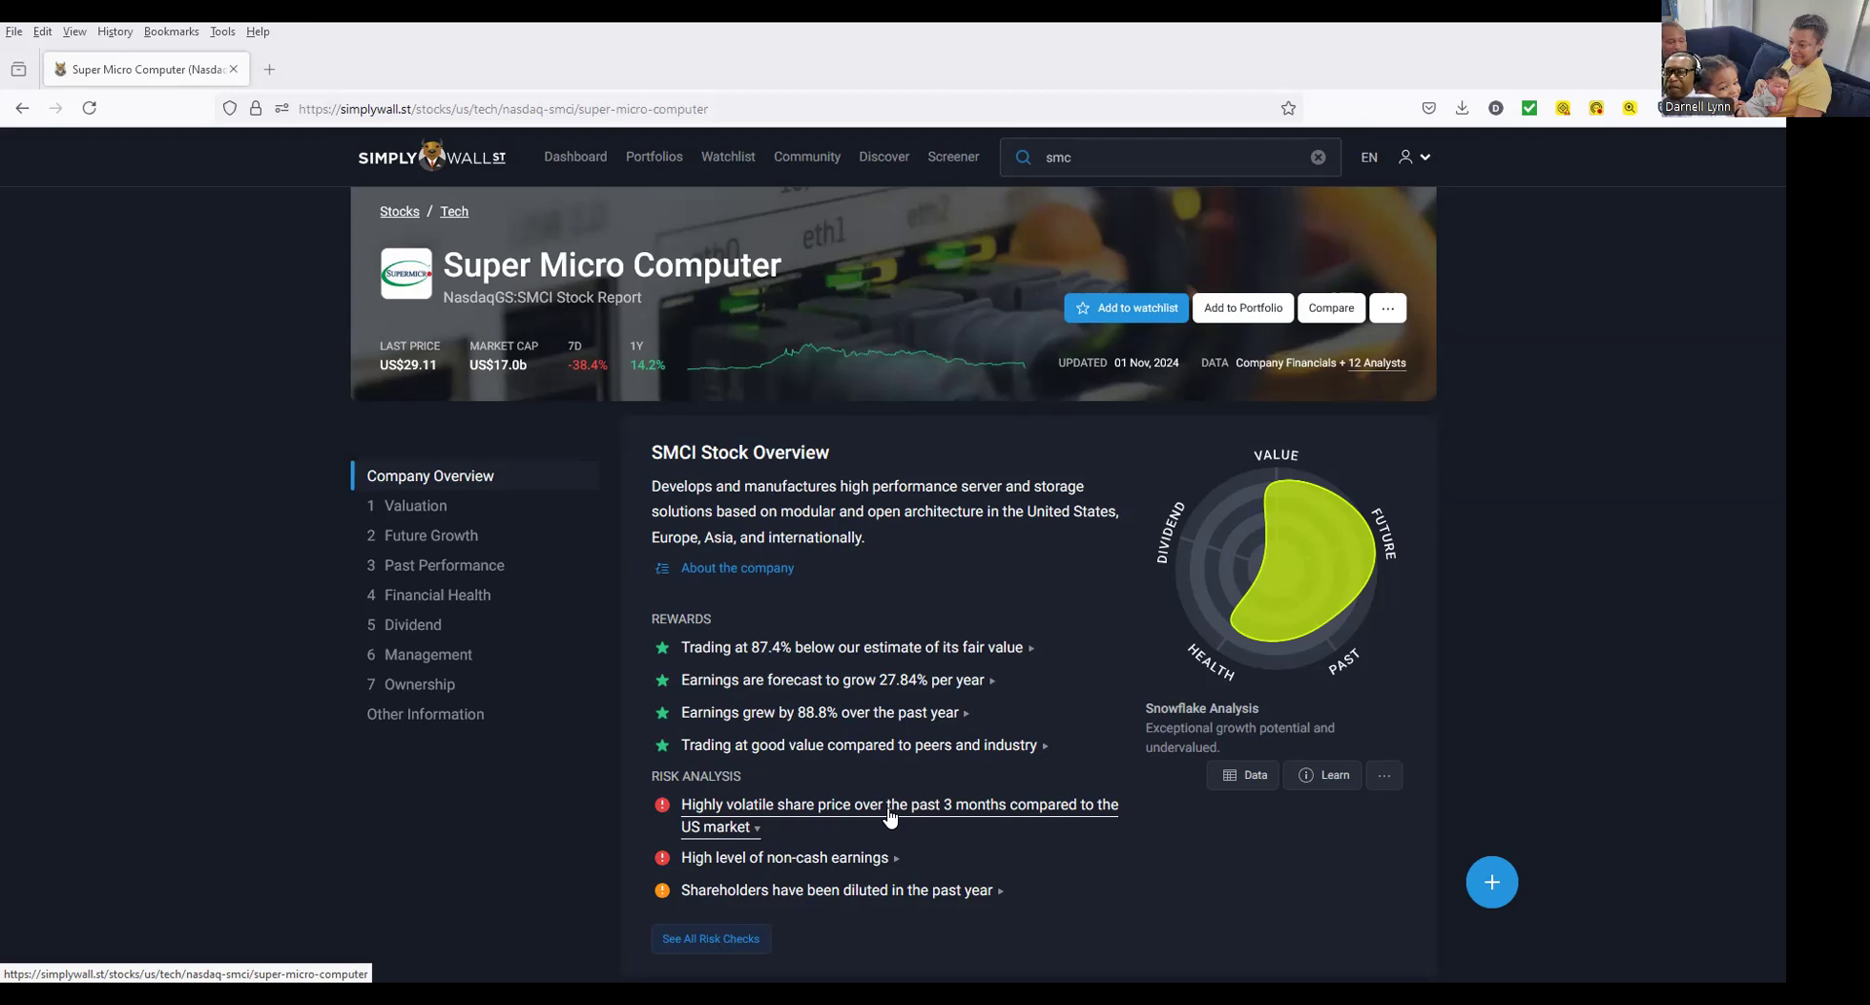
pyautogui.moveTo(965, 822)
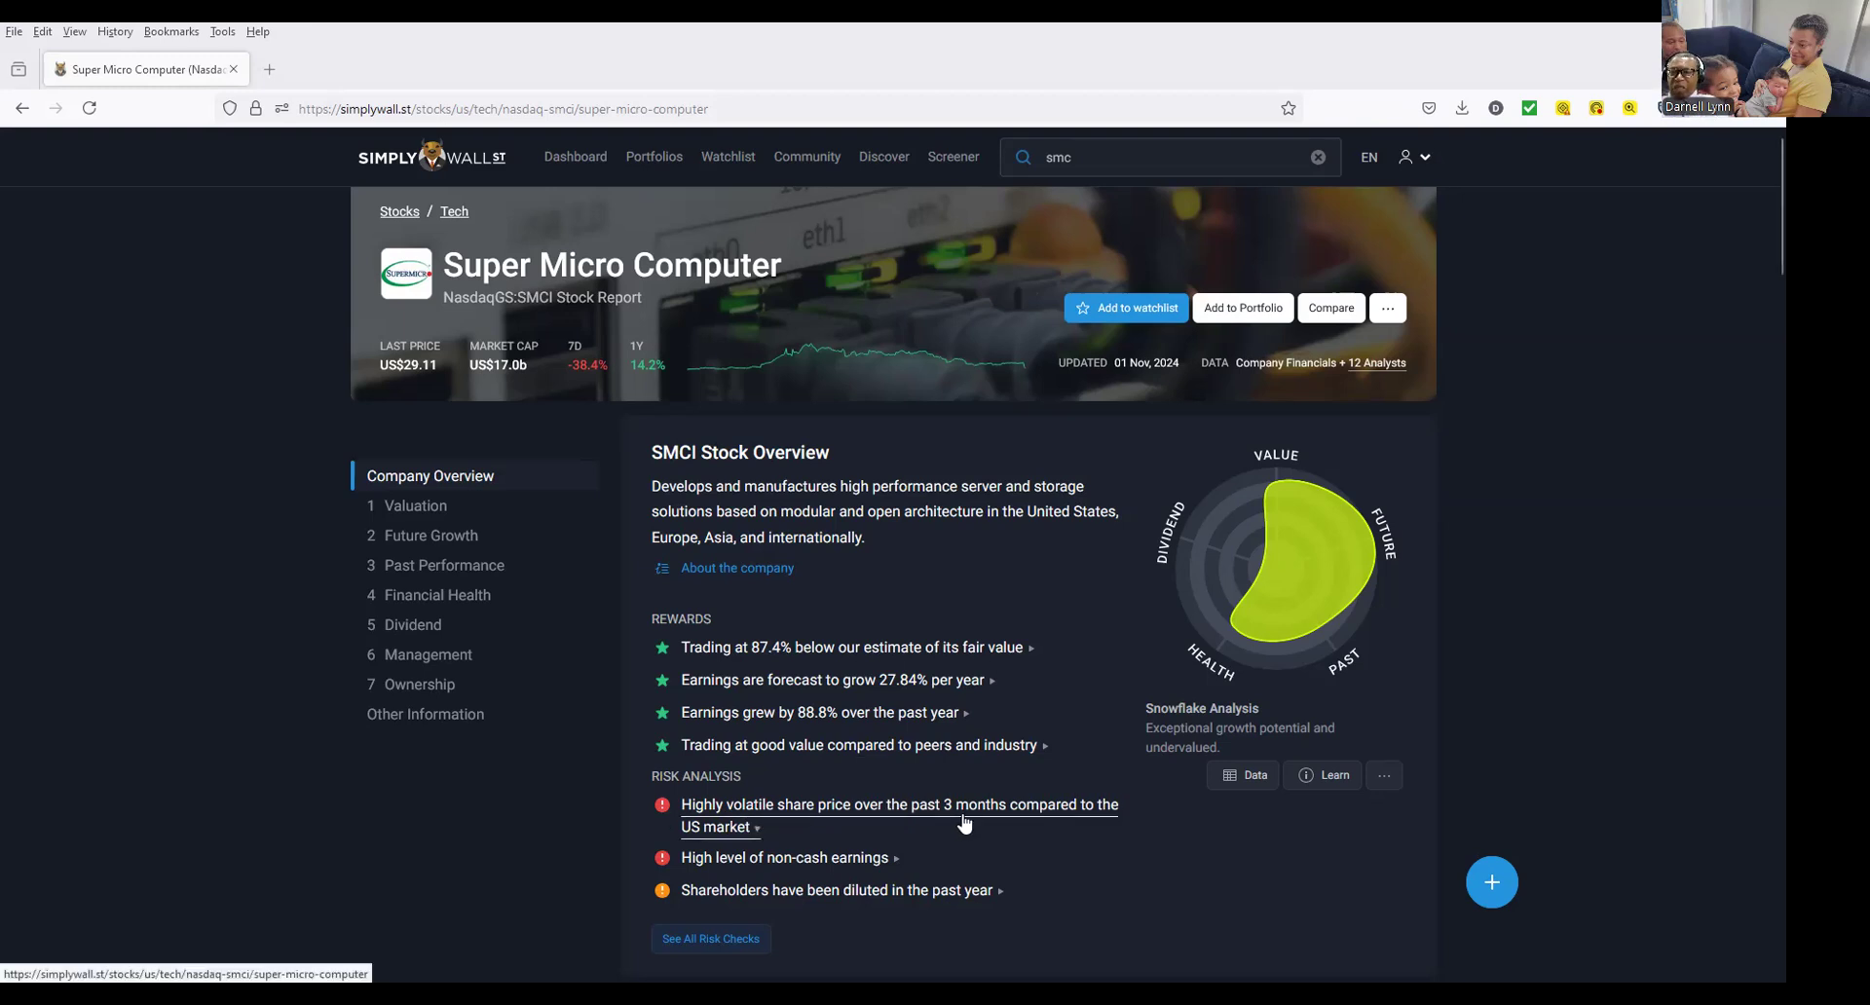
pyautogui.moveTo(1087, 780)
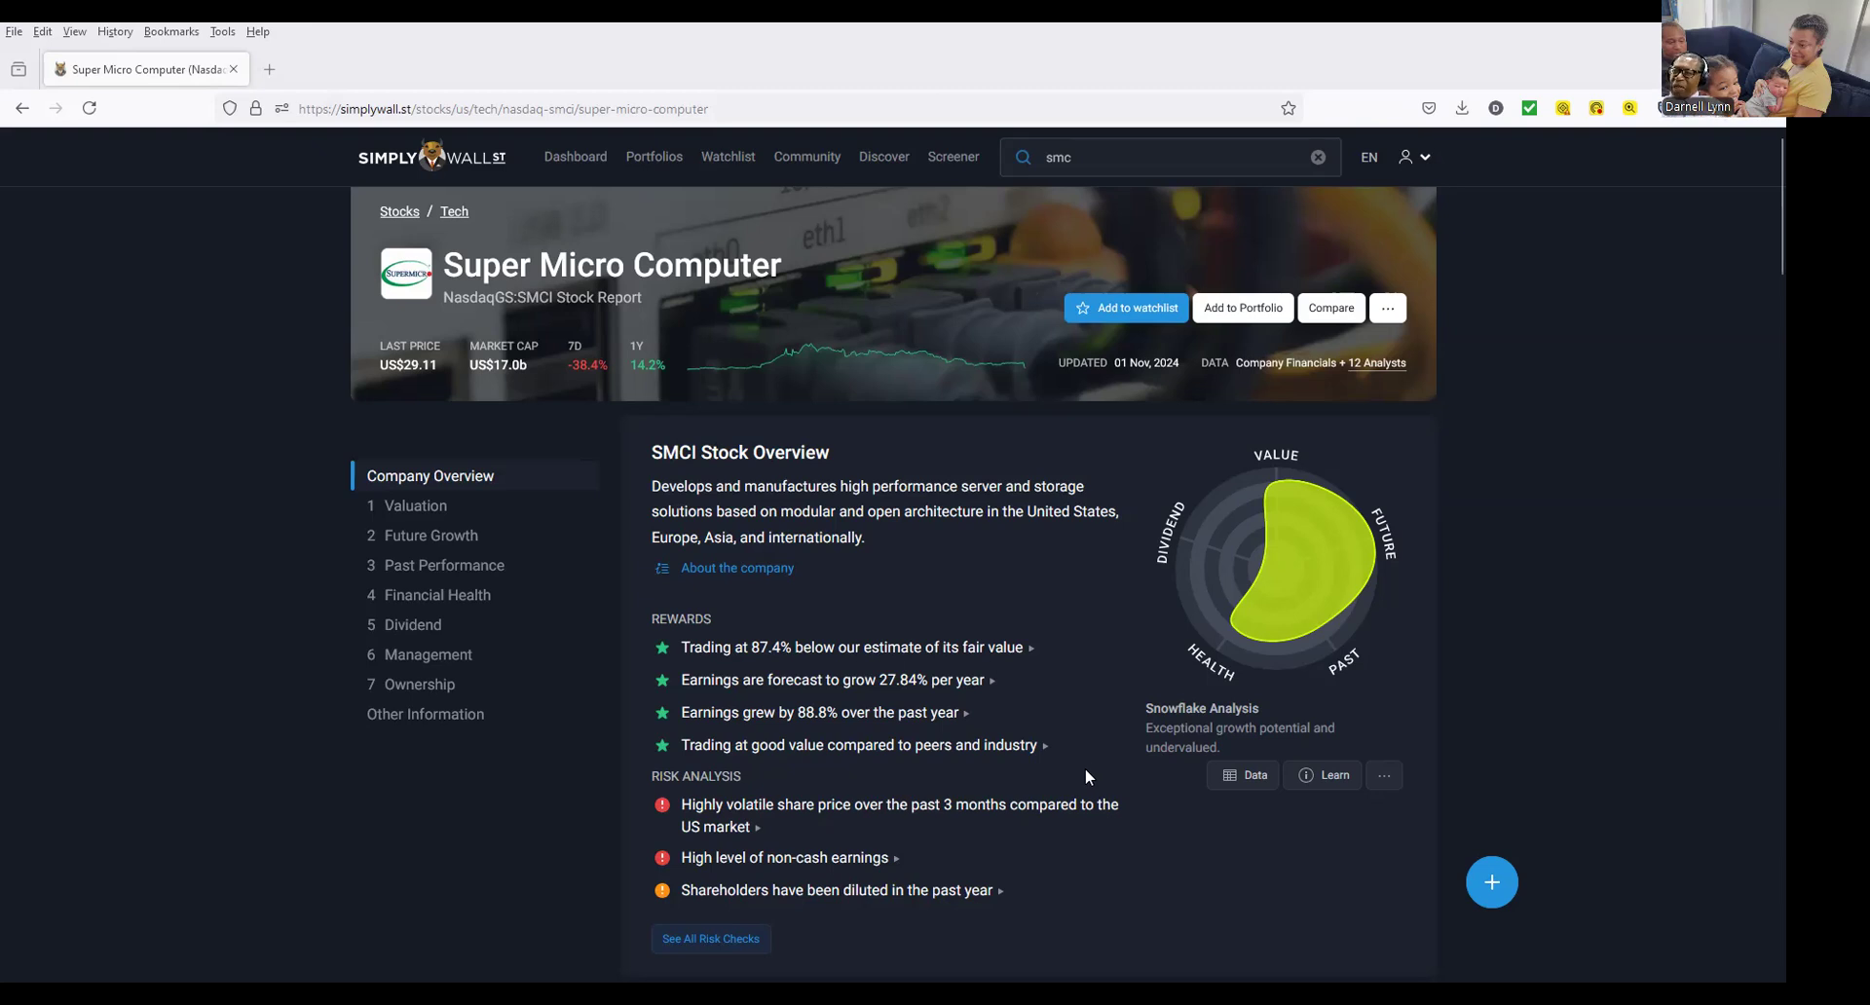
pyautogui.moveTo(1077, 774)
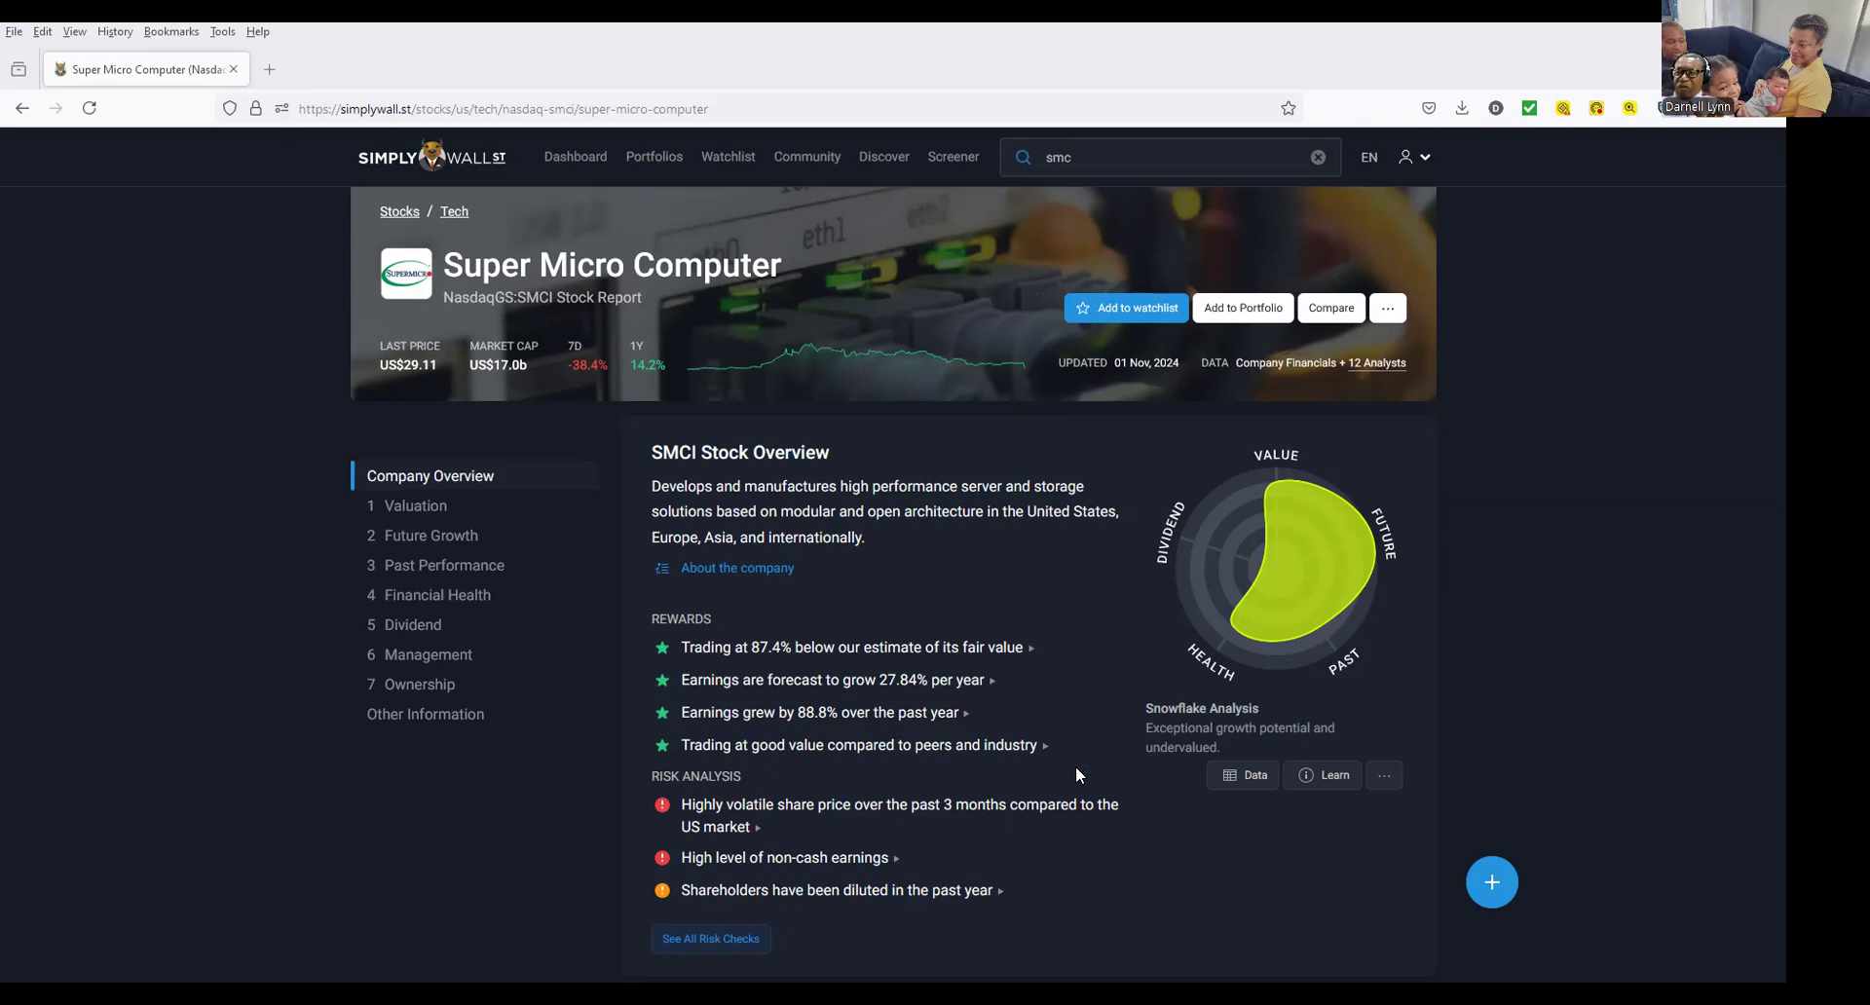
# Scroll the Company Overview past Recent News, Shareholder Returns and Price Volatility to About the Company.
pyautogui.scroll(-3)
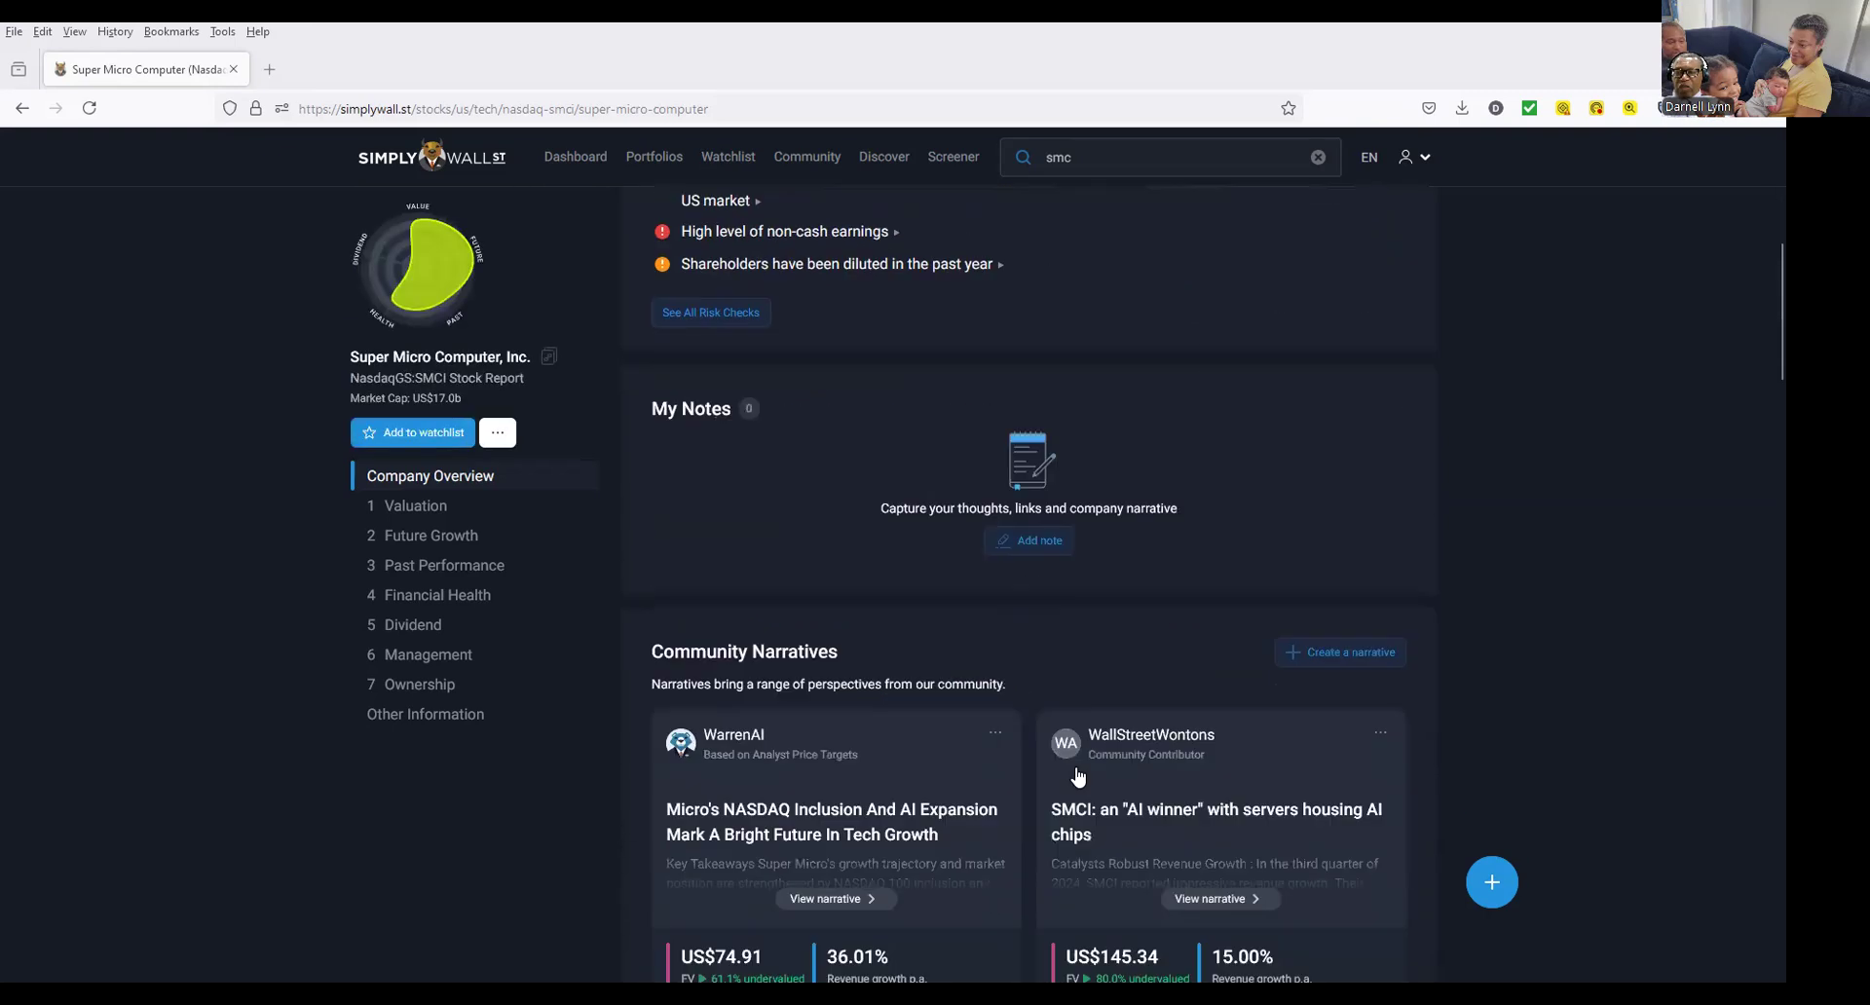
pyautogui.scroll(3)
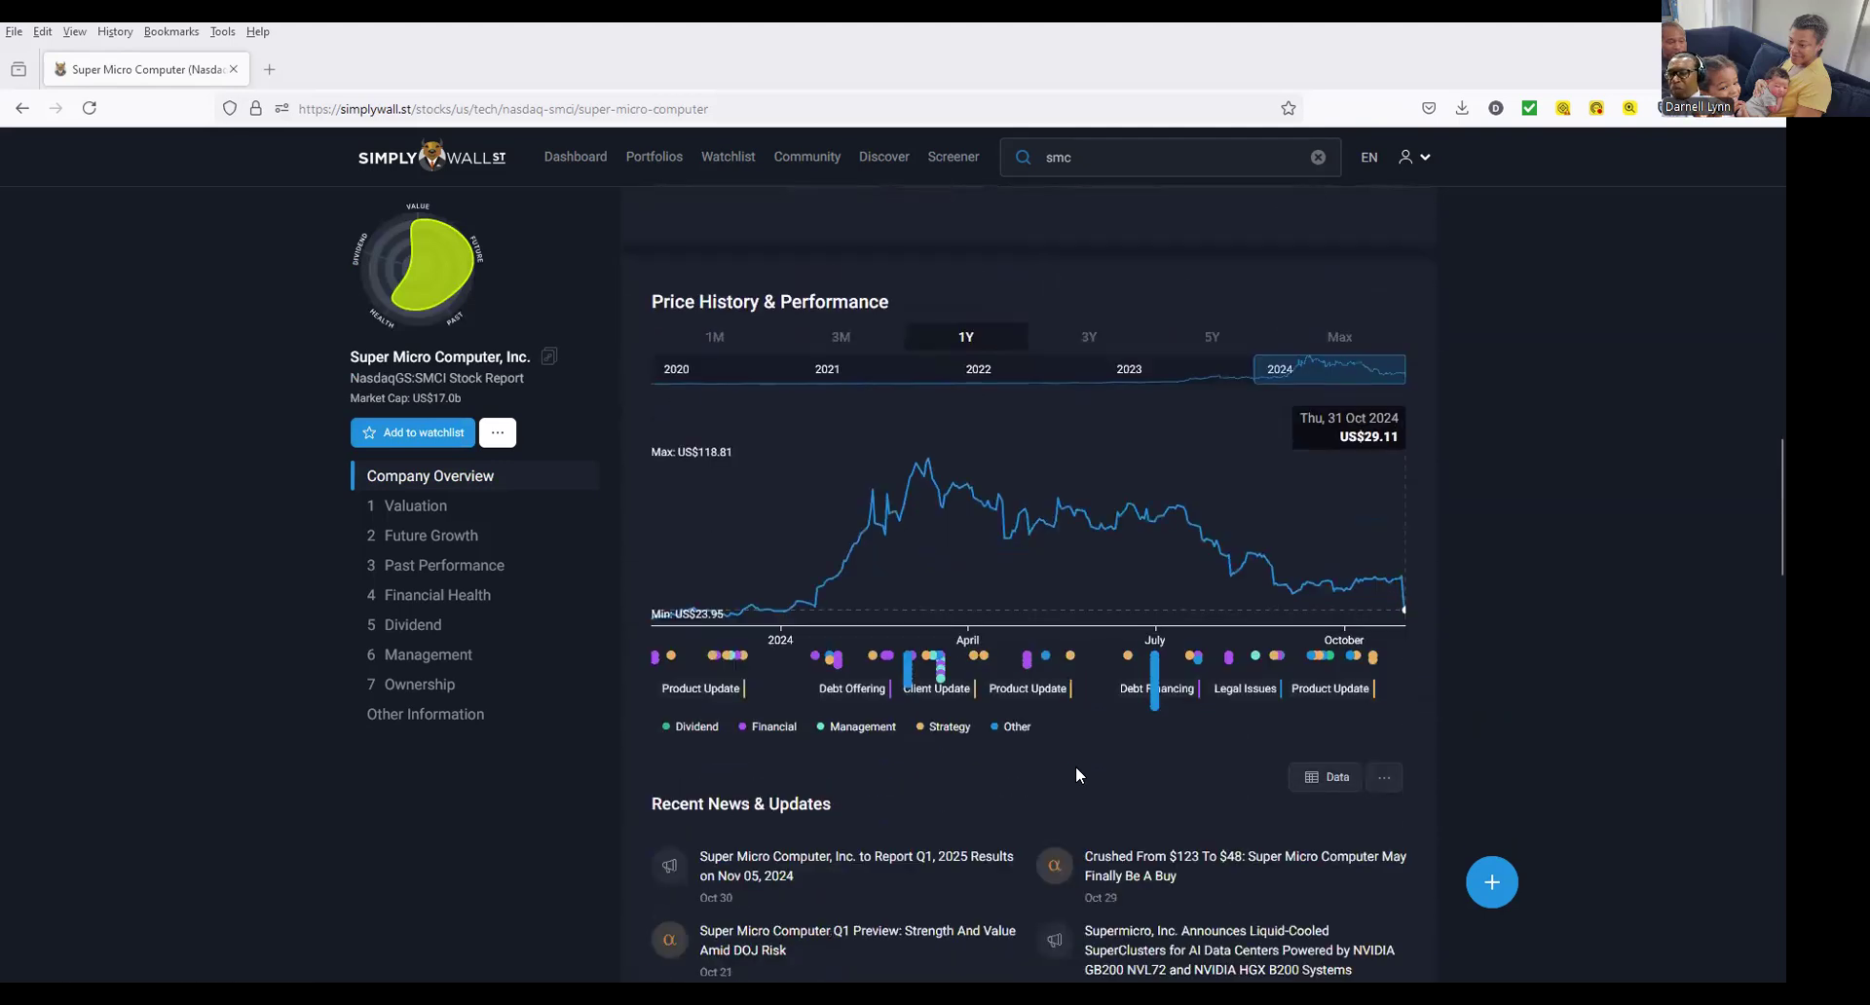
pyautogui.scroll(-3)
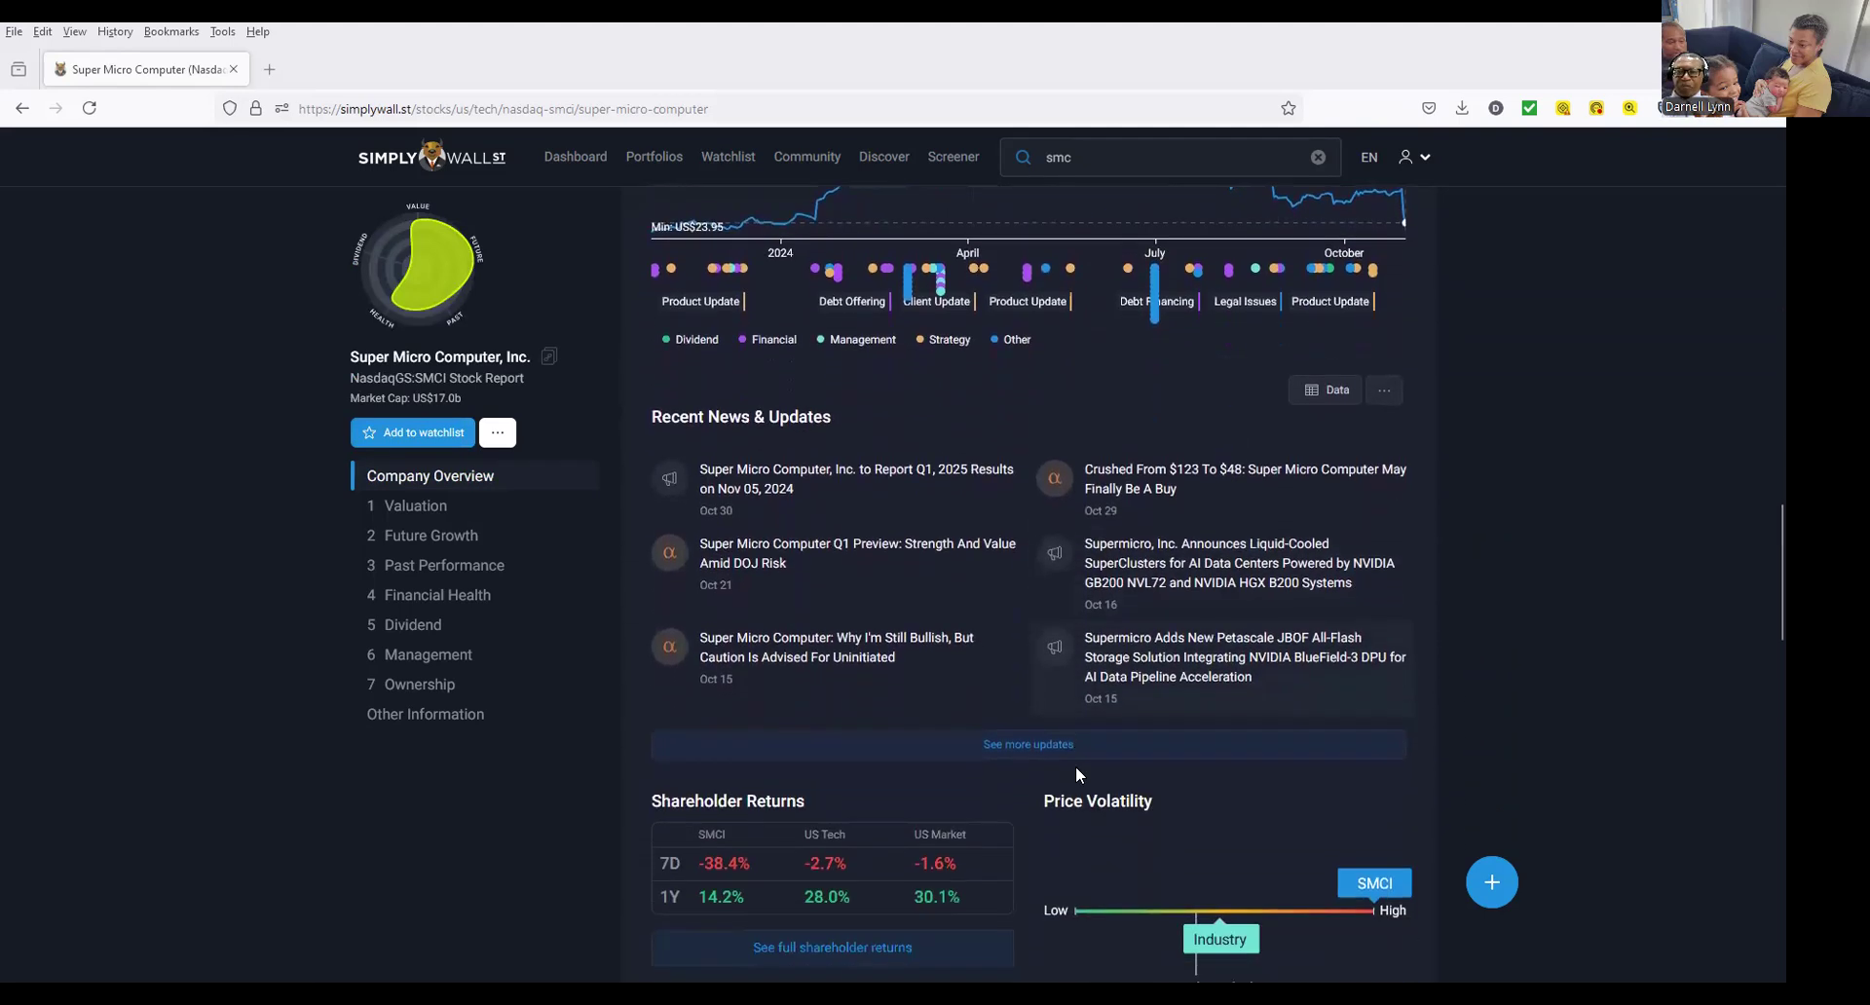
pyautogui.scroll(-3)
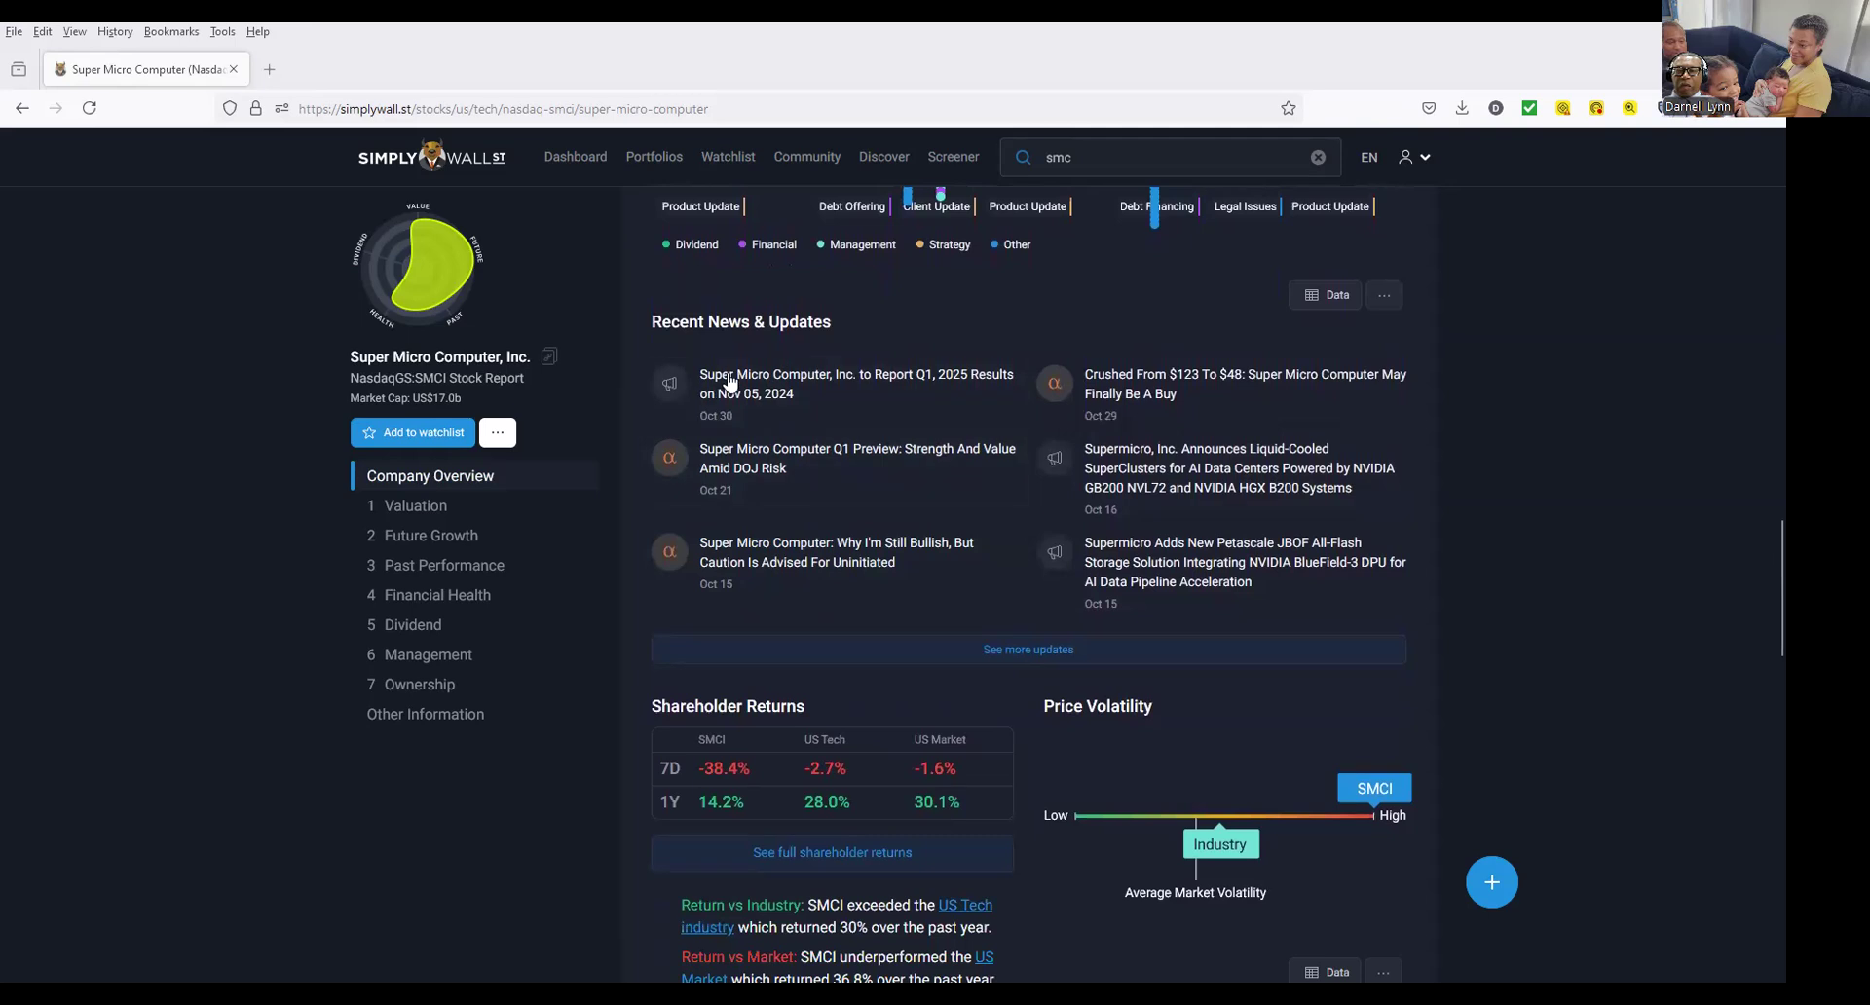
pyautogui.moveTo(955, 389)
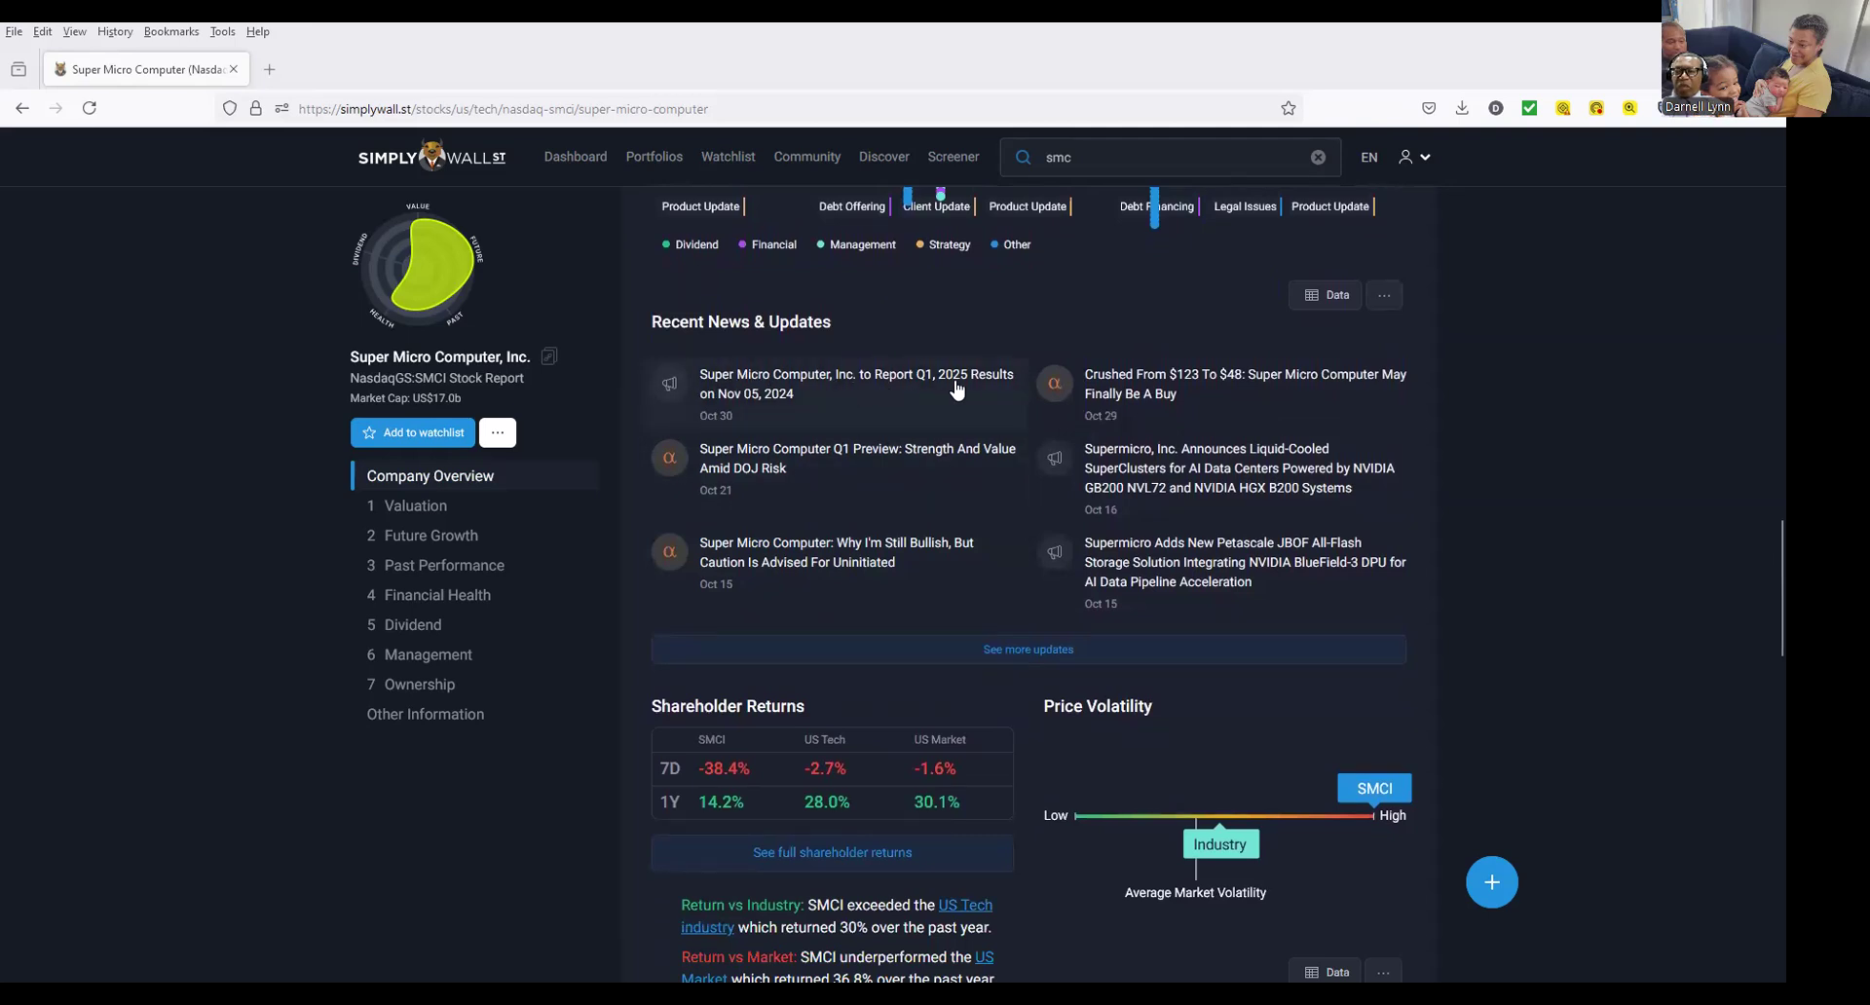
pyautogui.scroll(-3)
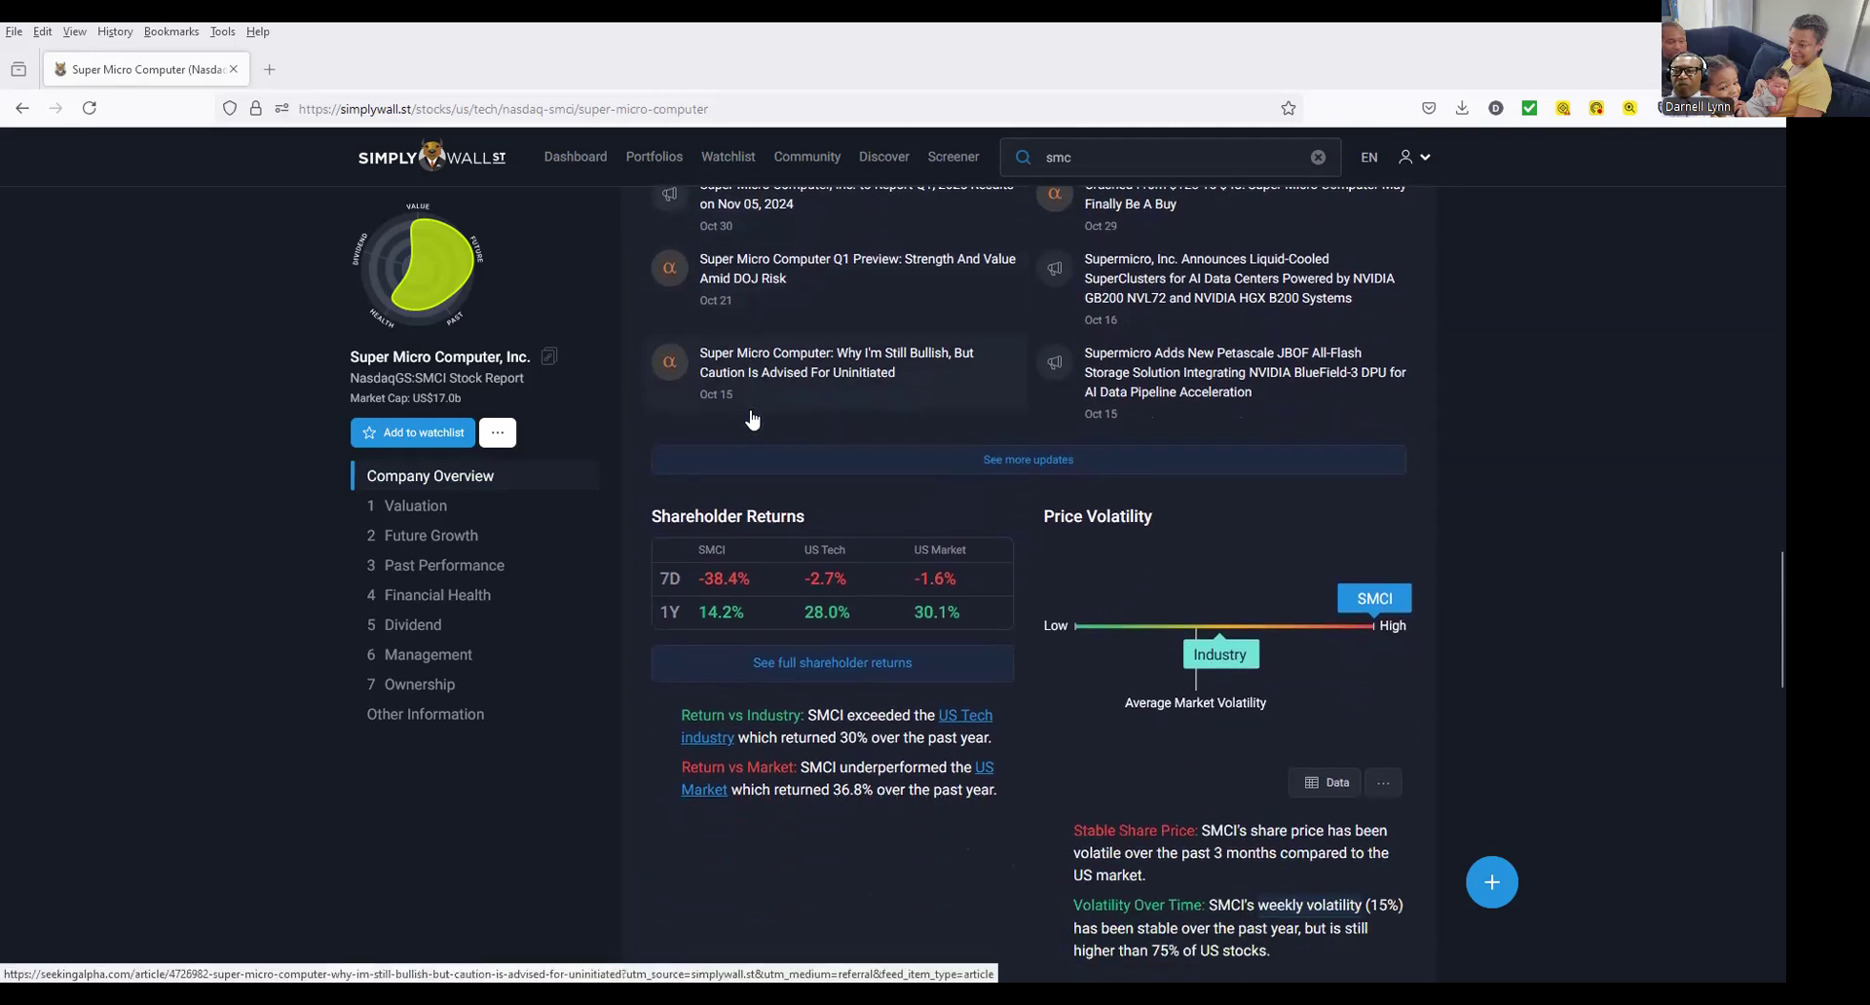
pyautogui.scroll(3)
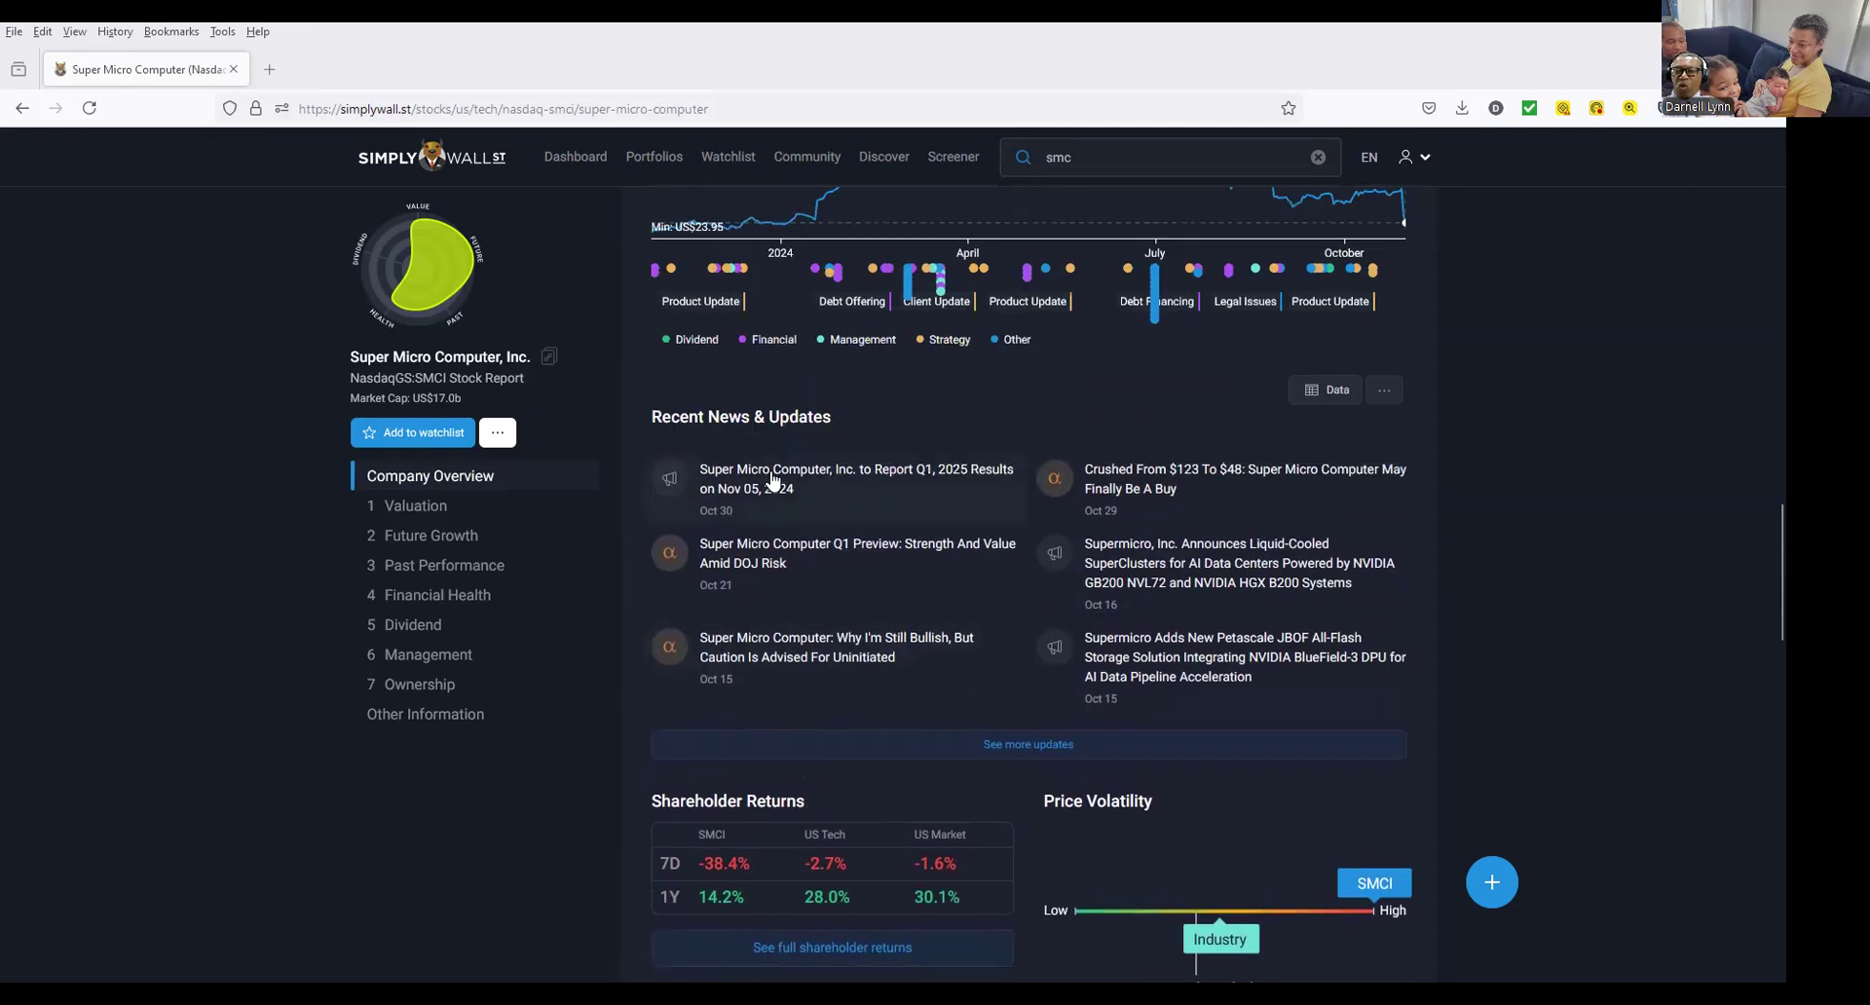
pyautogui.moveTo(786, 562)
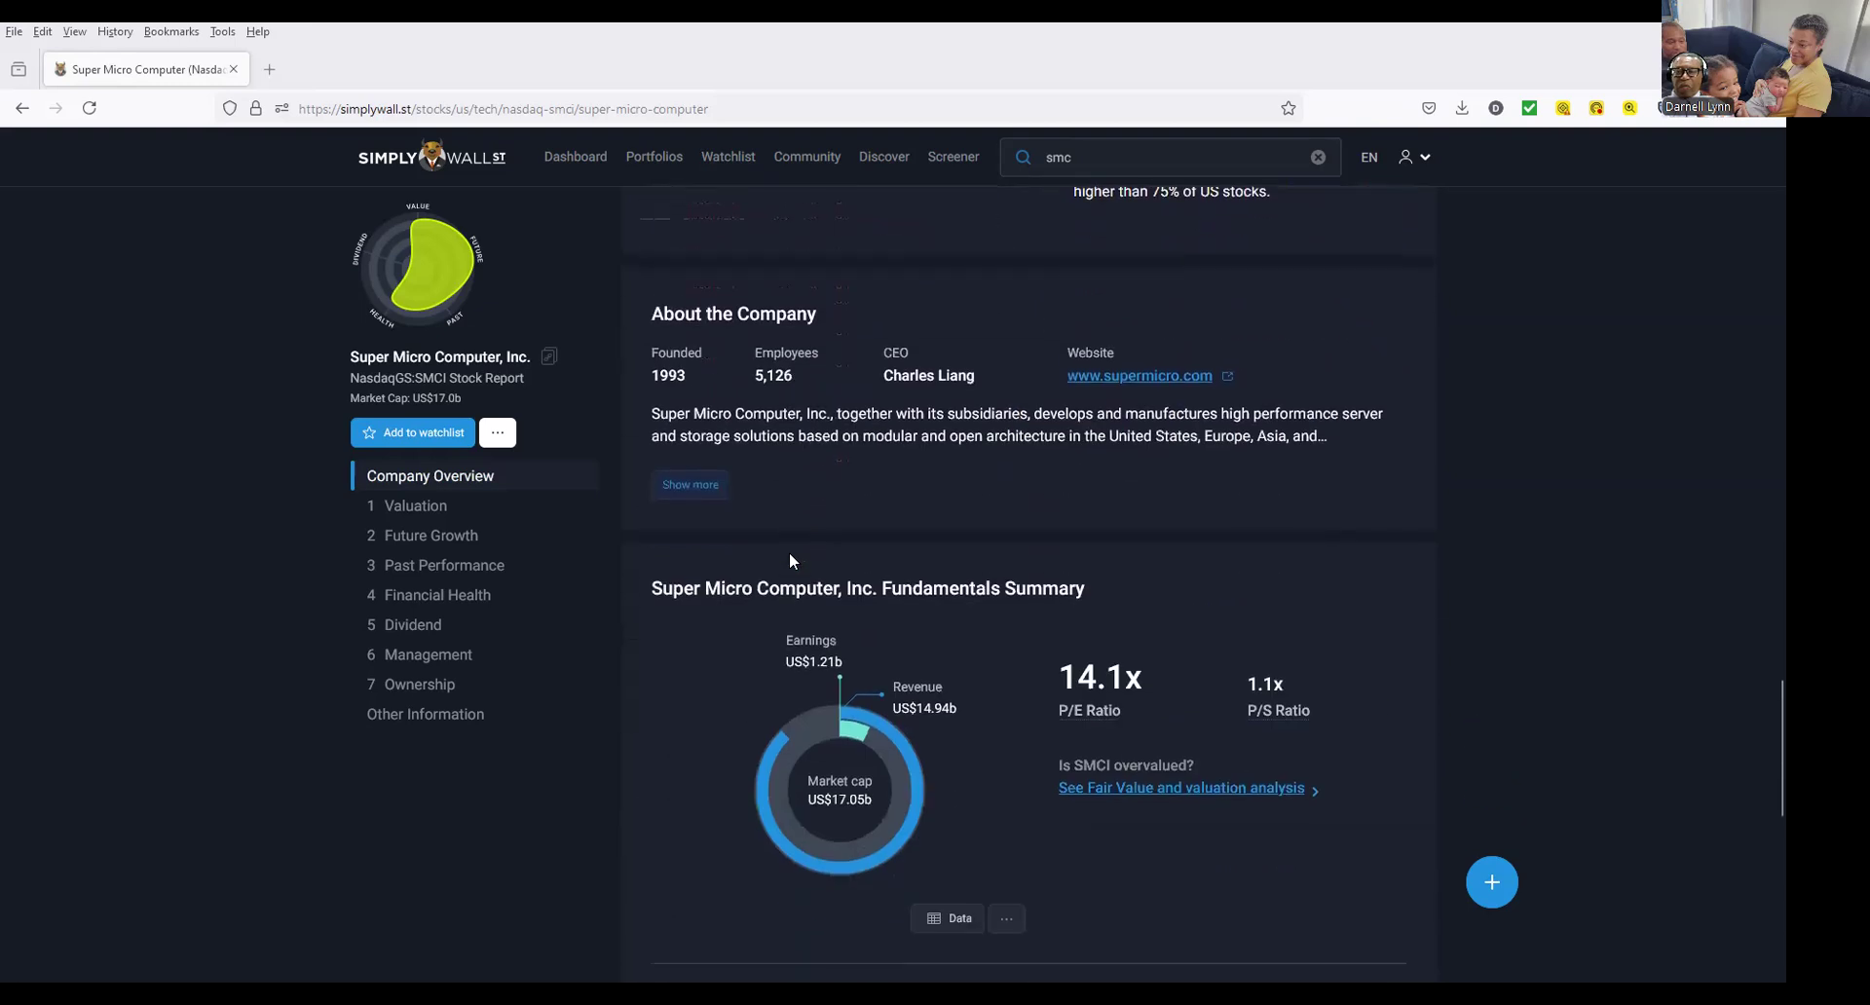
# Jump to the Valuation section and read the fair value and P/E comparisons.
pyautogui.click(414, 504)
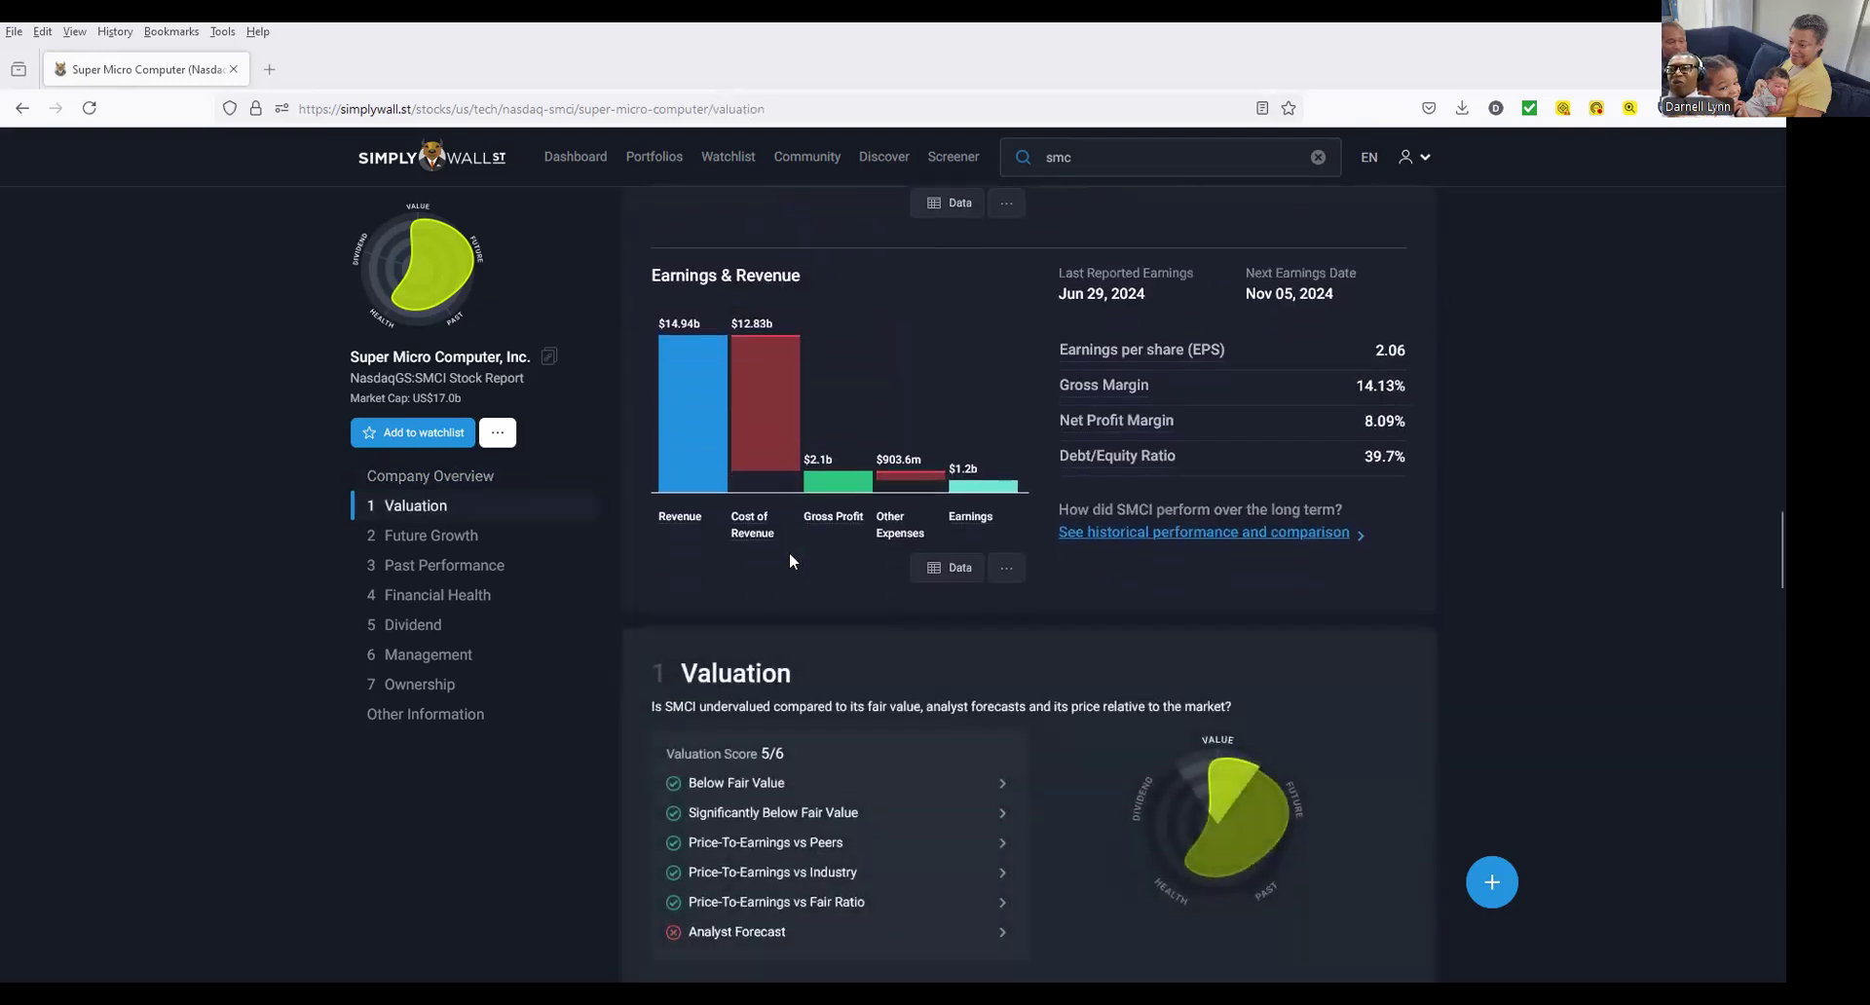
pyautogui.scroll(-3)
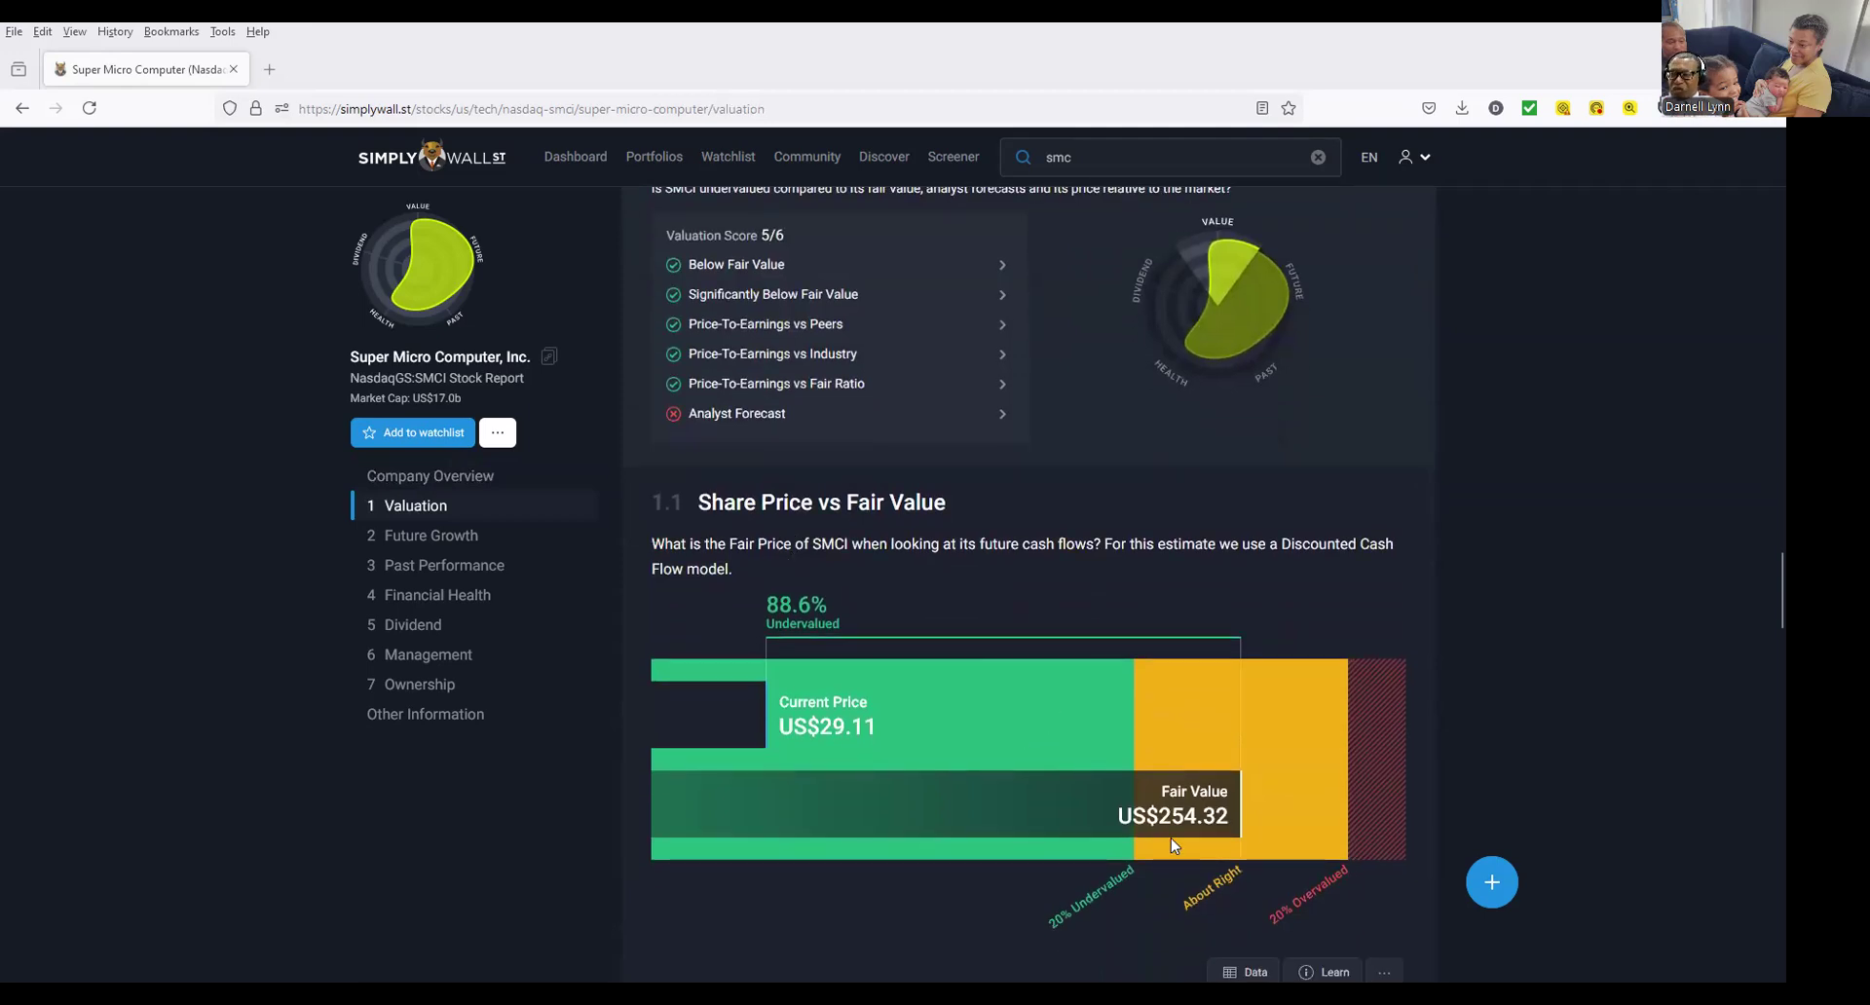
pyautogui.moveTo(861, 759)
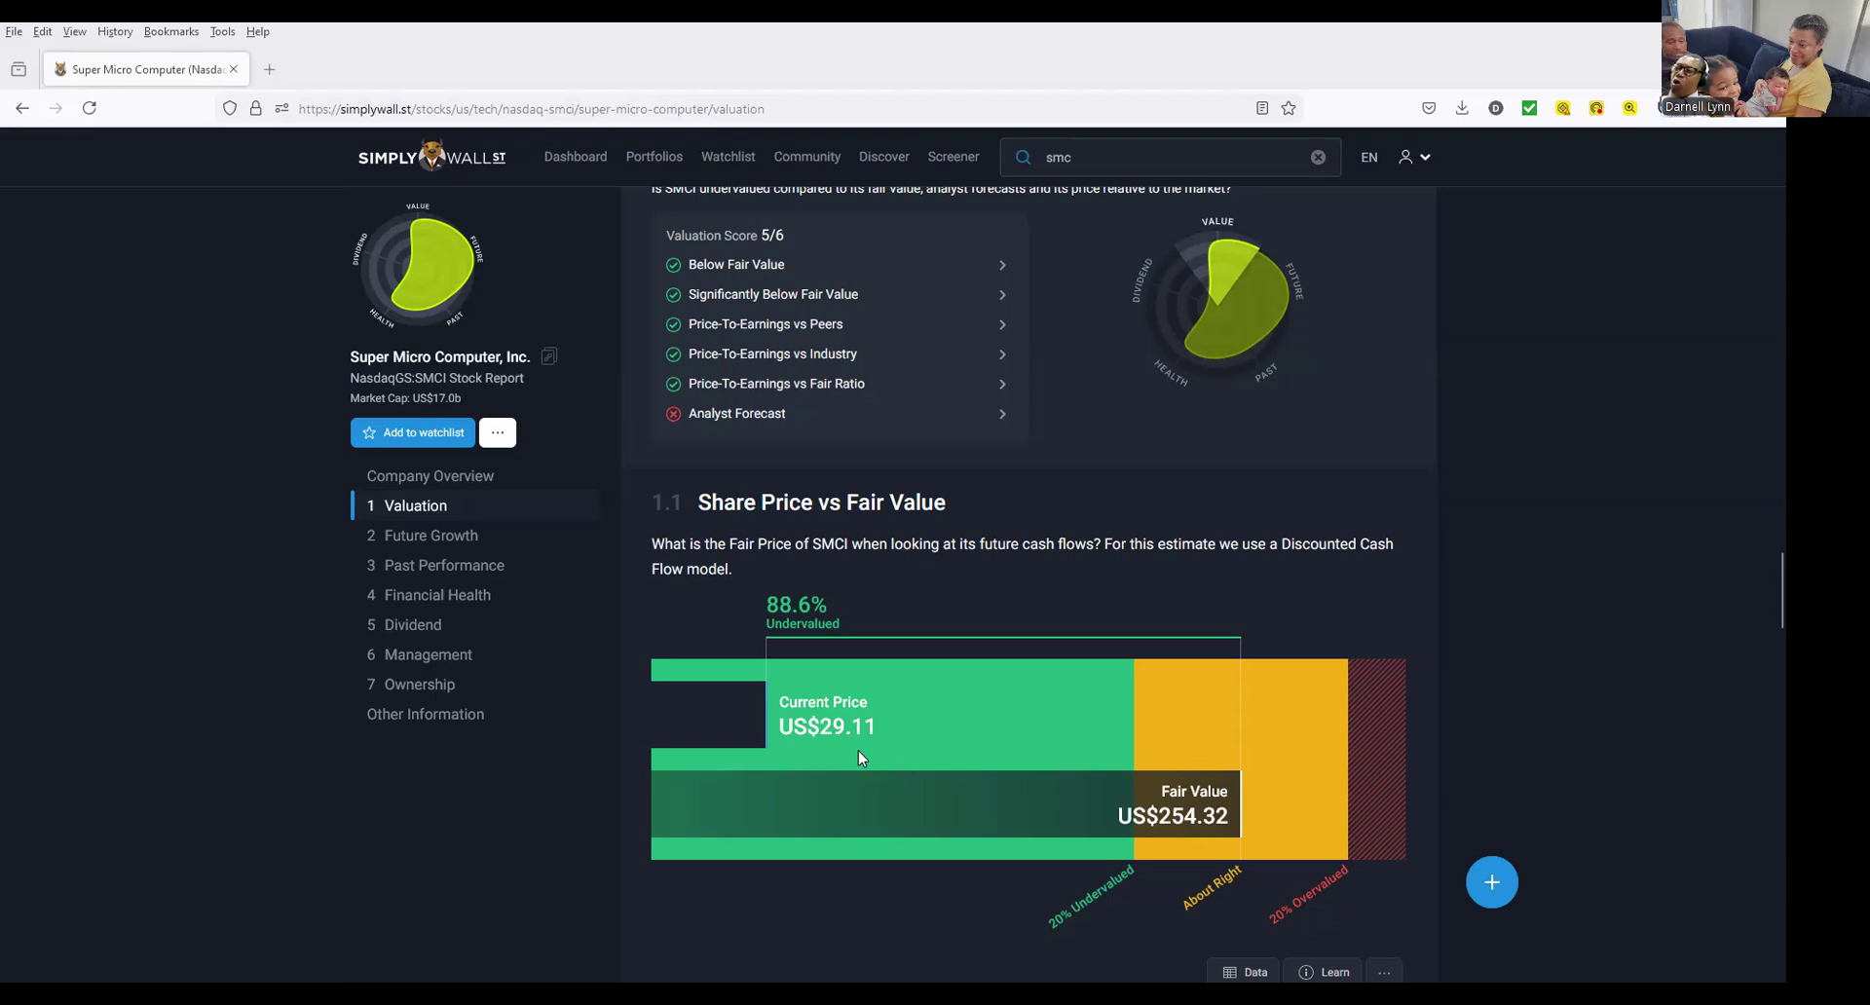
pyautogui.scroll(-3)
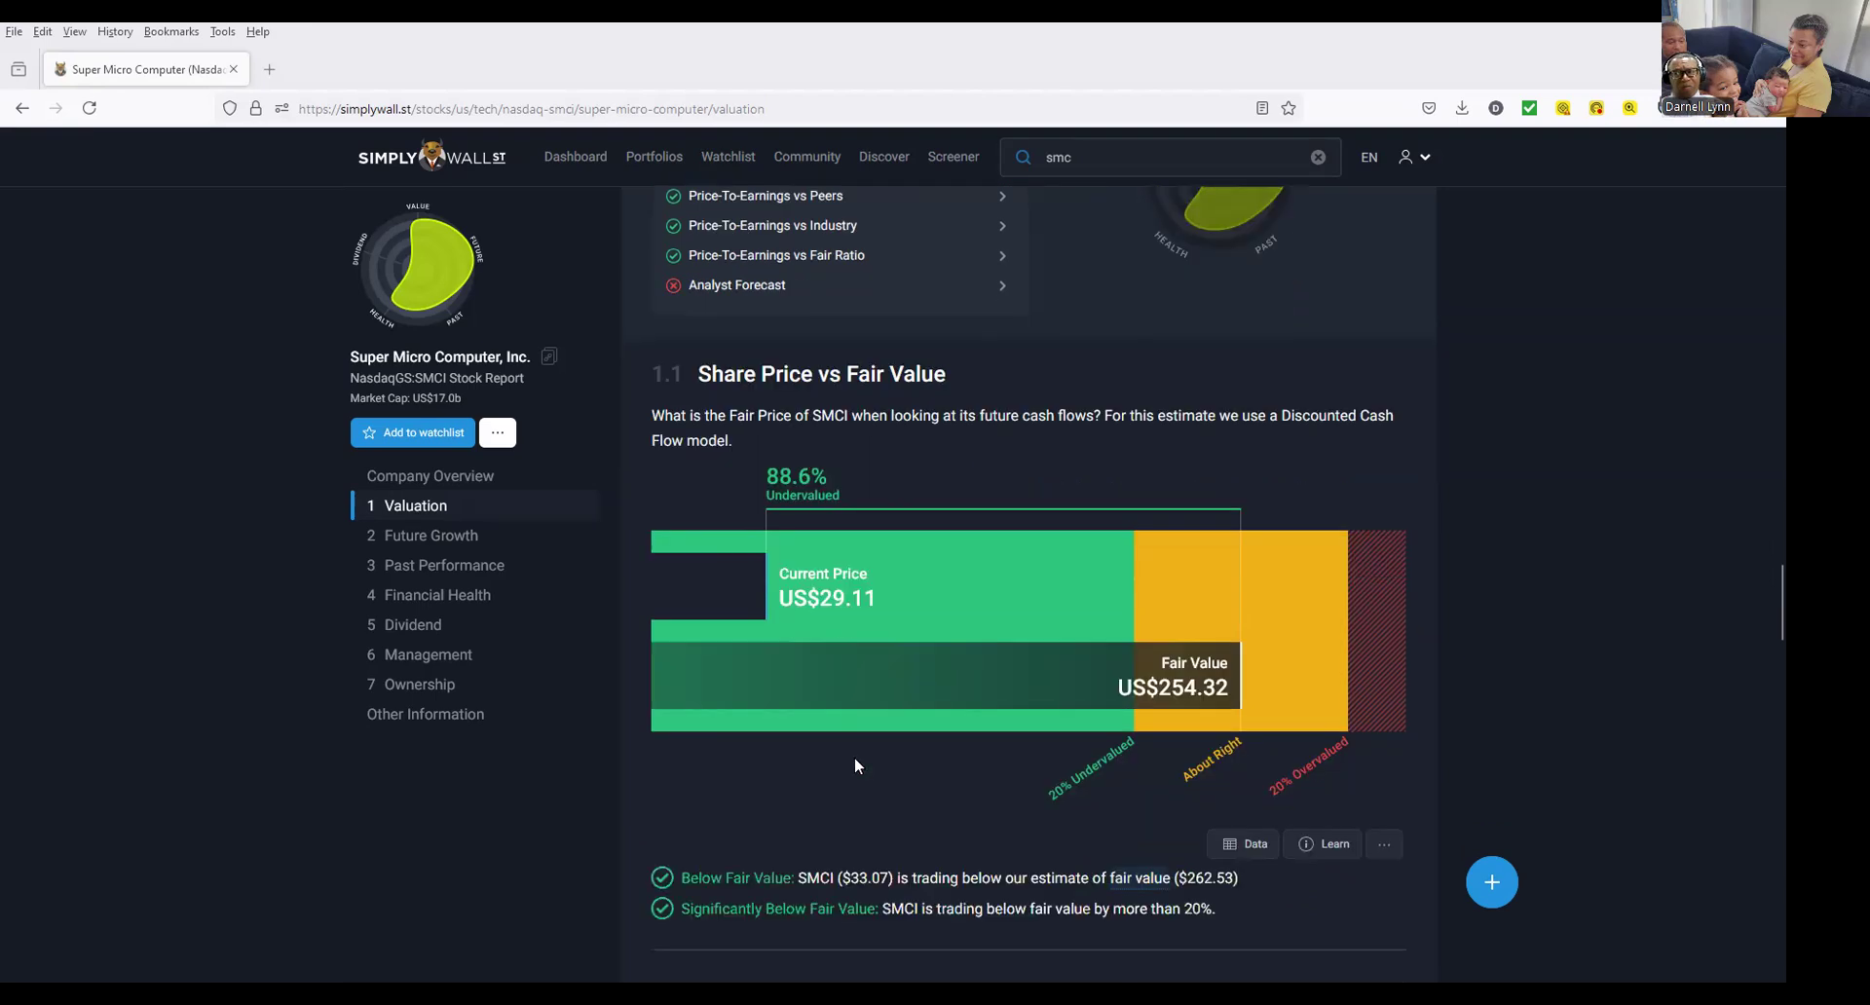
pyautogui.scroll(-3)
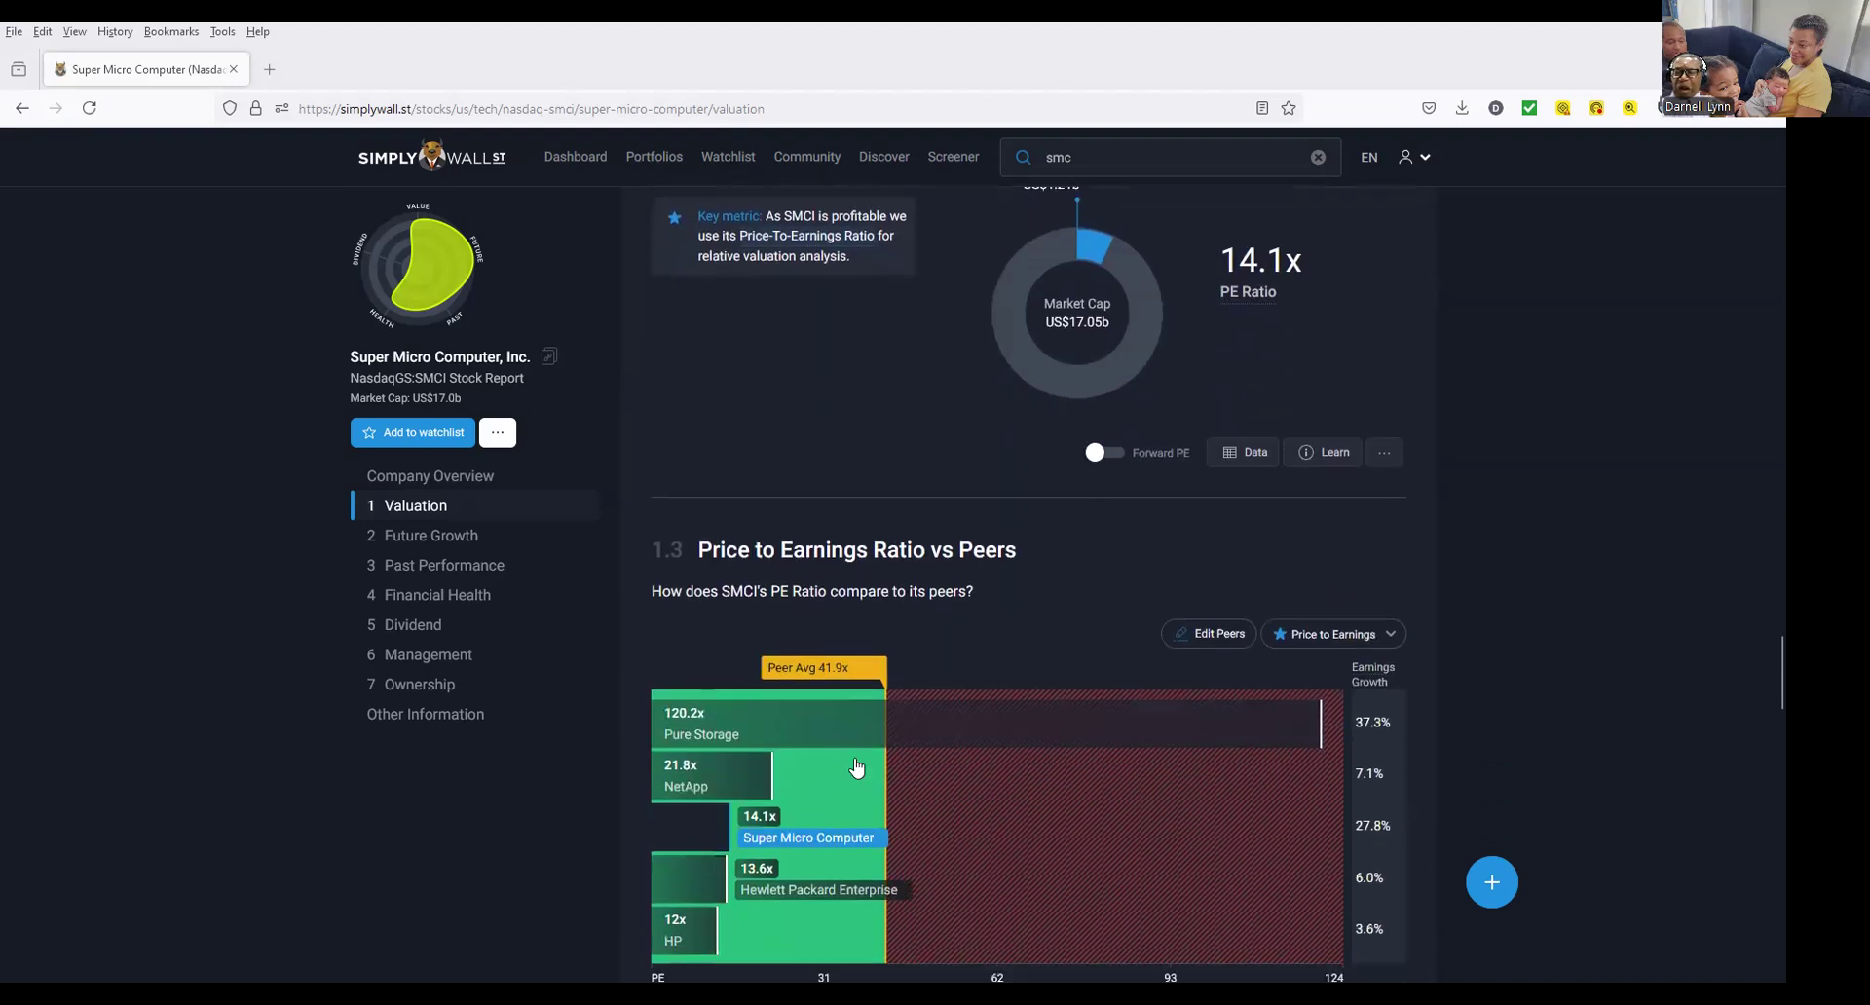
pyautogui.scroll(-3)
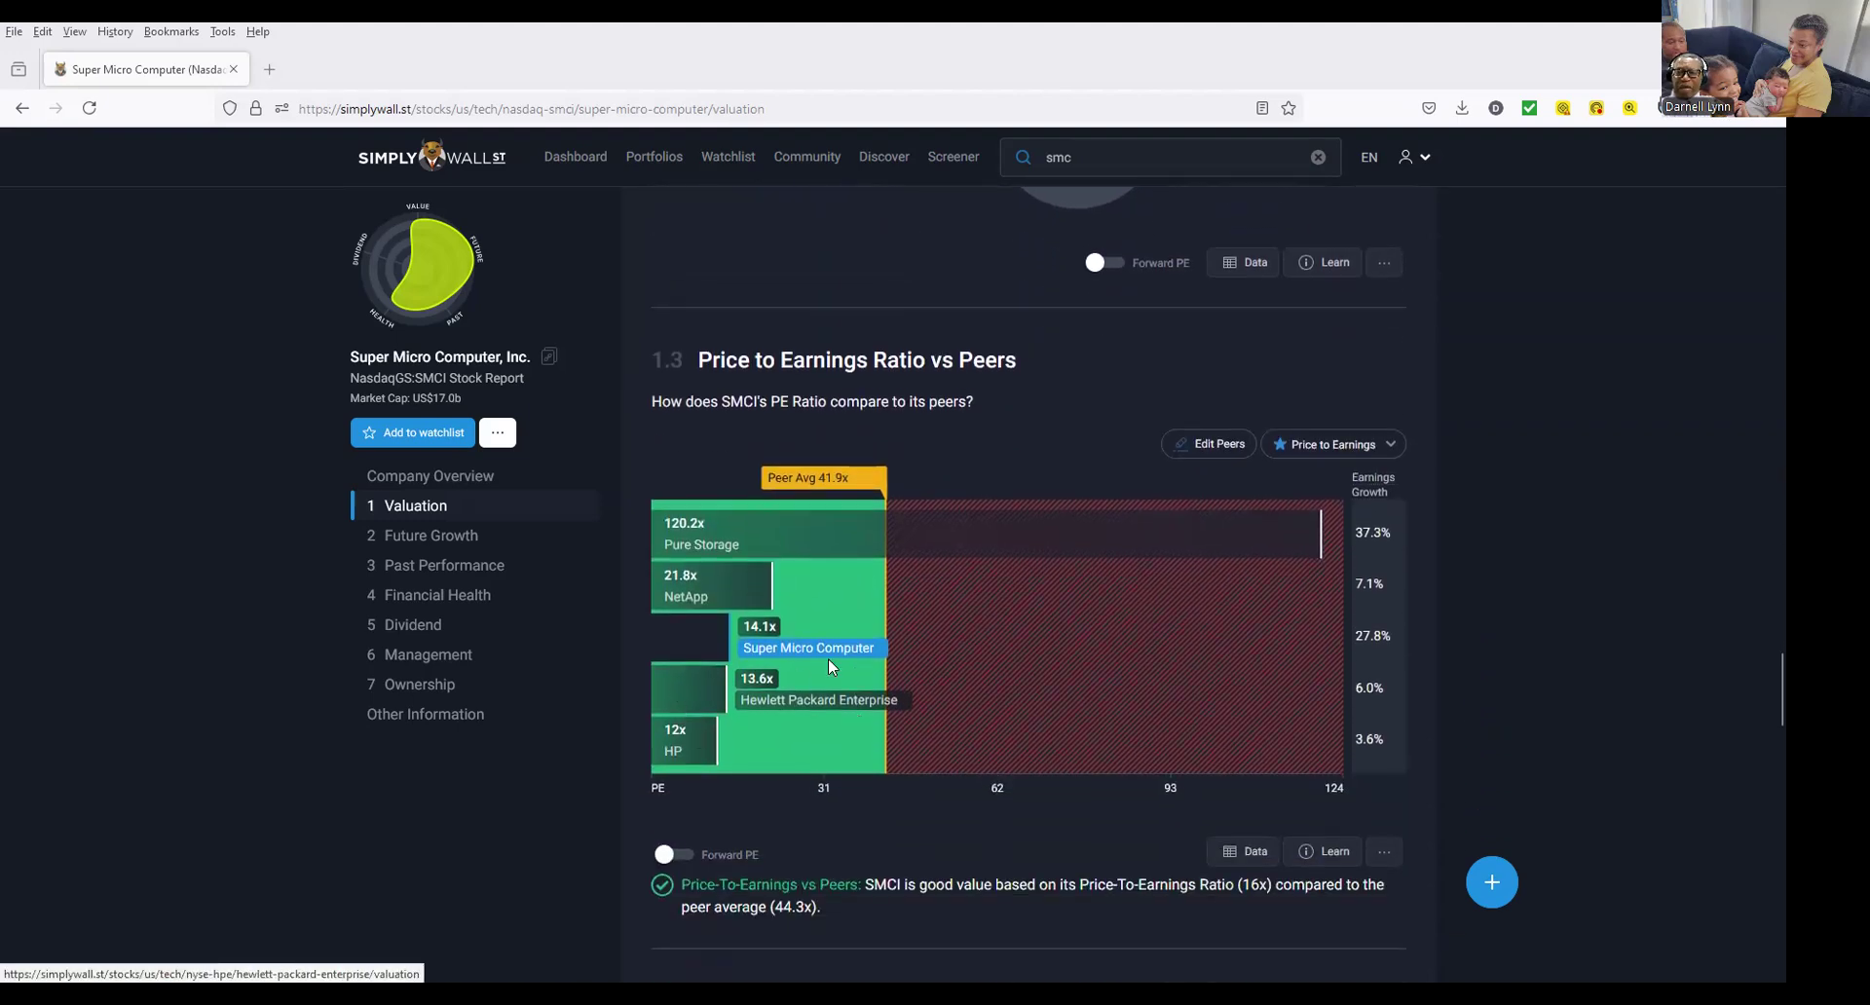
# Continue through analyst price targets to the 'Discover undervalued companies' cards.
pyautogui.scroll(-3)
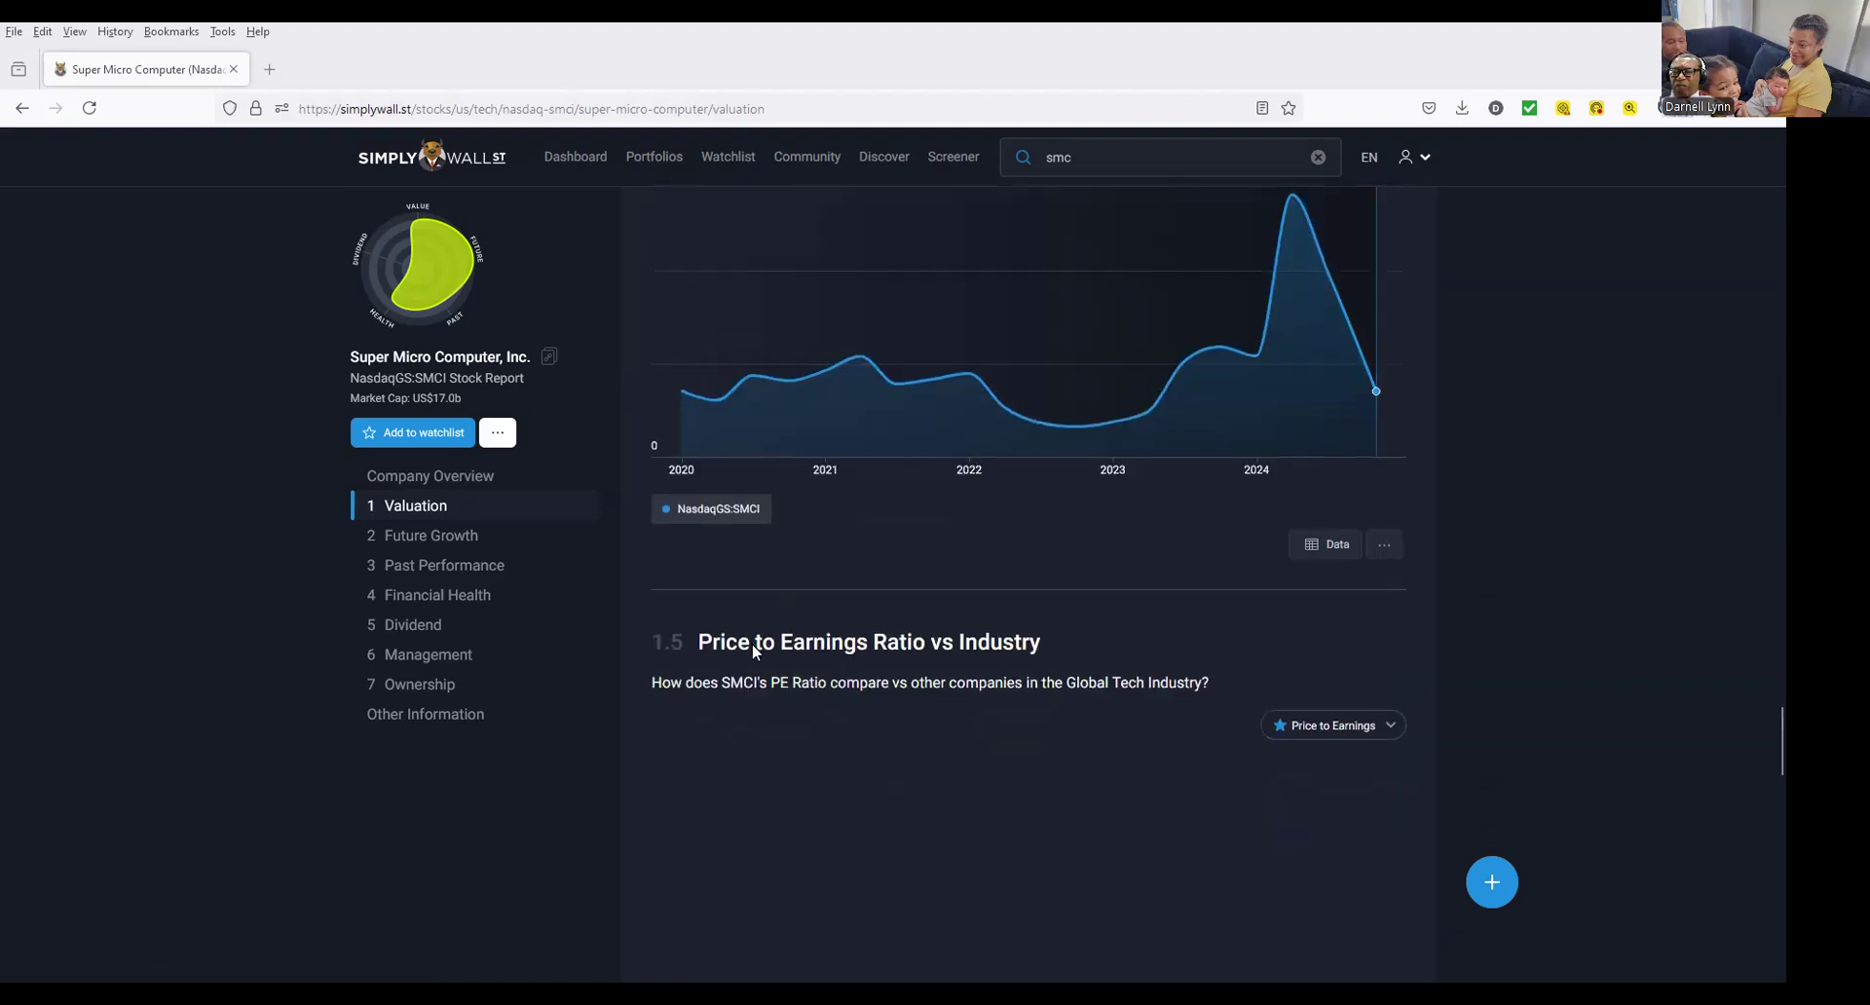
pyautogui.scroll(-3)
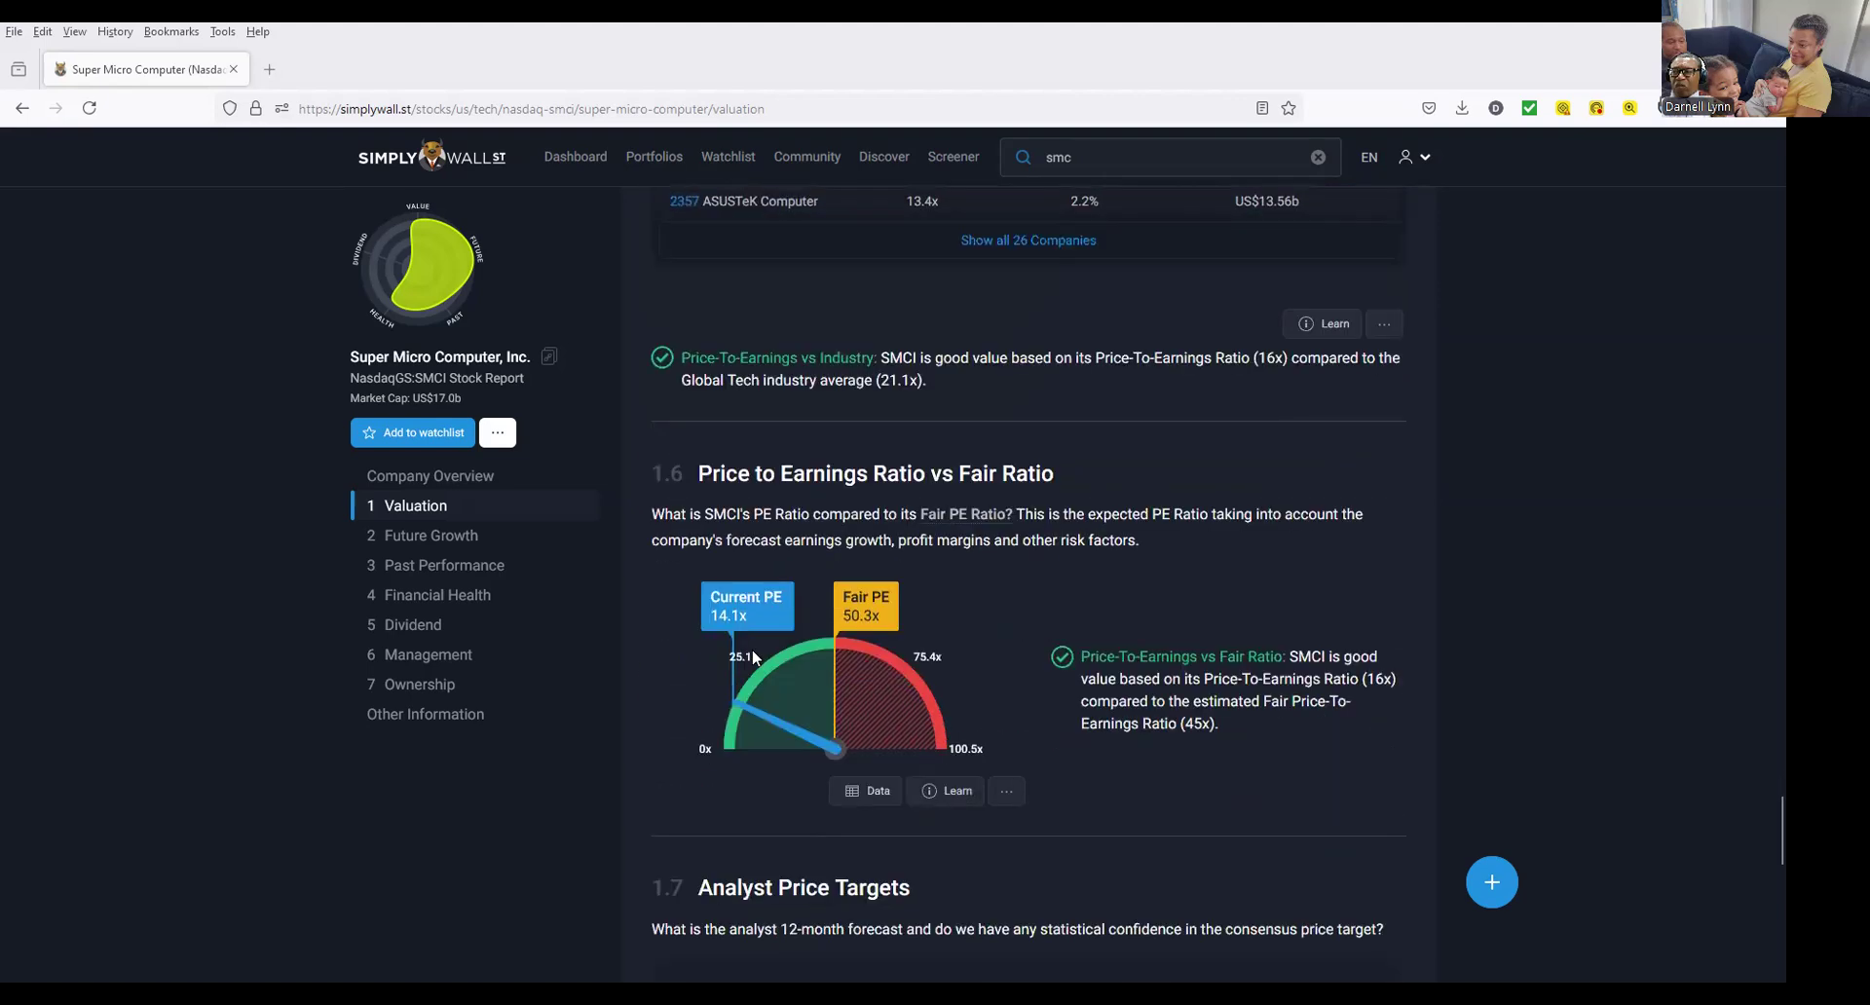
pyautogui.scroll(-3)
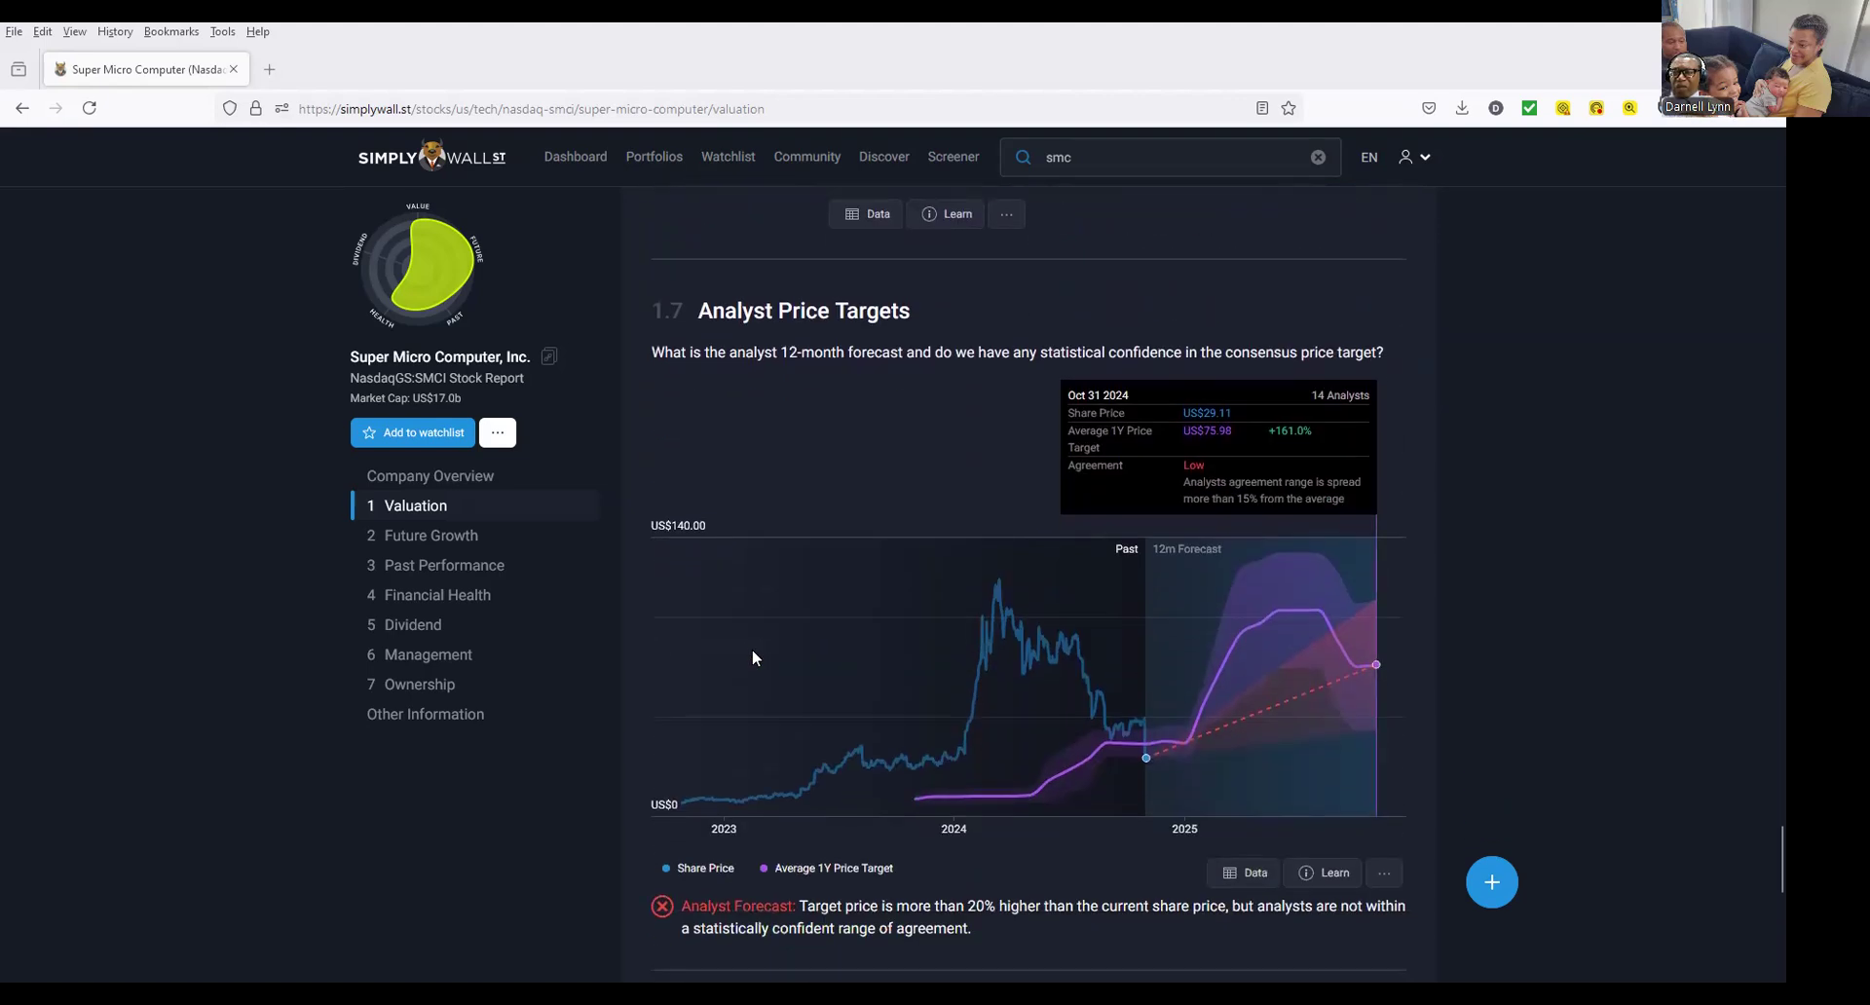
pyautogui.scroll(-3)
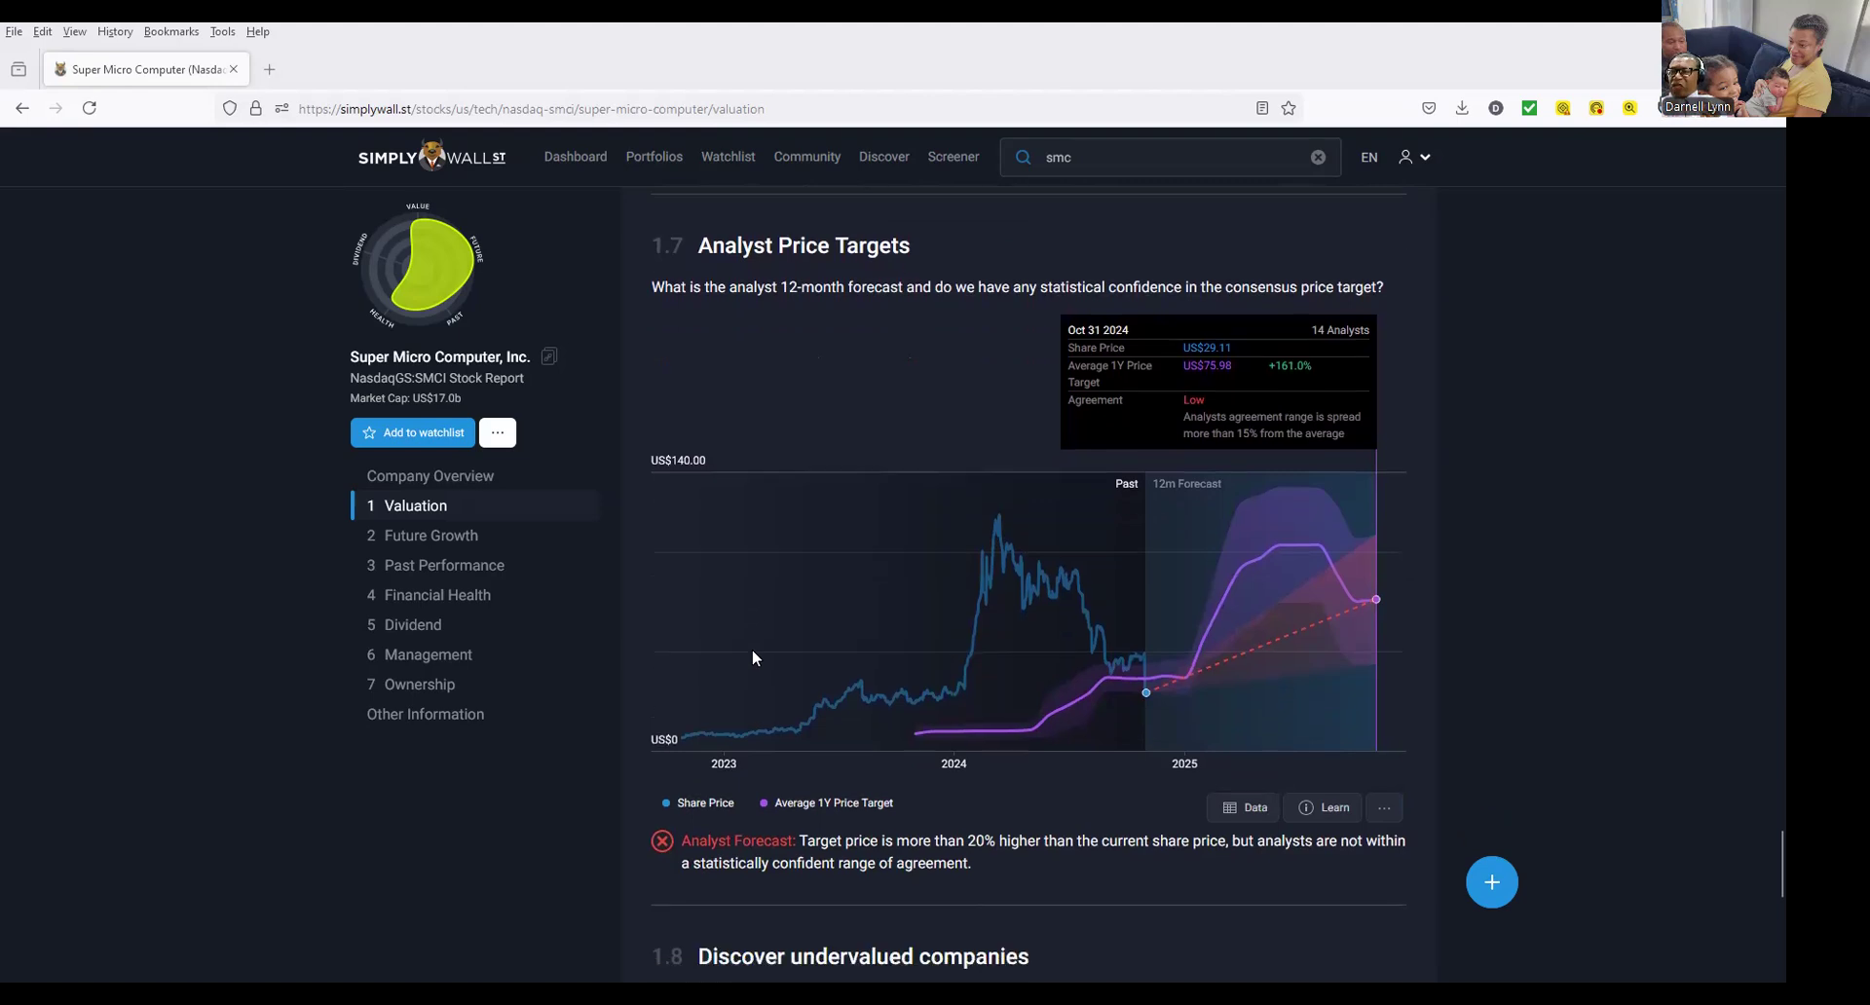
pyautogui.scroll(-3)
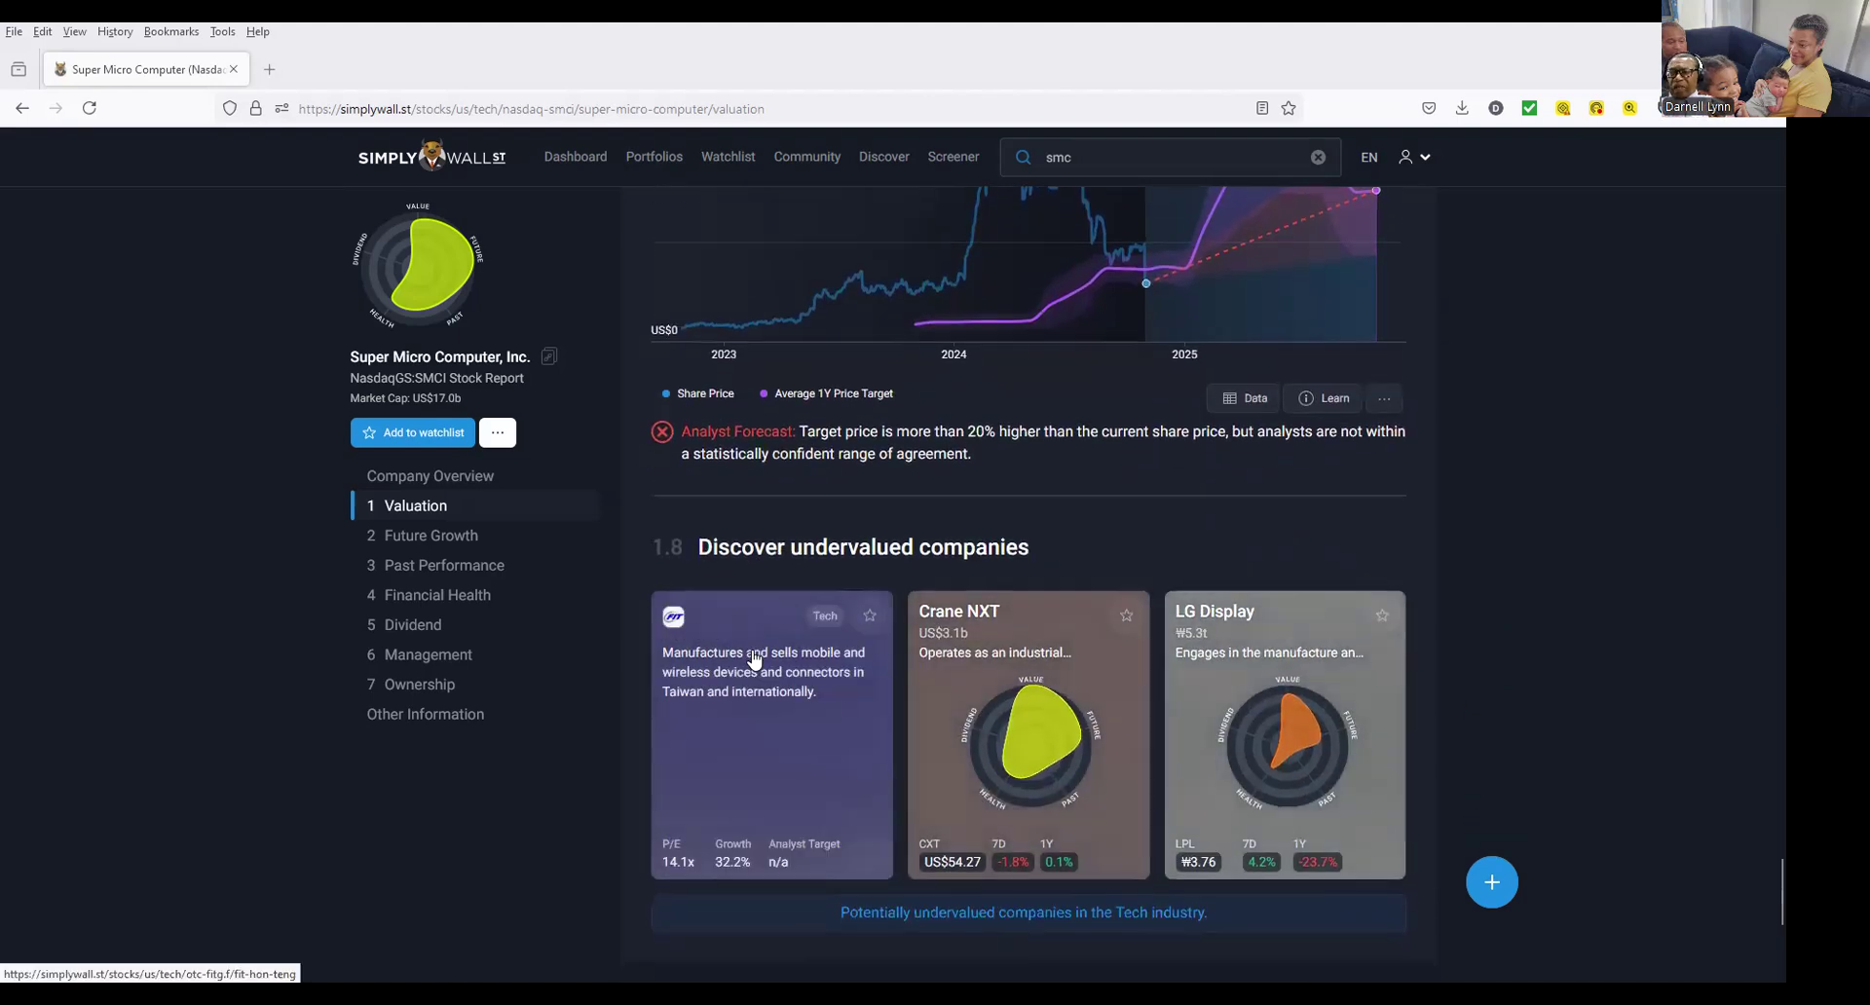
# Jump to Future Growth and read through SMCI's growth forecasts.
pyautogui.click(430, 536)
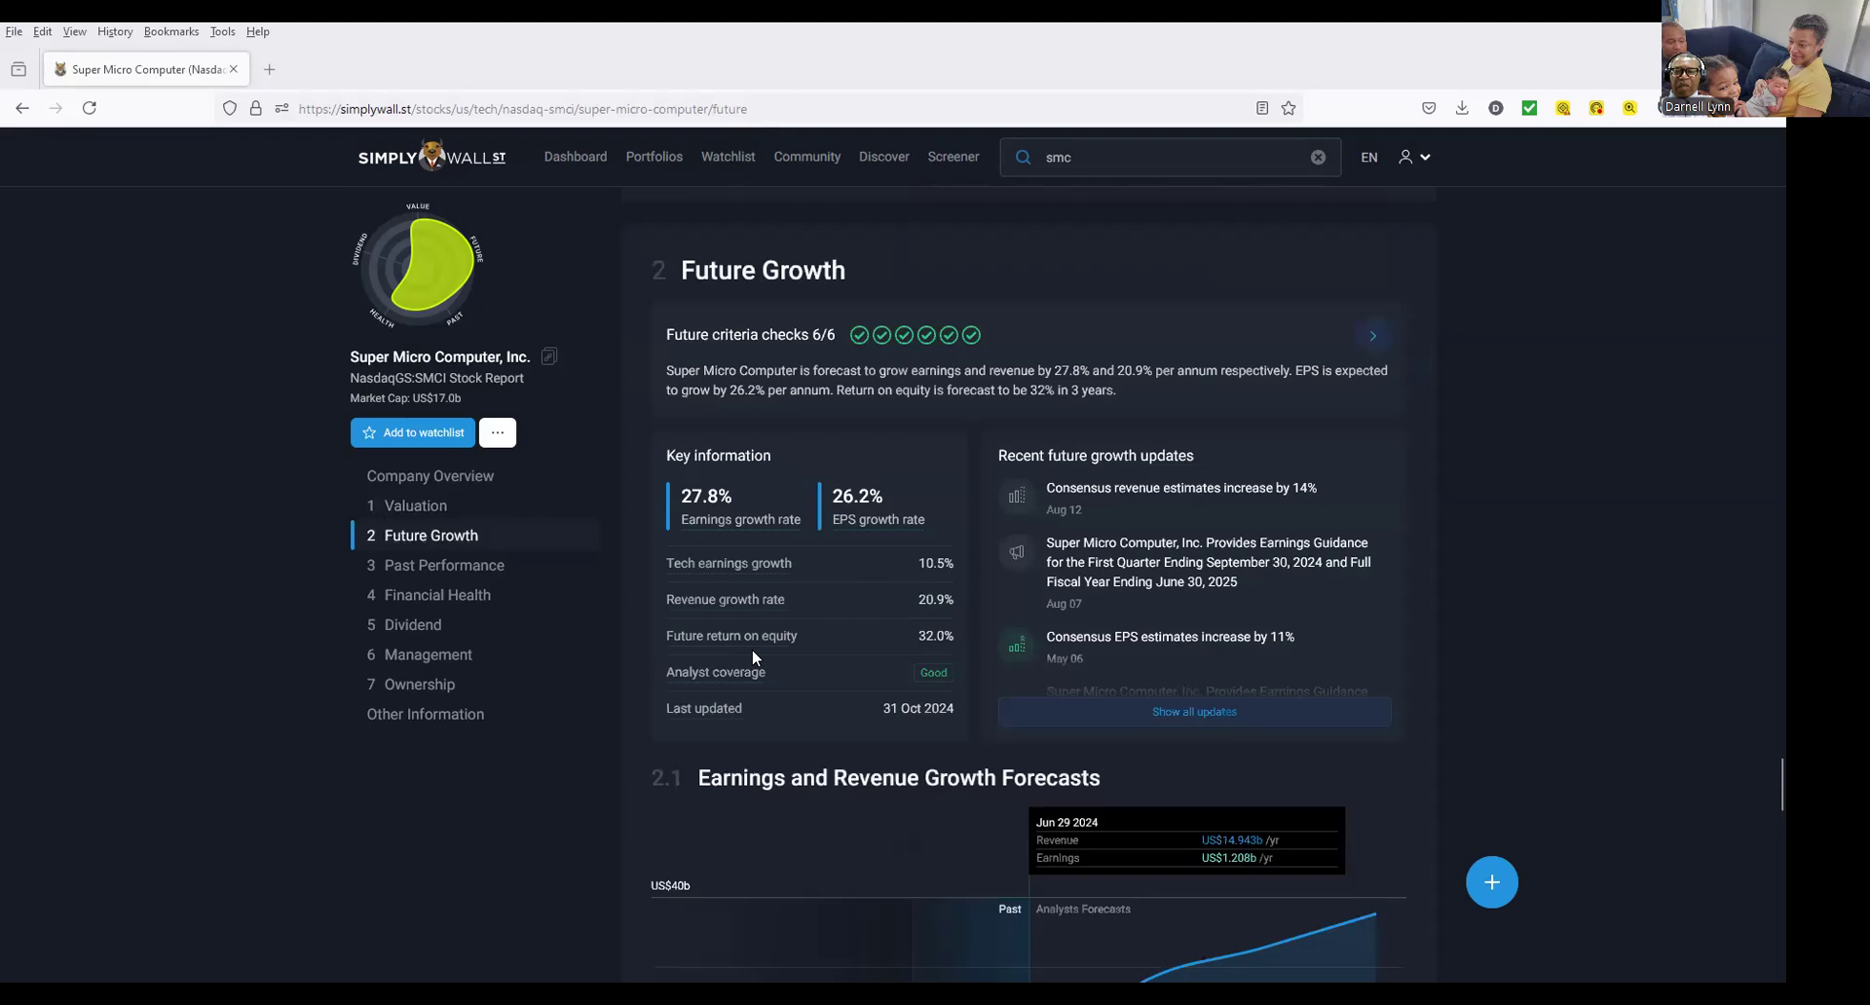
pyautogui.scroll(3)
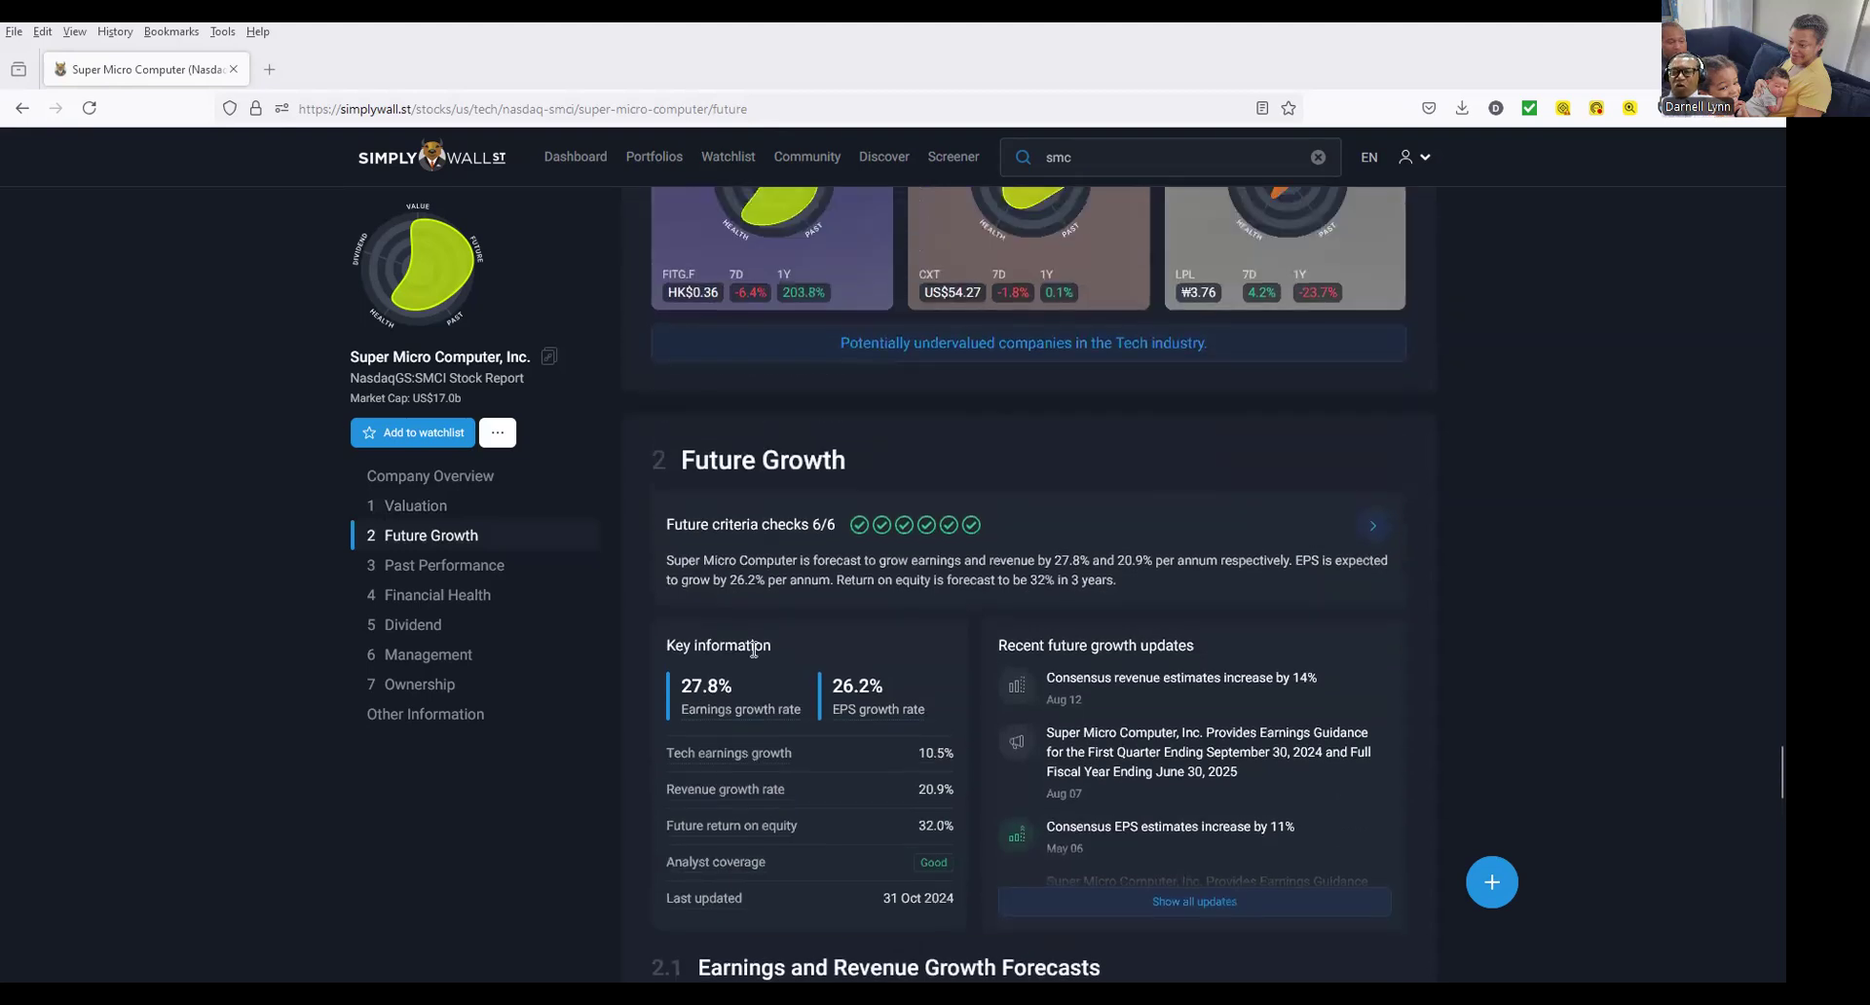
pyautogui.scroll(-3)
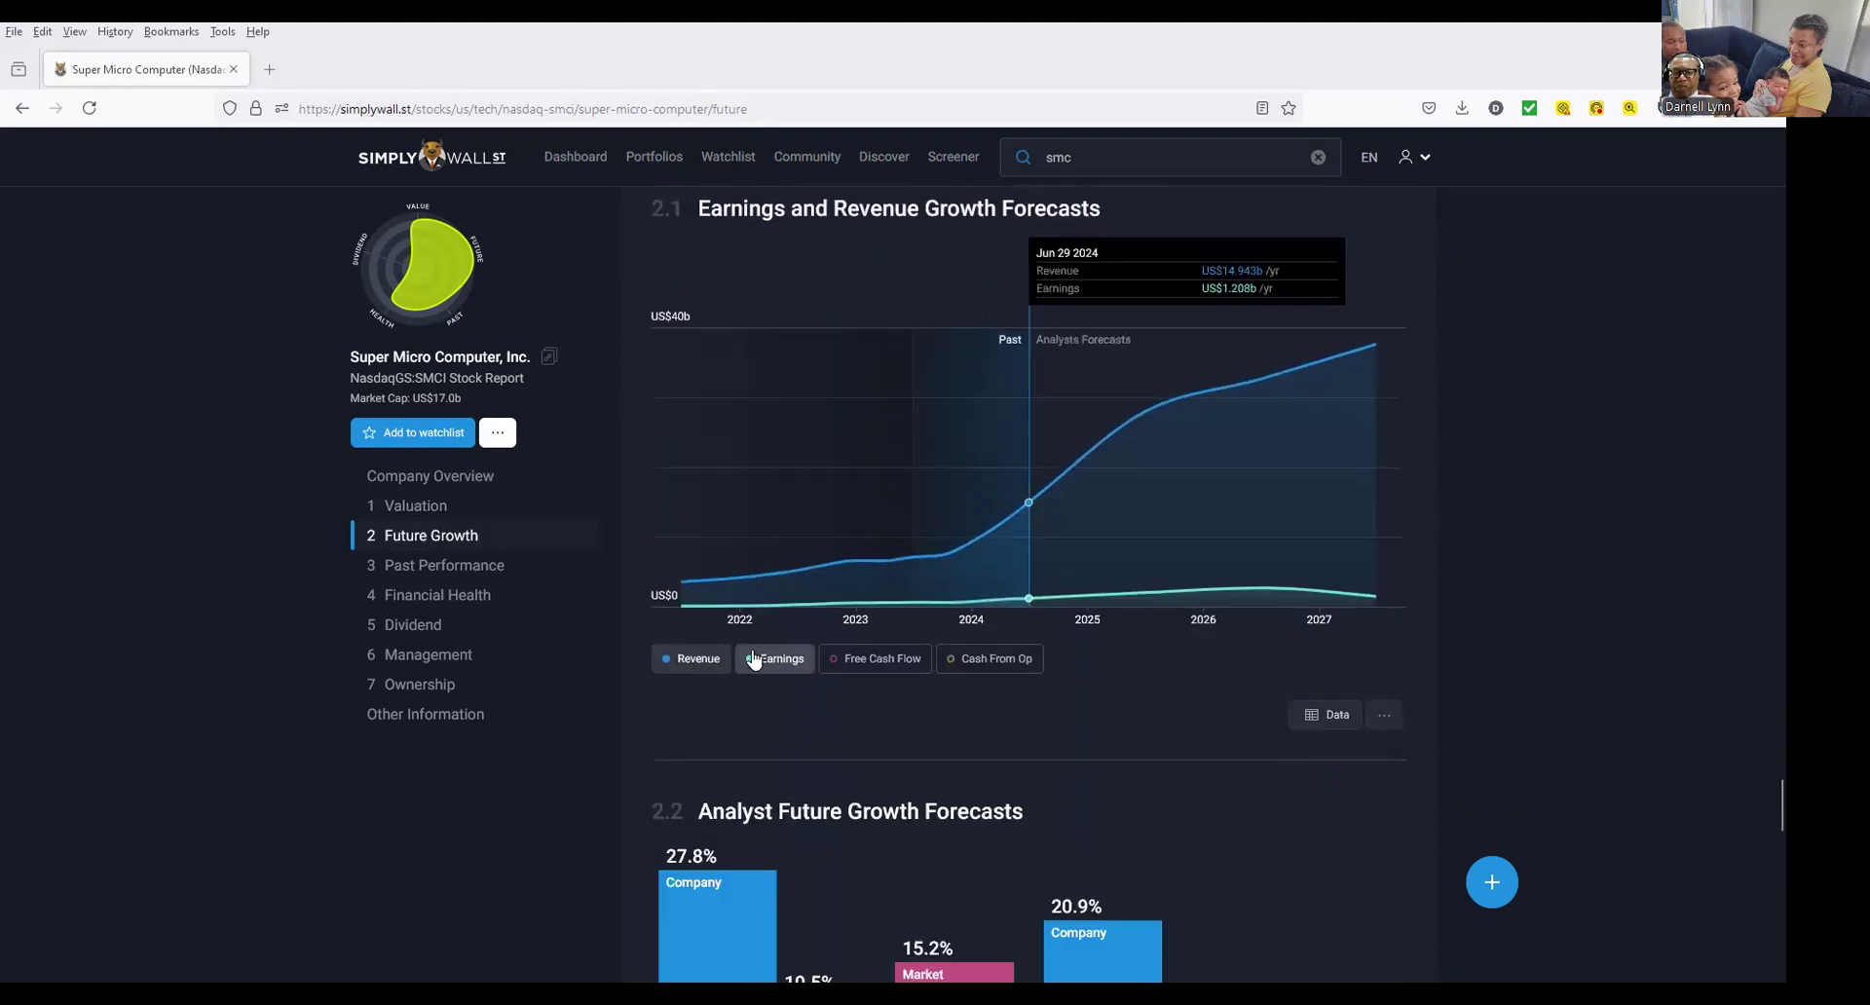
pyautogui.scroll(-3)
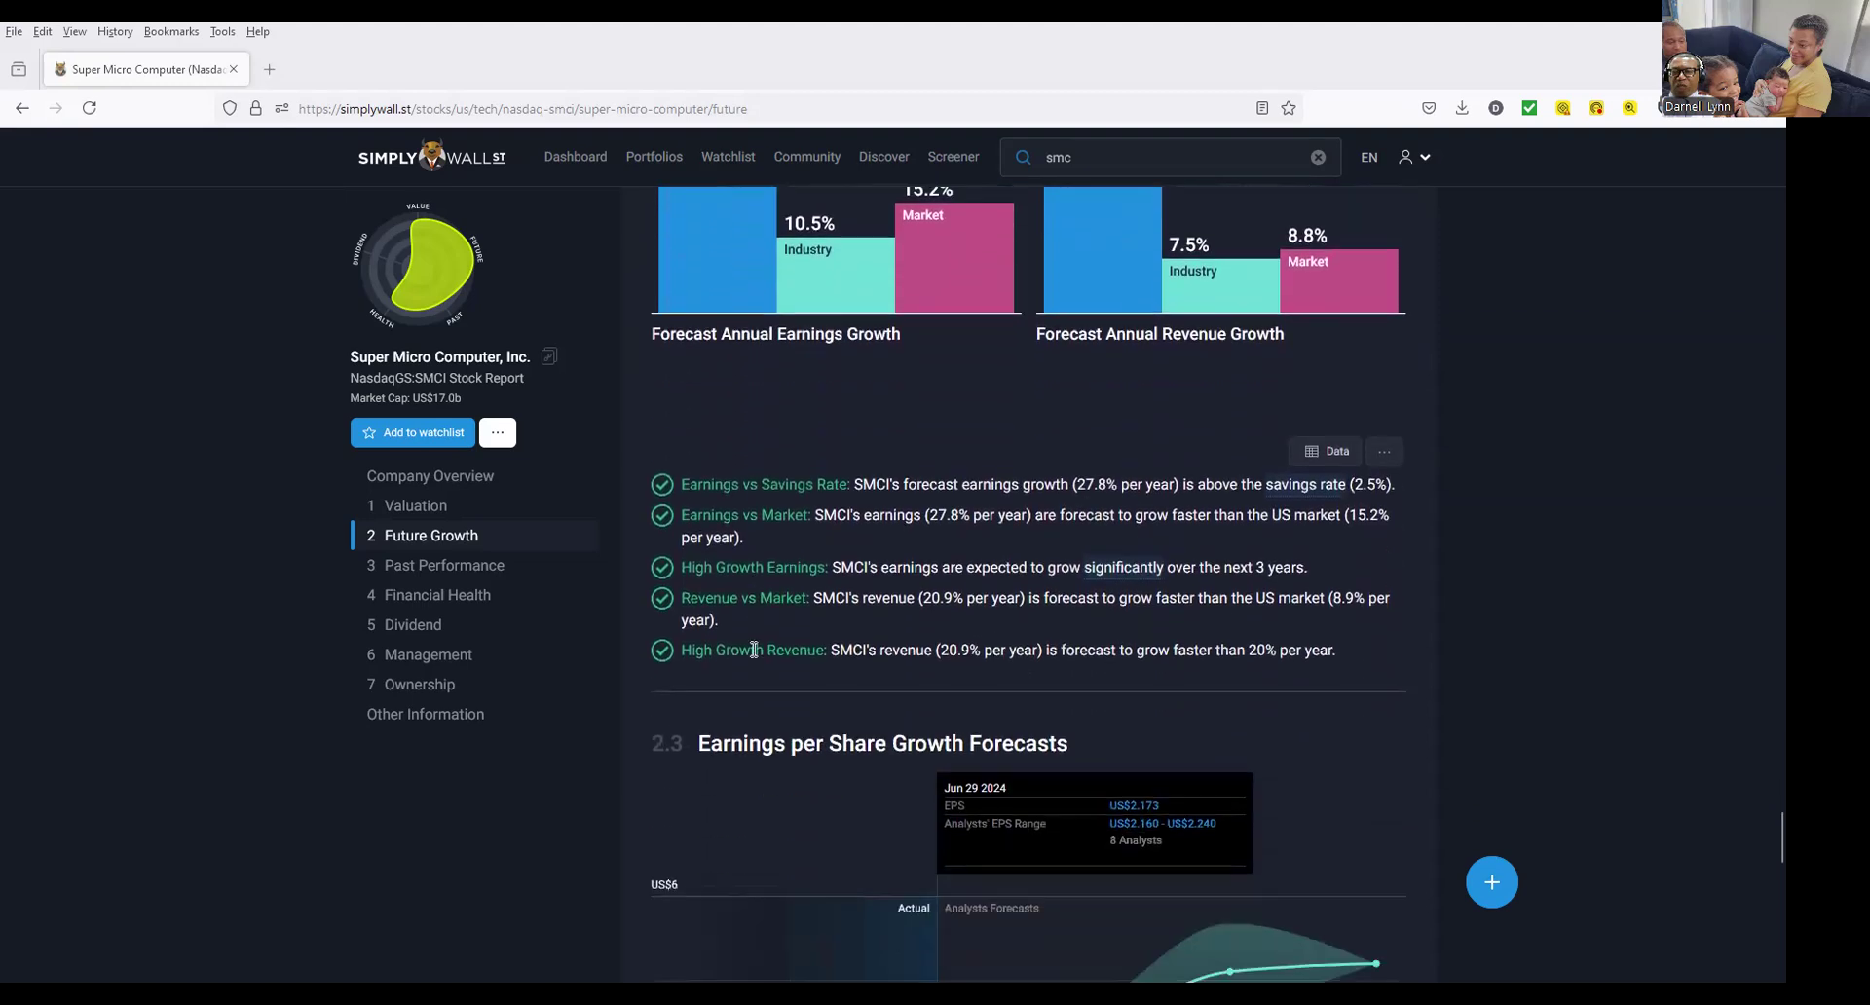
pyautogui.scroll(-3)
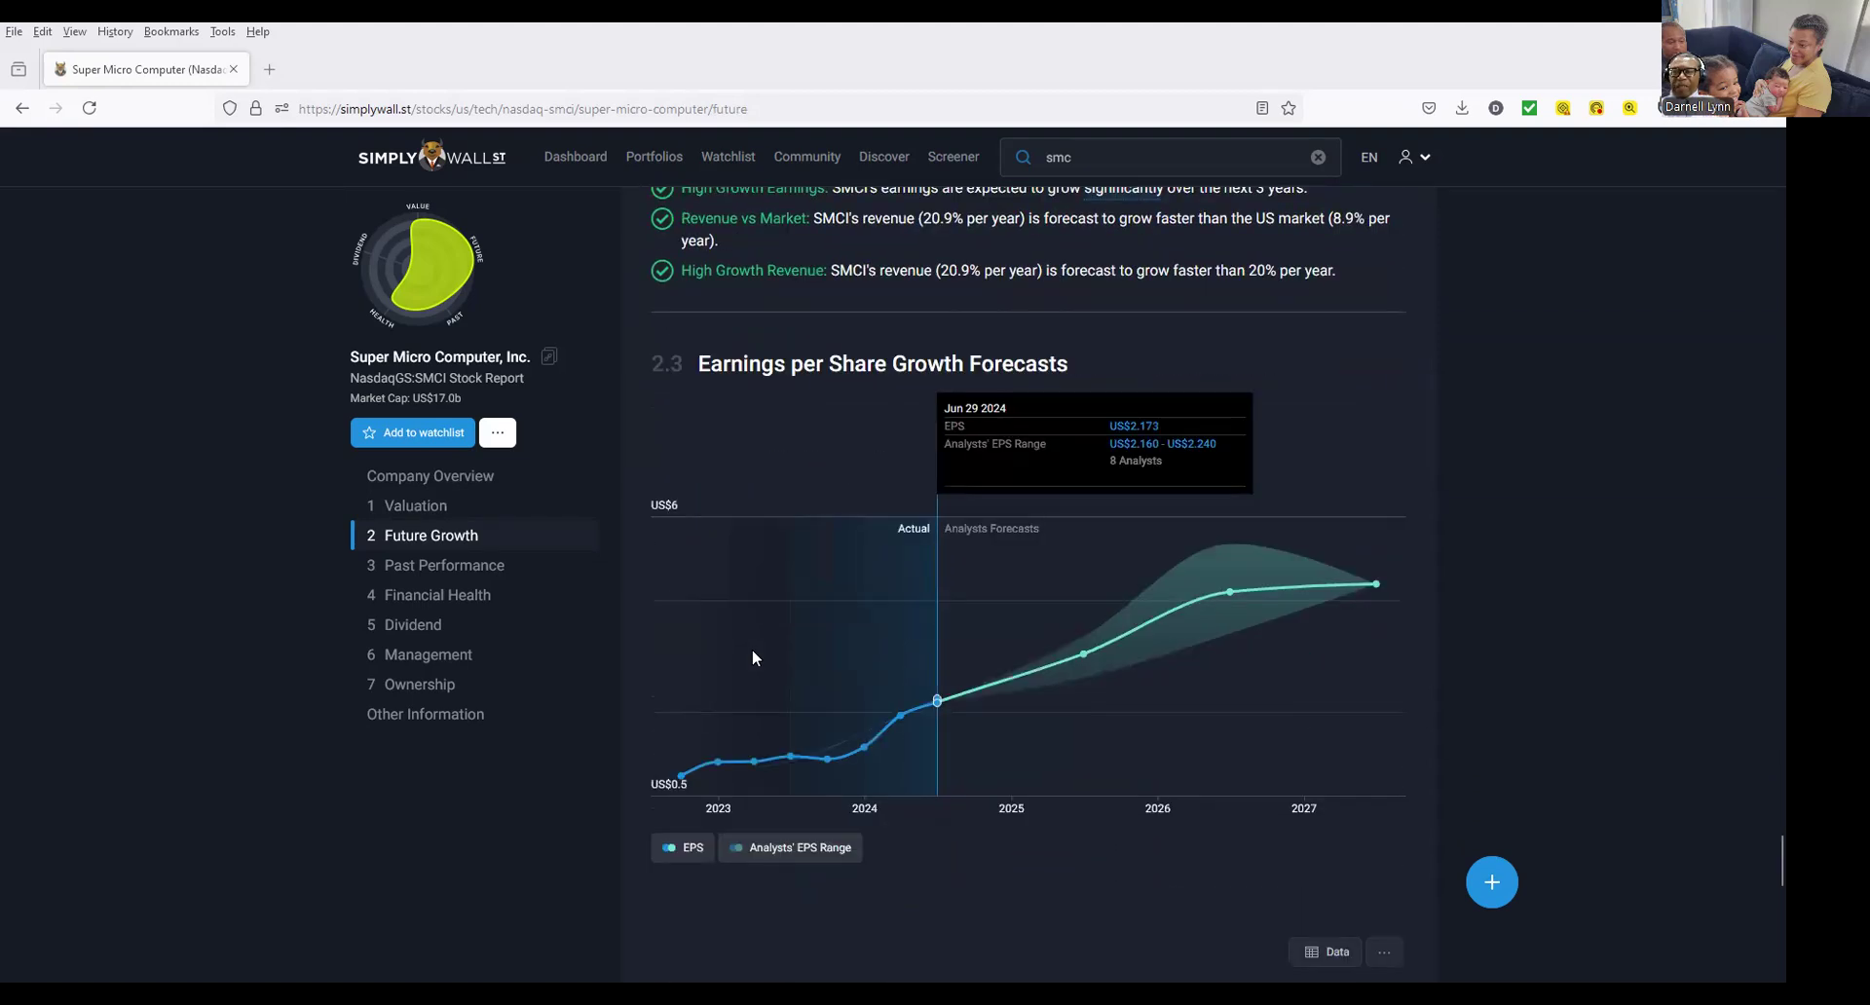
pyautogui.scroll(-3)
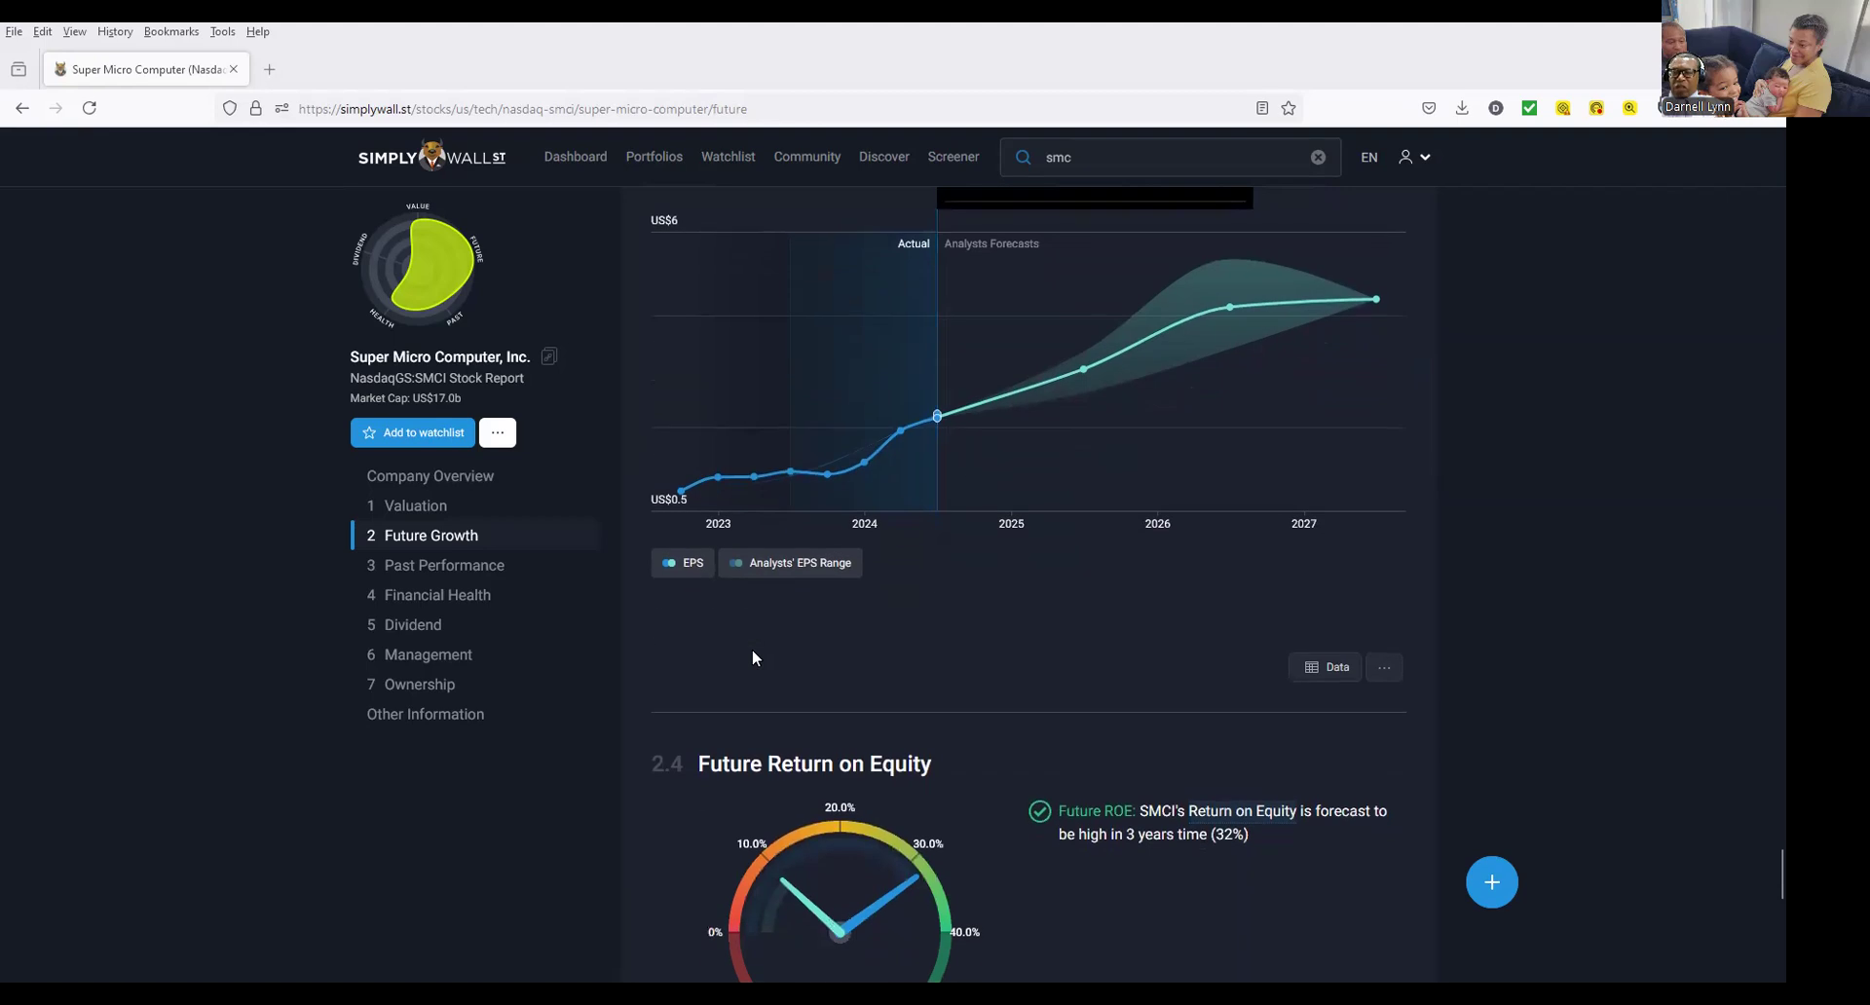
pyautogui.scroll(-3)
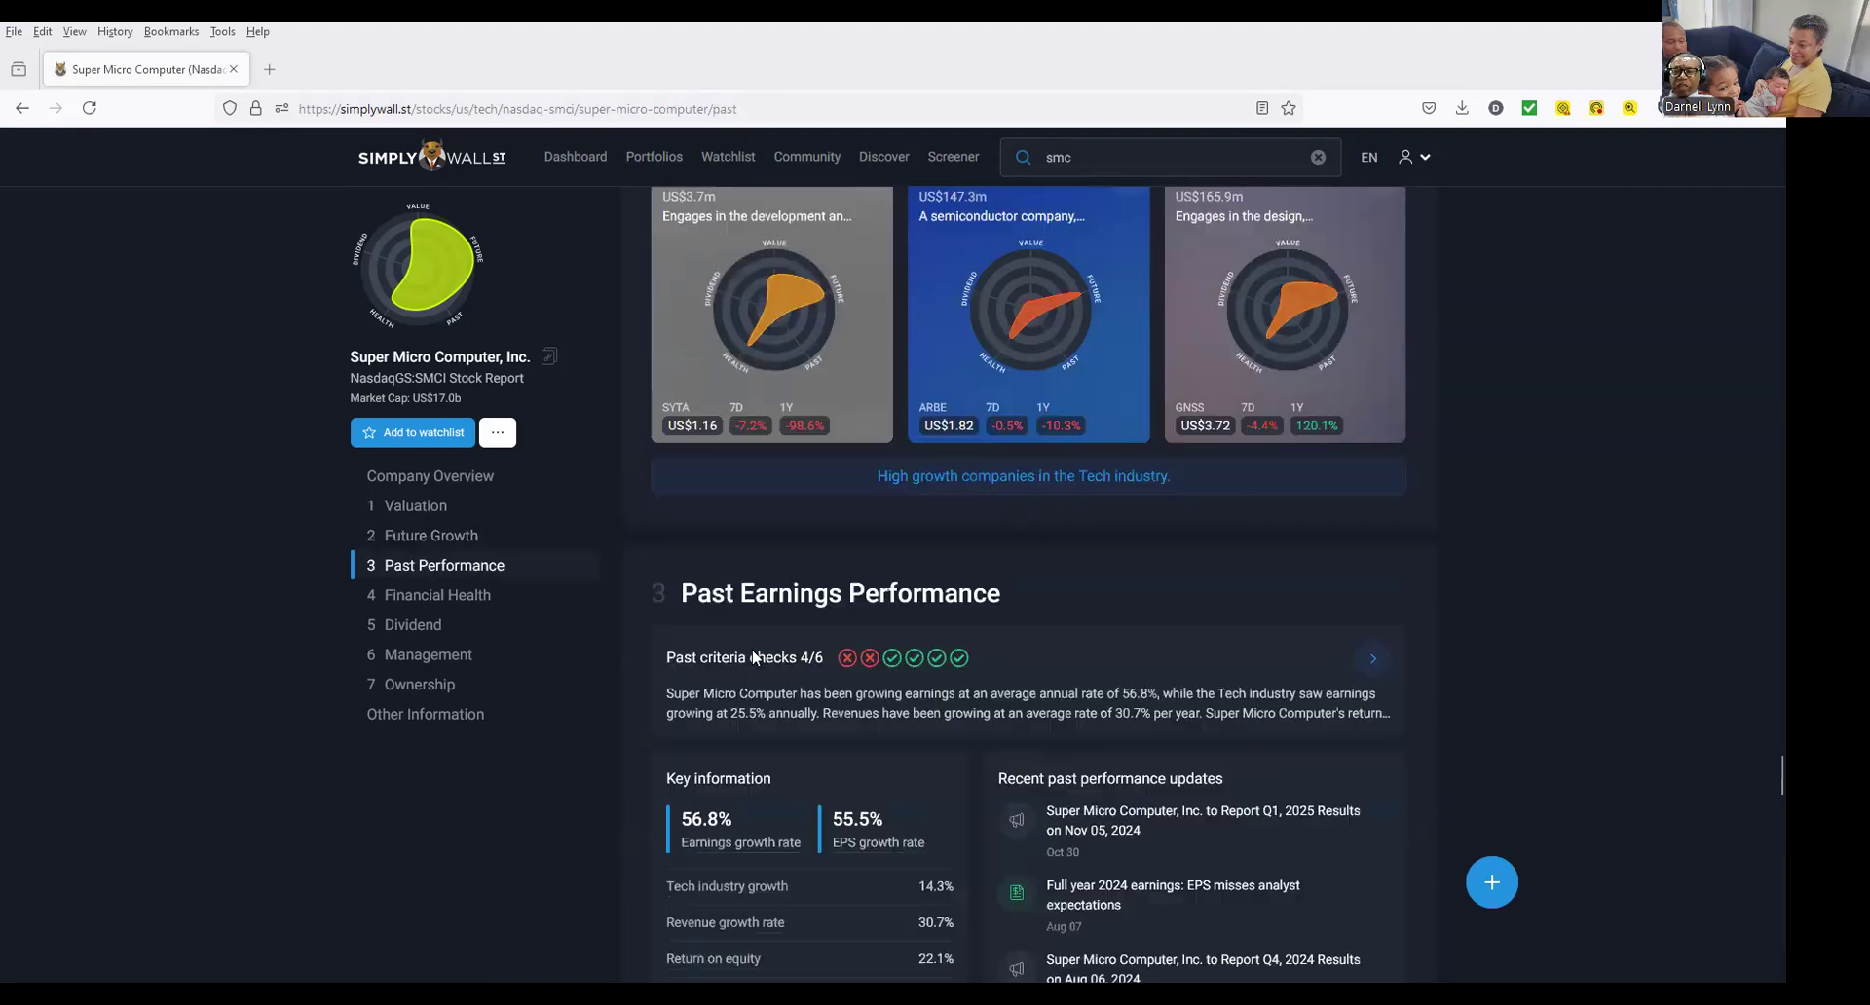
# Continue through Past Performance earnings, cash flow and growth to the ROA and ROCE gauges.
pyautogui.scroll(-3)
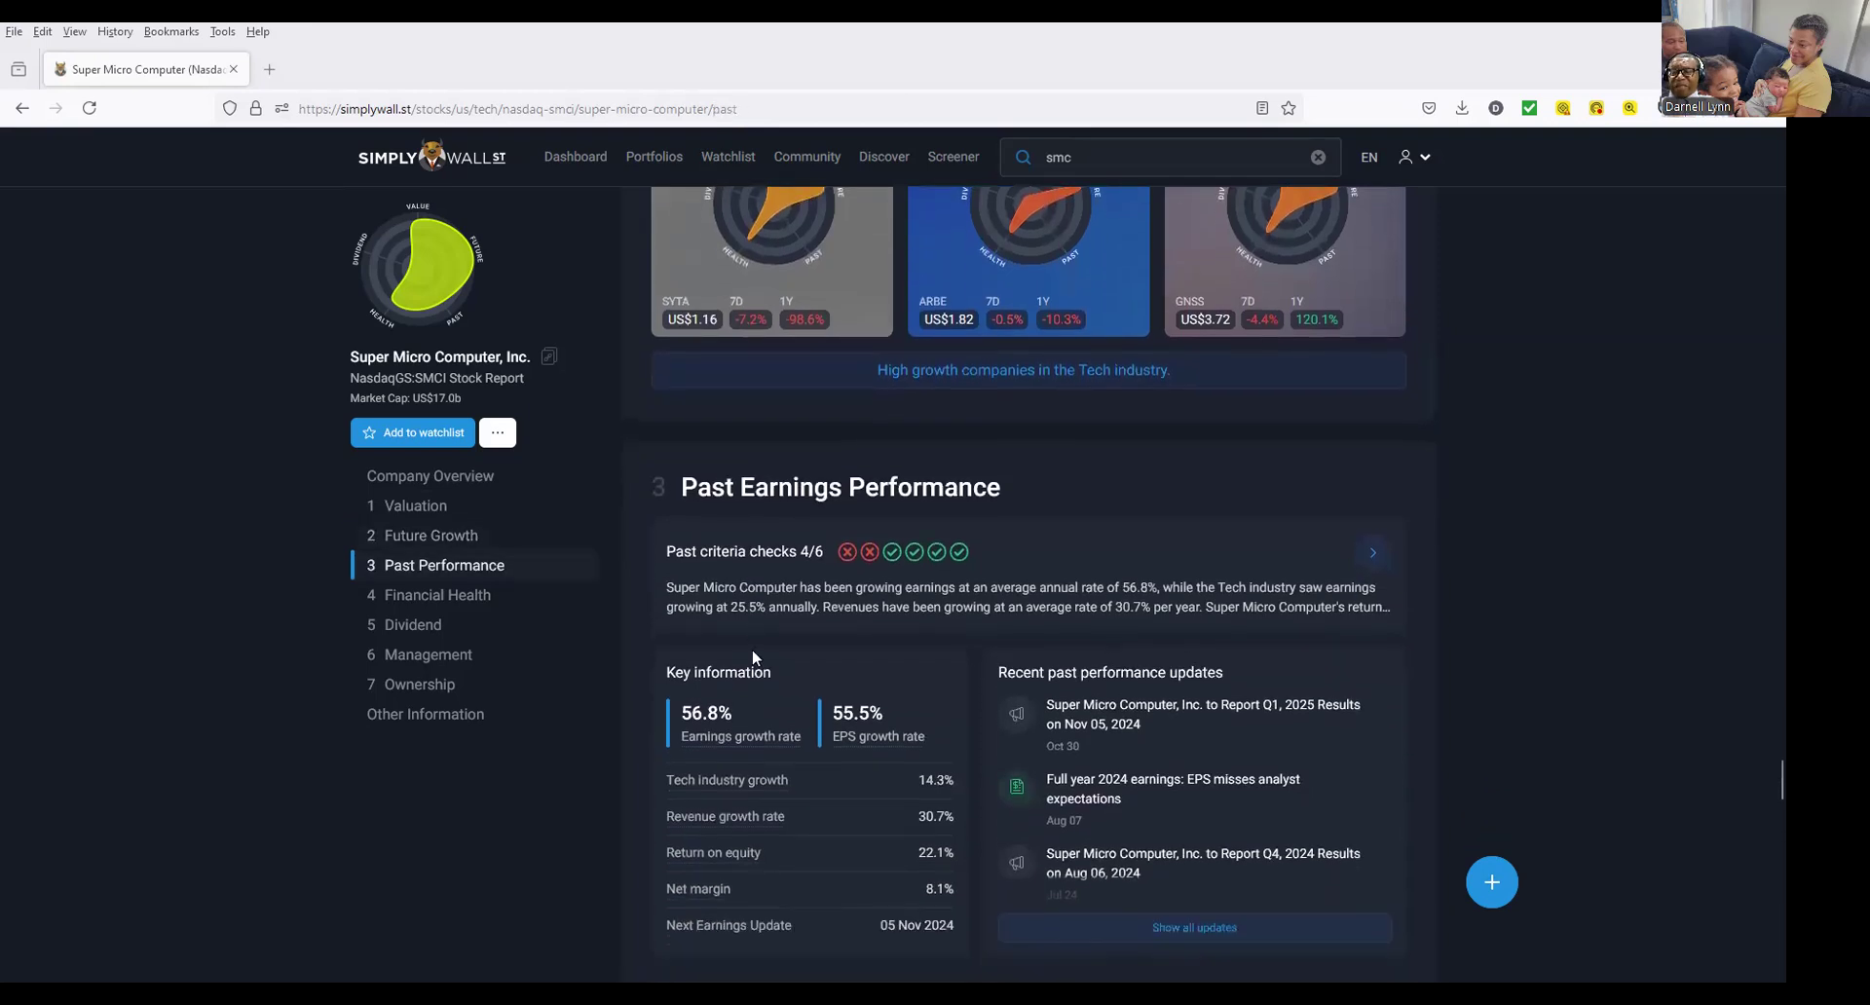
pyautogui.scroll(-3)
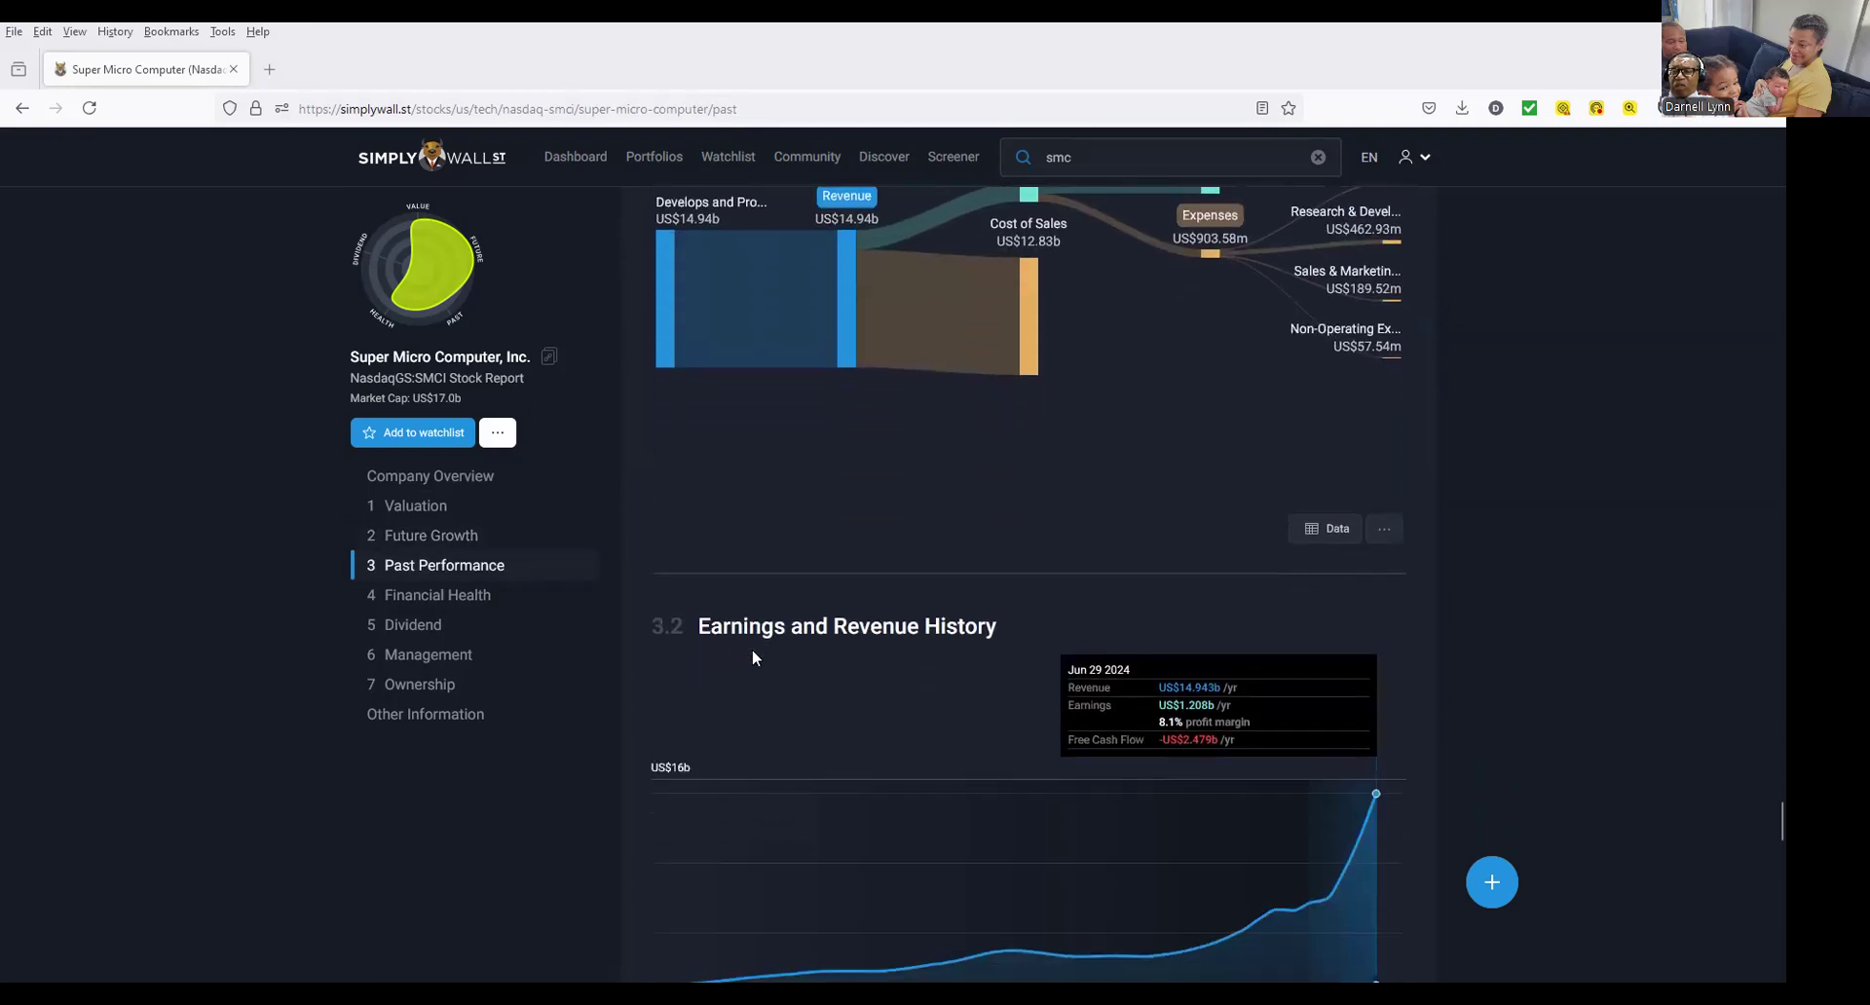
pyautogui.scroll(-3)
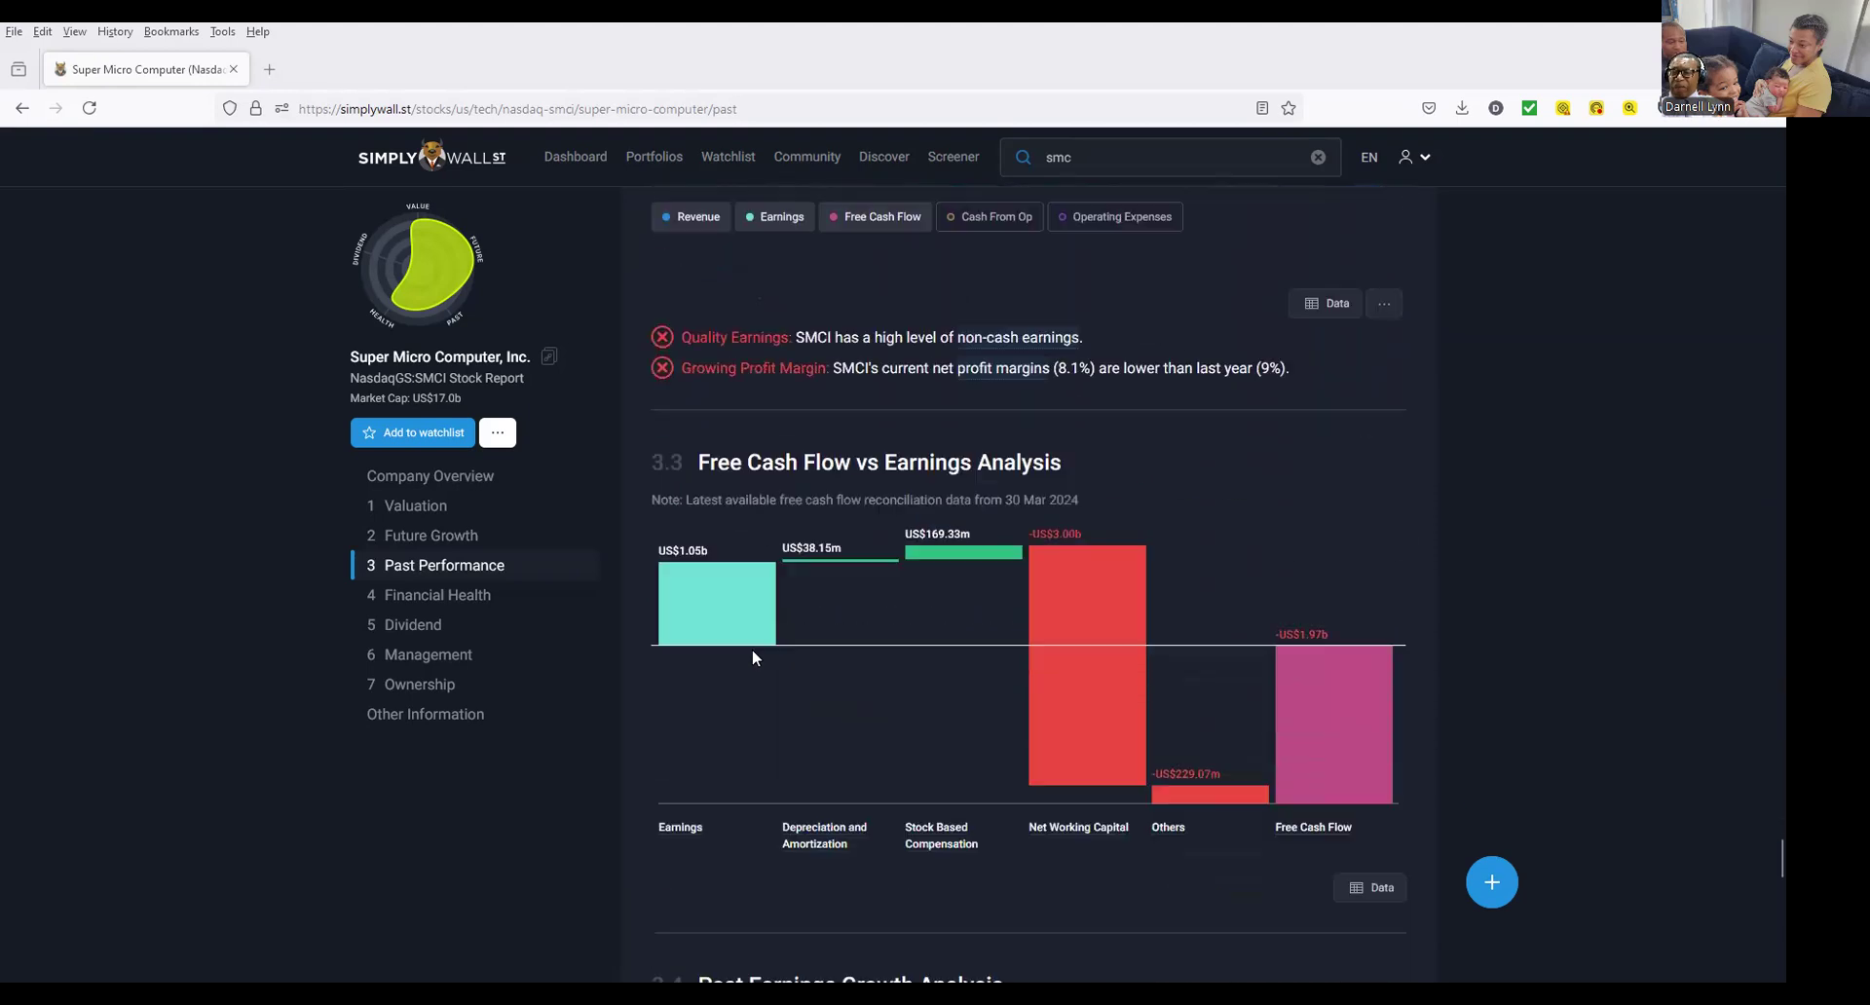
pyautogui.scroll(-3)
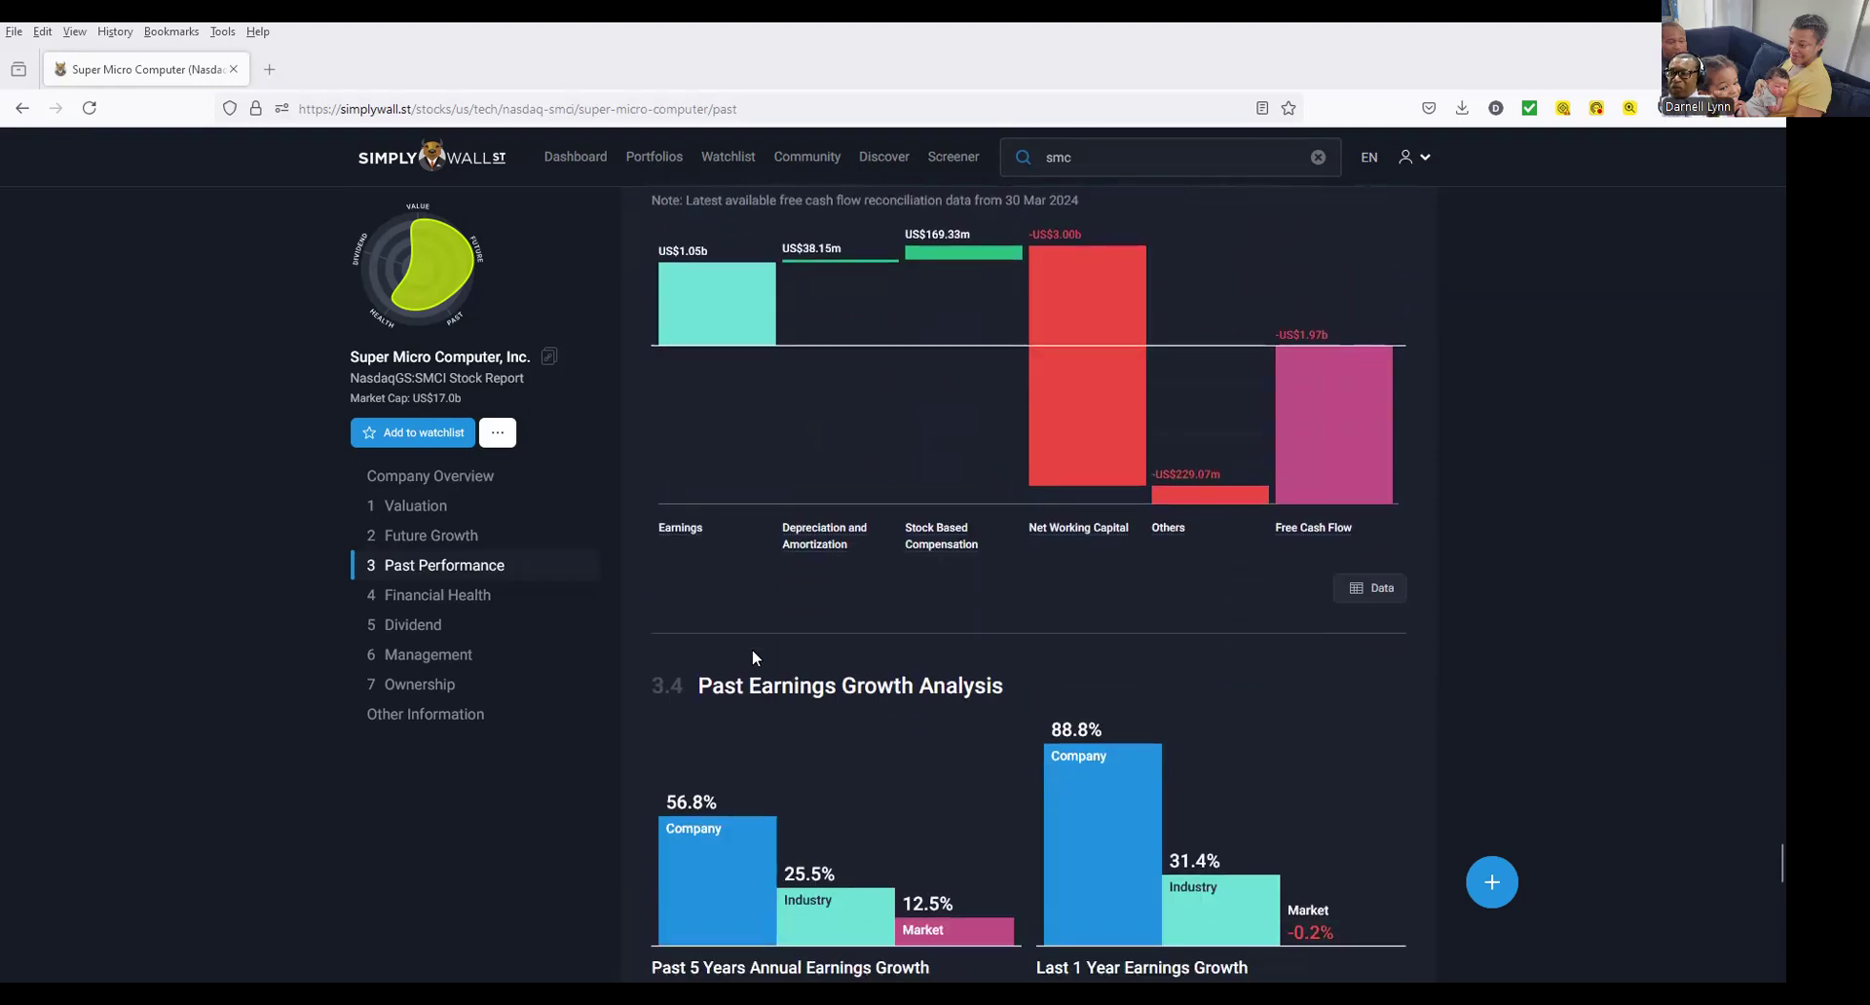
pyautogui.scroll(-3)
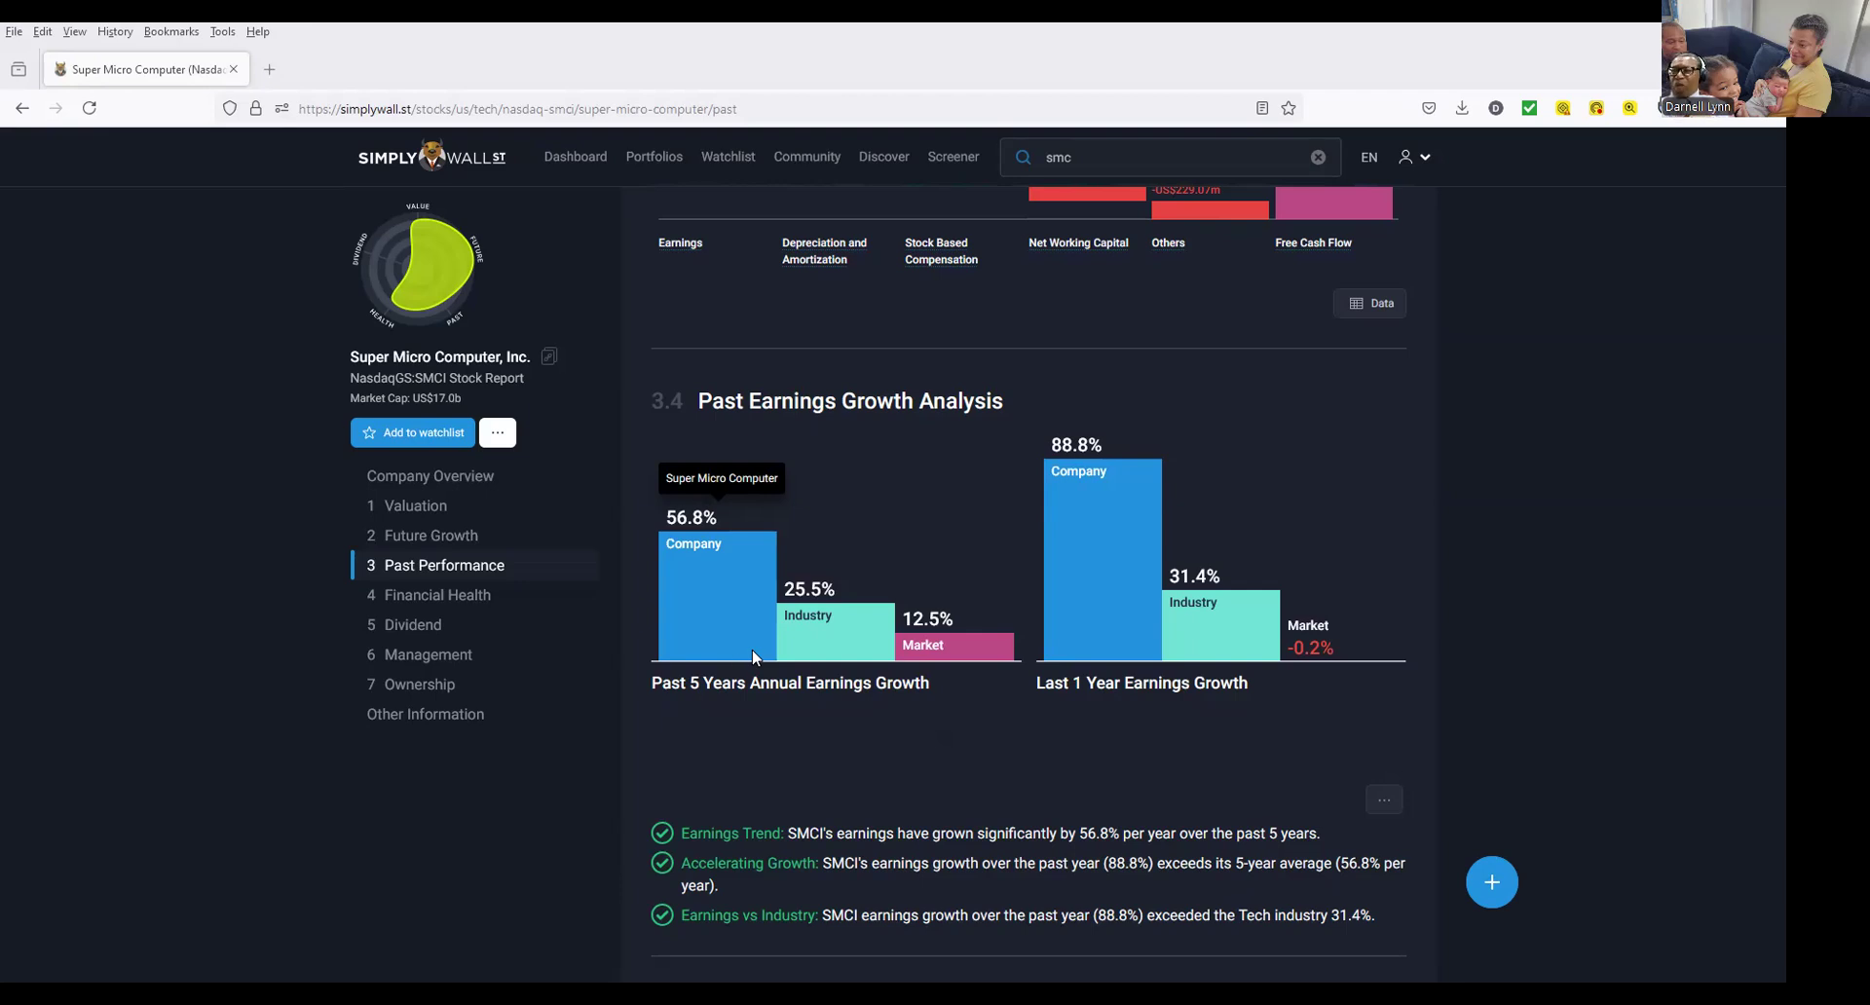
pyautogui.scroll(-3)
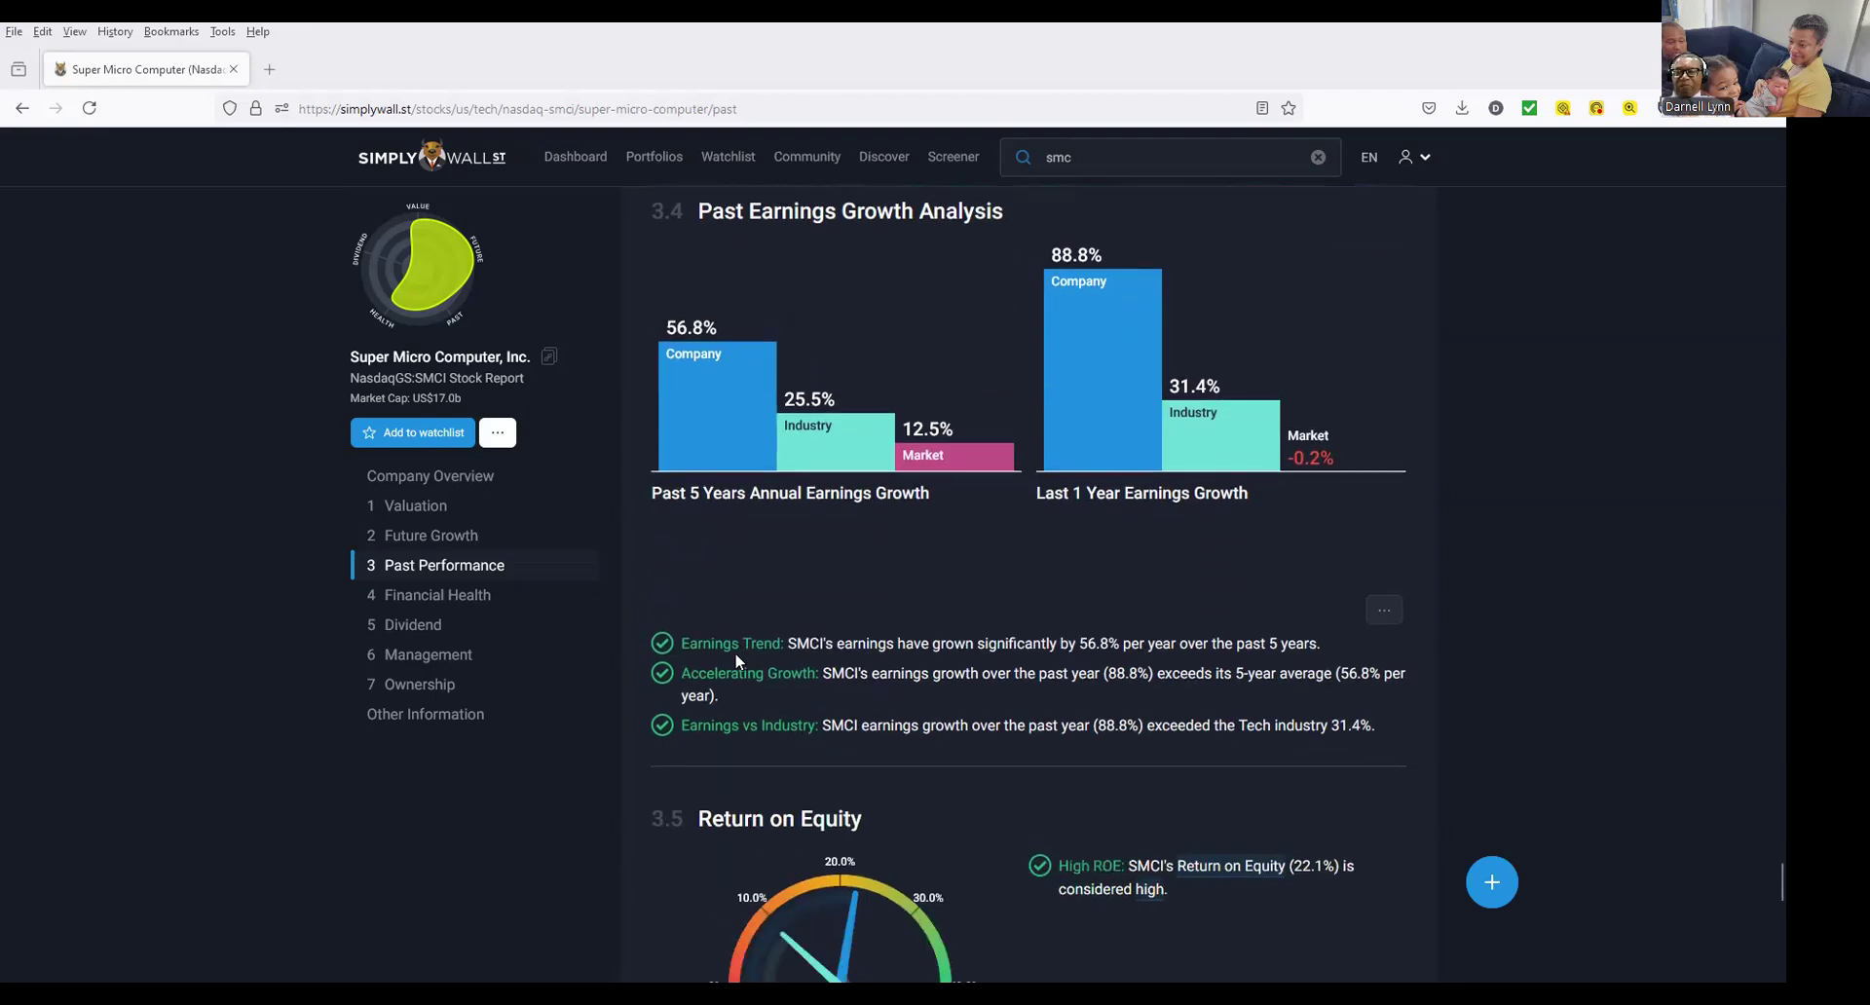
pyautogui.scroll(-3)
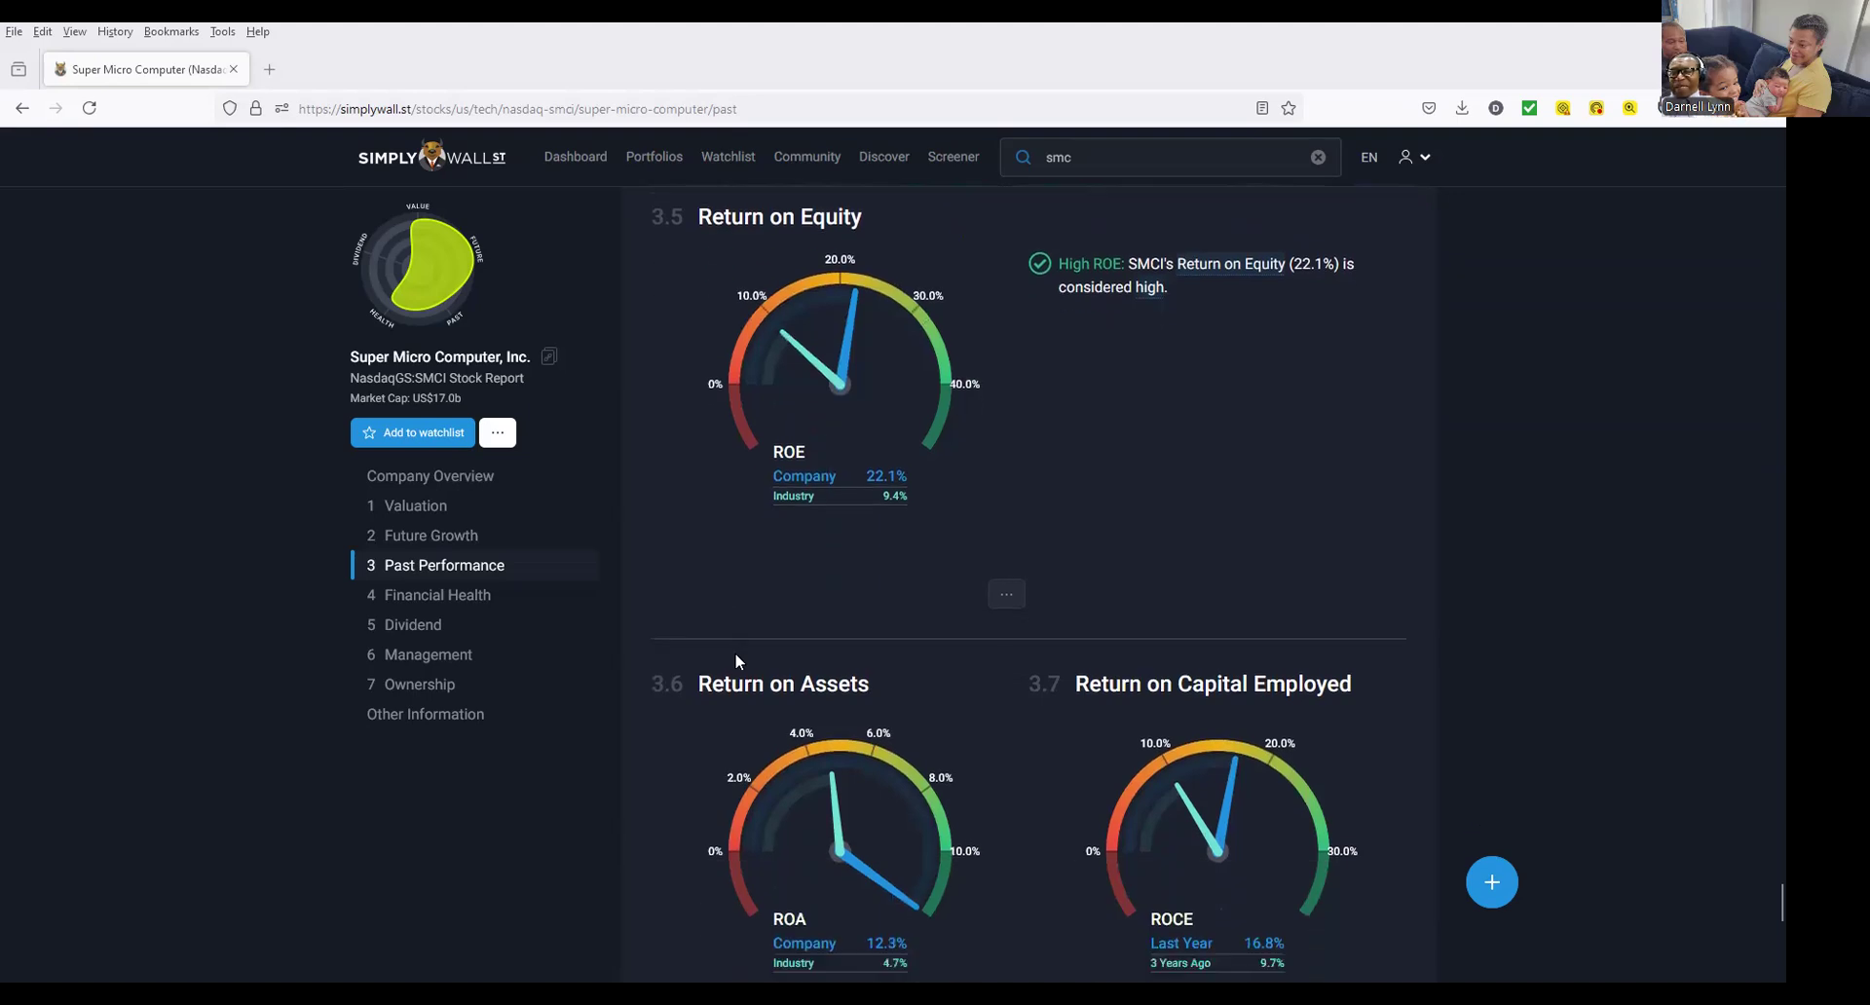
pyautogui.scroll(-3)
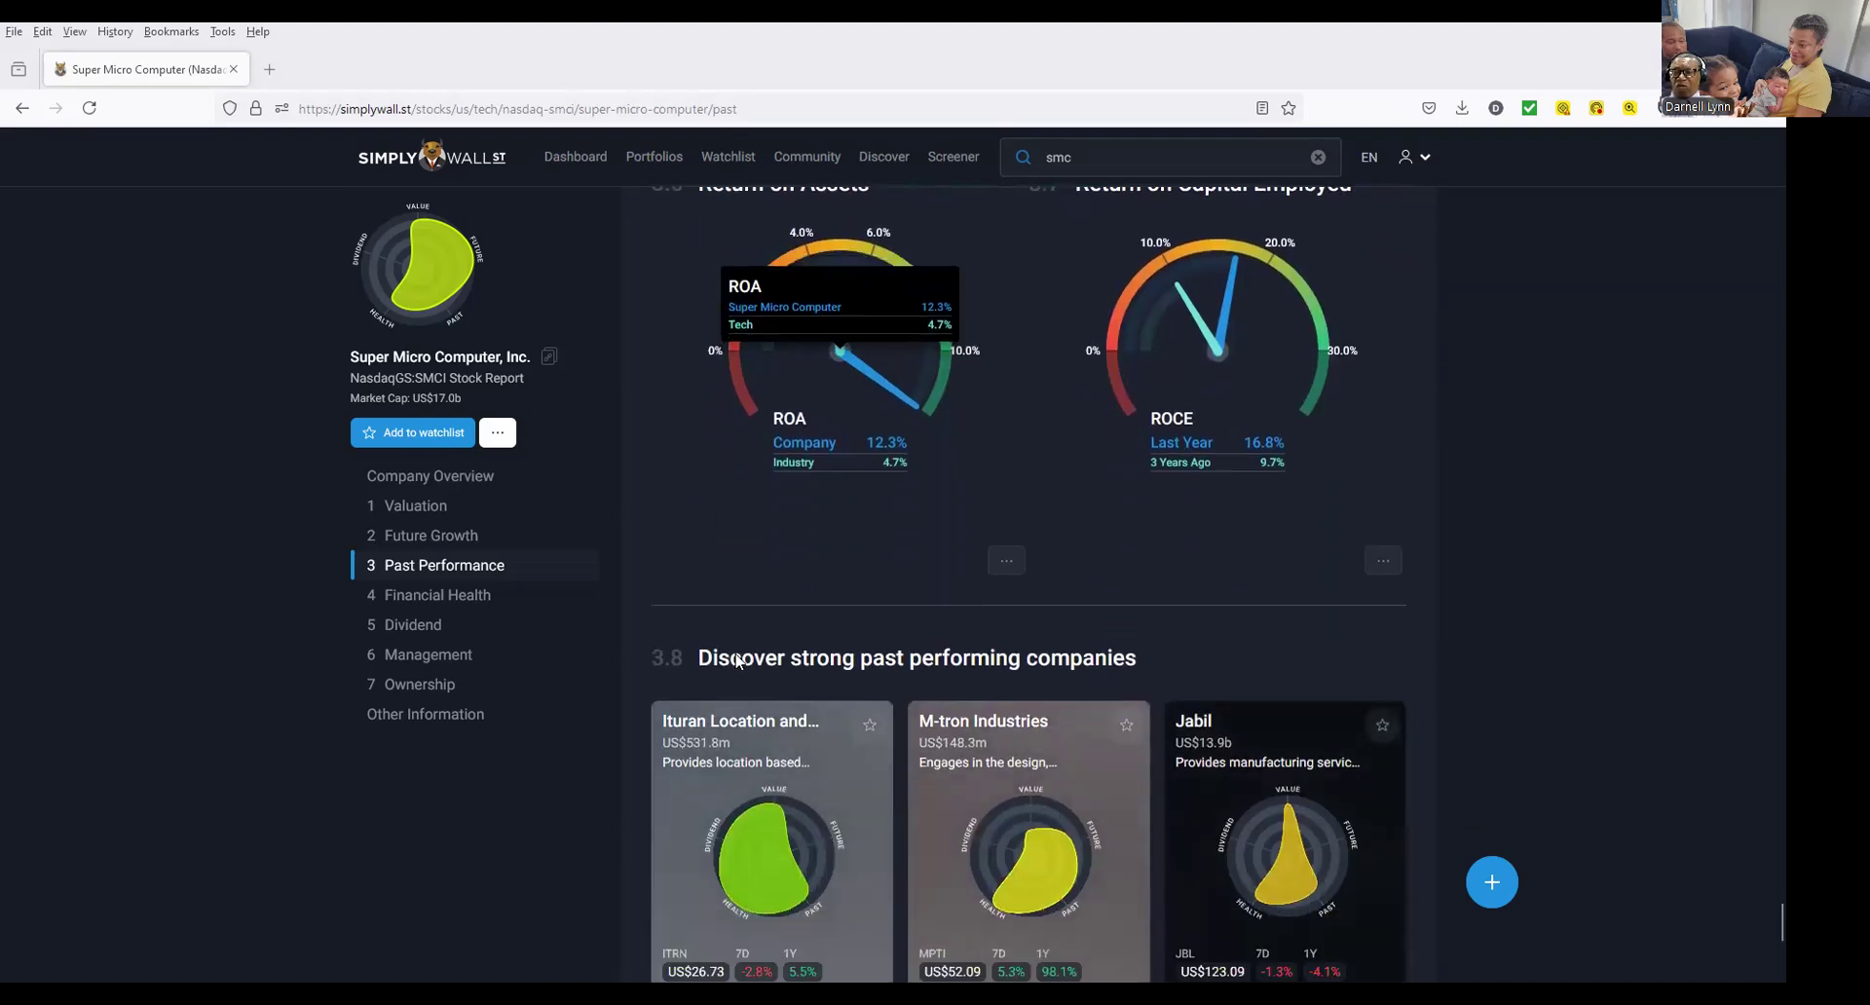
# Jump to Financial Health and review the debt-to-equity chart, debt checks and Balance Sheet.
pyautogui.click(439, 594)
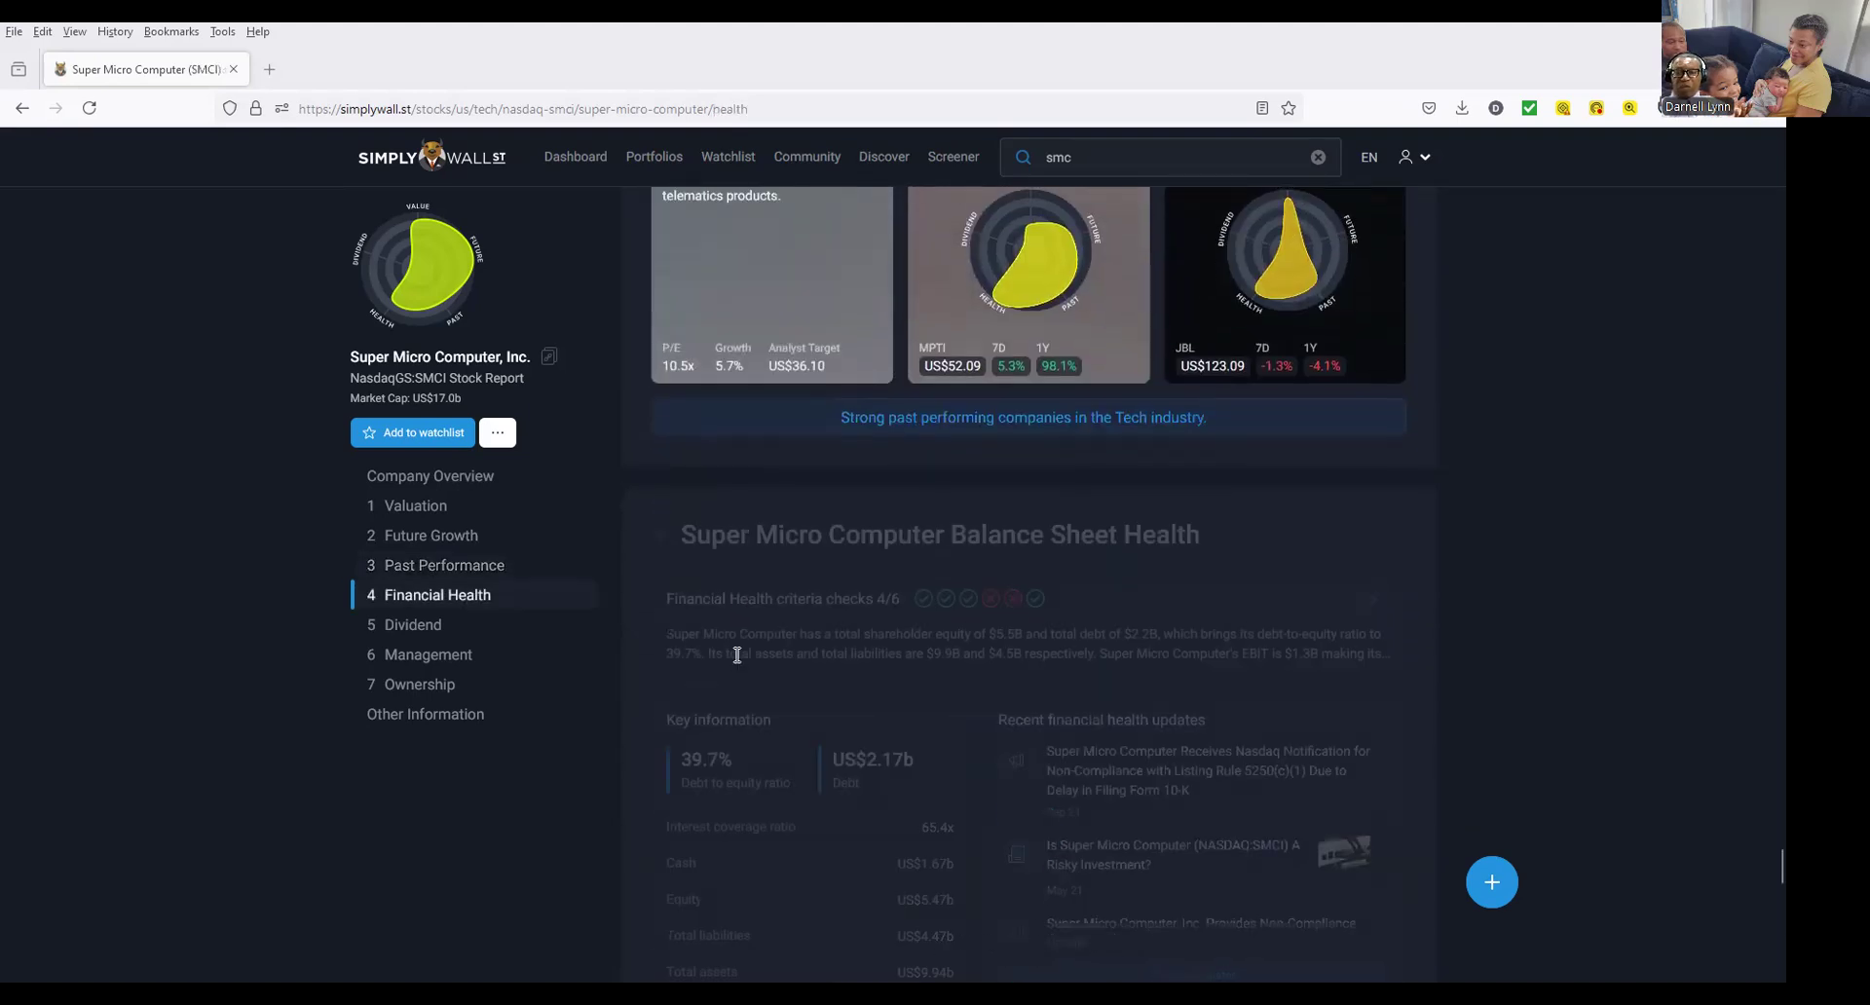
pyautogui.scroll(-3)
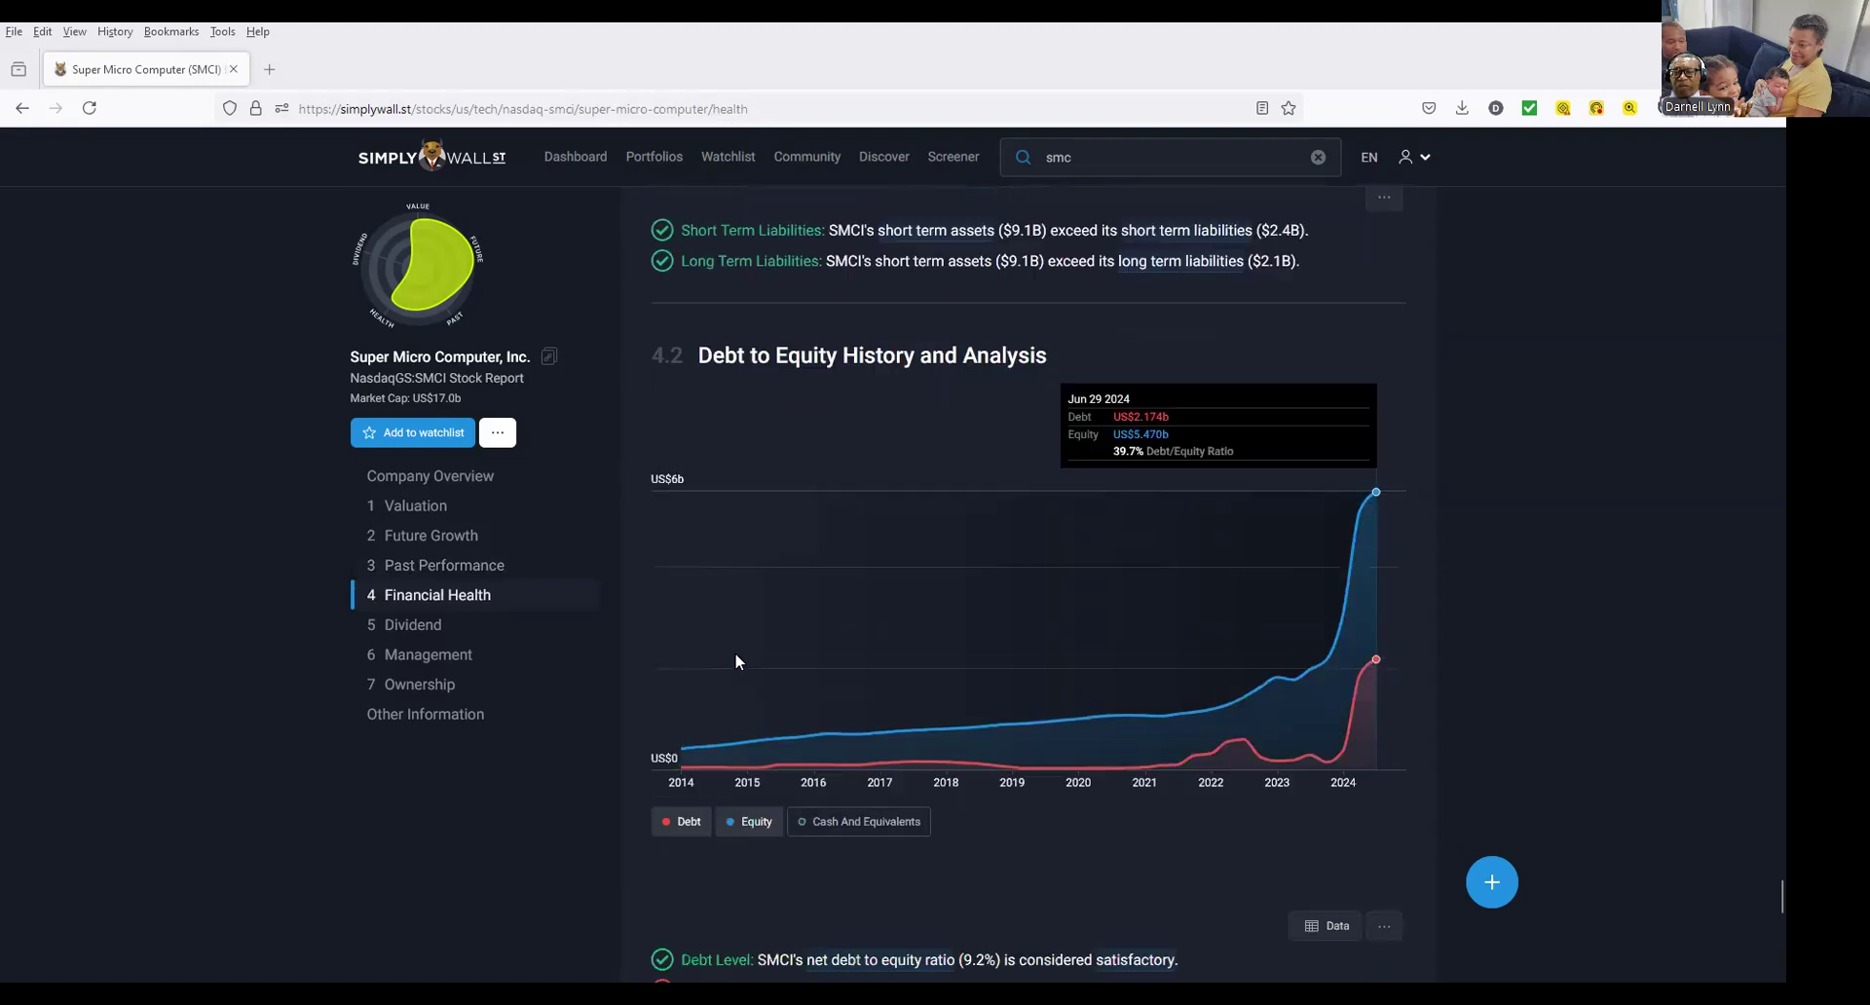
pyautogui.scroll(-3)
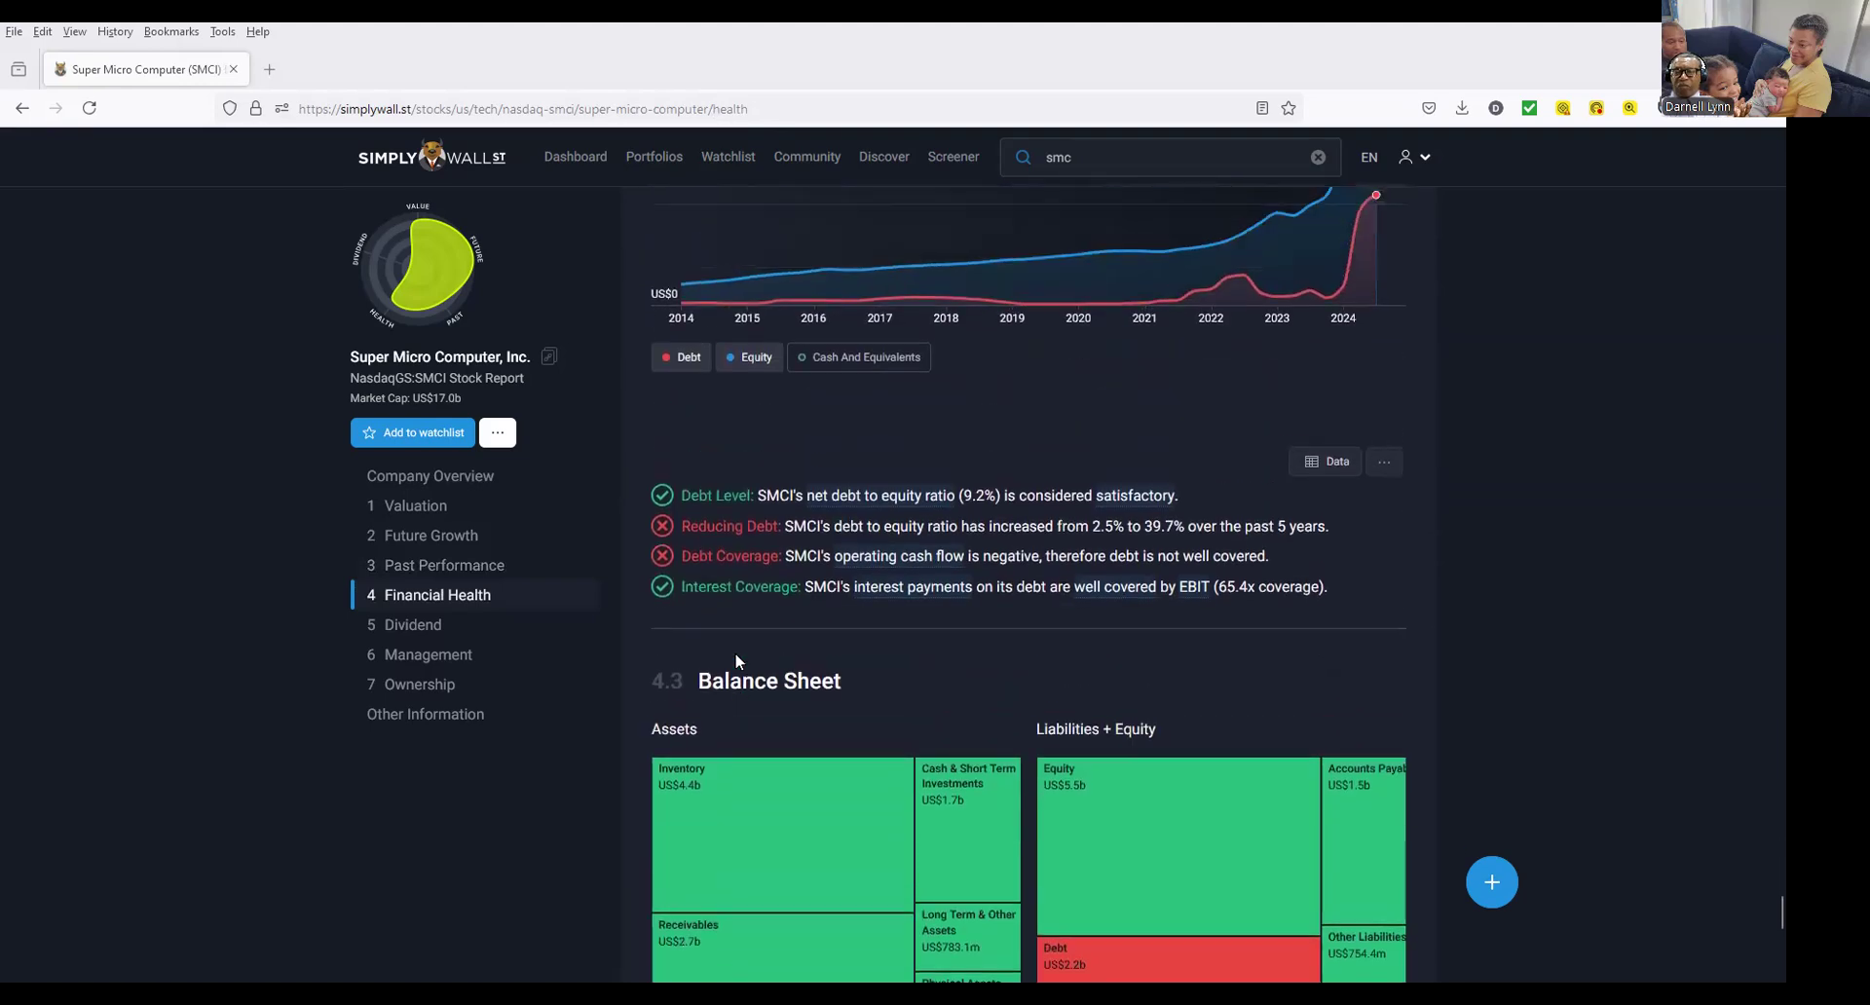
pyautogui.moveTo(775, 583)
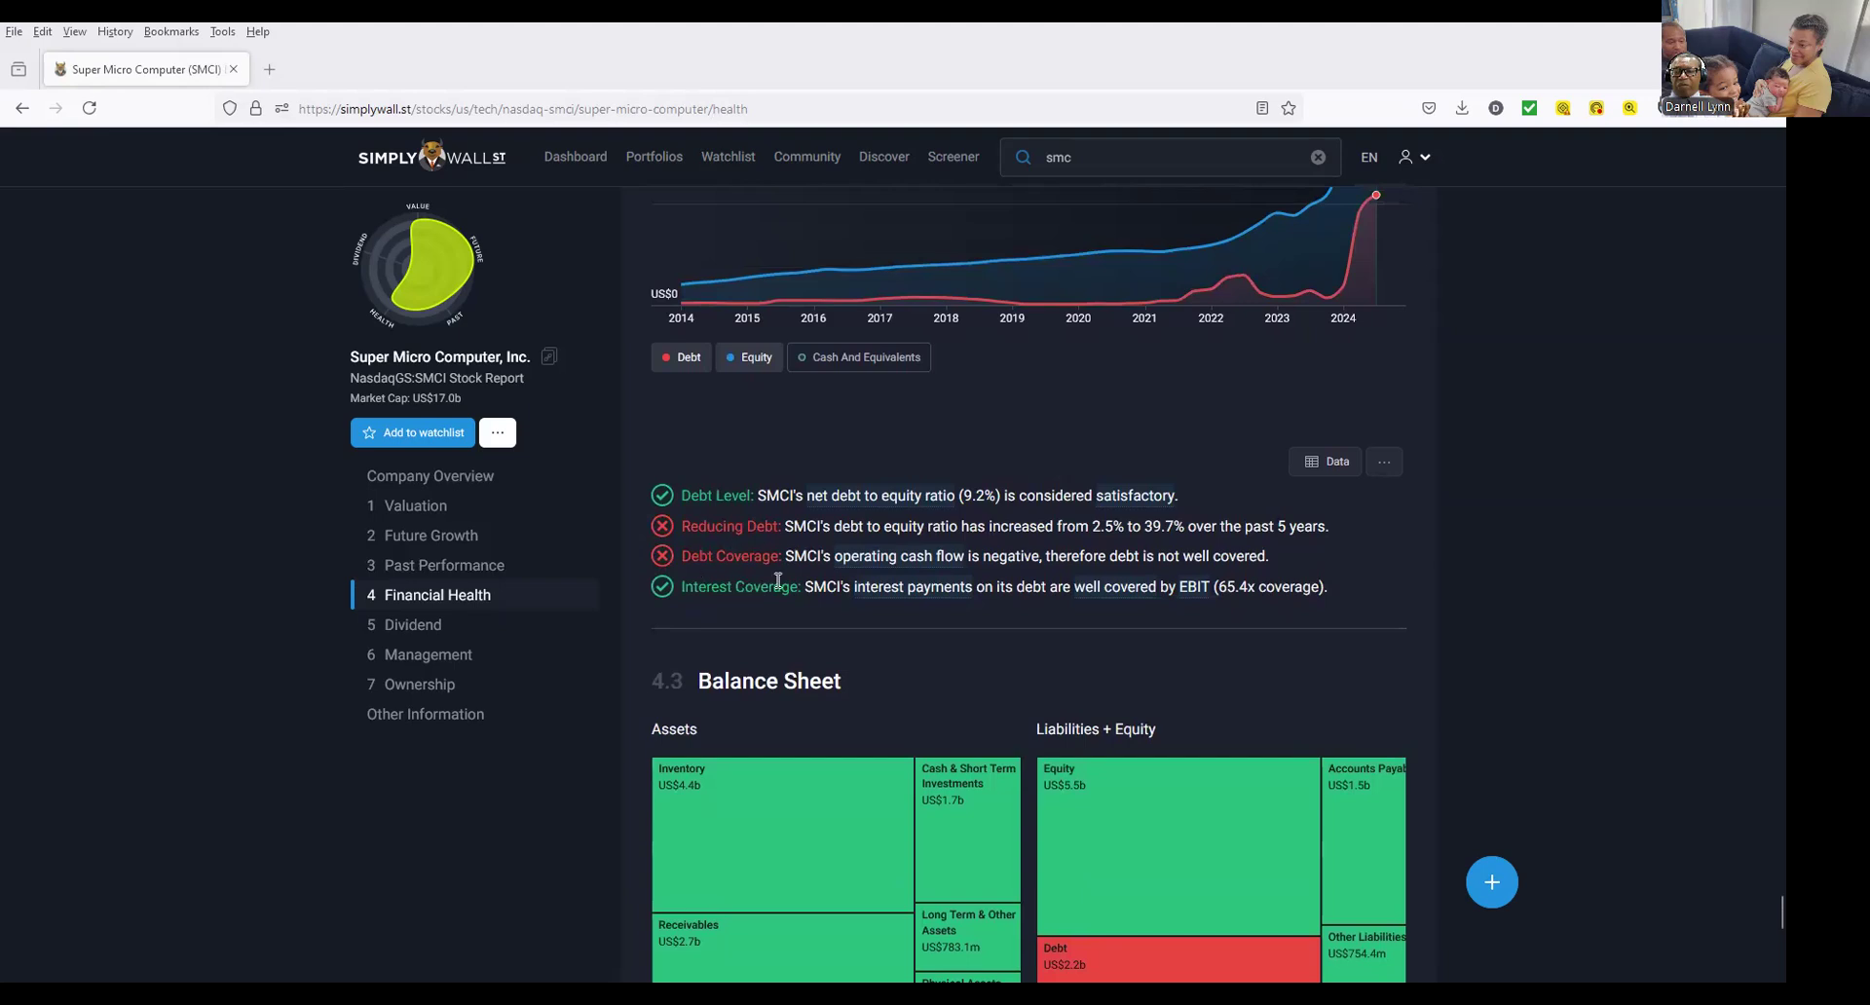
pyautogui.moveTo(746, 610)
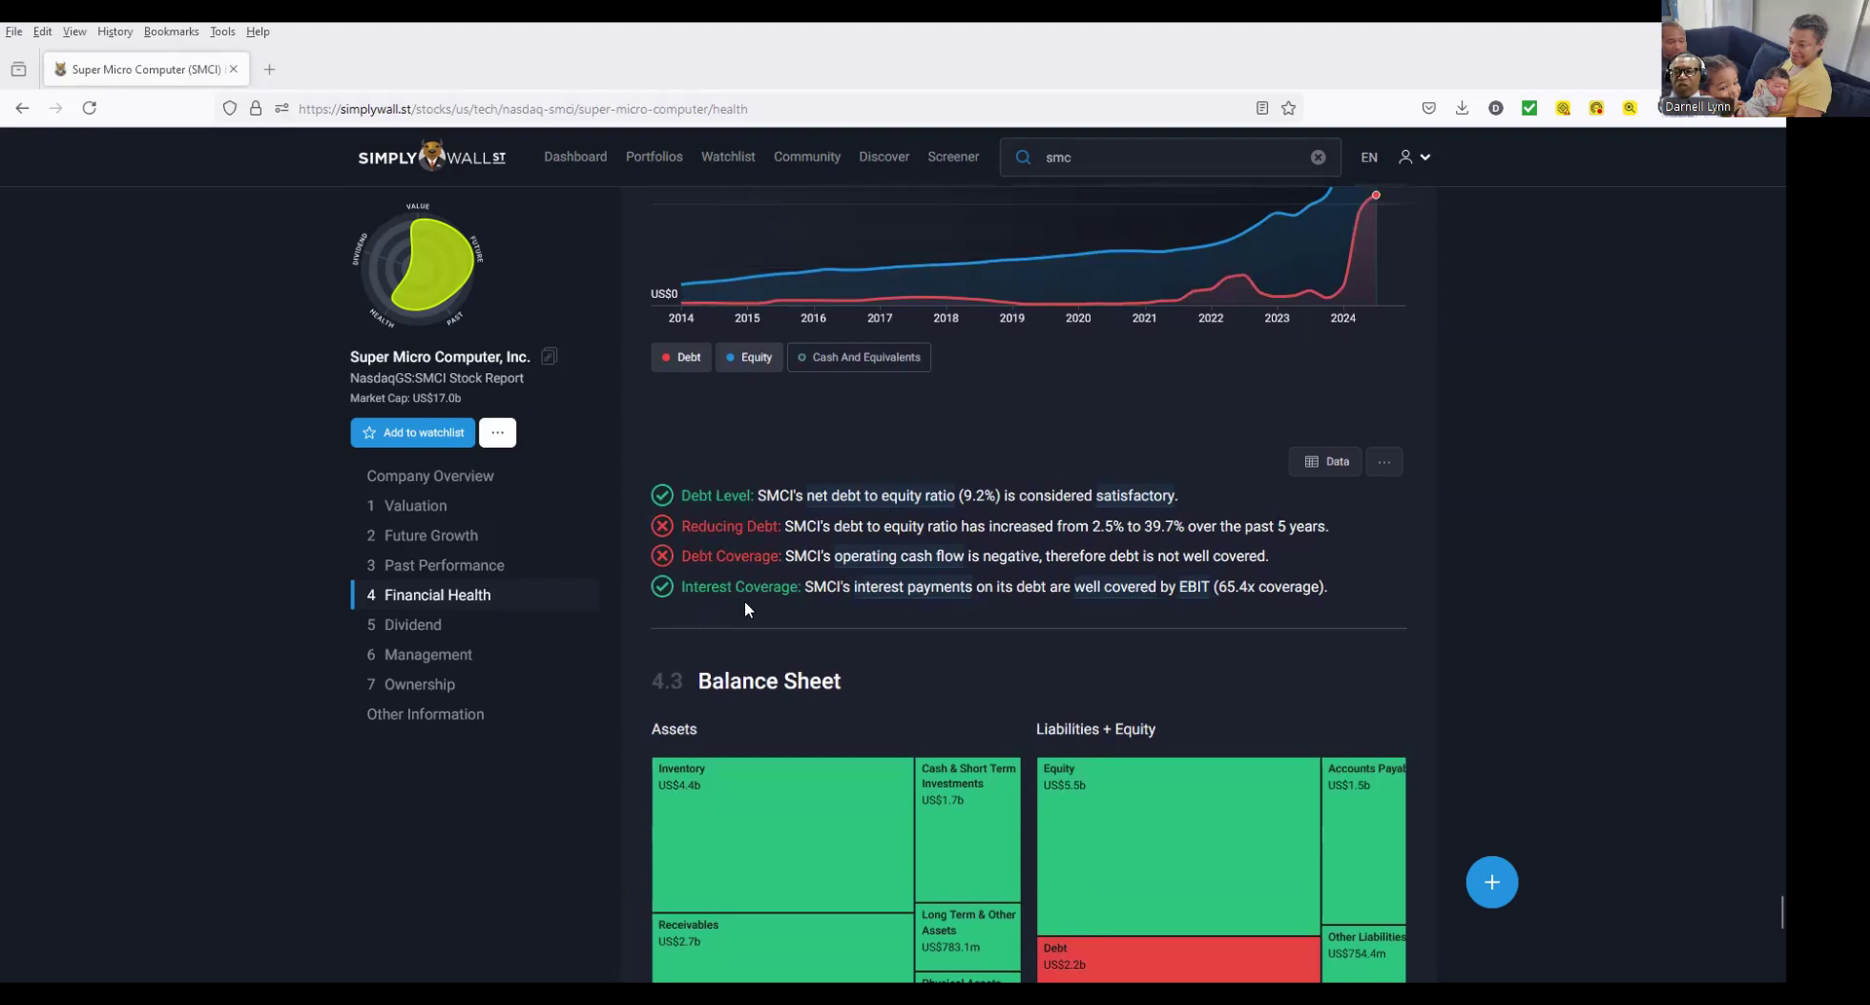
pyautogui.scroll(-3)
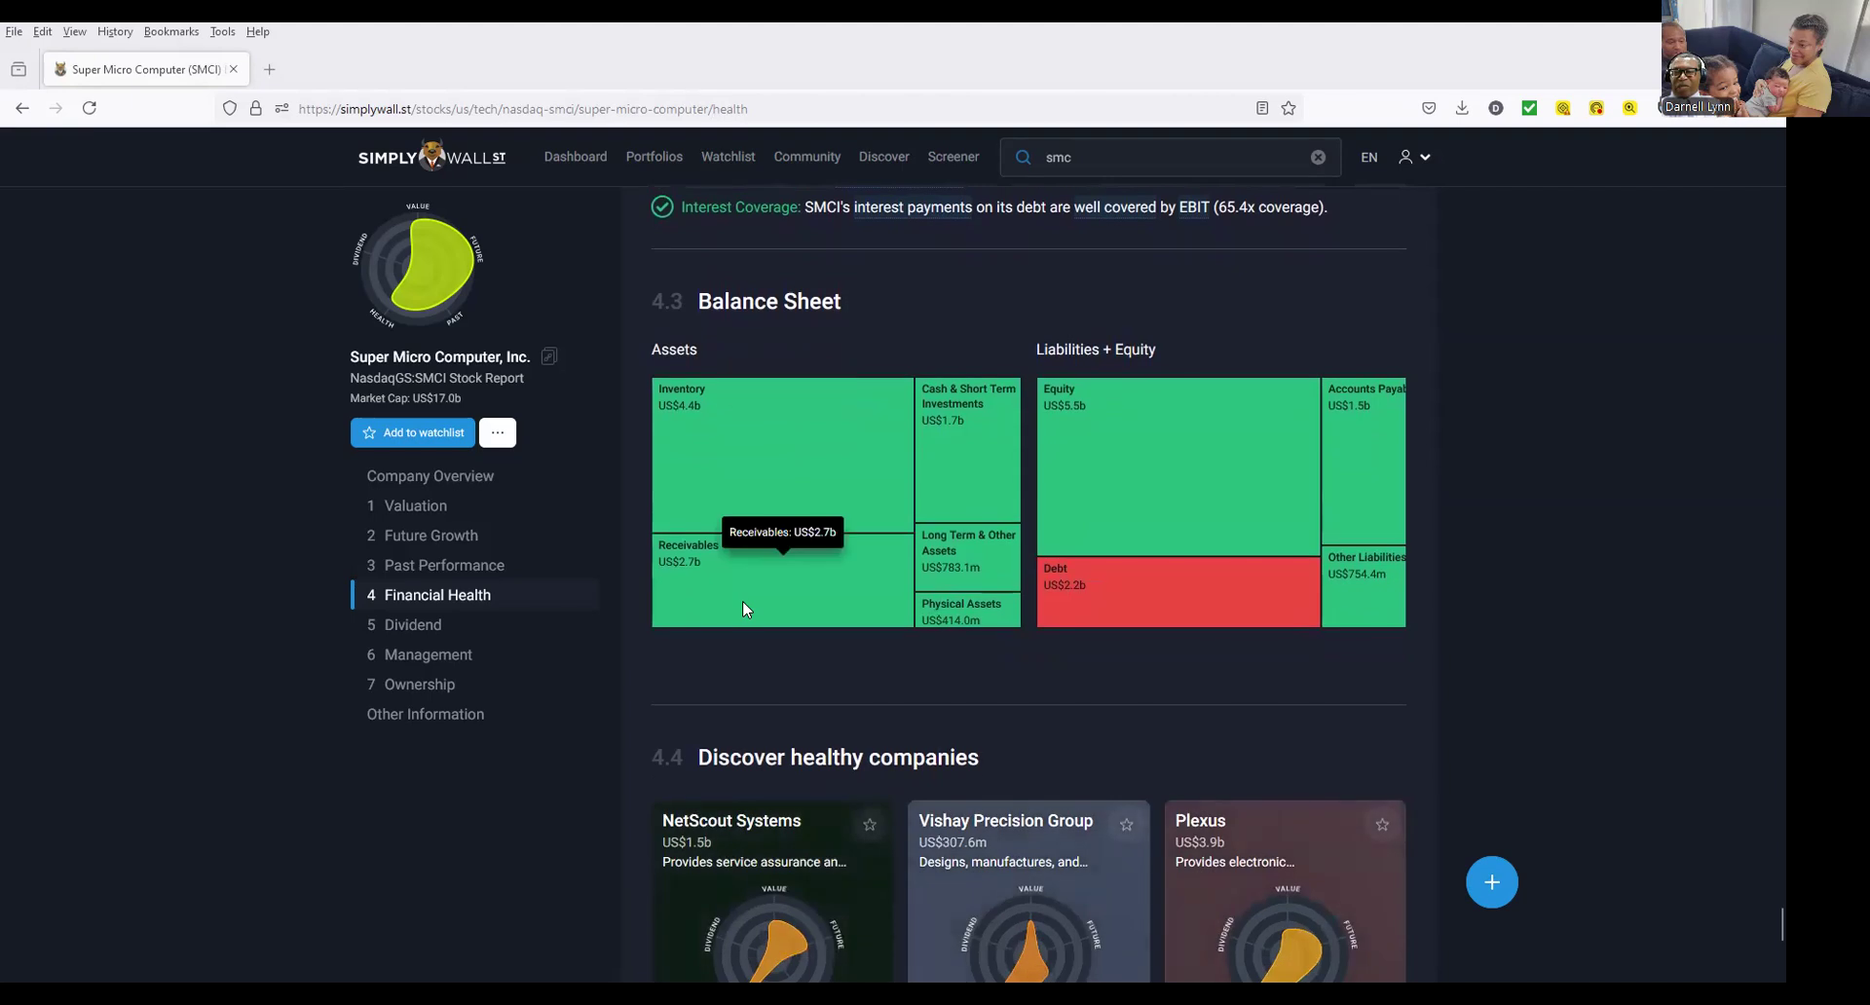
# Step through the Dividend link to land on the Ownership section of the report.
pyautogui.click(413, 623)
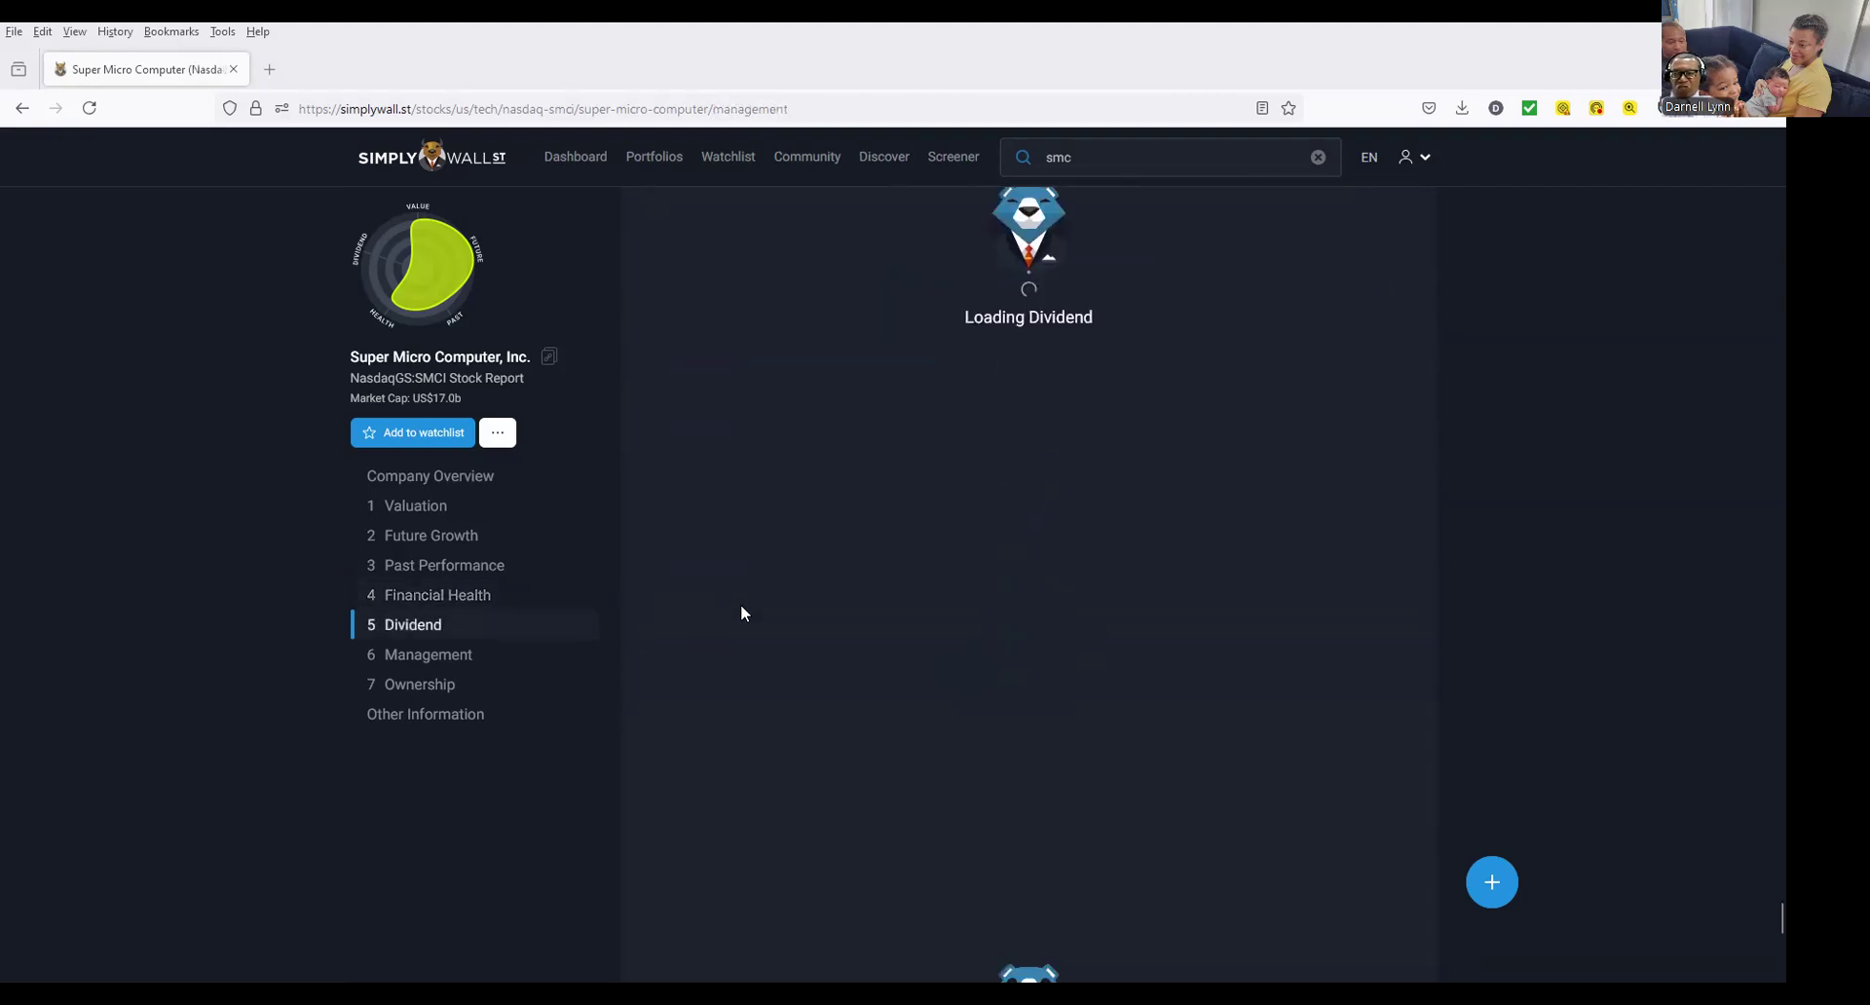
pyautogui.click(427, 655)
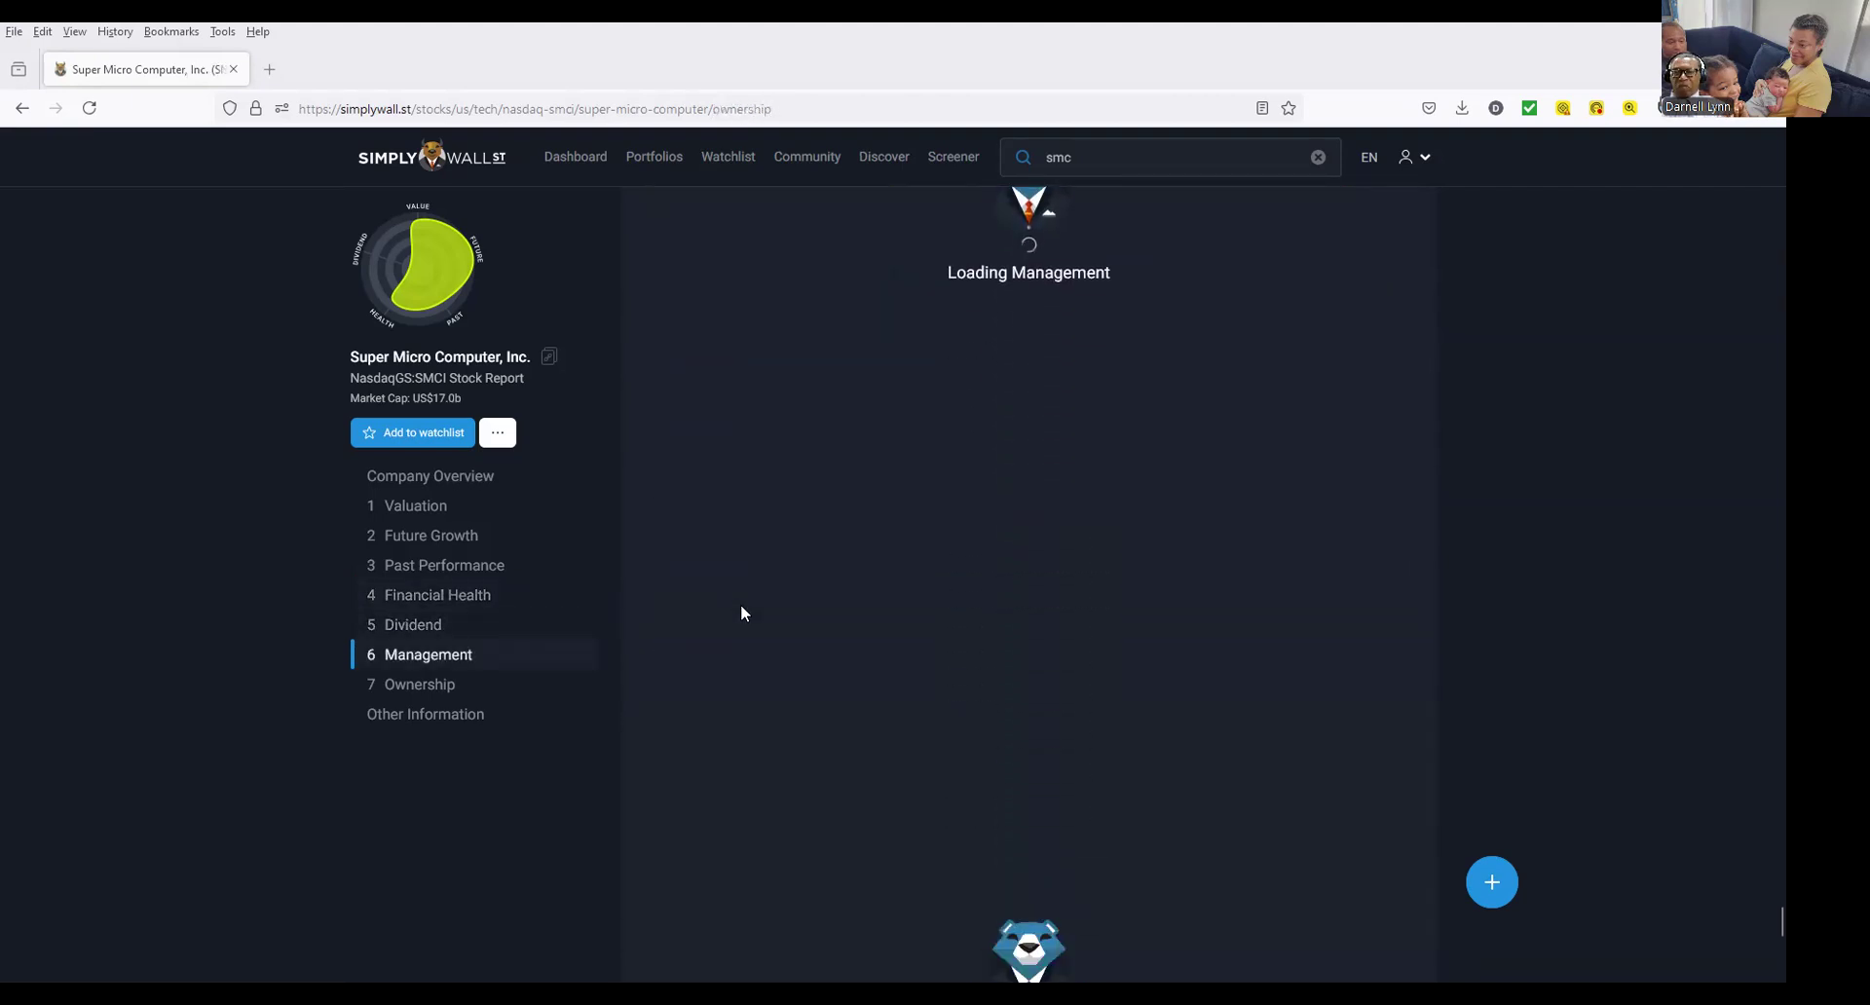
pyautogui.click(419, 684)
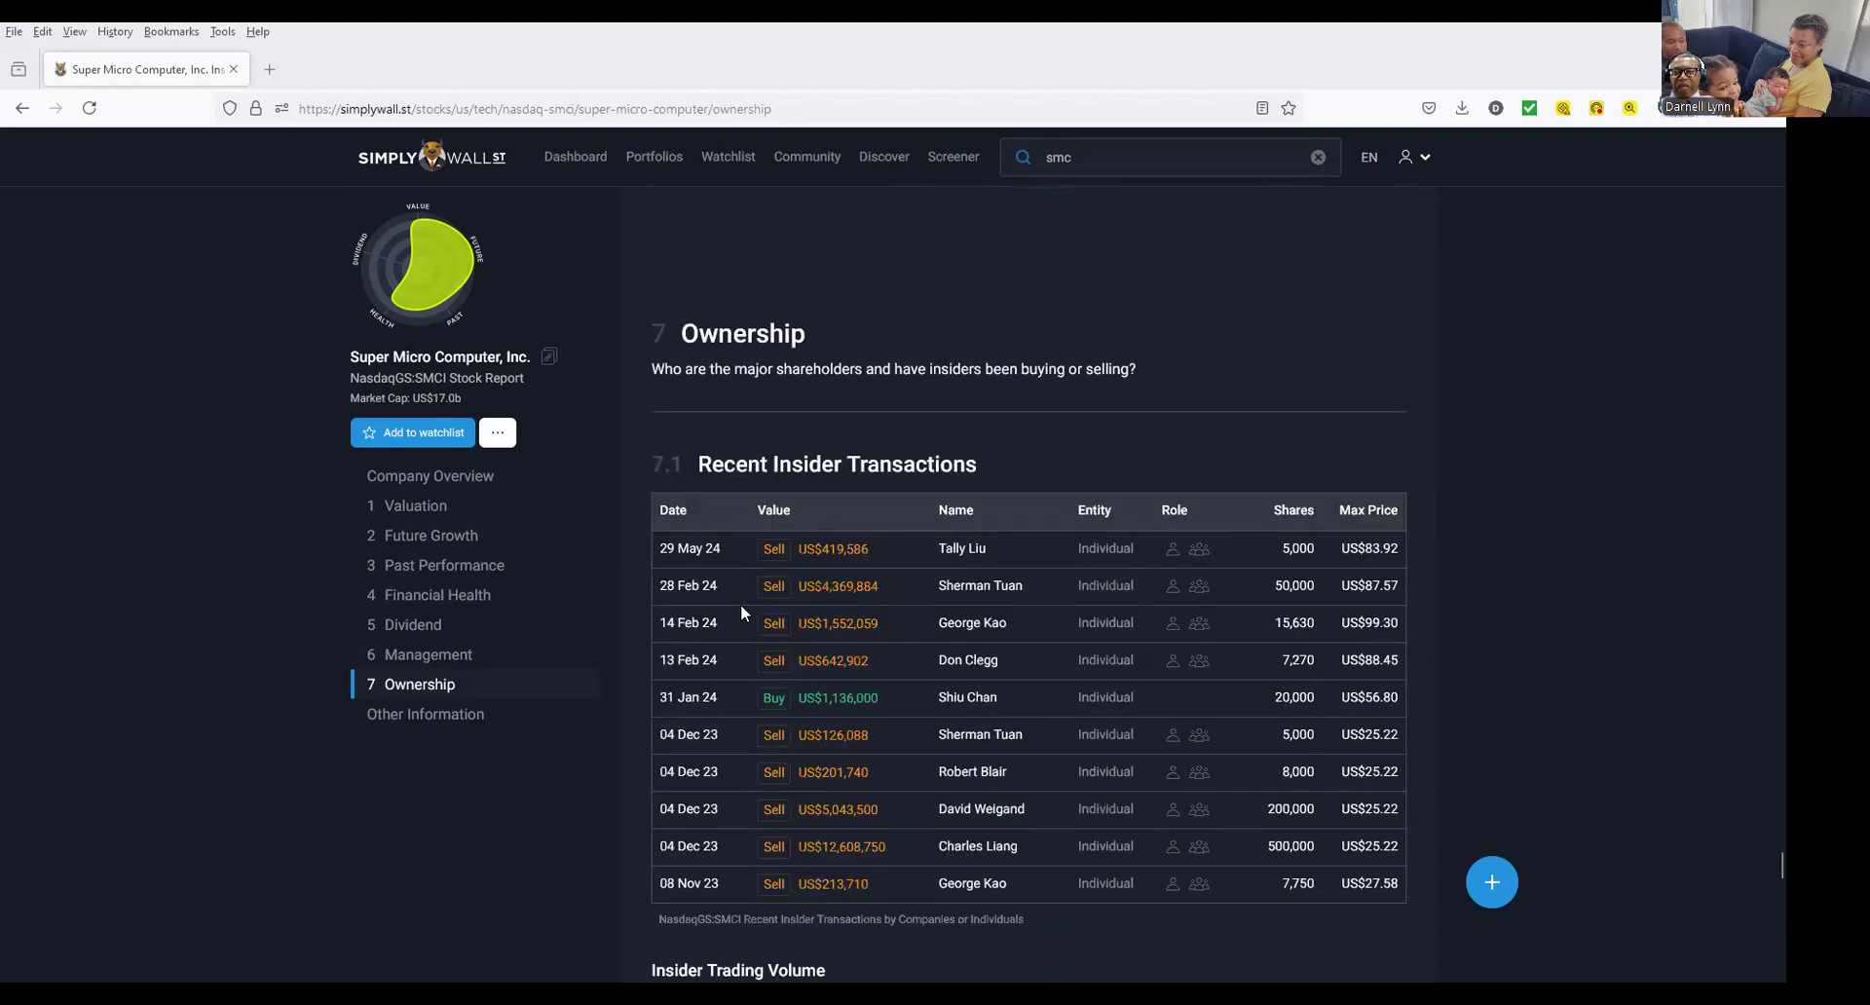
pyautogui.moveTo(864, 691)
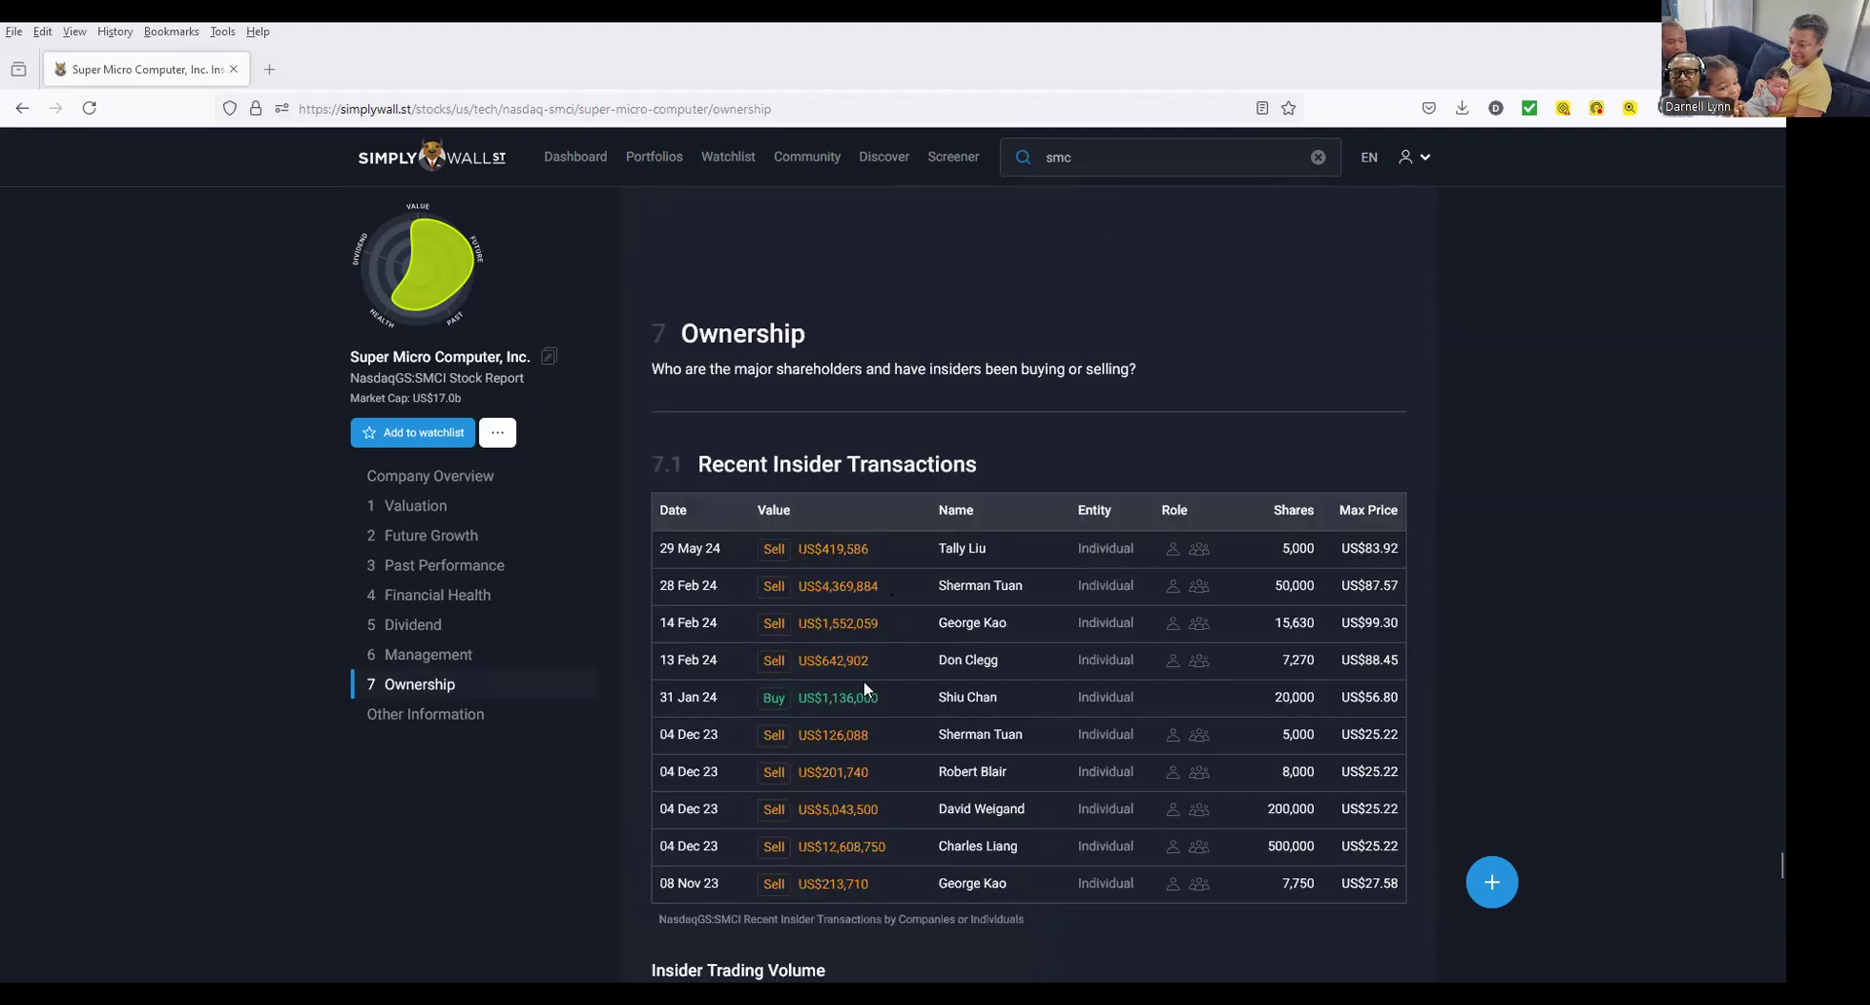
# Review Recent Insider Transactions and the Insider Trading Volume chart.
pyautogui.scroll(-3)
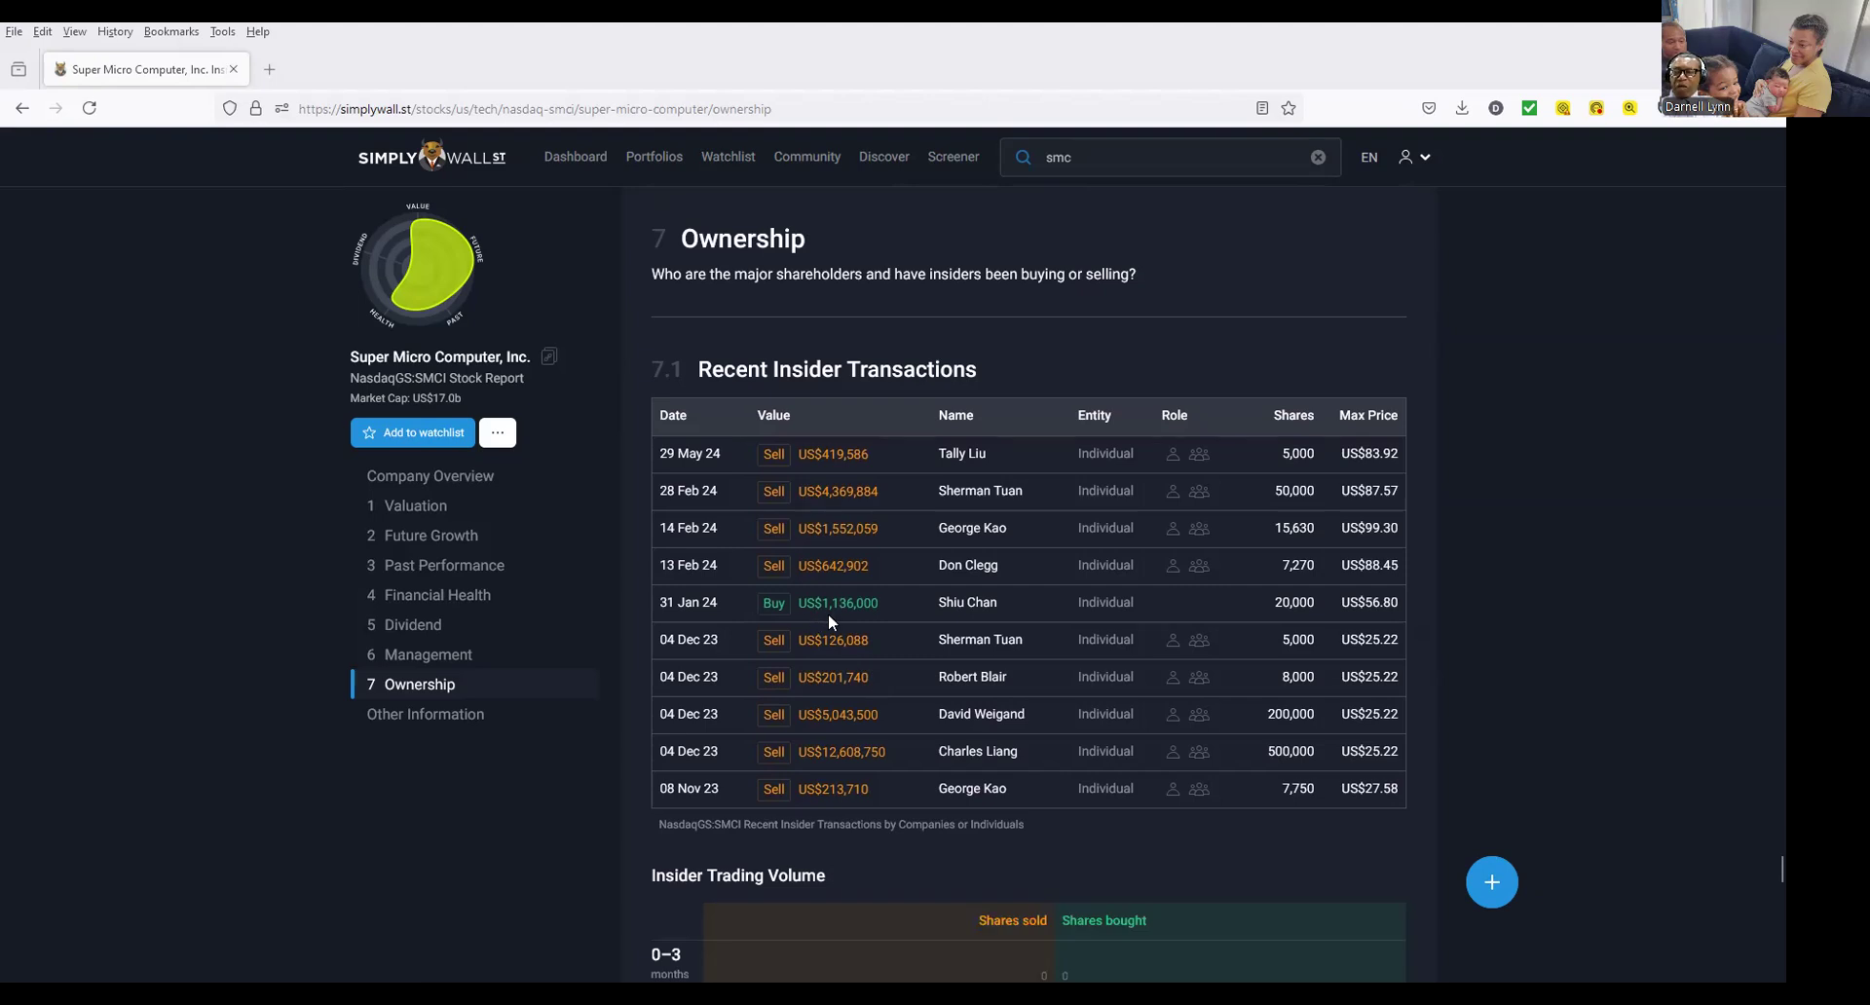
pyautogui.scroll(-3)
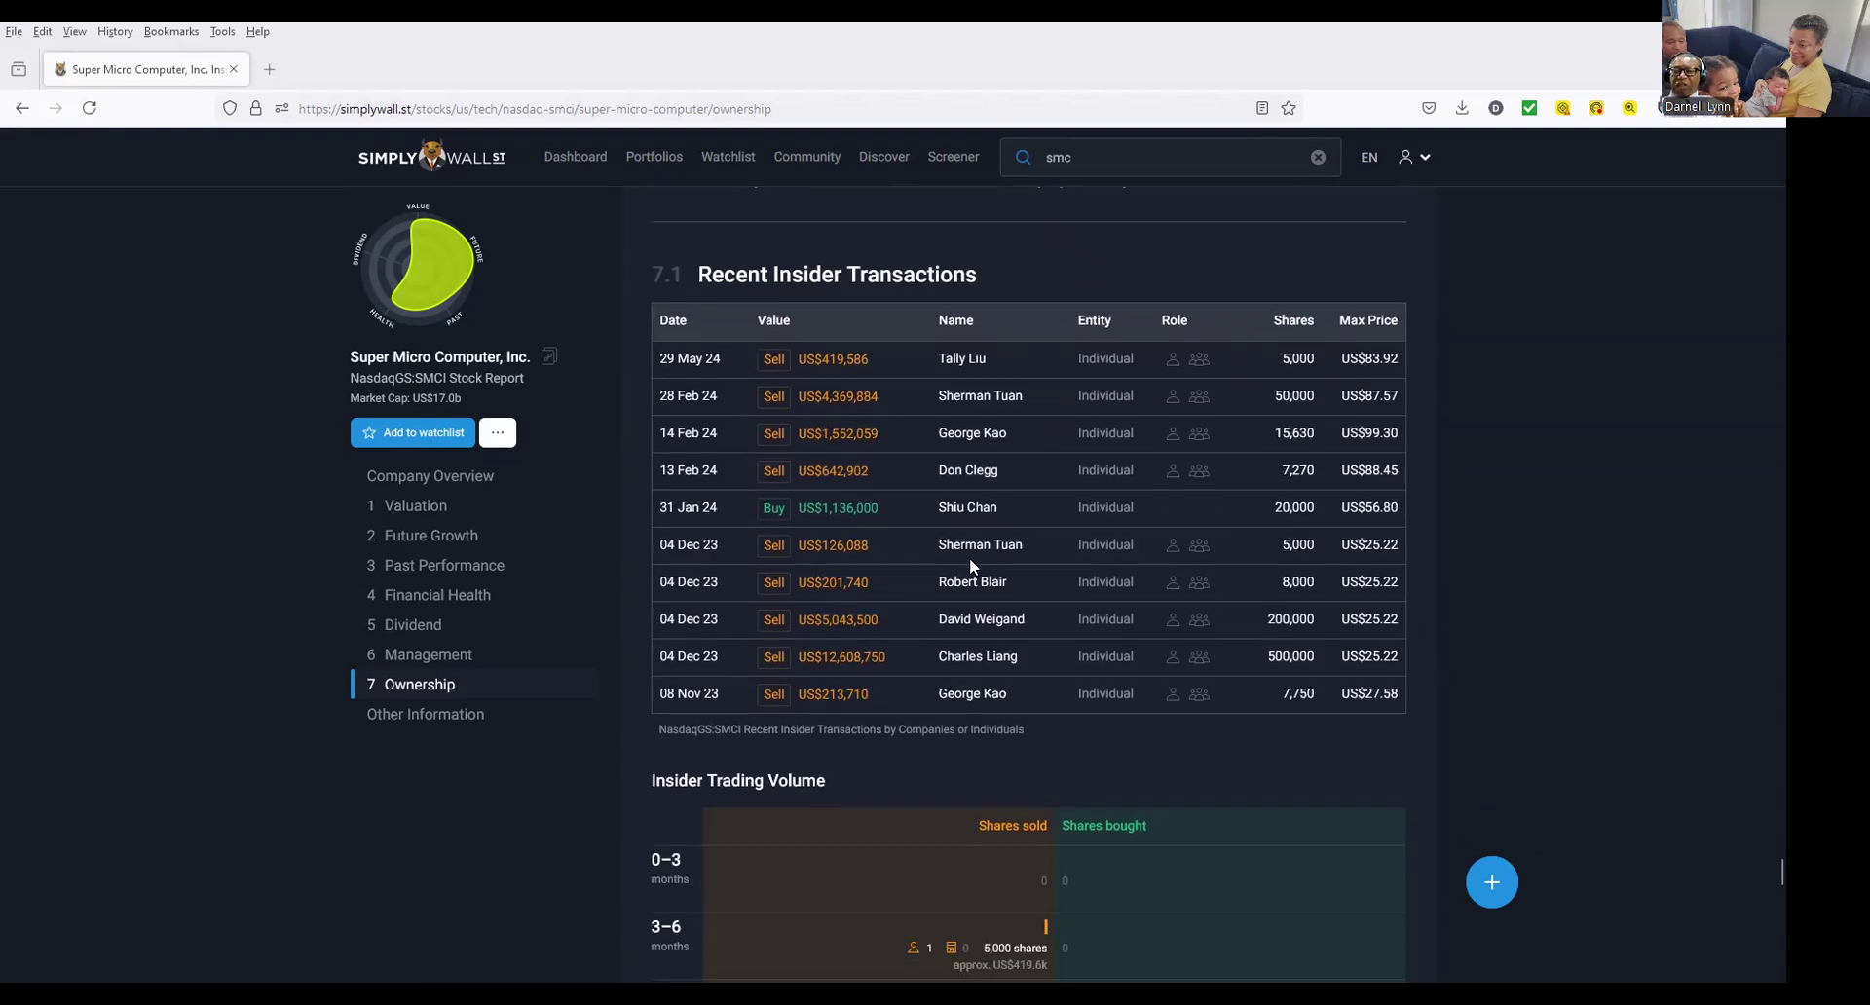
pyautogui.scroll(-3)
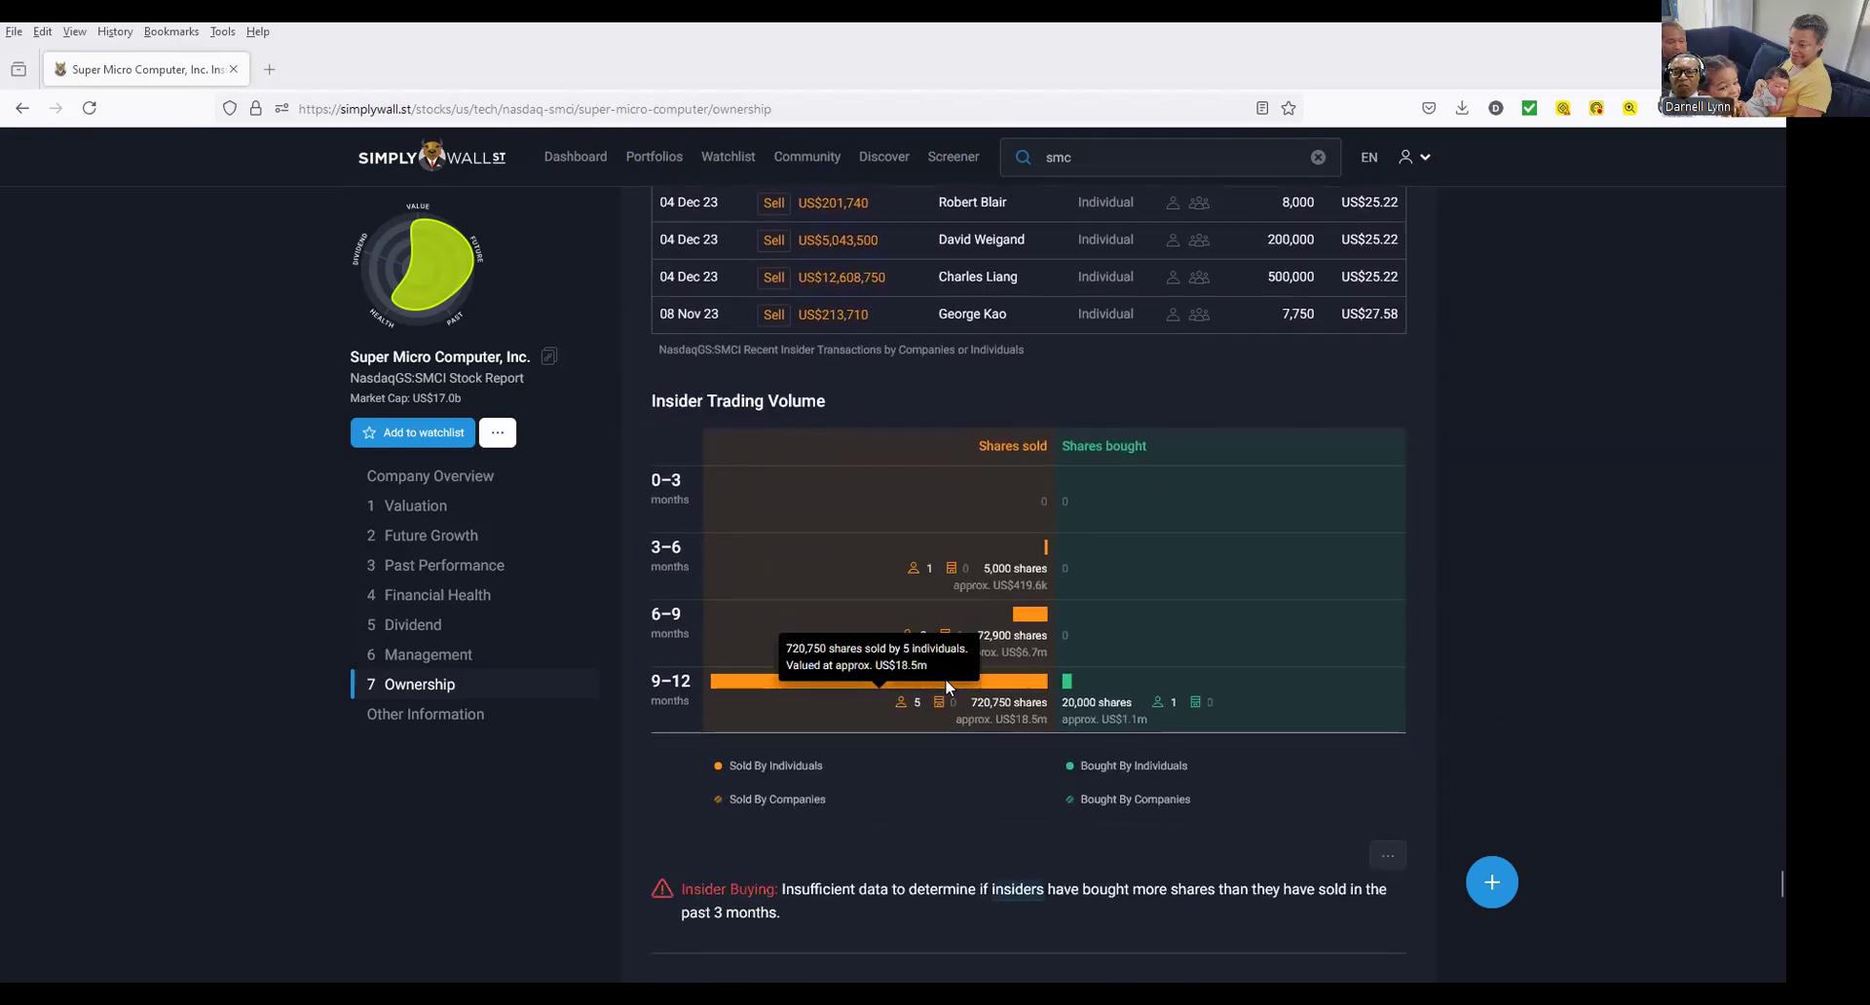
pyautogui.moveTo(997, 518)
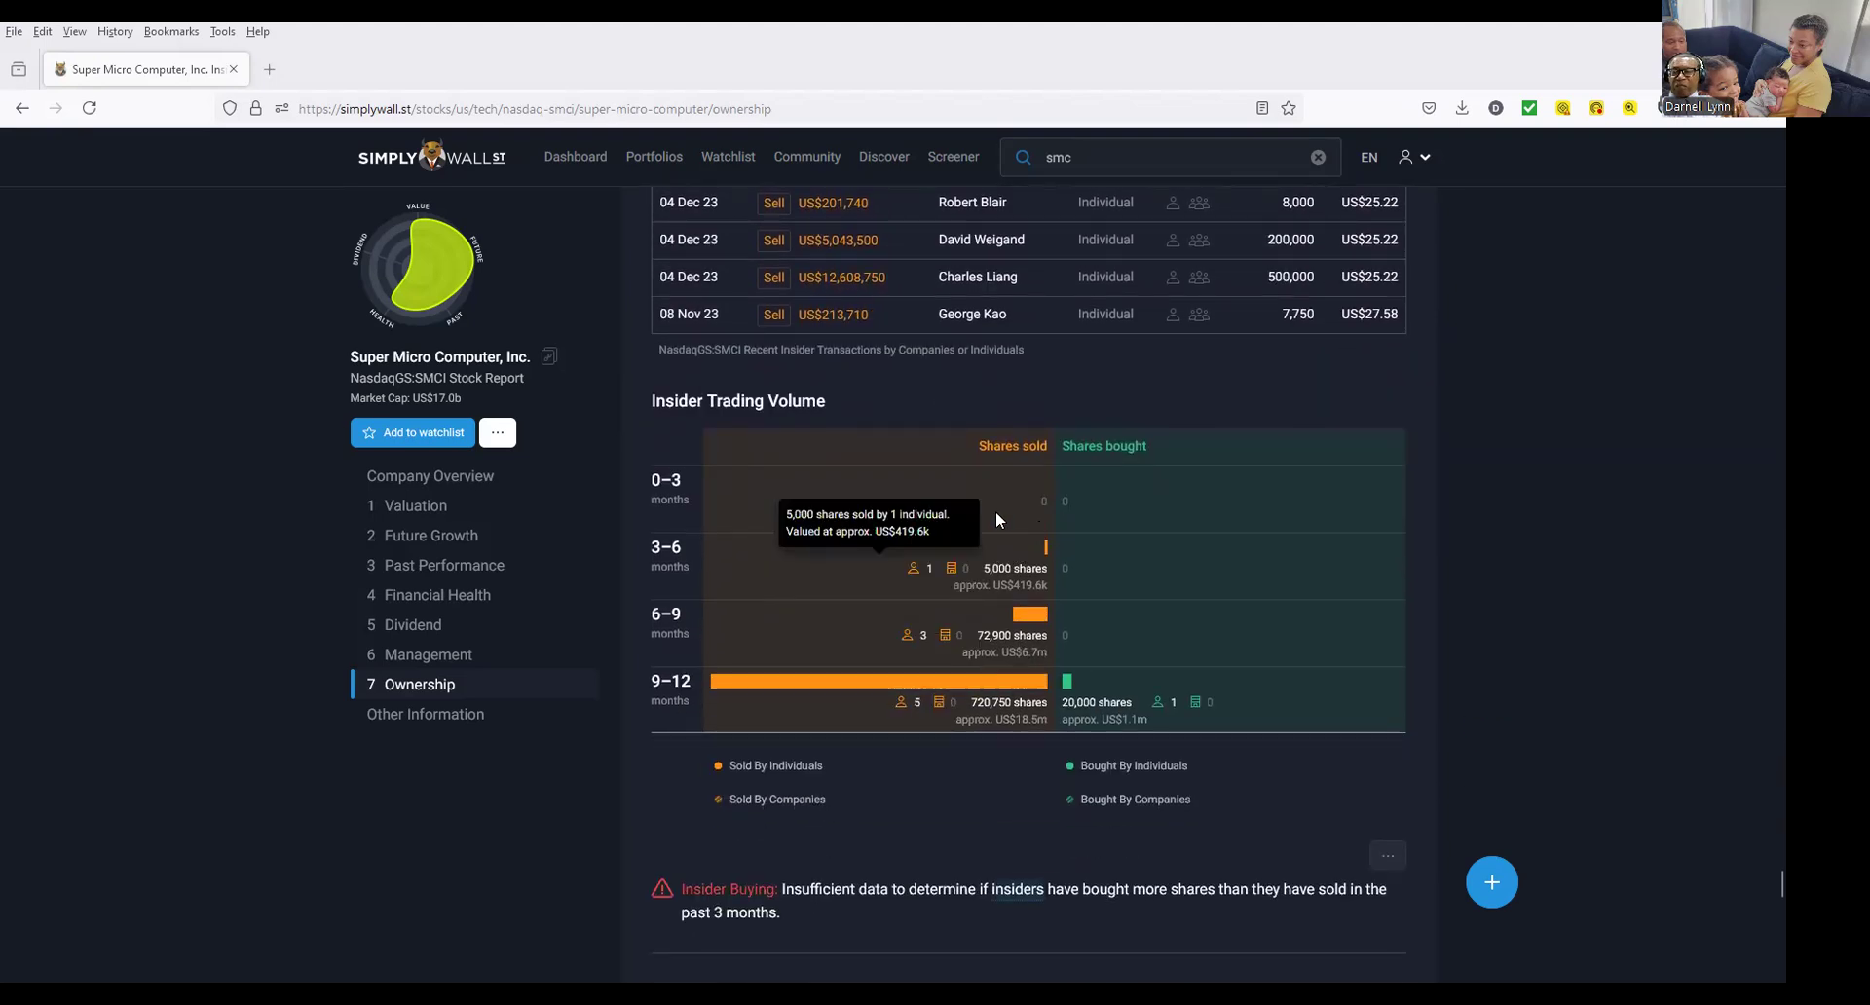
pyautogui.scroll(-3)
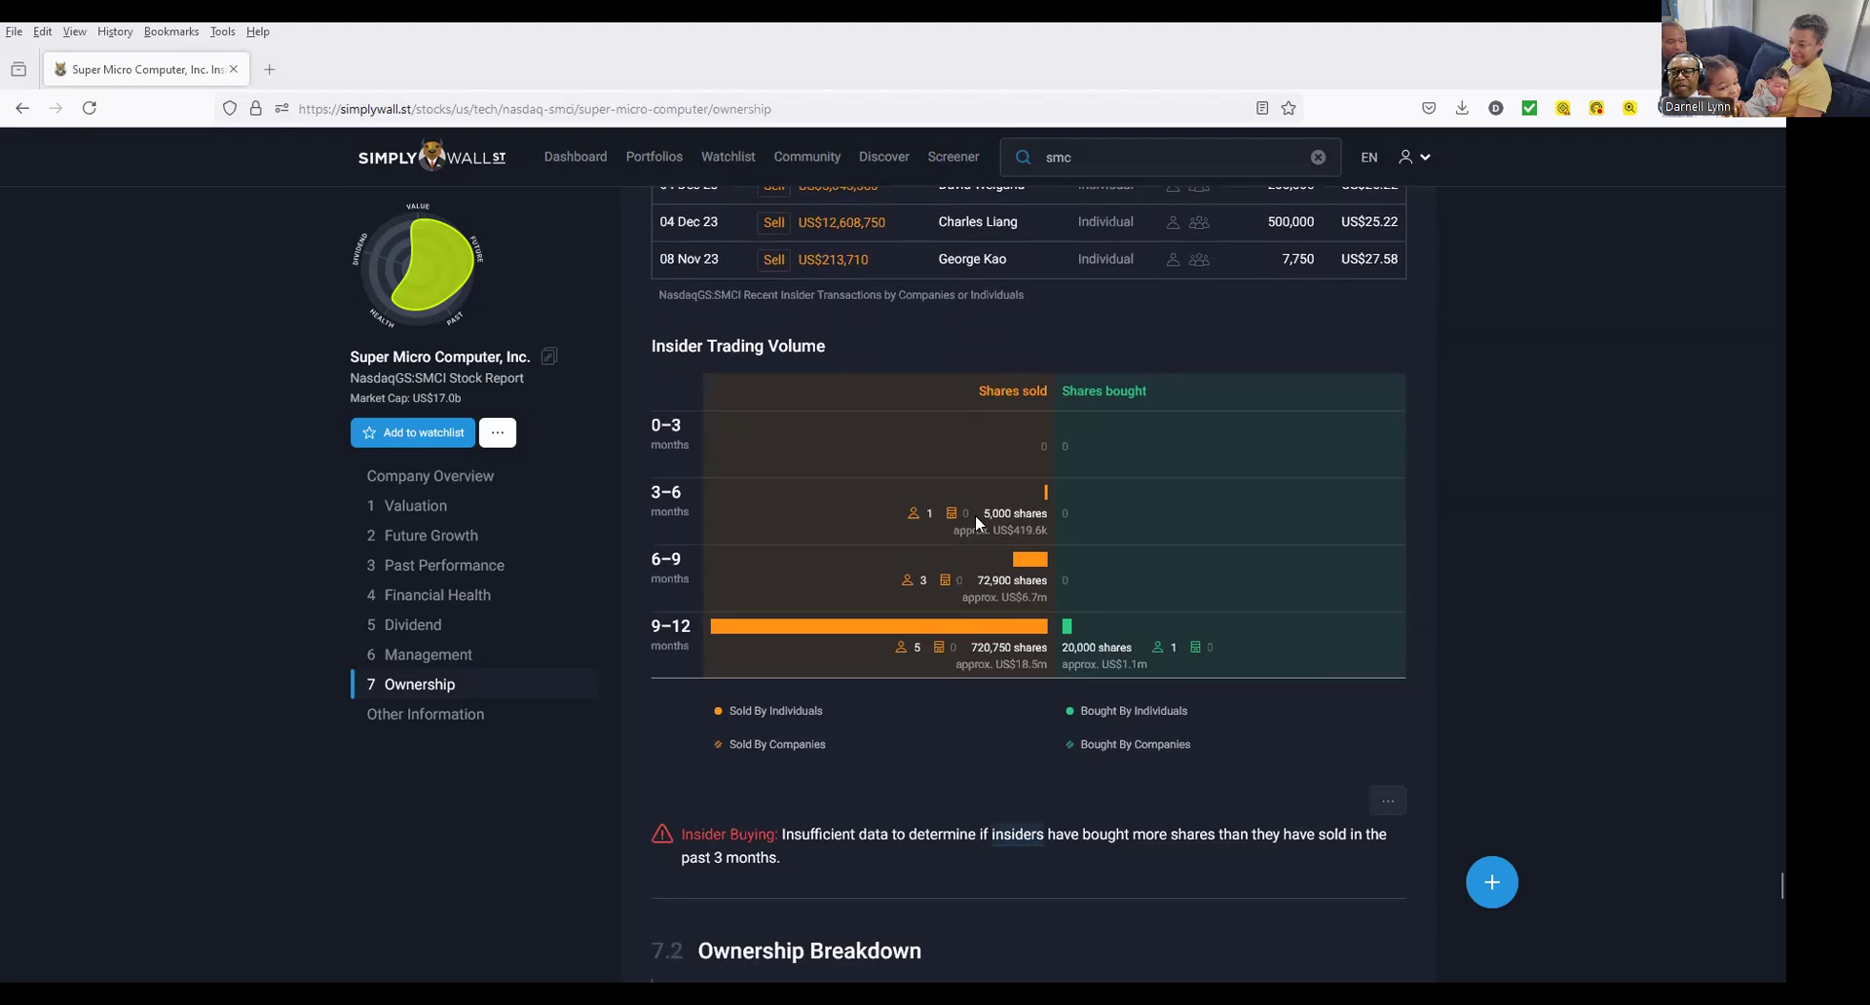
pyautogui.scroll(-3)
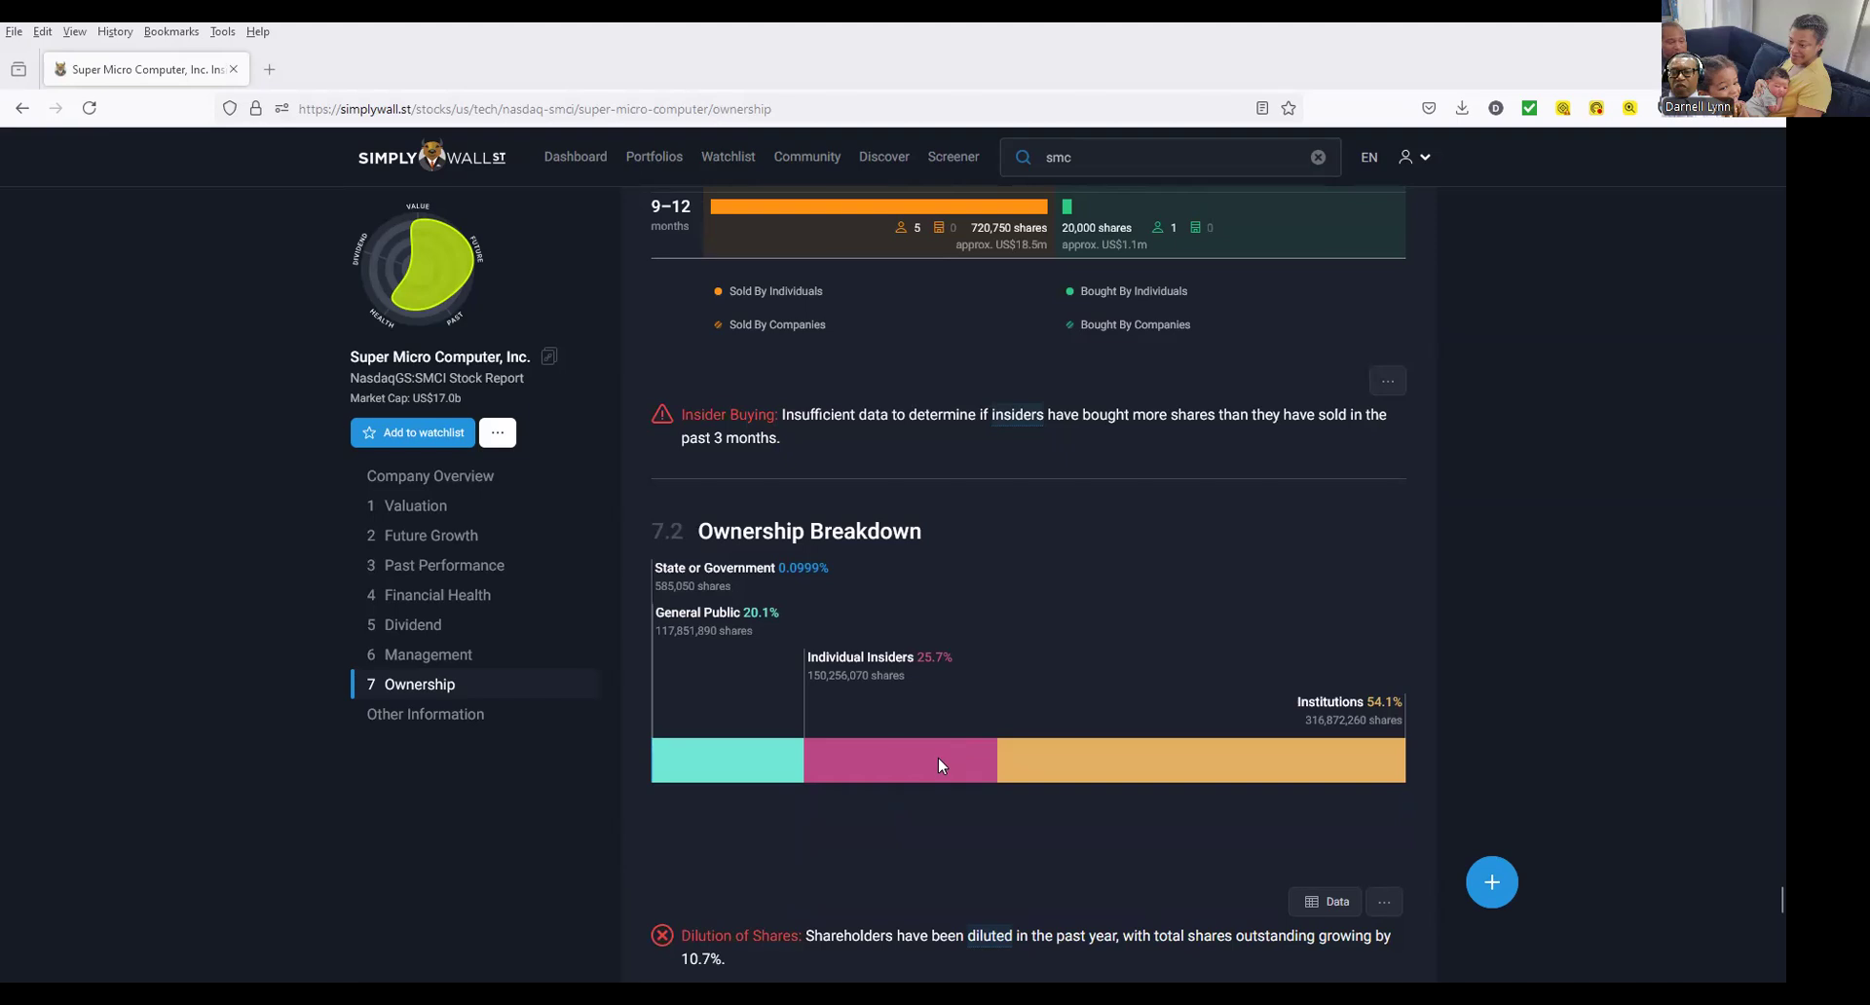
# Scroll past the Ownership Breakdown bar to the Top Shareholders table.
pyautogui.scroll(-3)
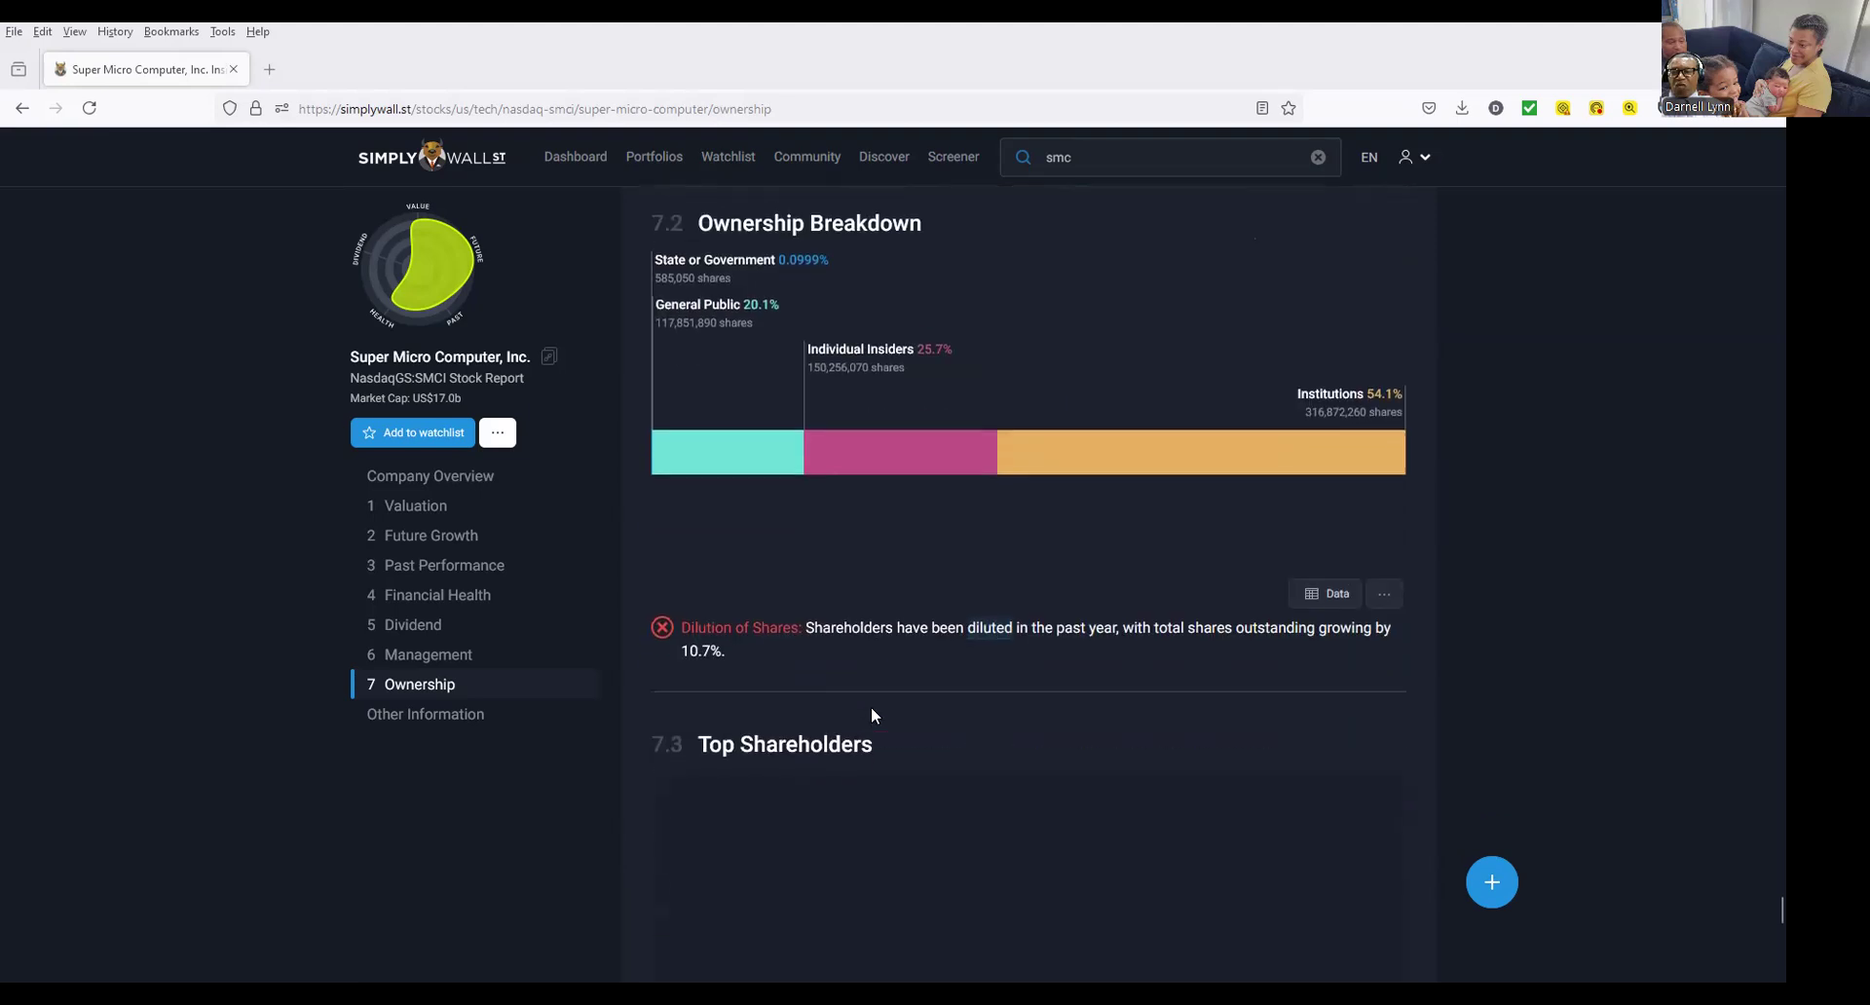
pyautogui.scroll(-3)
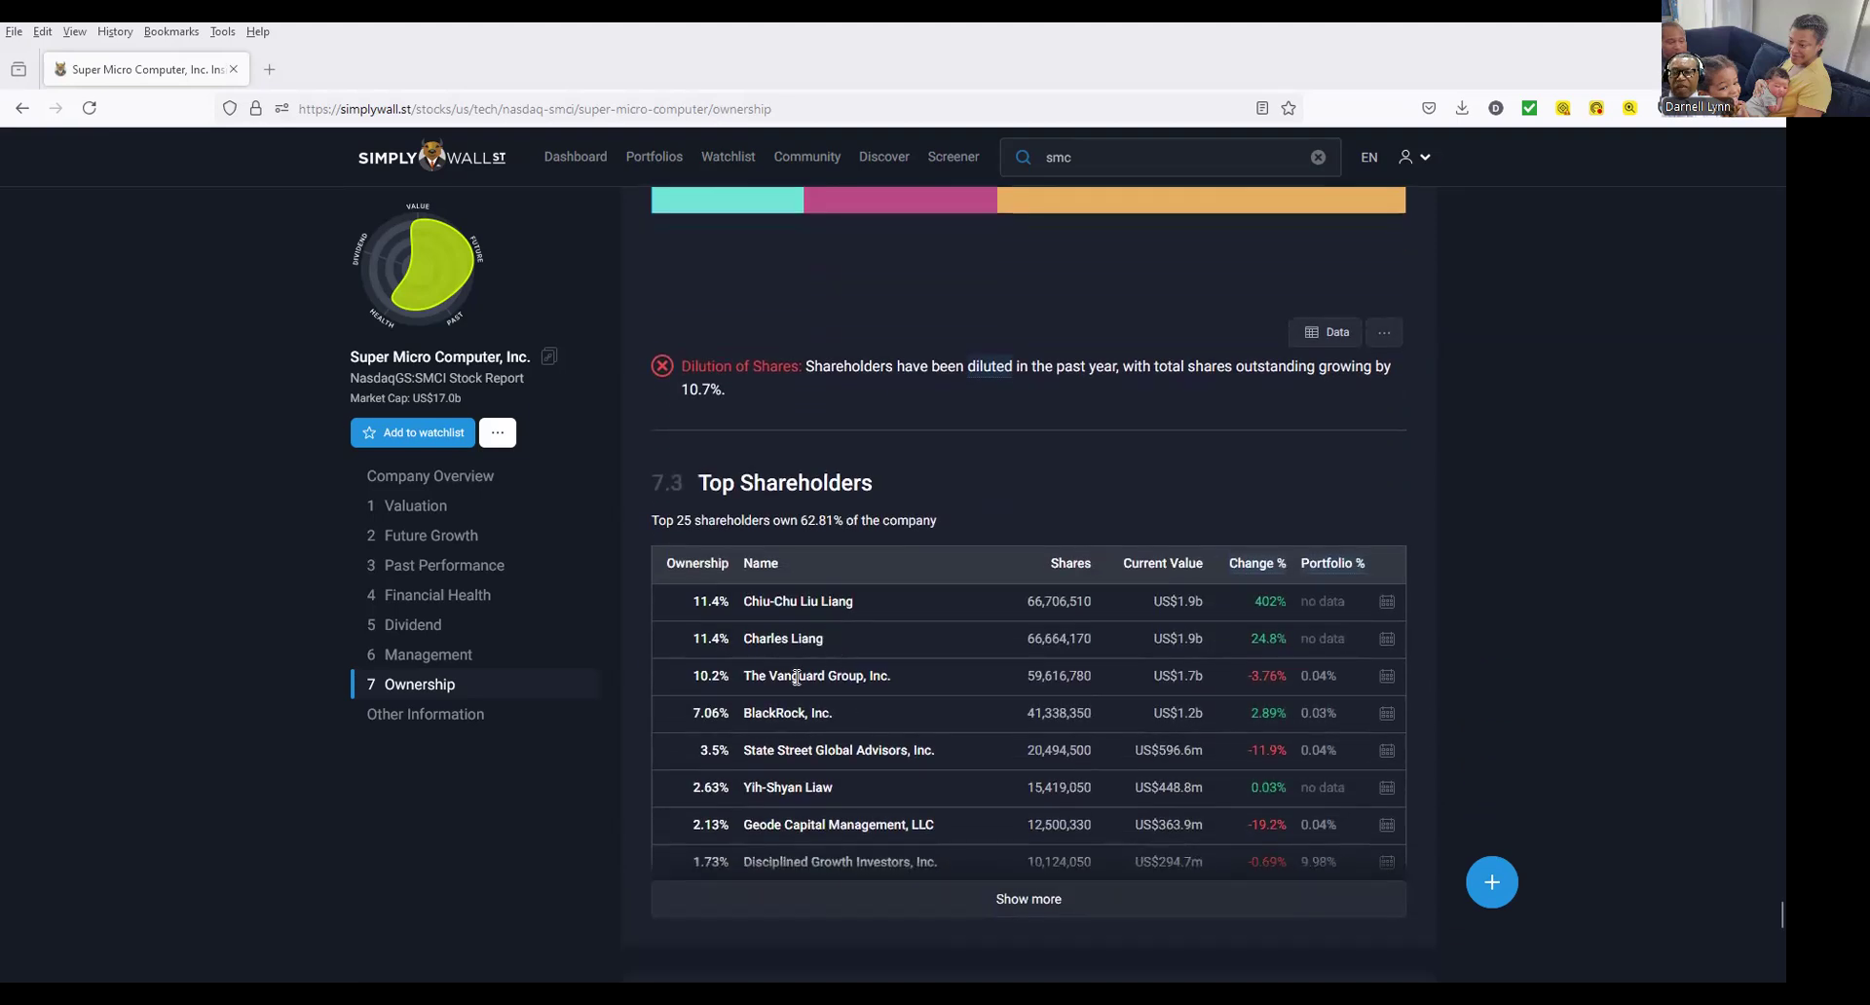
pyautogui.moveTo(917, 806)
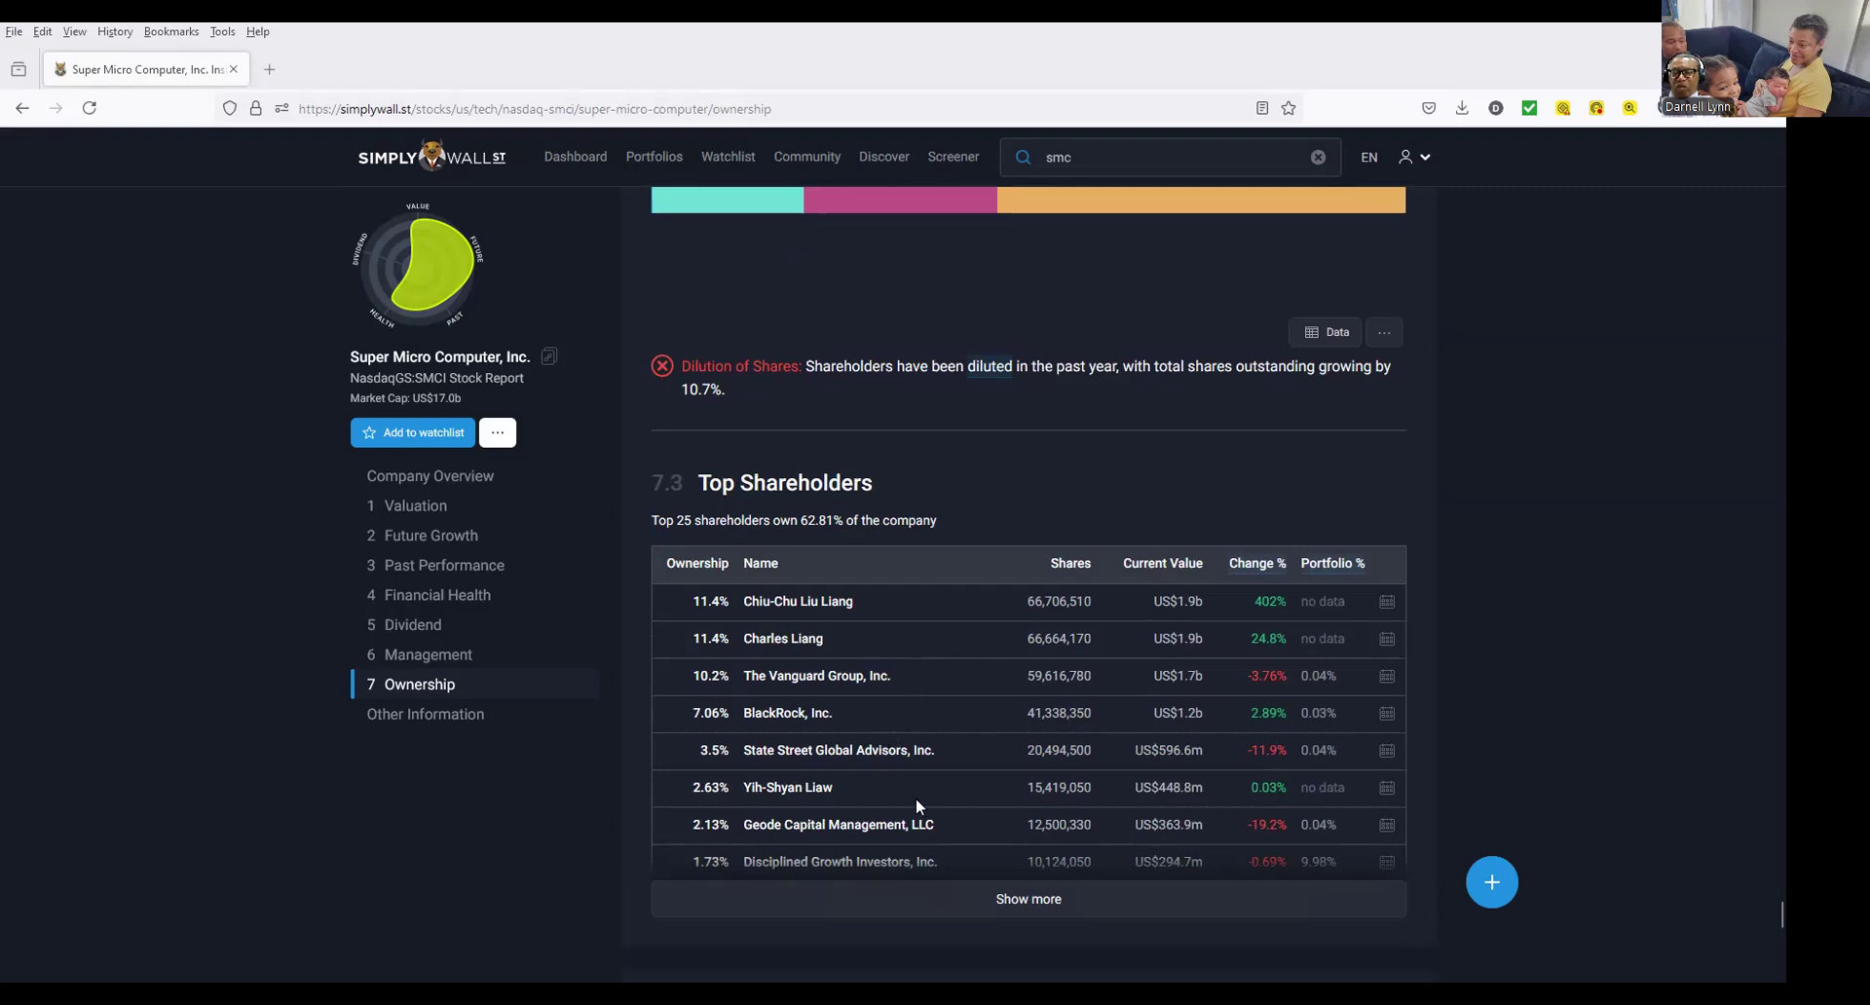
pyautogui.moveTo(1093, 900)
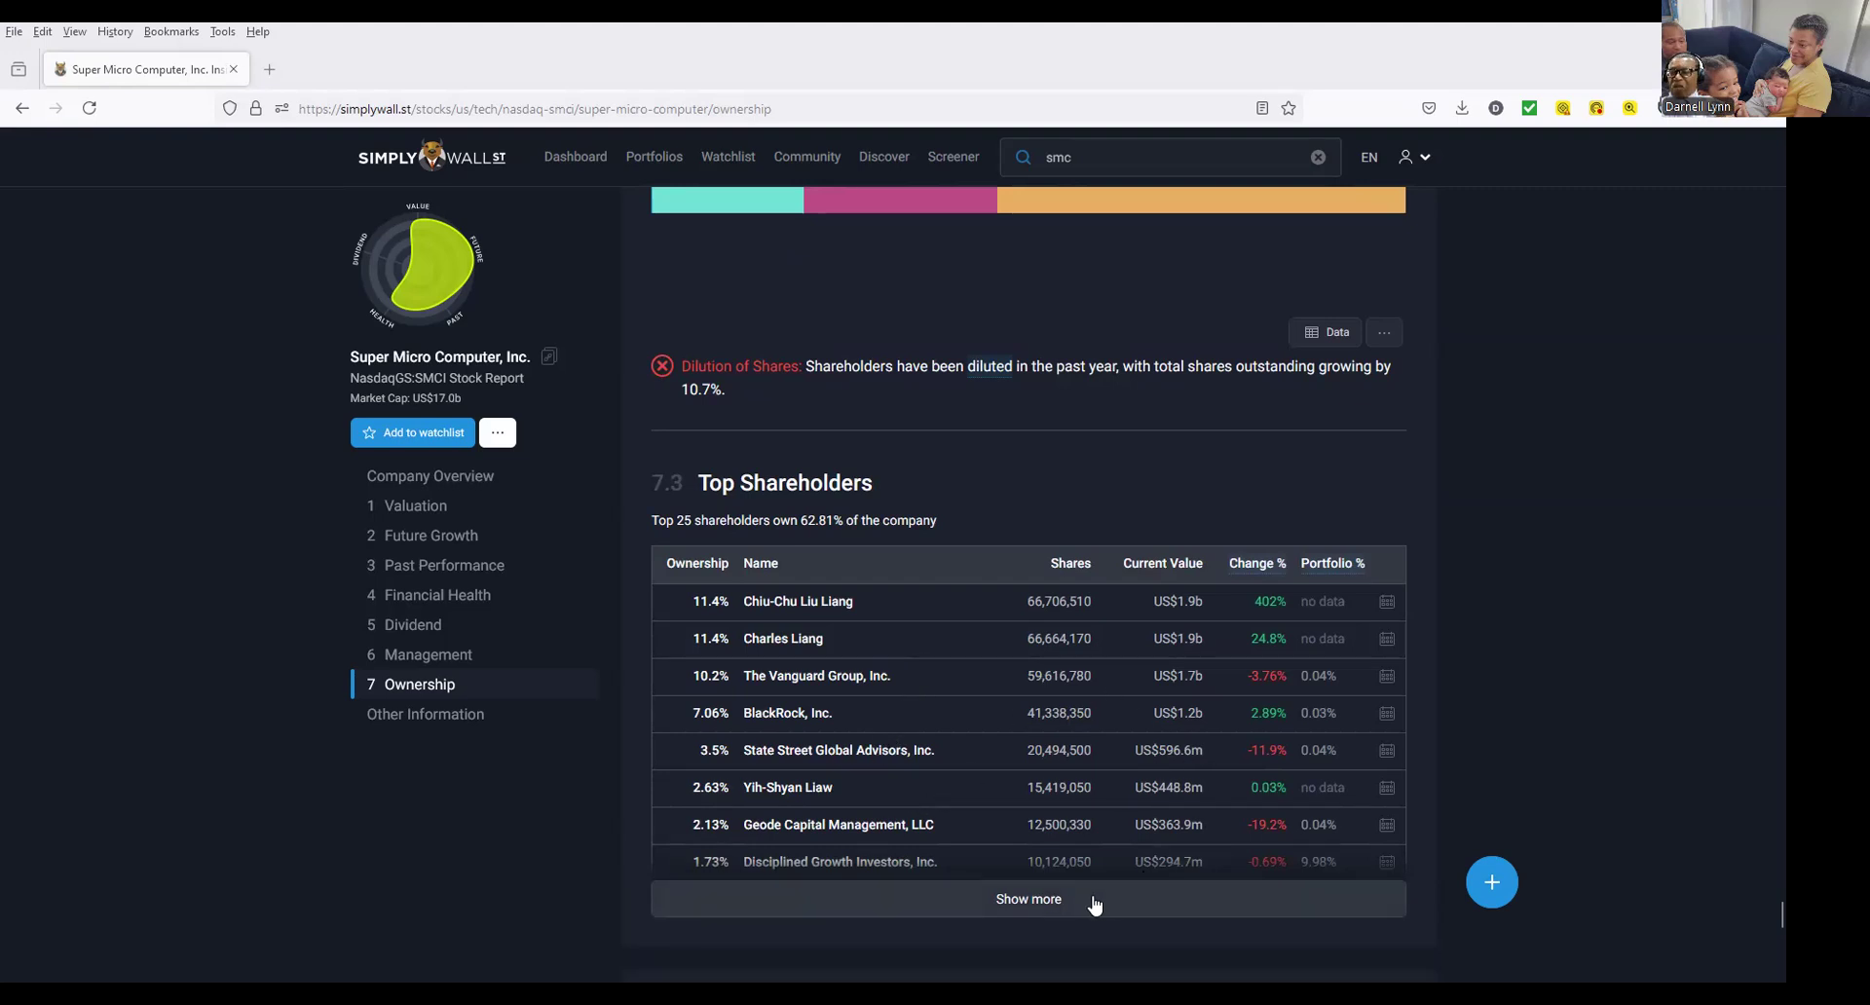
pyautogui.moveTo(1112, 896)
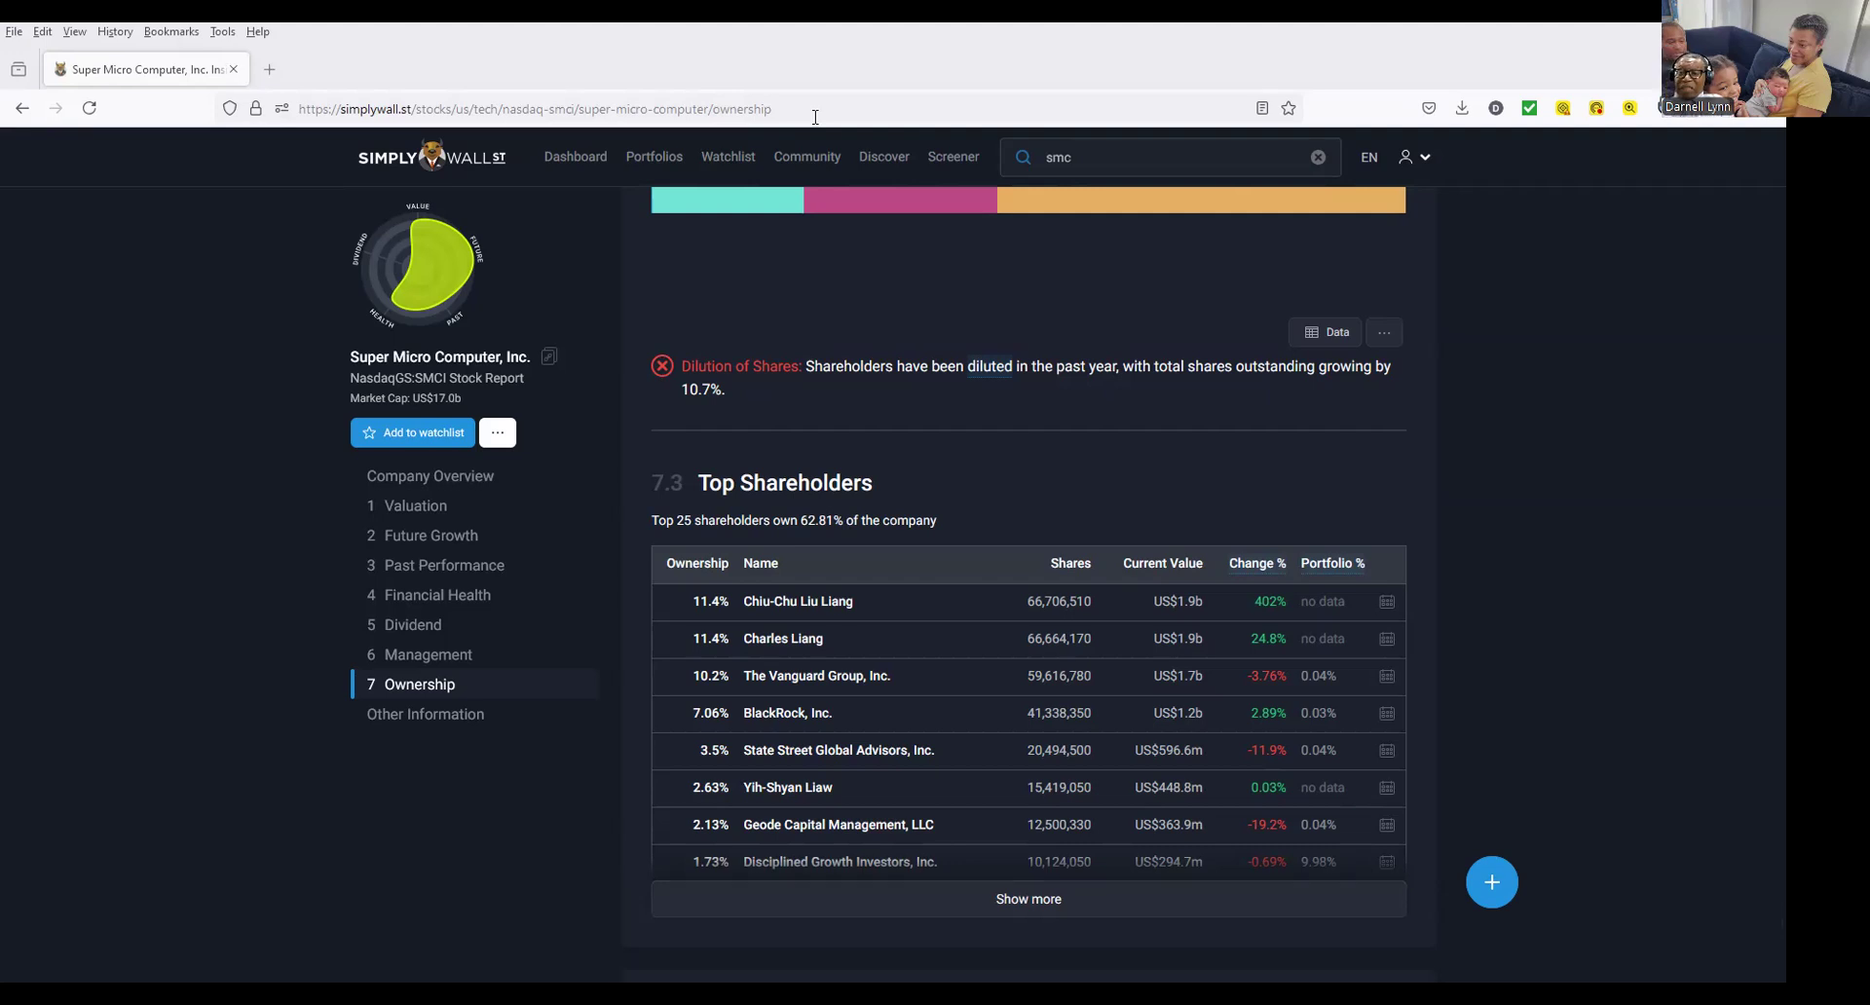
pyautogui.moveTo(1029, 900)
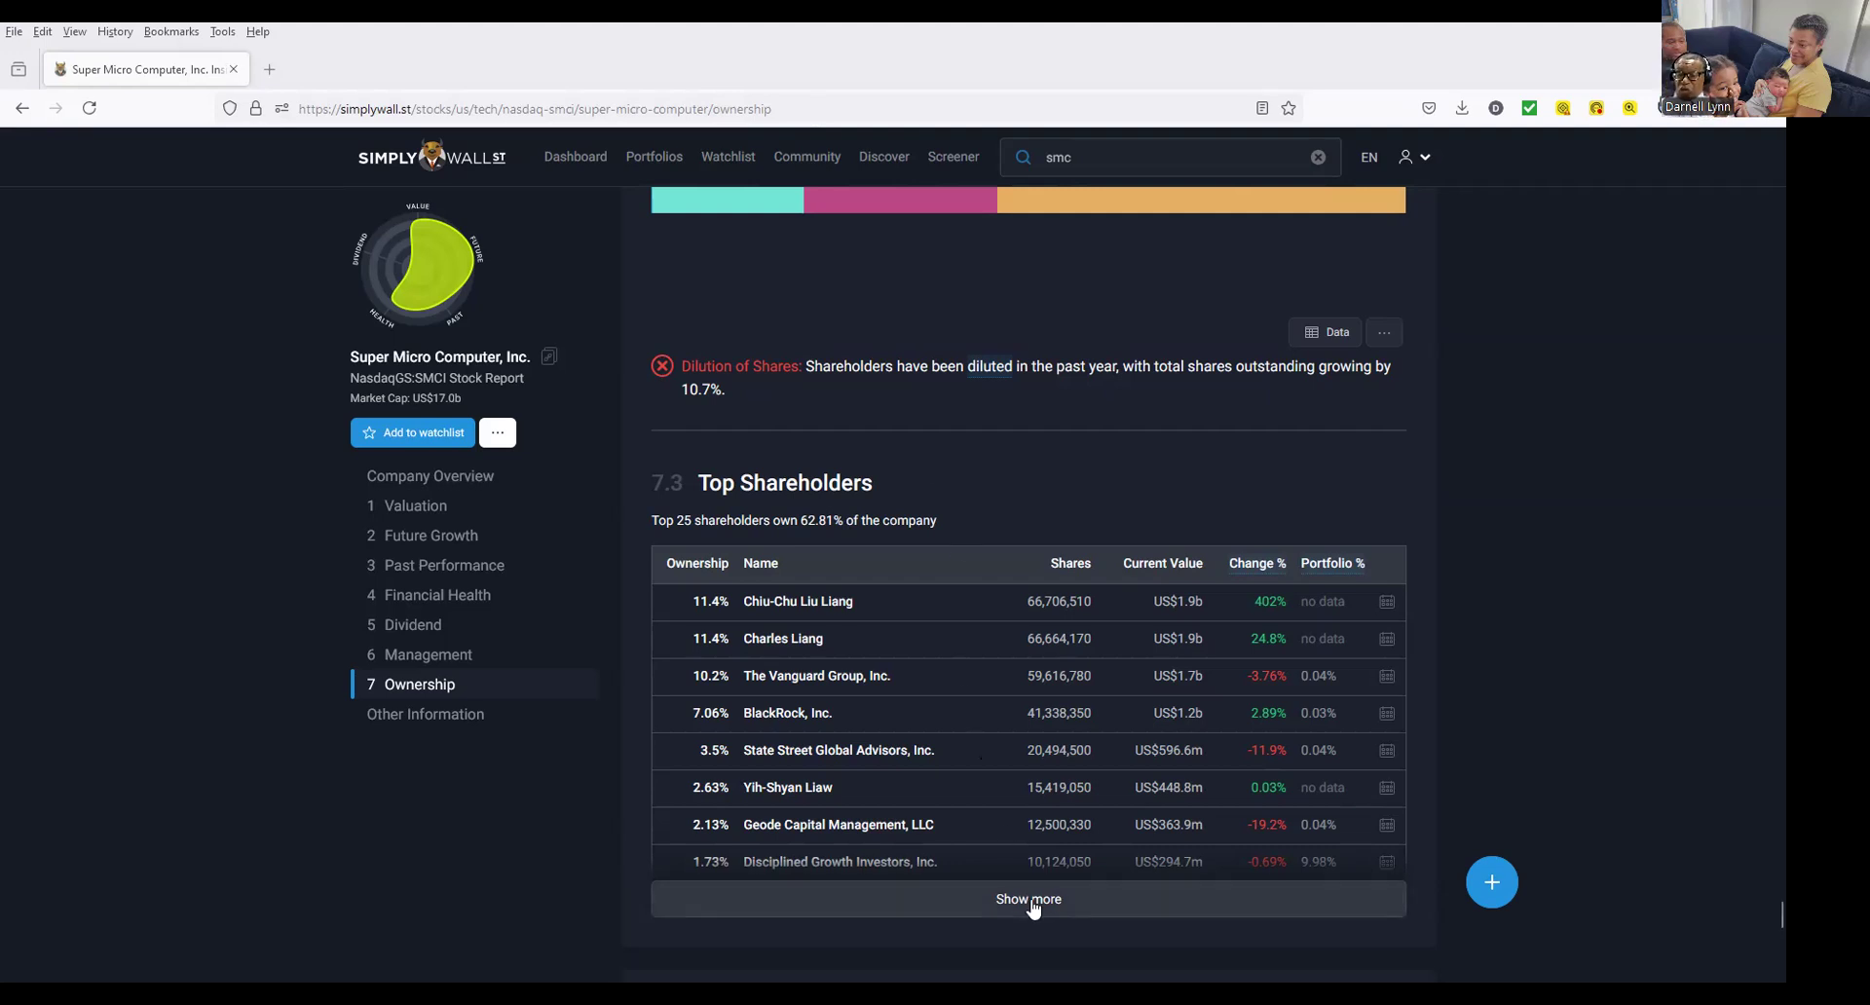
# Expand Top Shareholders via 'Show more' to see all 25 holders, including Norges Bank and BNY.
pyautogui.click(1028, 900)
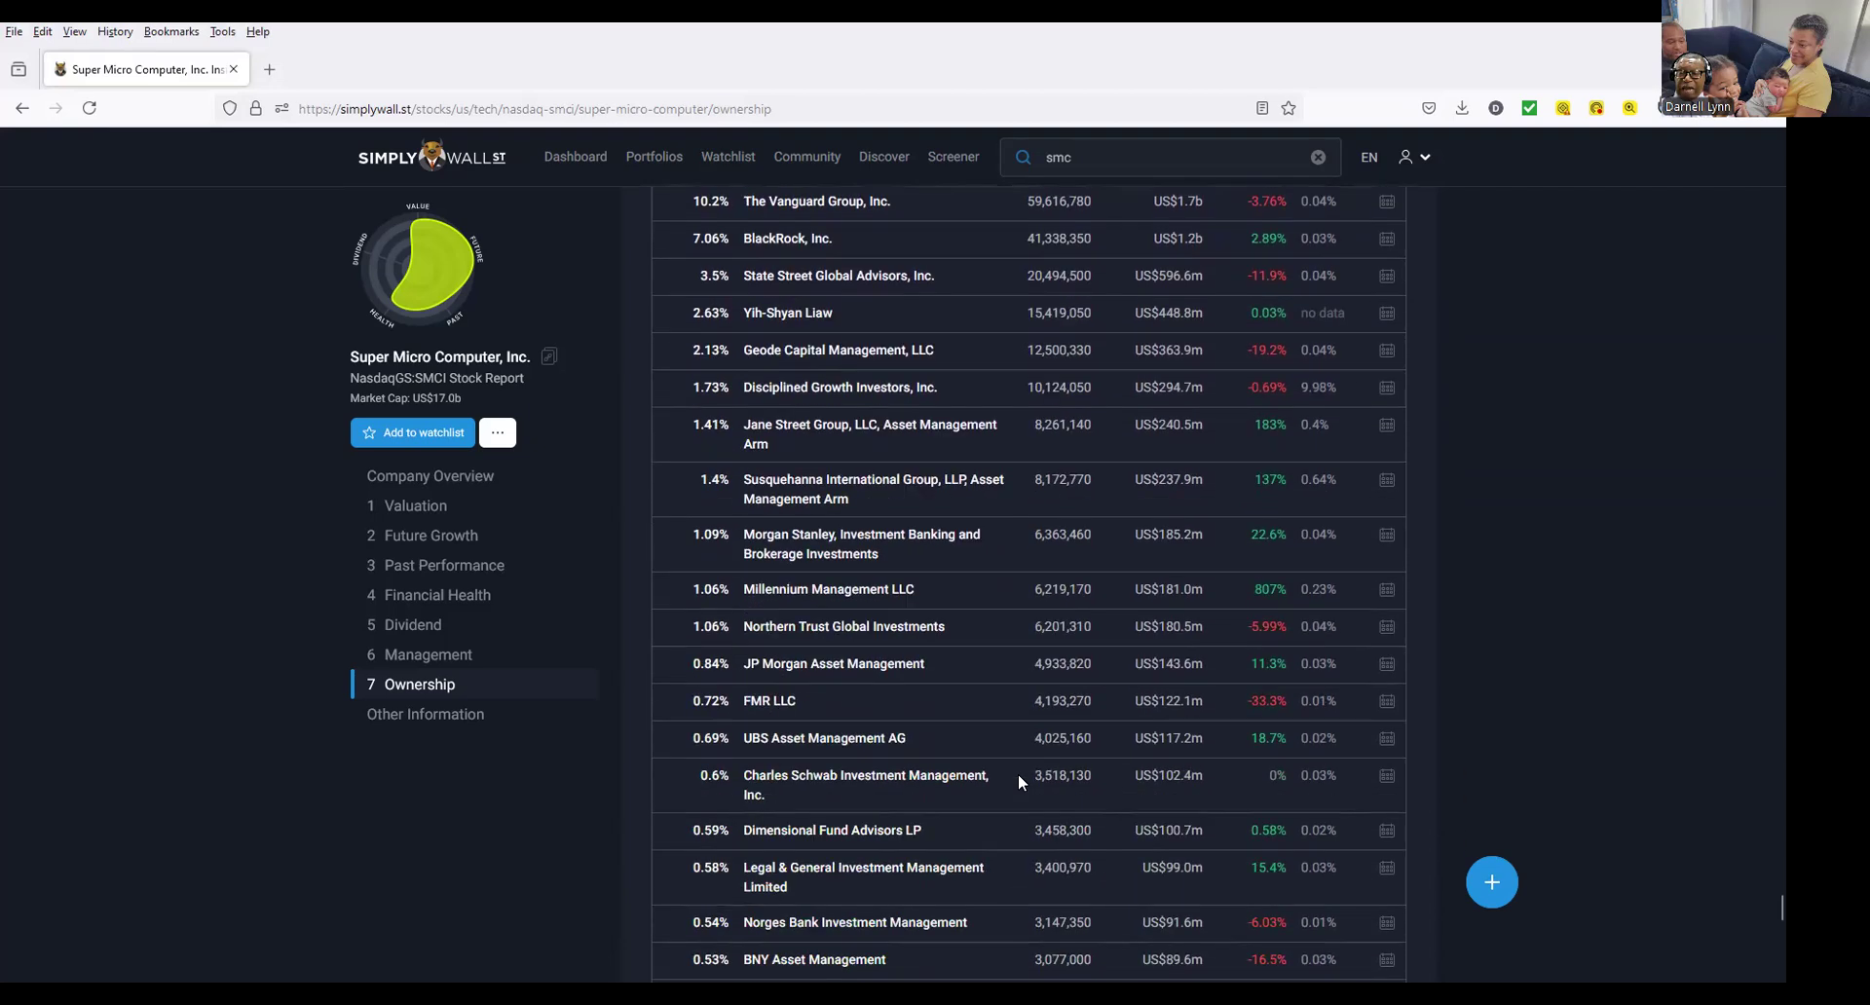
pyautogui.moveTo(1000, 765)
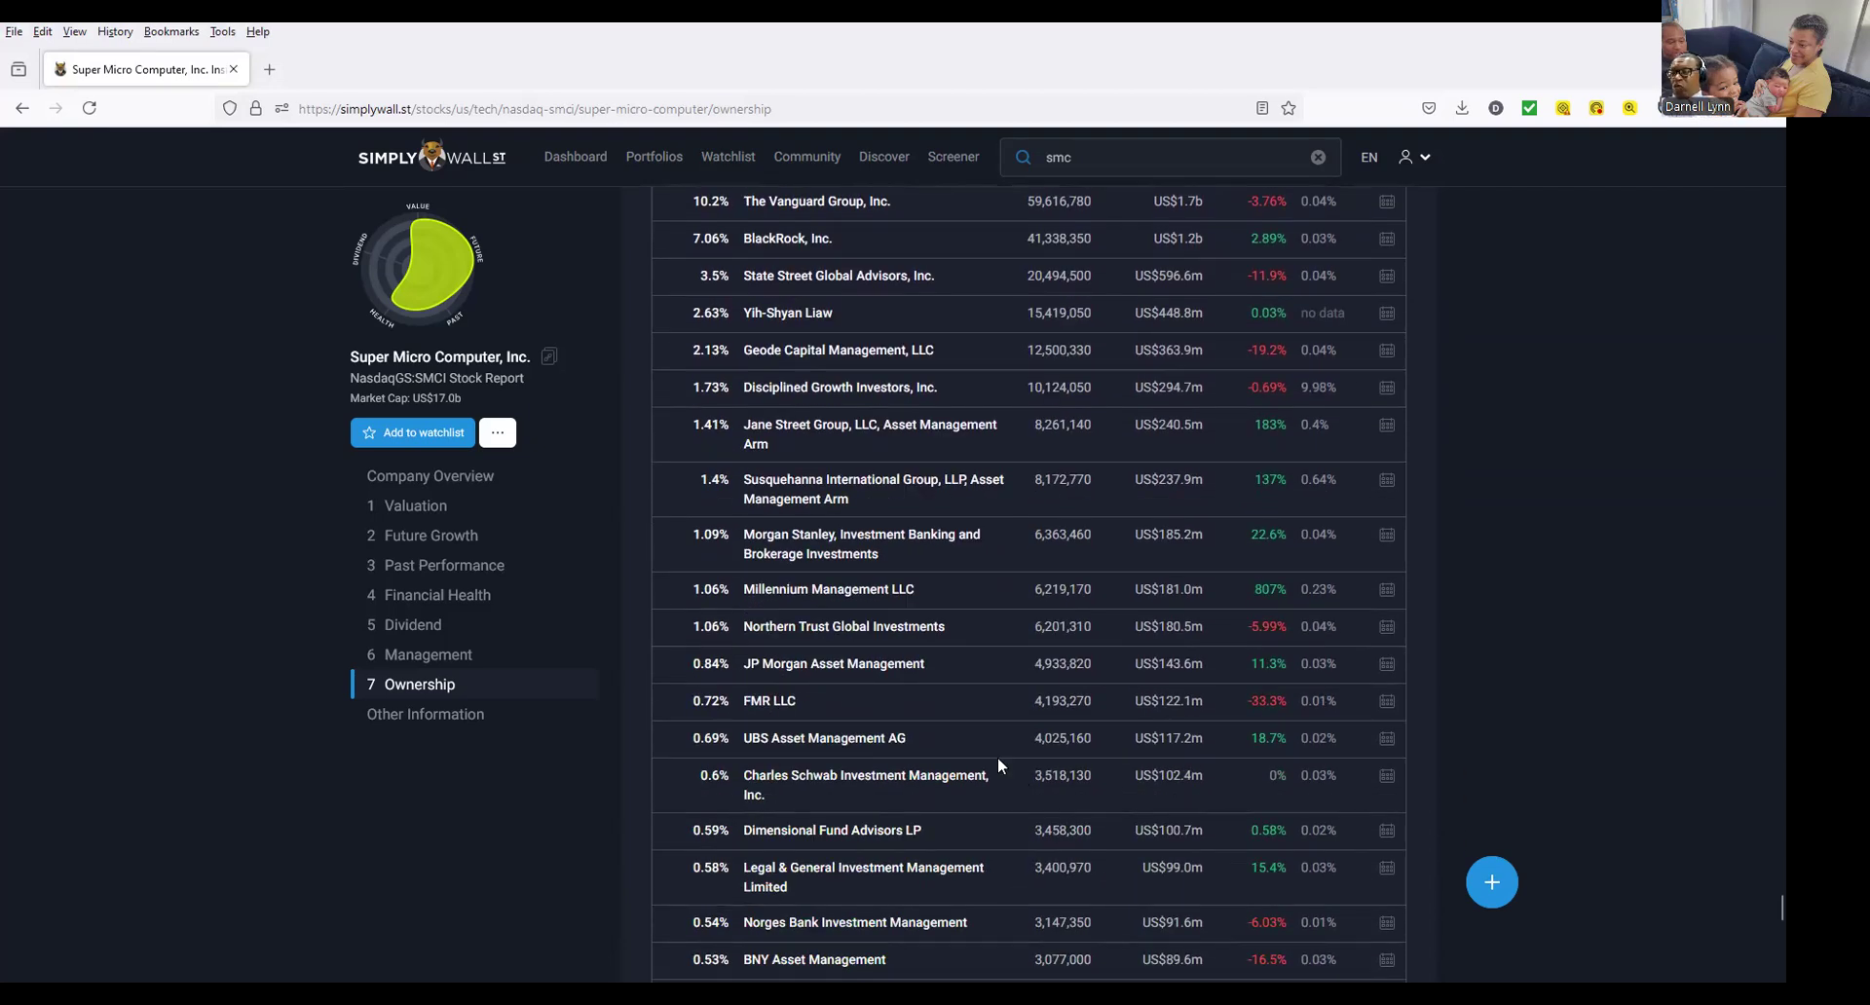
pyautogui.moveTo(799, 757)
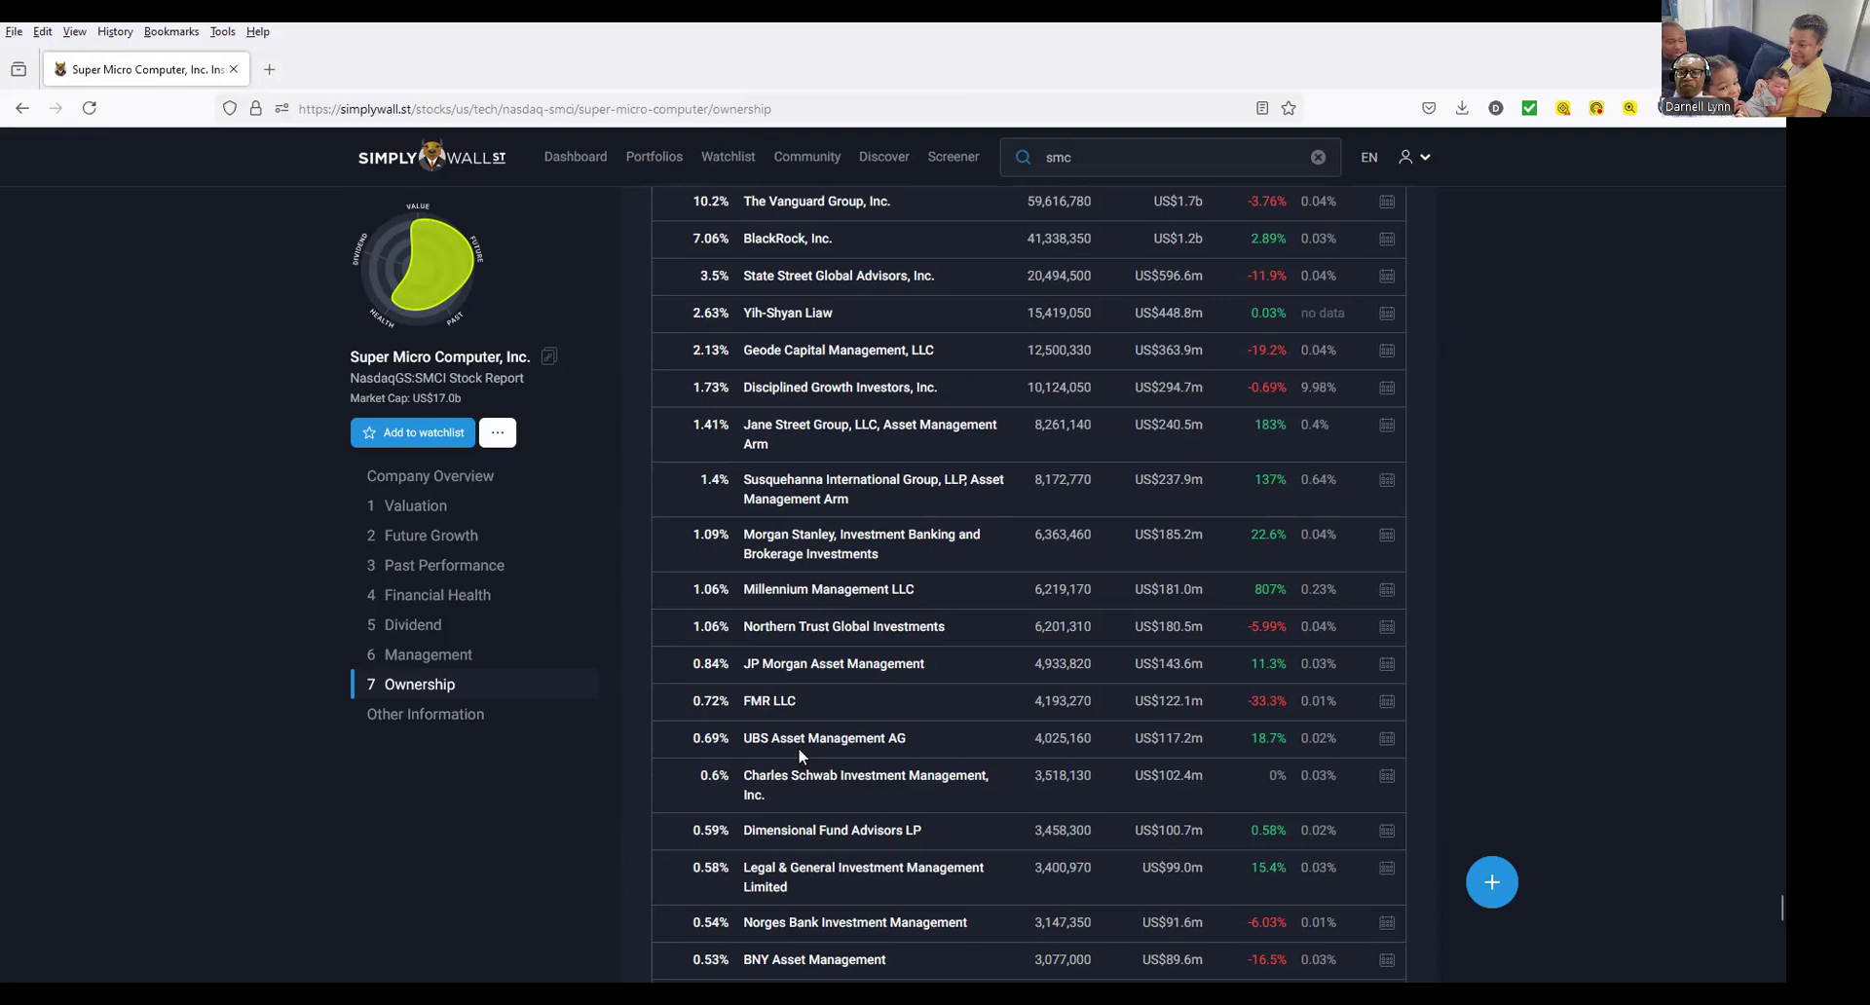
pyautogui.moveTo(851, 796)
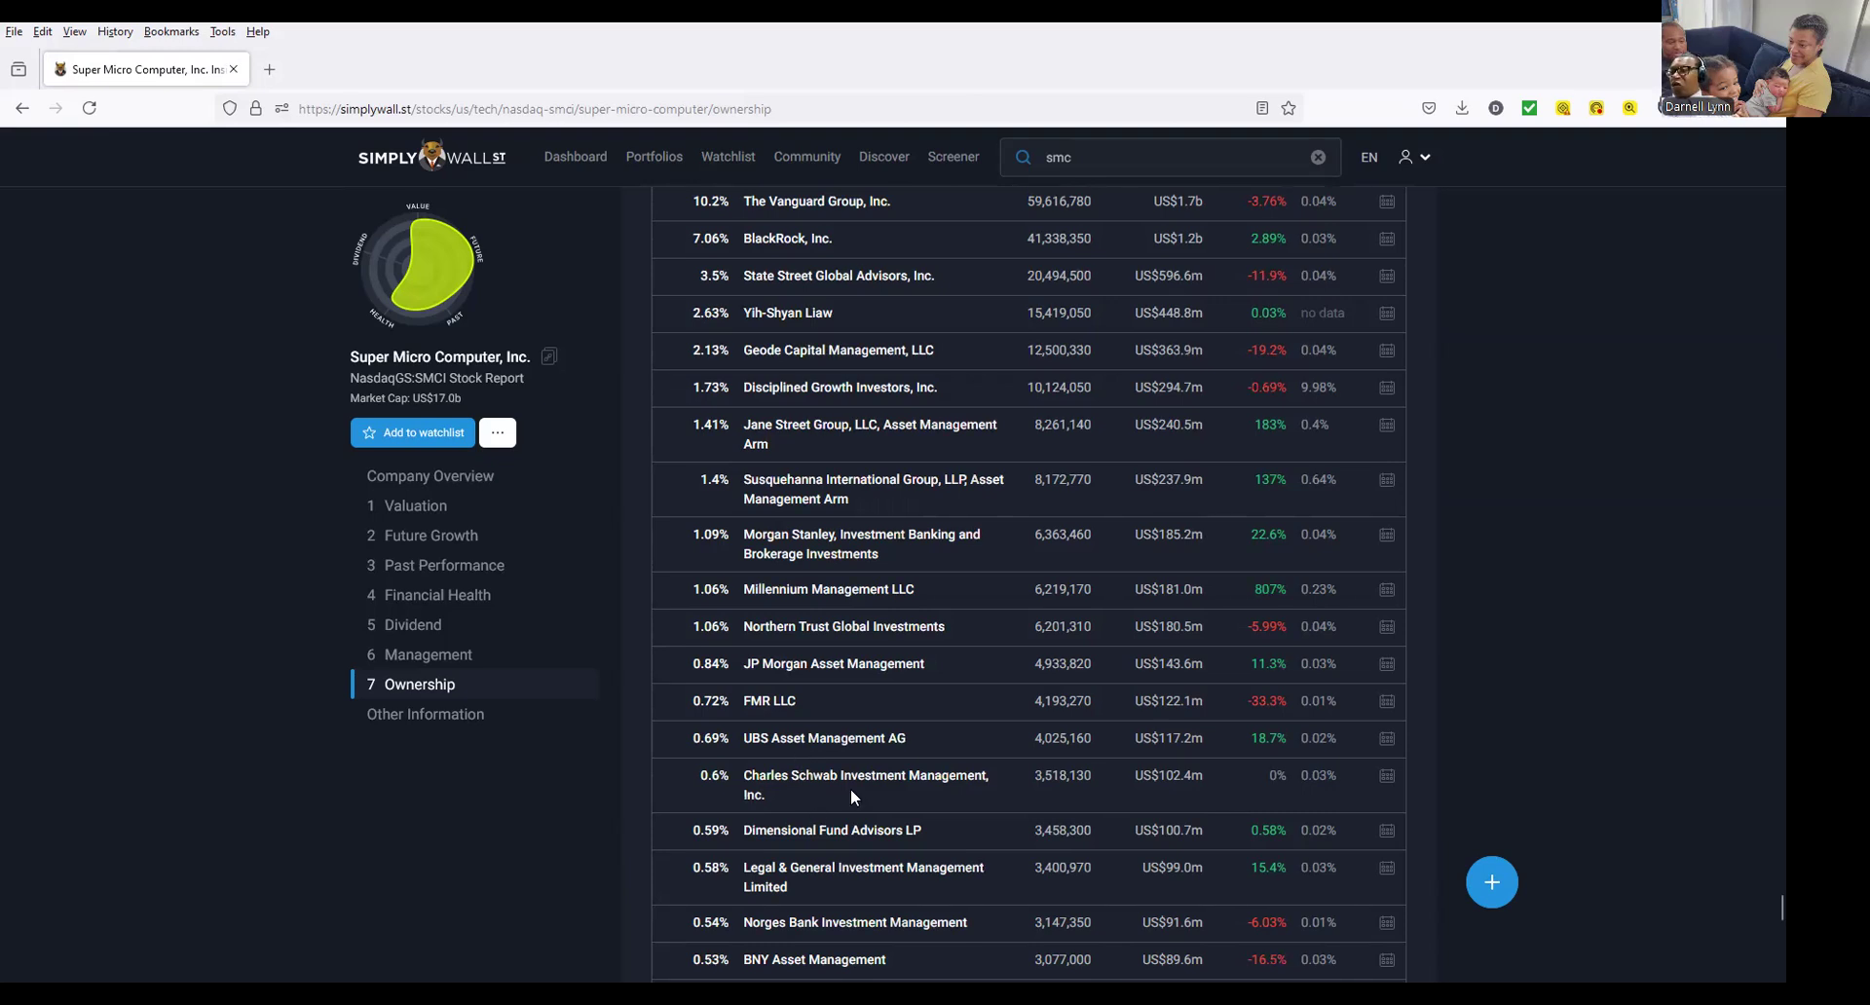
pyautogui.scroll(-3)
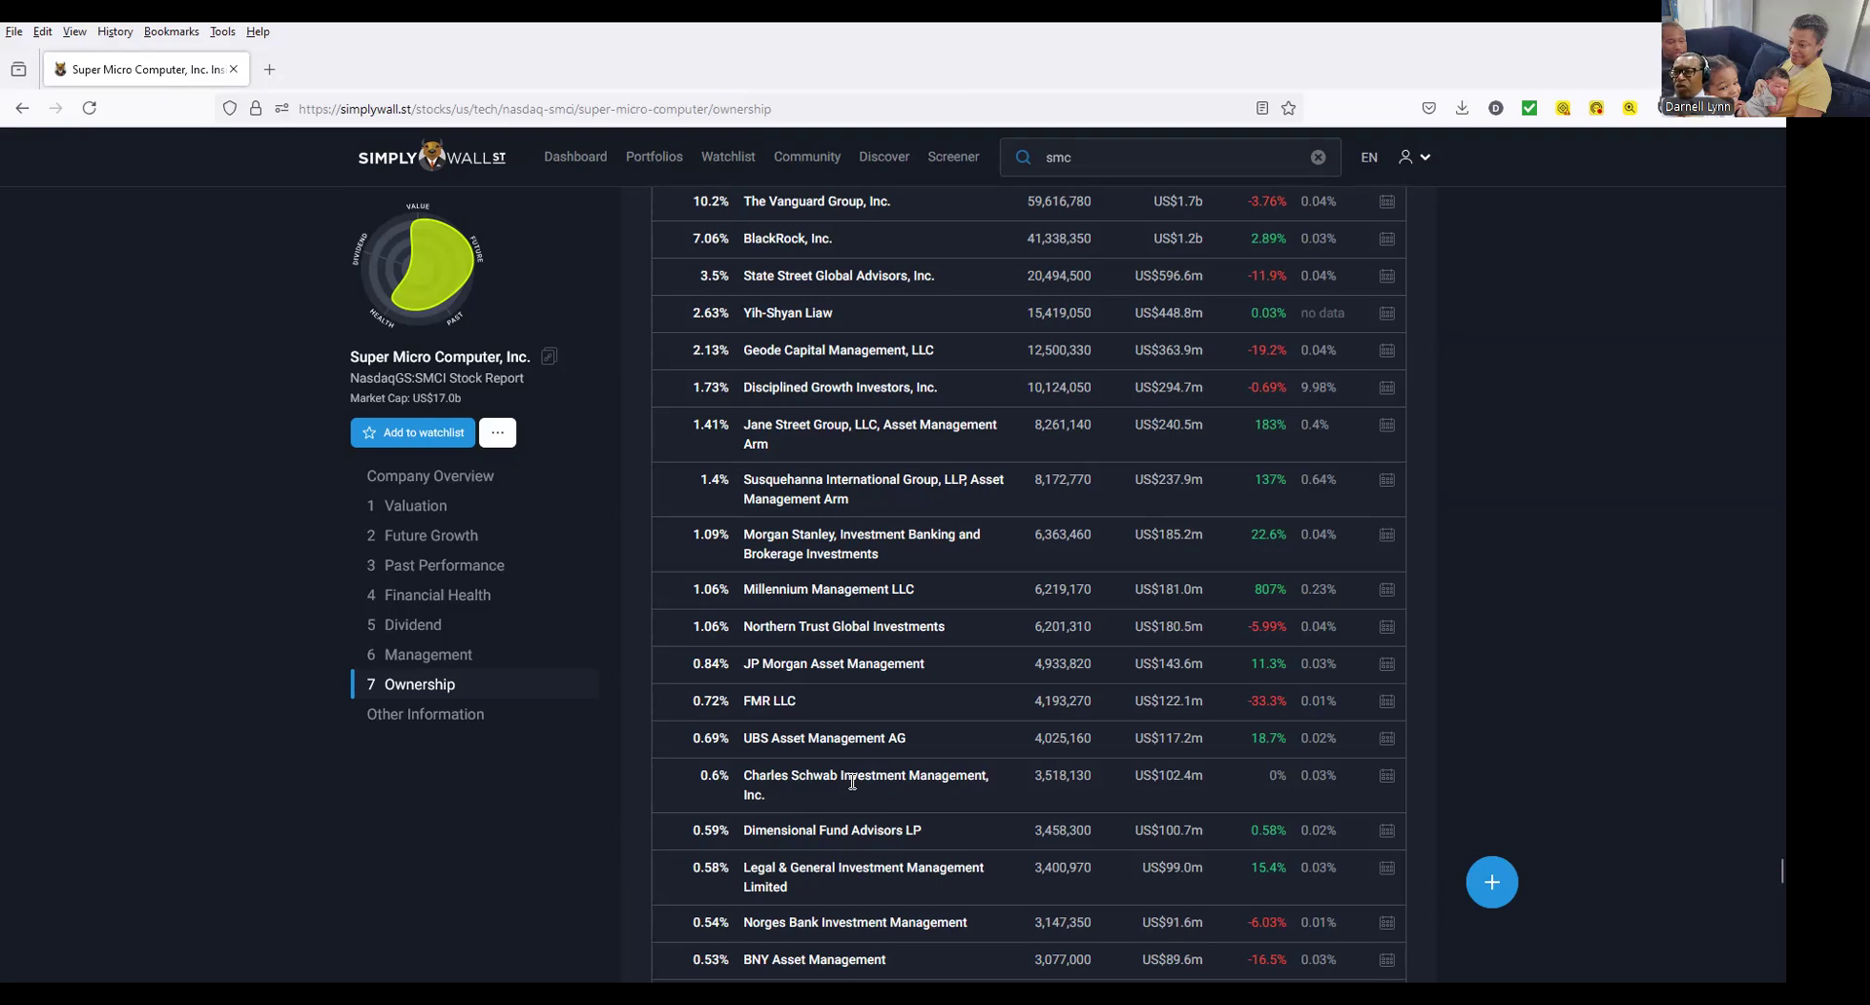
pyautogui.moveTo(1013, 855)
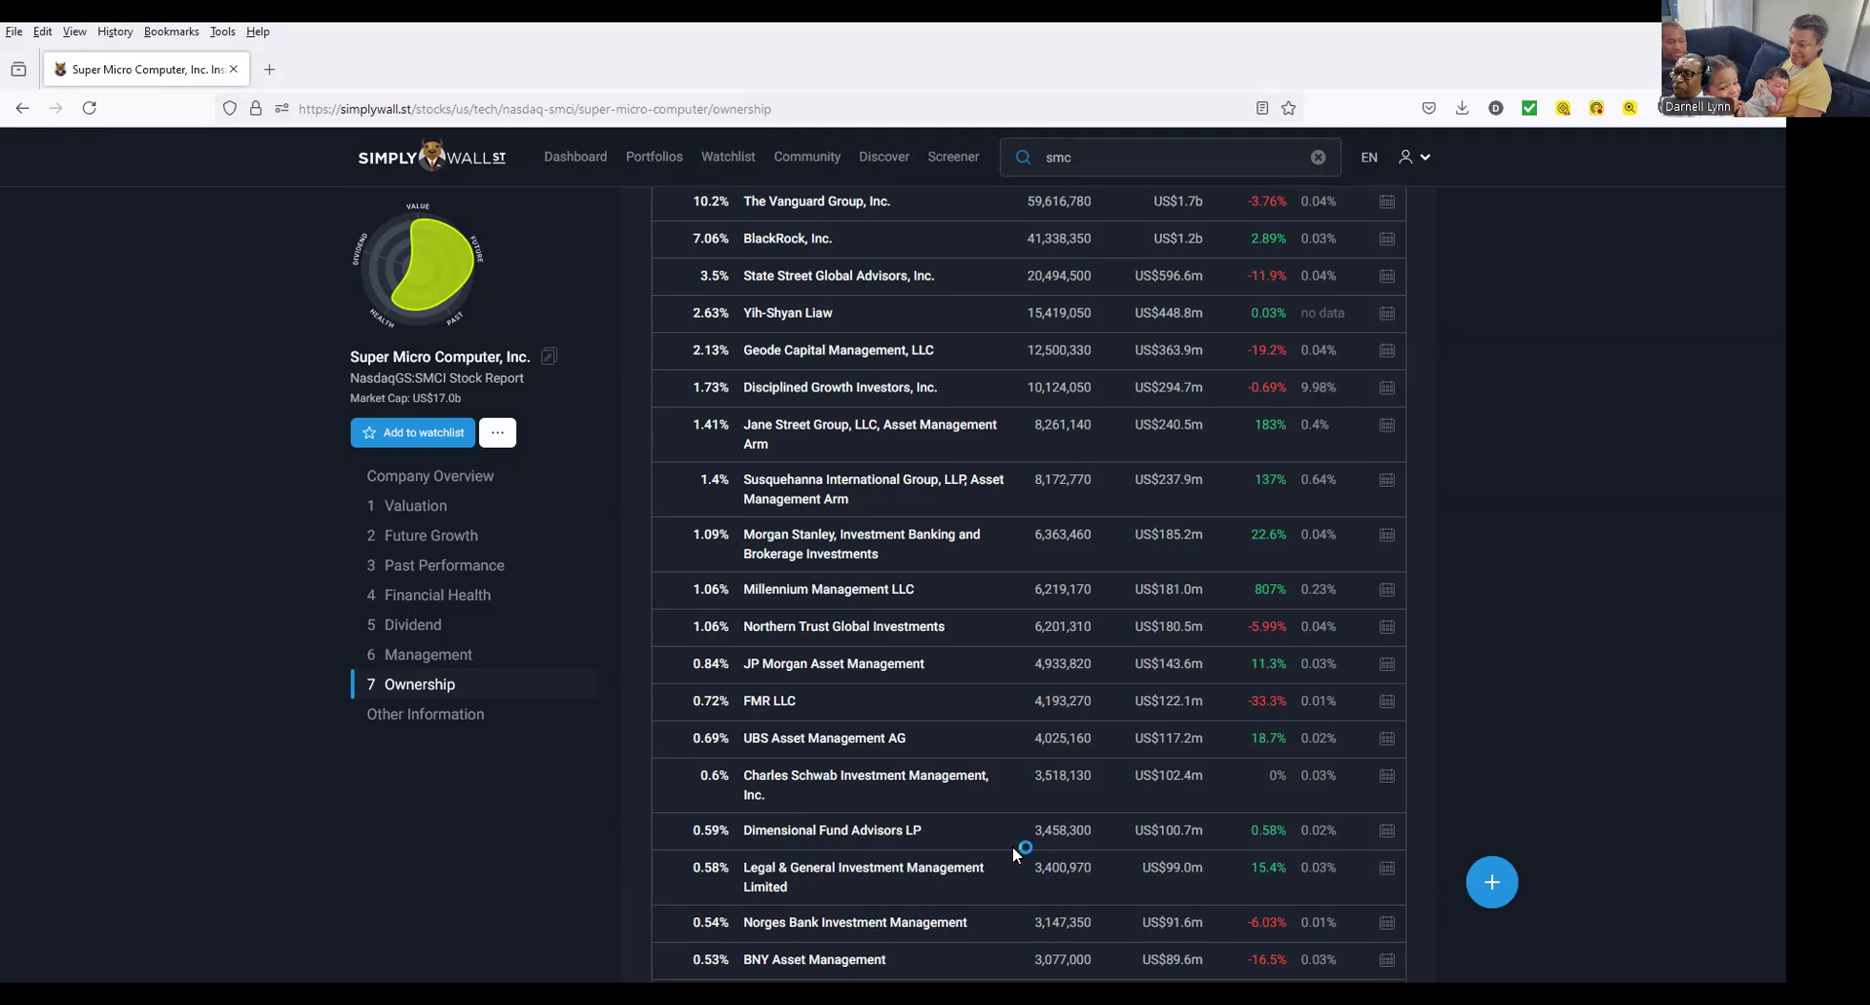
pyautogui.moveTo(978, 834)
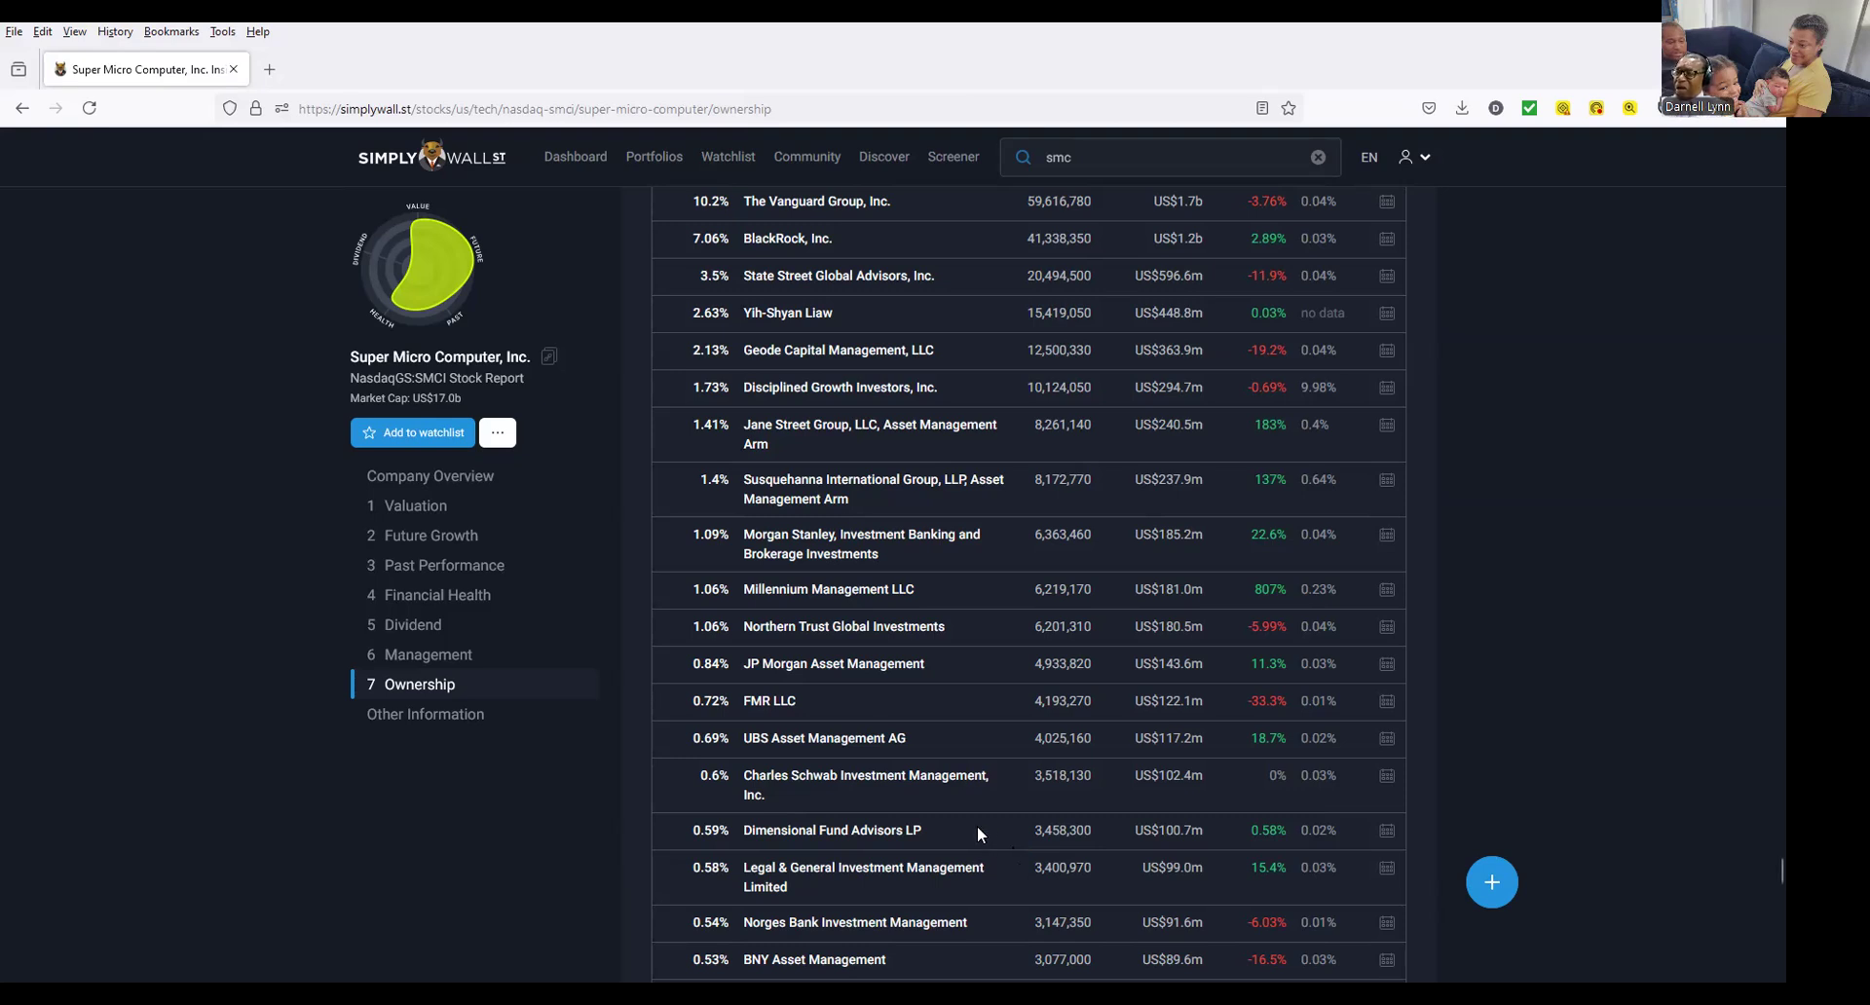
pyautogui.moveTo(964, 109)
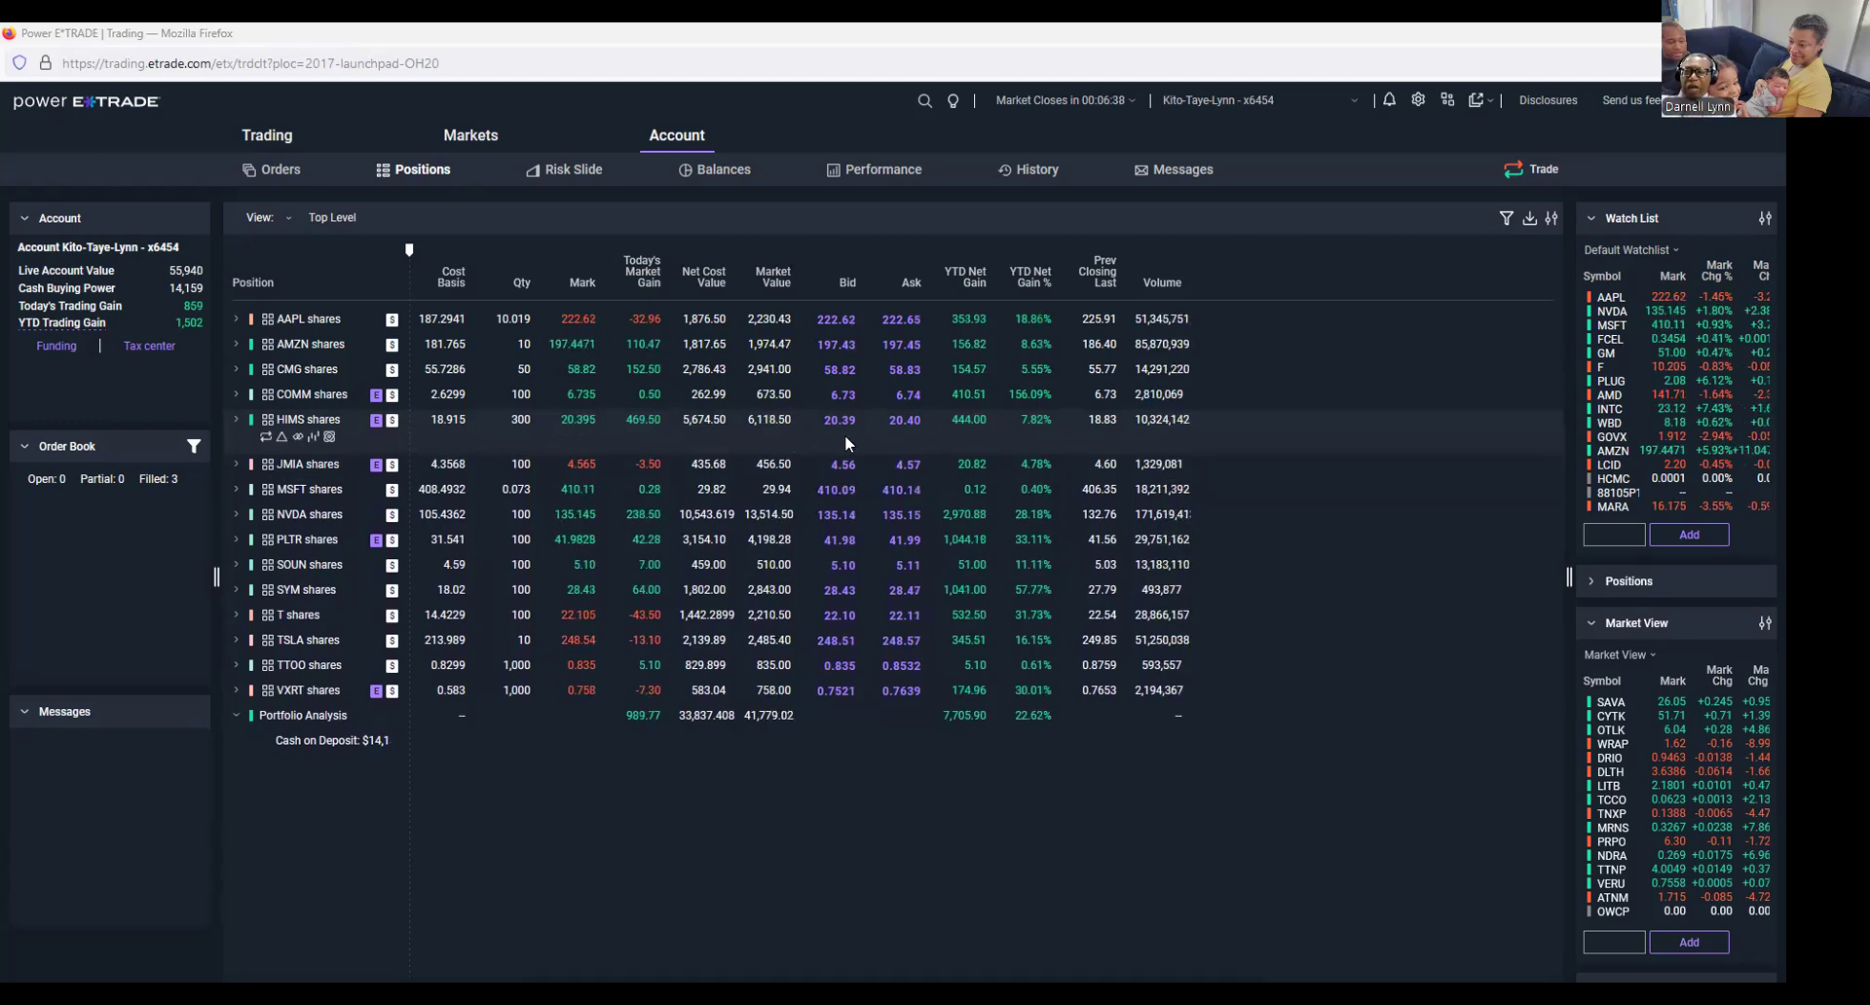
pyautogui.moveTo(974, 440)
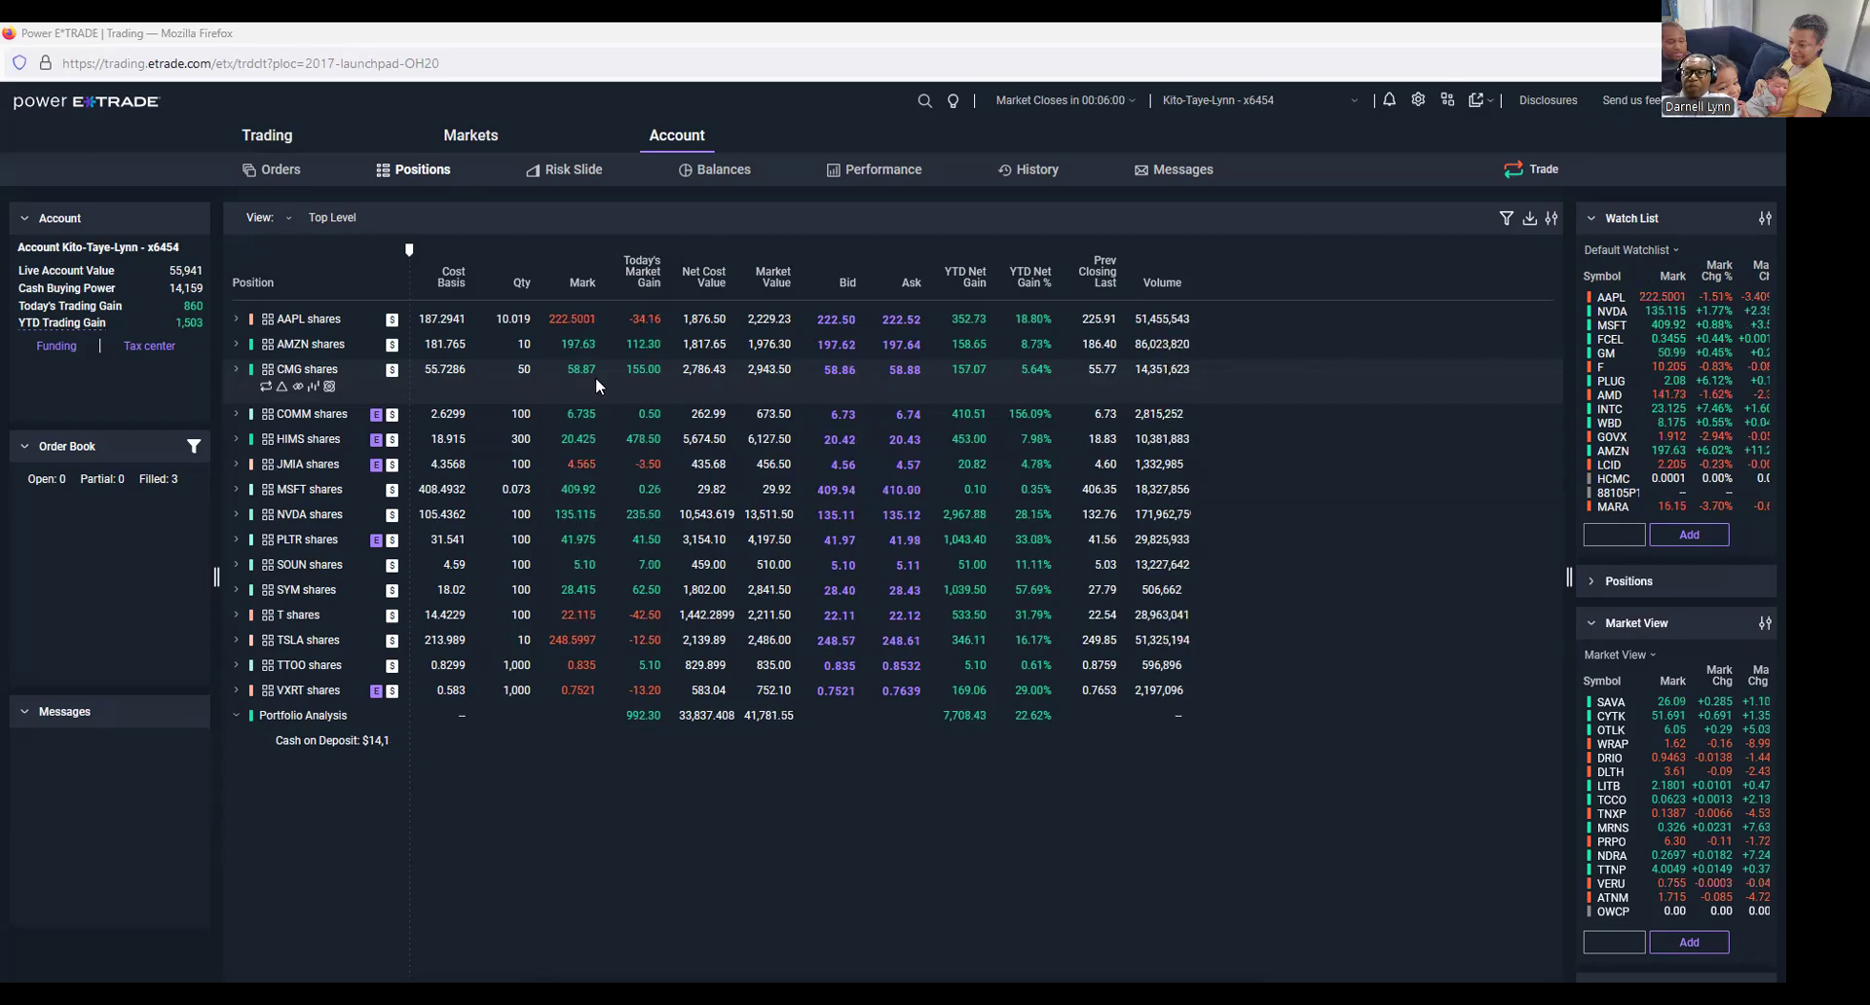
# Bring up the MSFT position's quick-action popup with Quote, Chart and Trade.
pyautogui.click(236, 368)
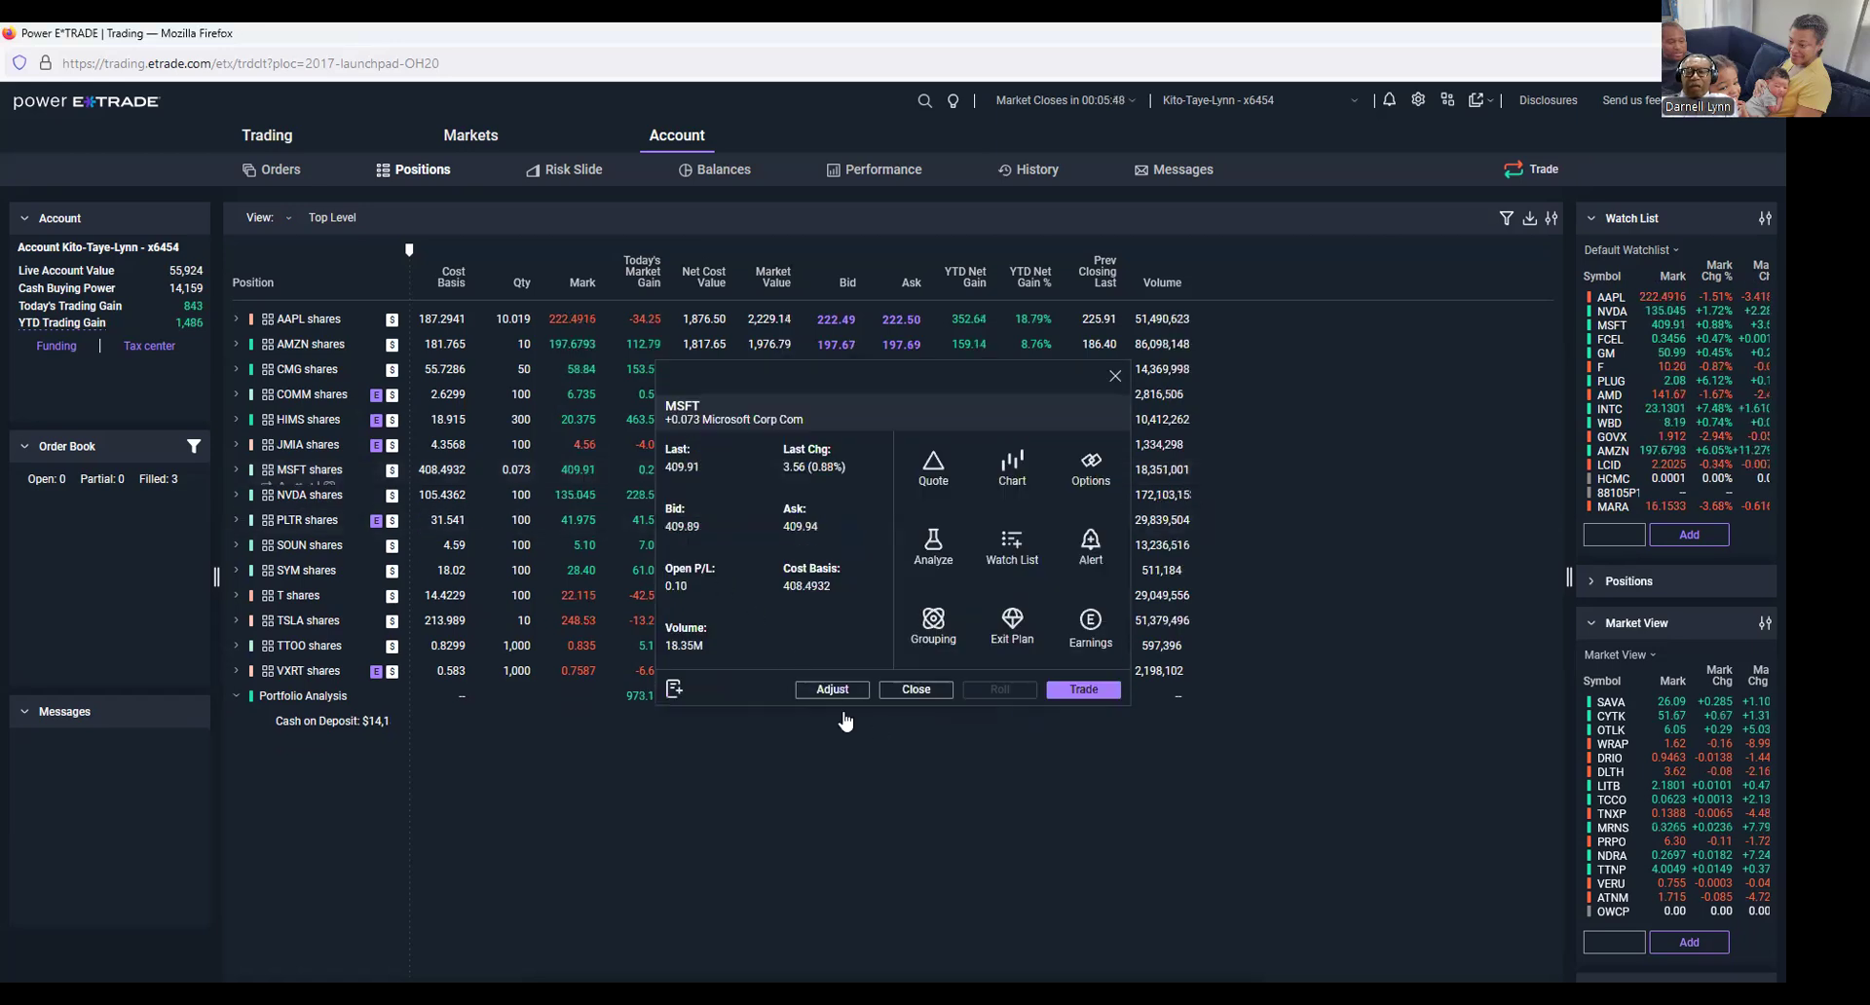
# Place a market buy order for 10 MSFT shares, previewing before submitting.
pyautogui.click(1082, 690)
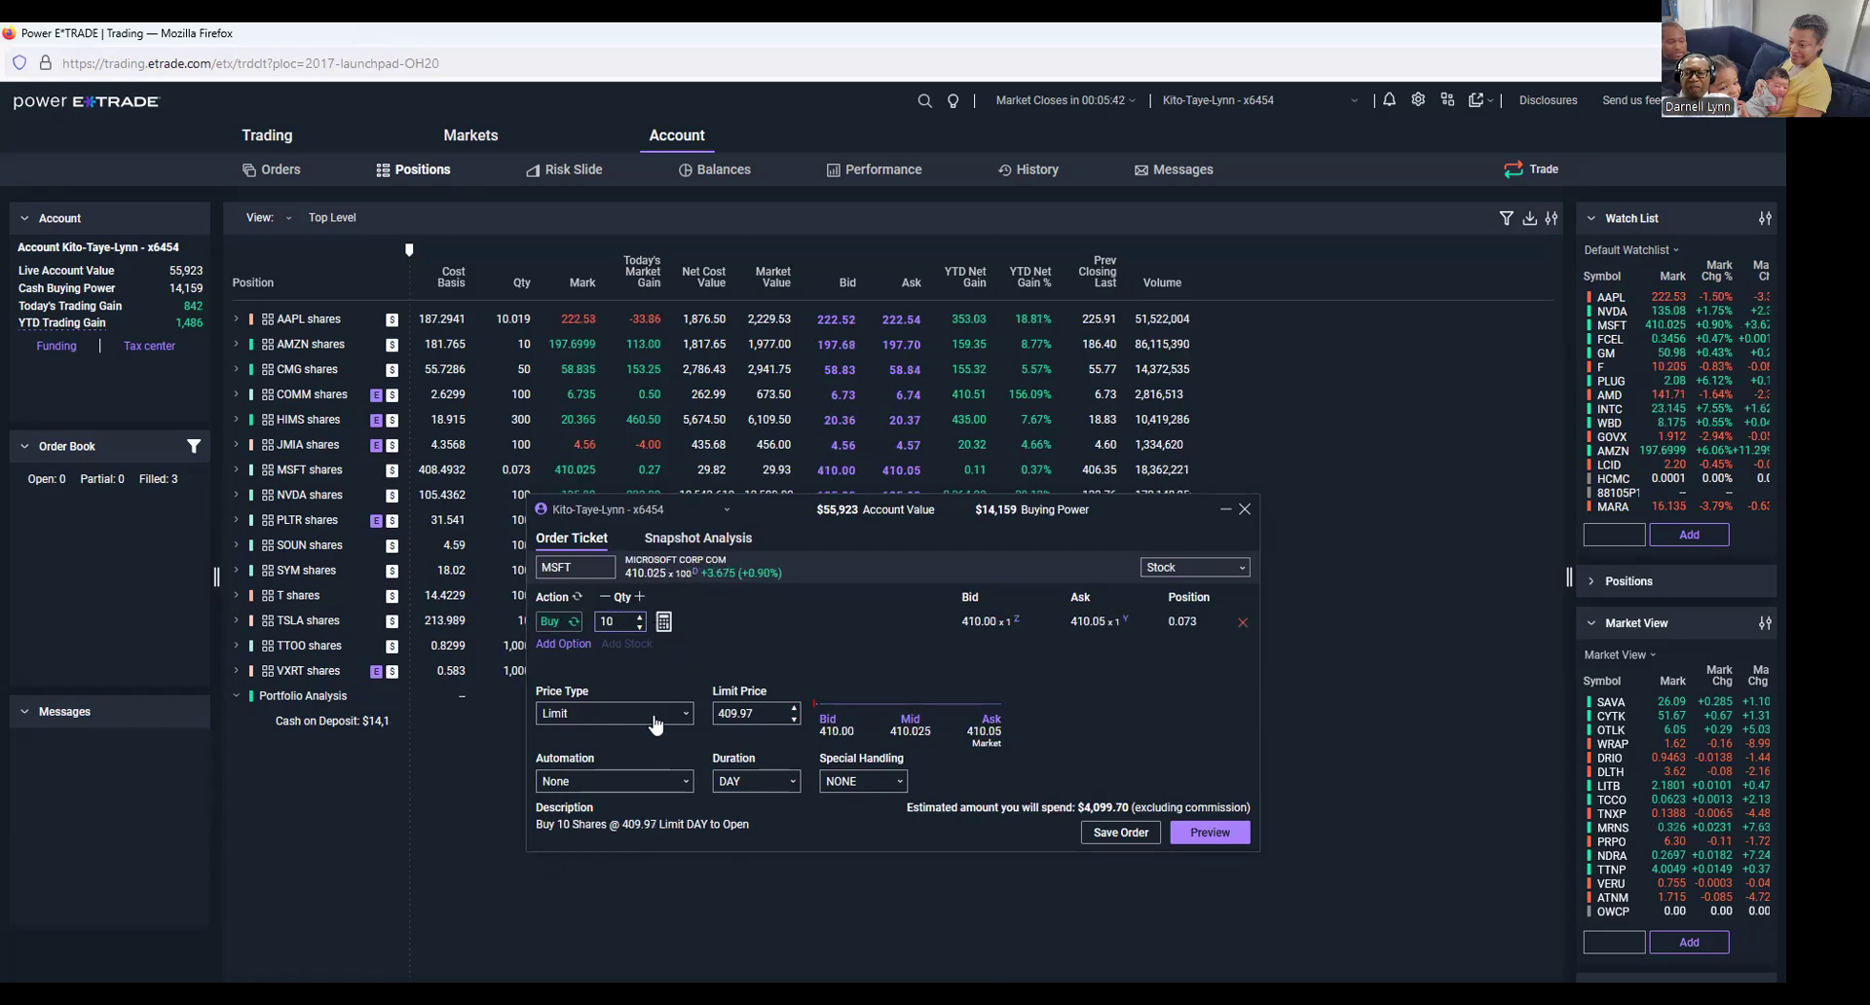
pyautogui.click(614, 712)
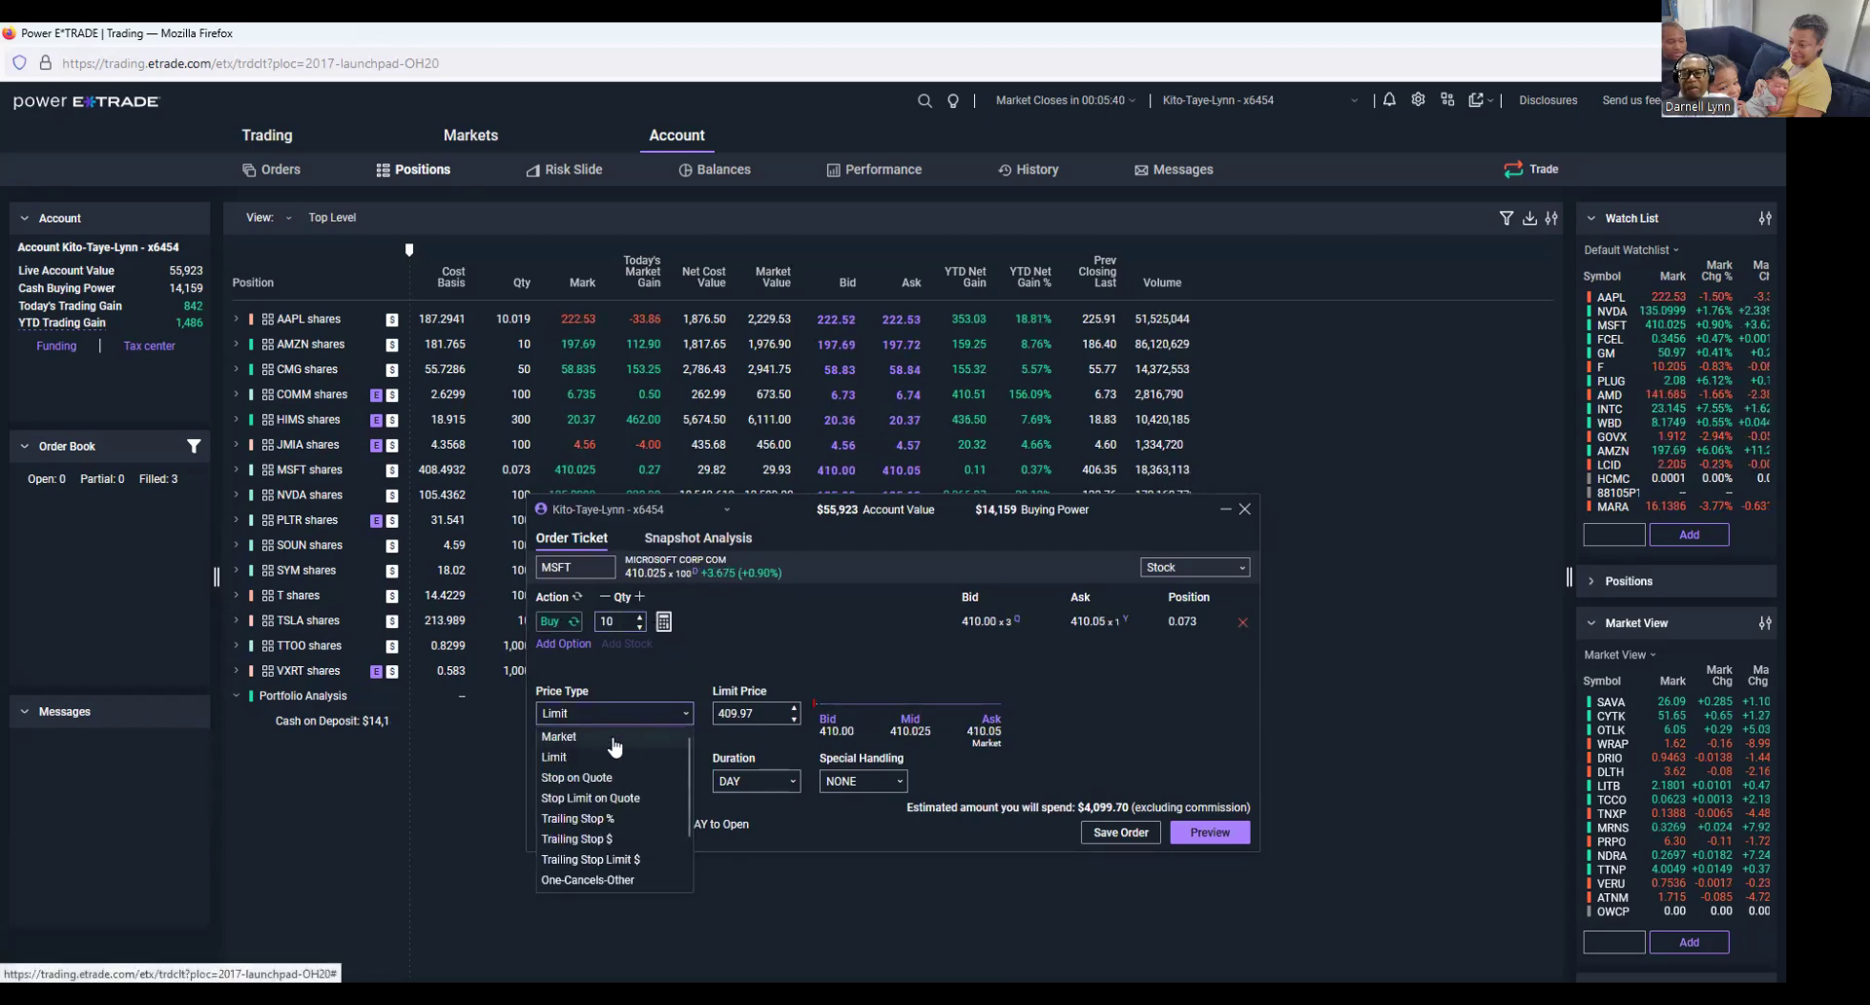
pyautogui.click(560, 737)
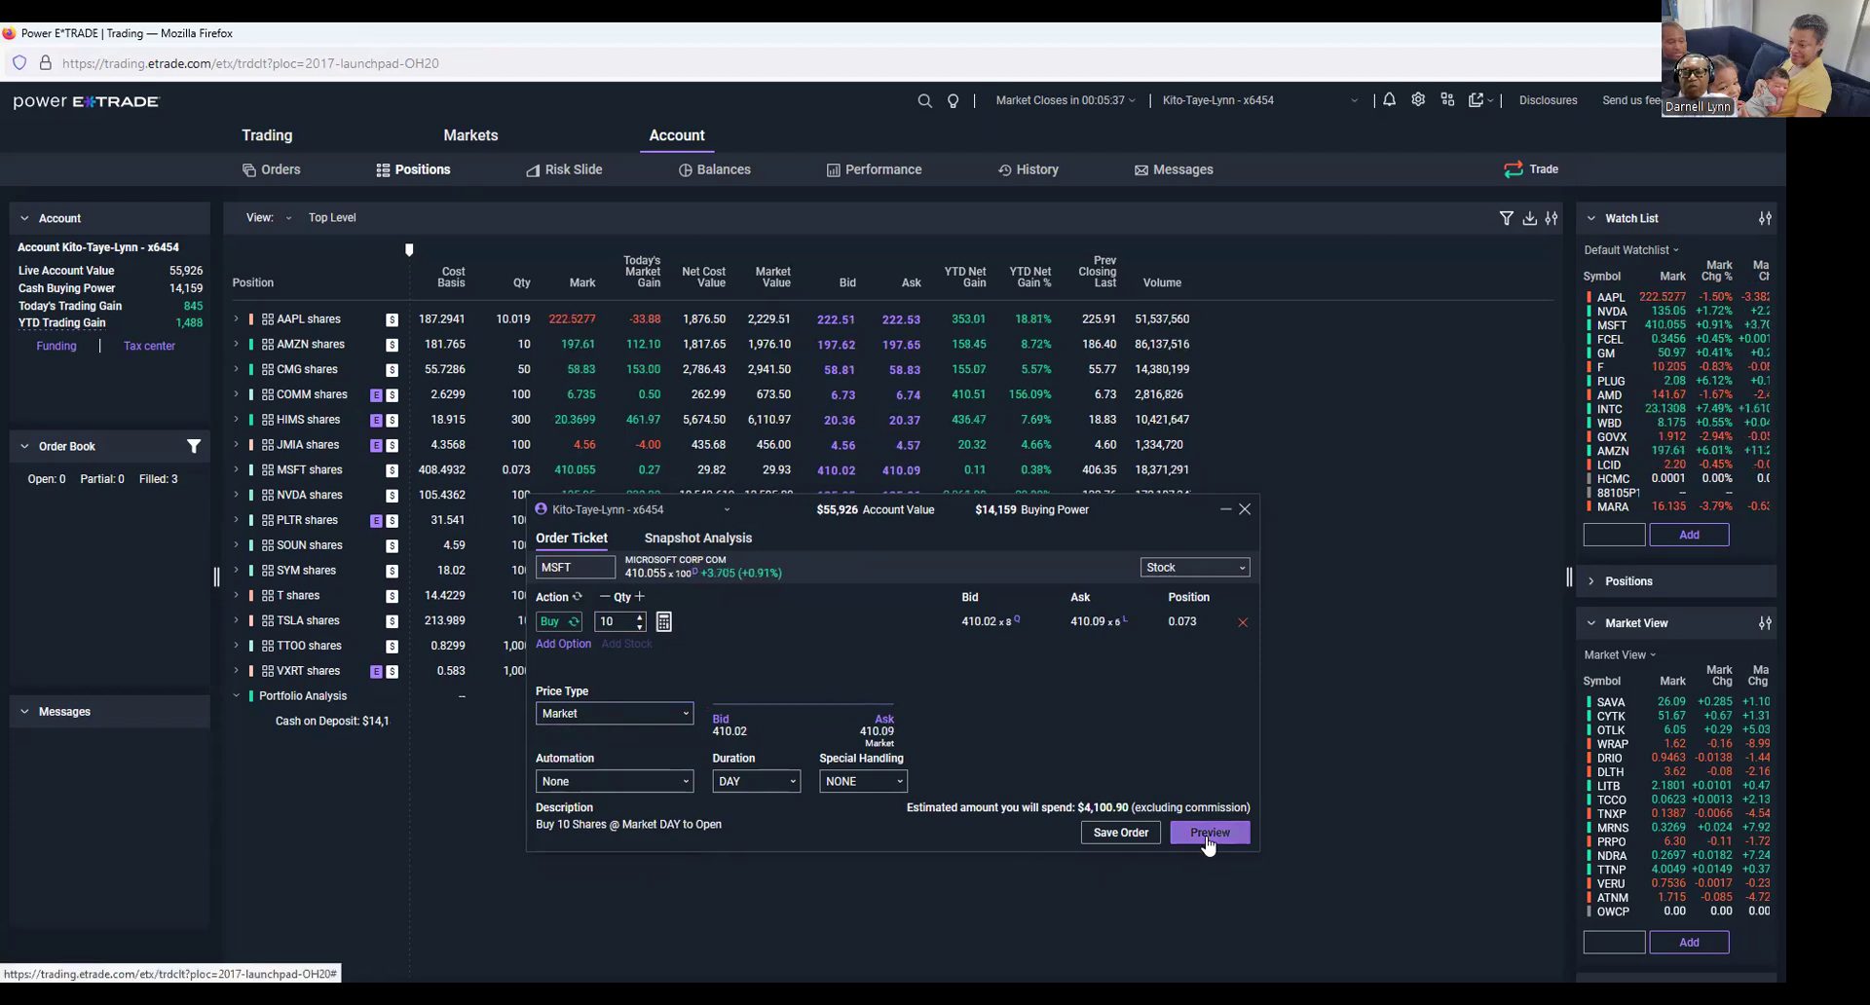
pyautogui.click(1207, 831)
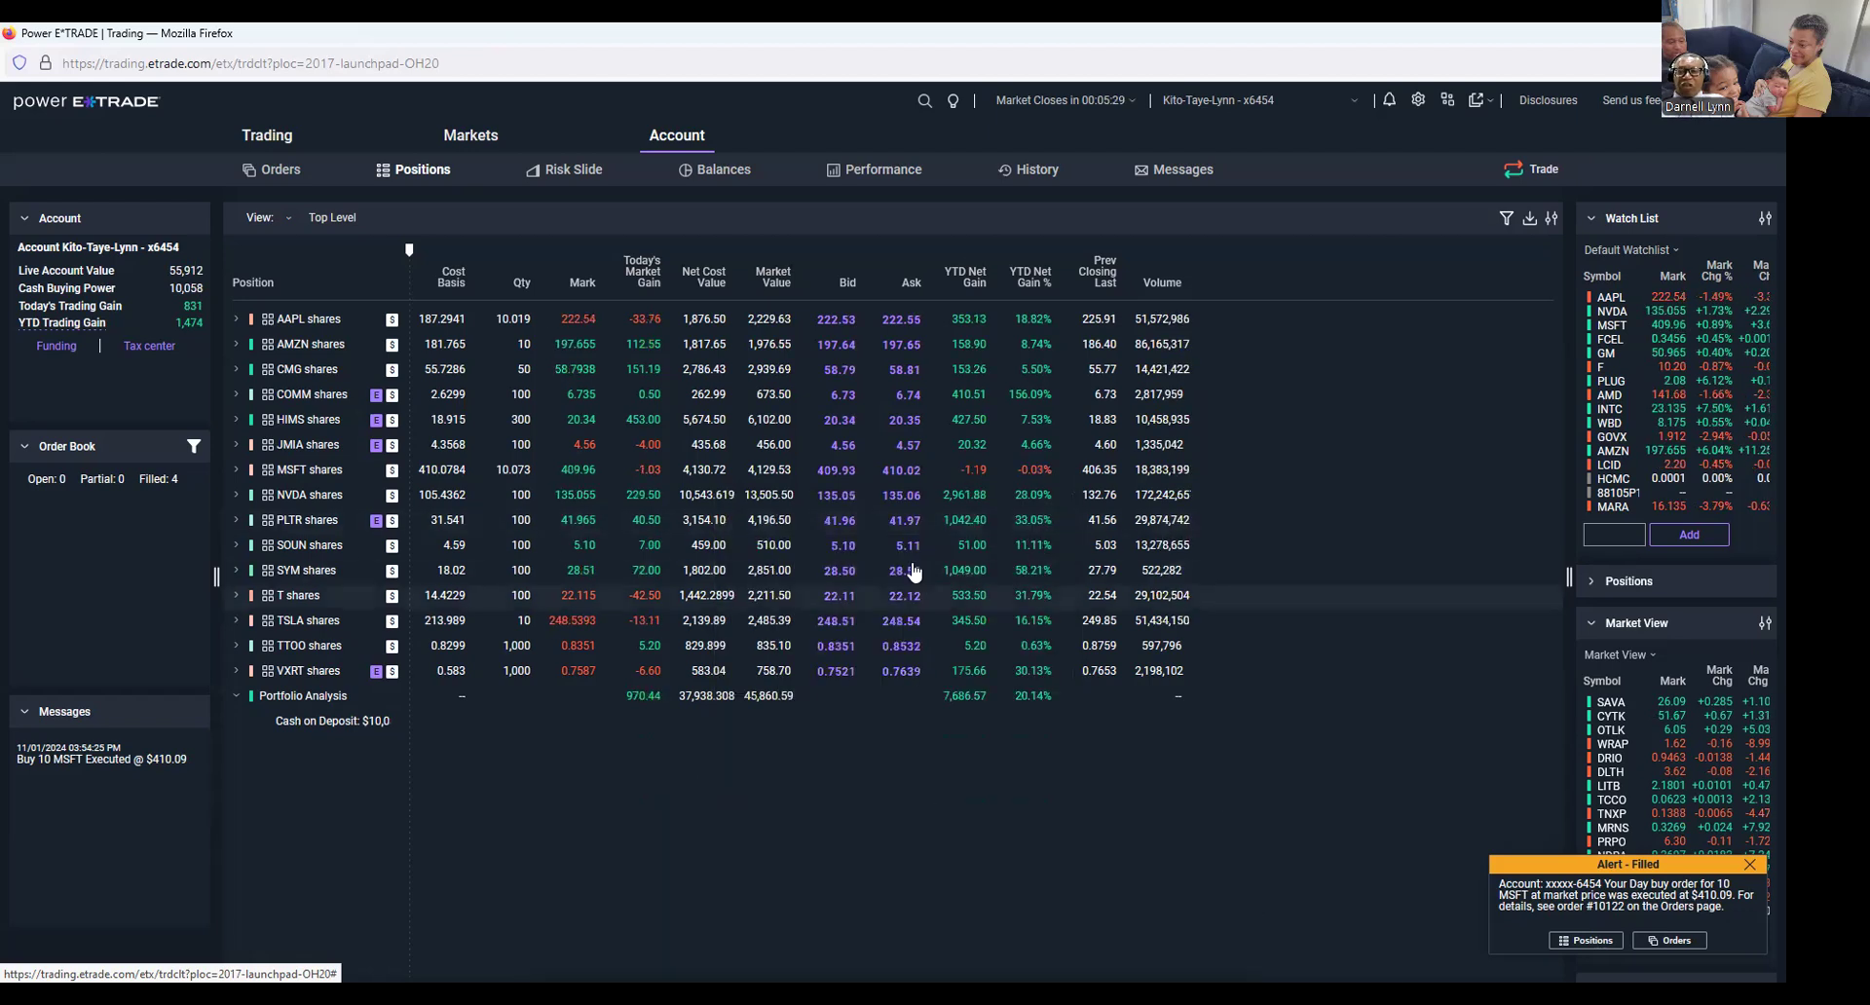
pyautogui.click(235, 470)
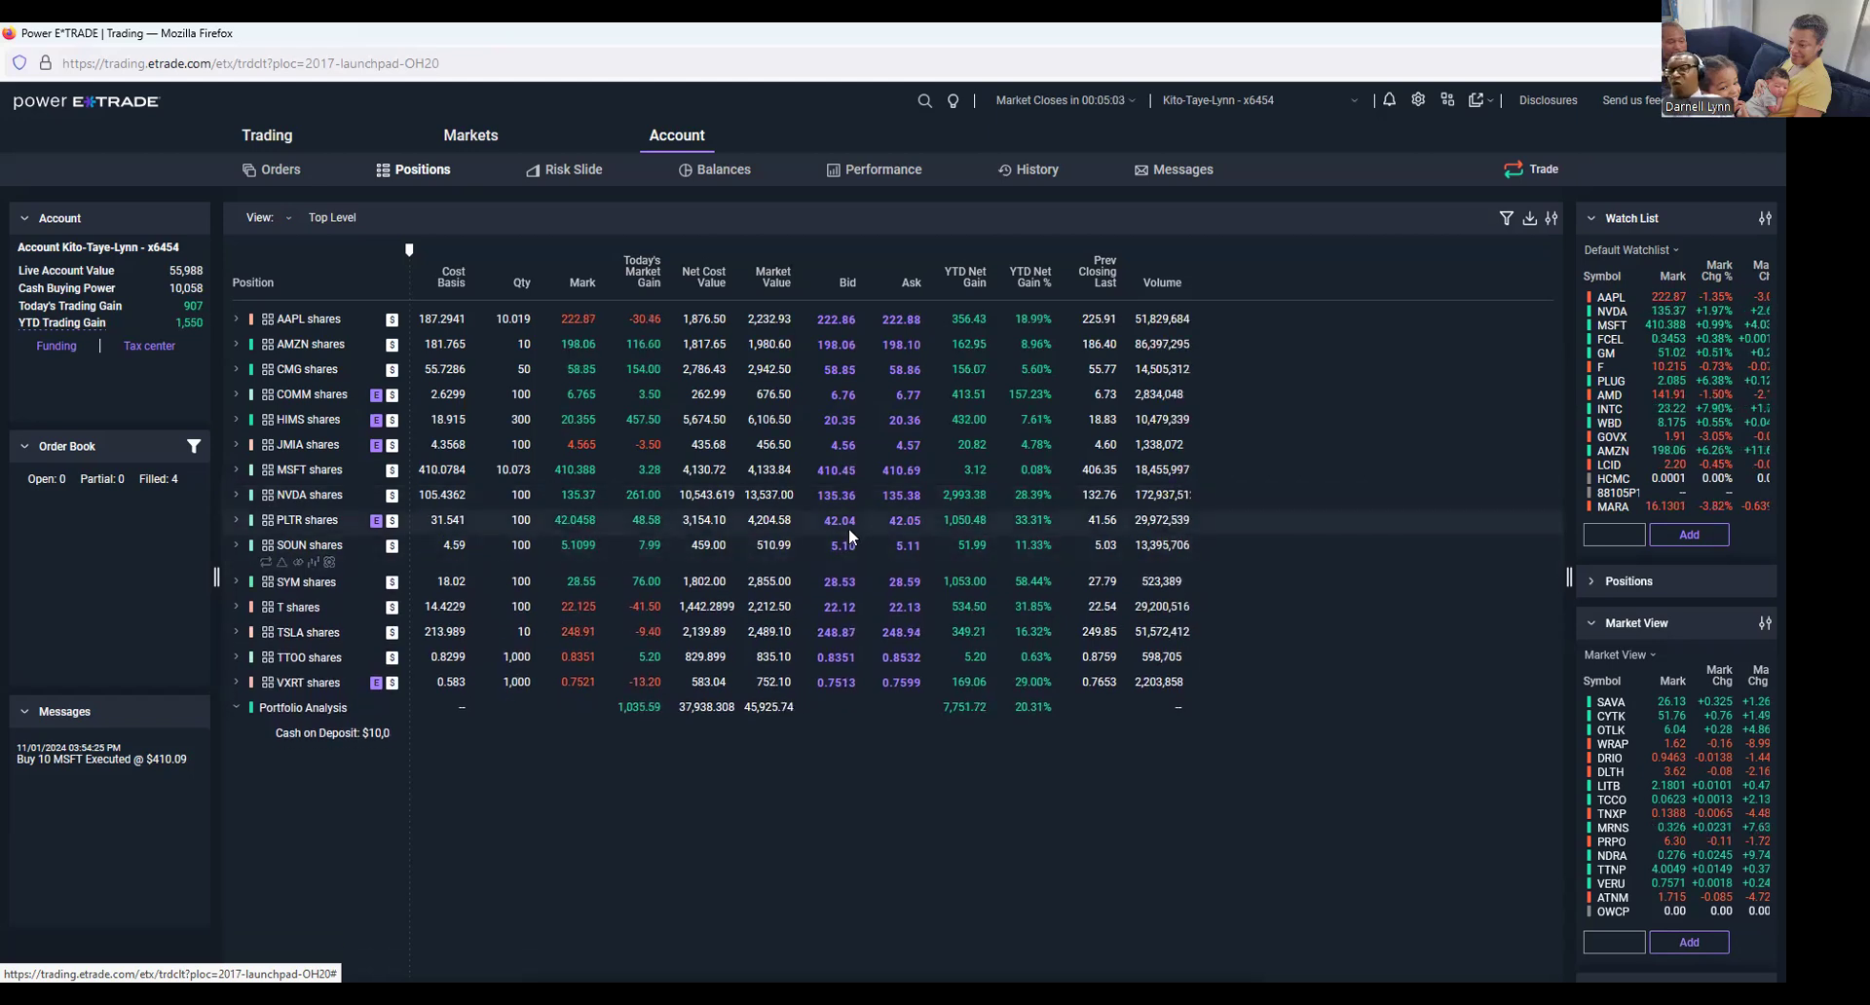
# Dismiss the filled-order alert, review the updated Positions table and bring up the account selector.
pyautogui.click(236, 520)
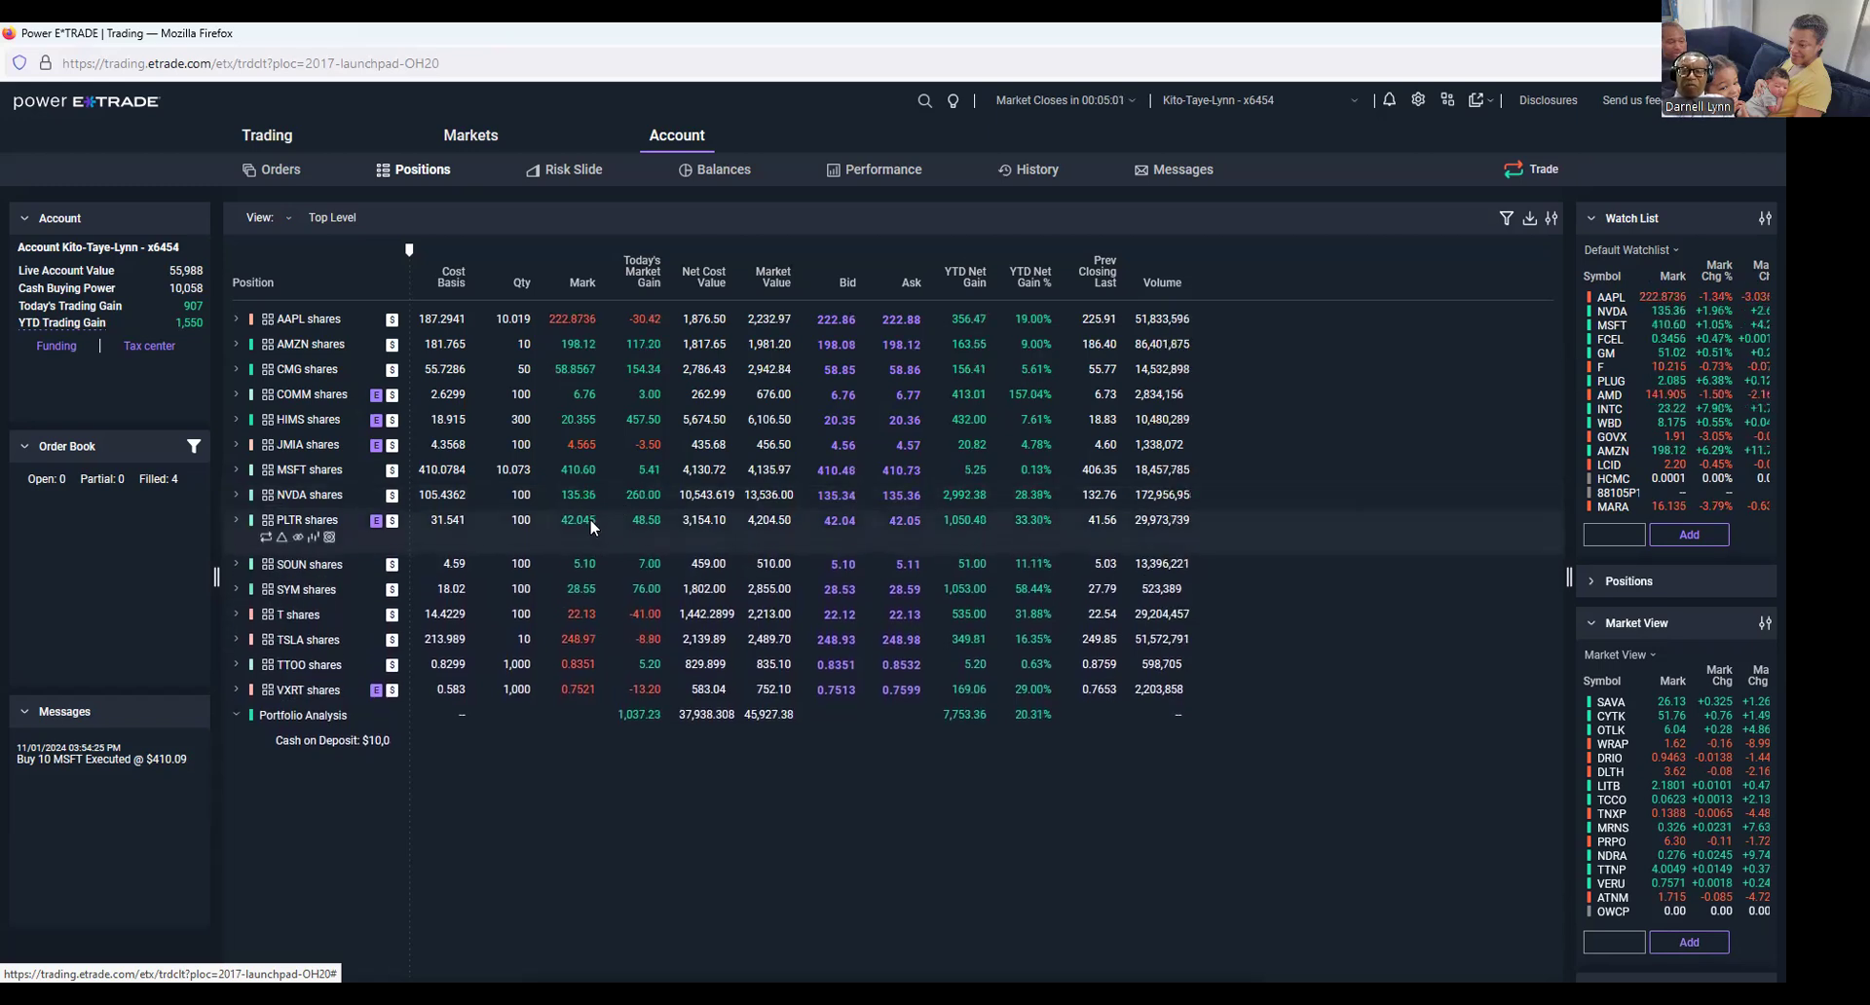
pyautogui.click(235, 519)
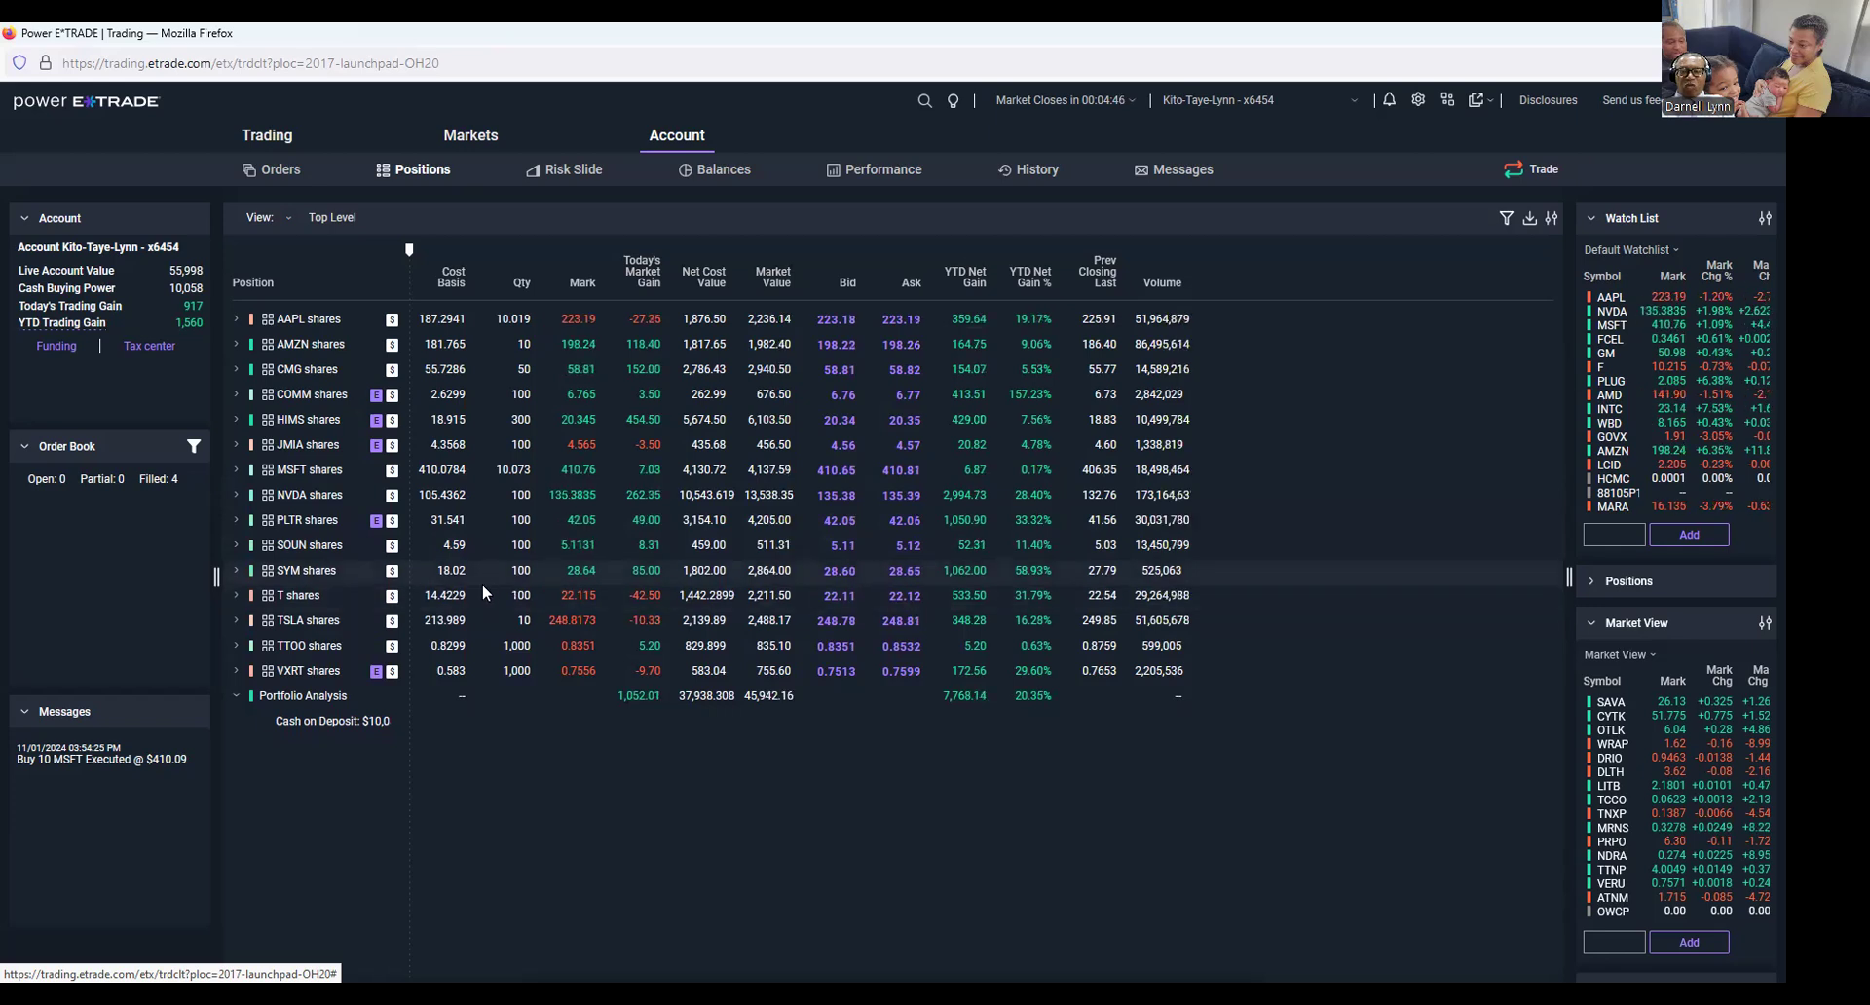
pyautogui.click(236, 571)
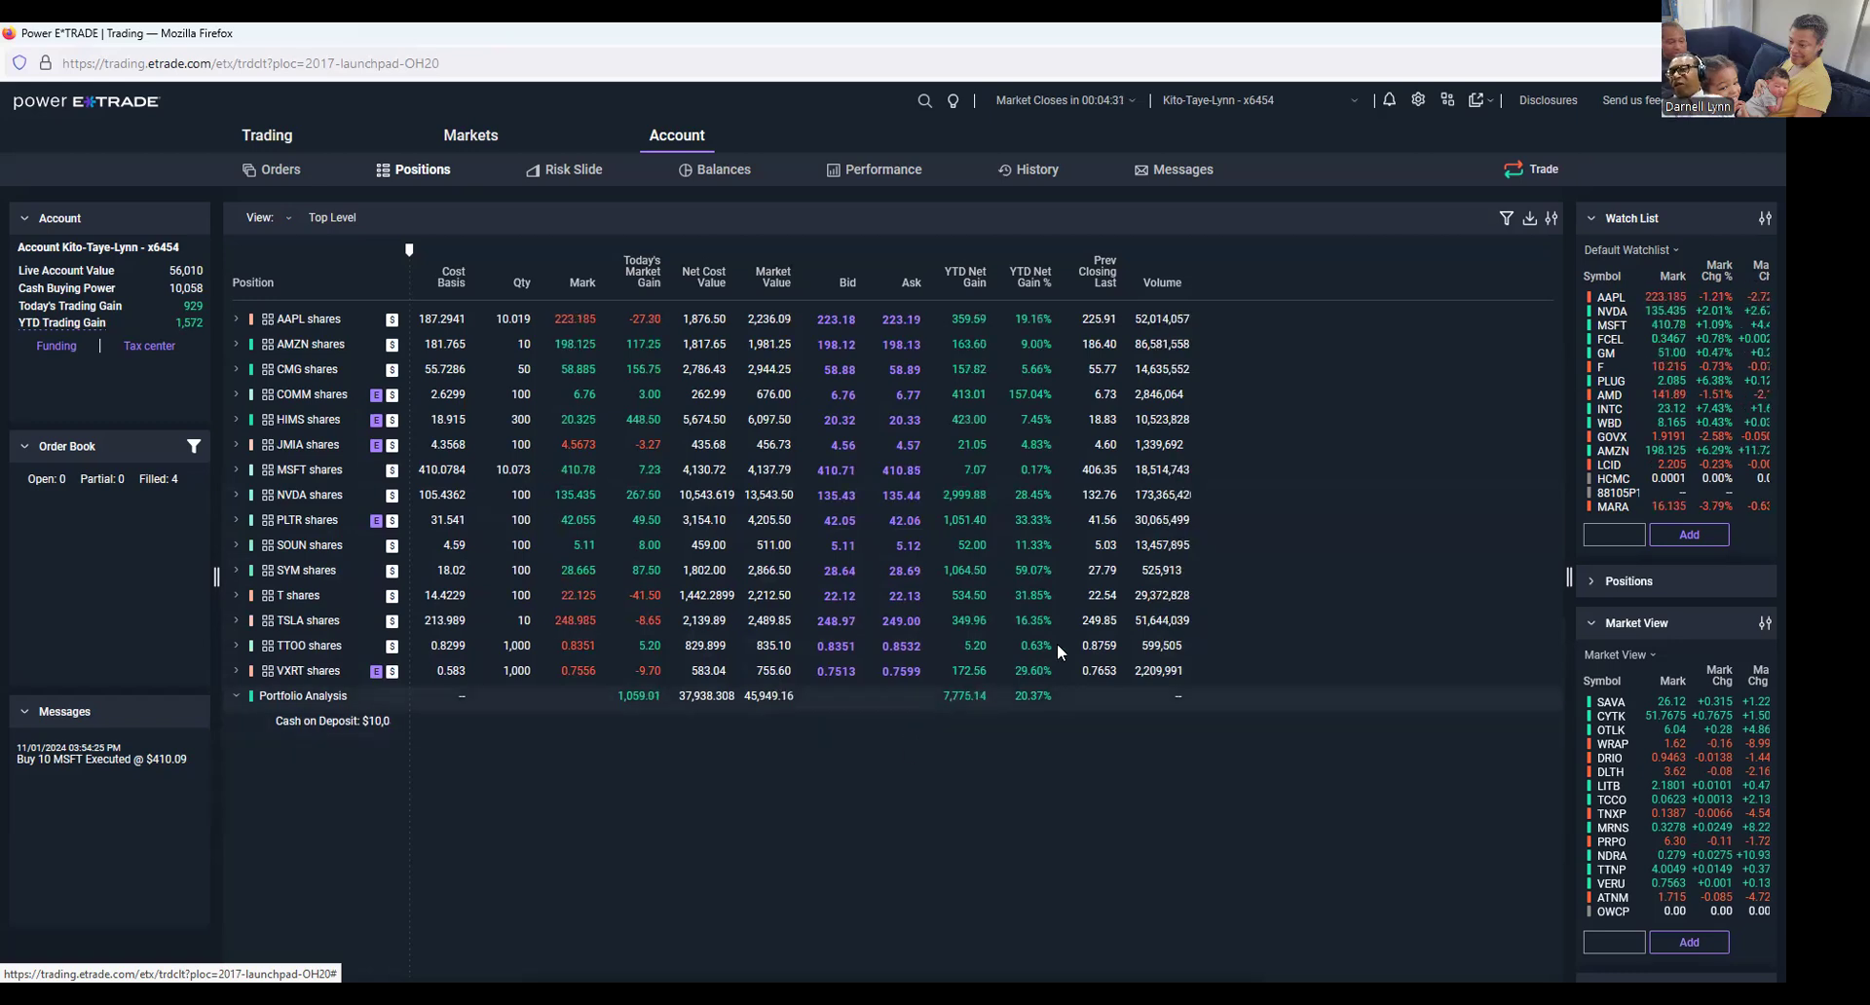
pyautogui.click(1353, 100)
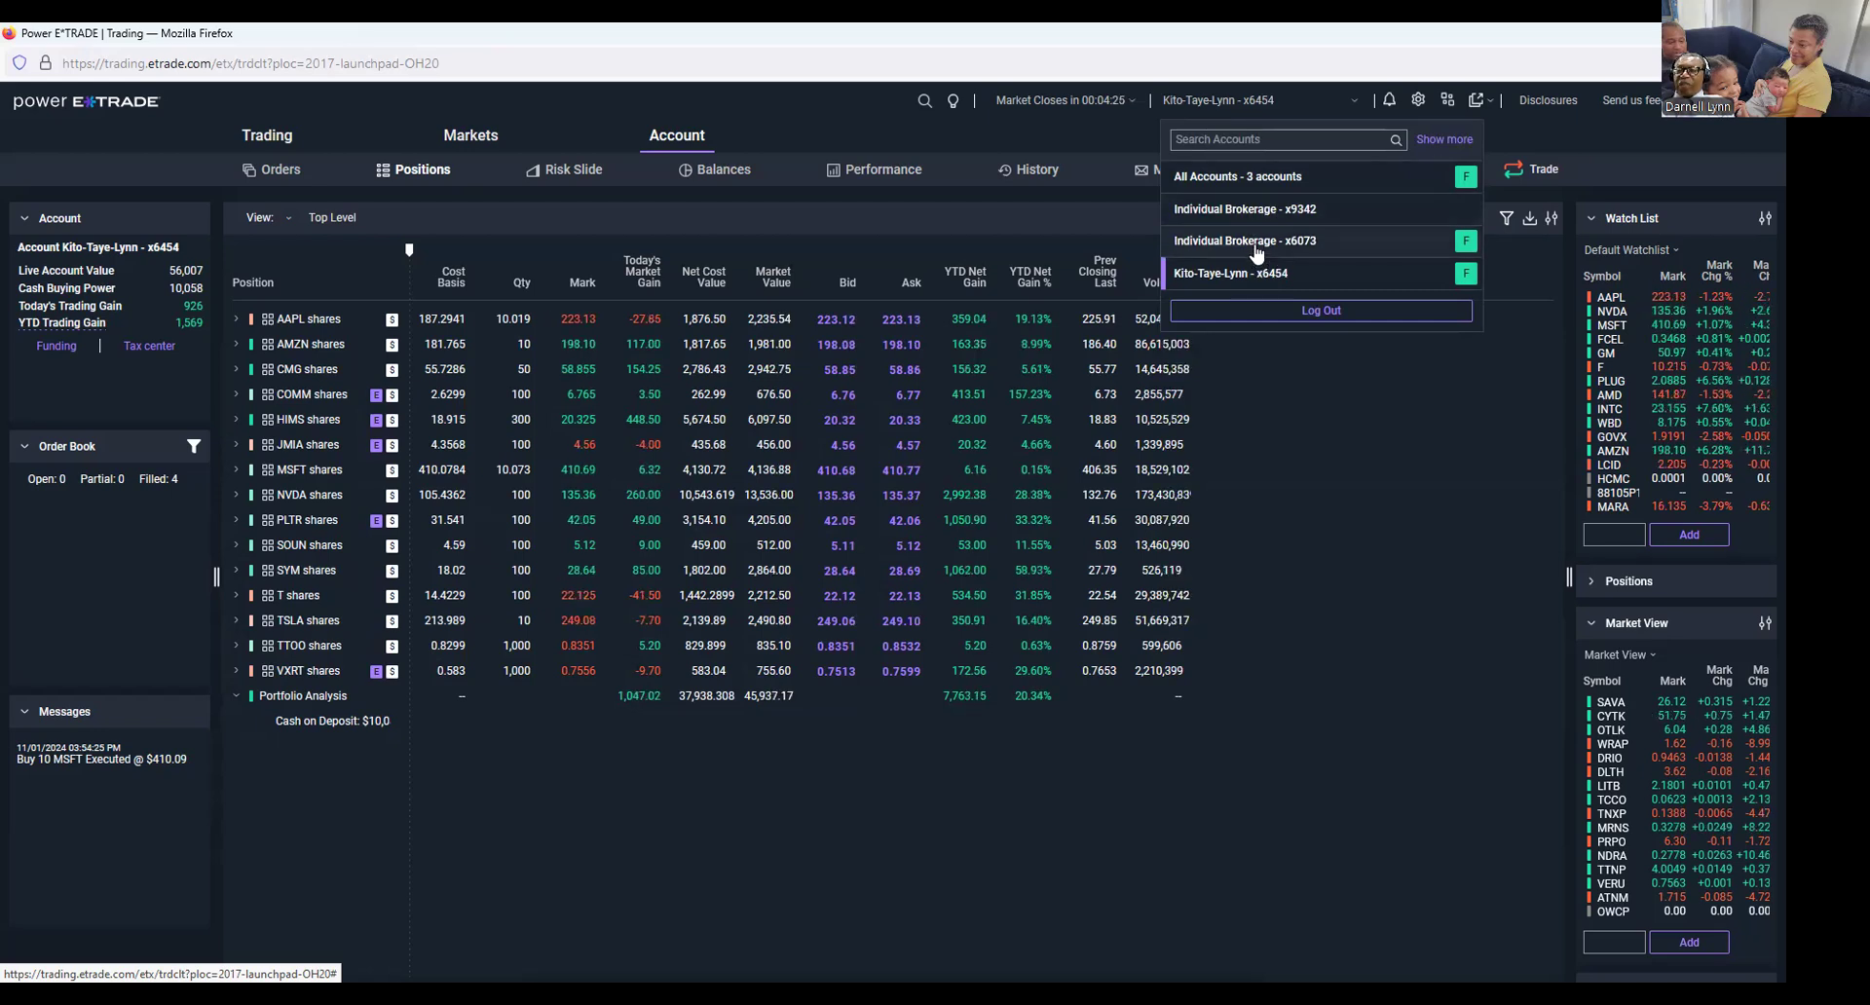
# Switch to the Individual Brokerage x6073 account, review its positions, and reopen the account list.
pyautogui.click(1247, 239)
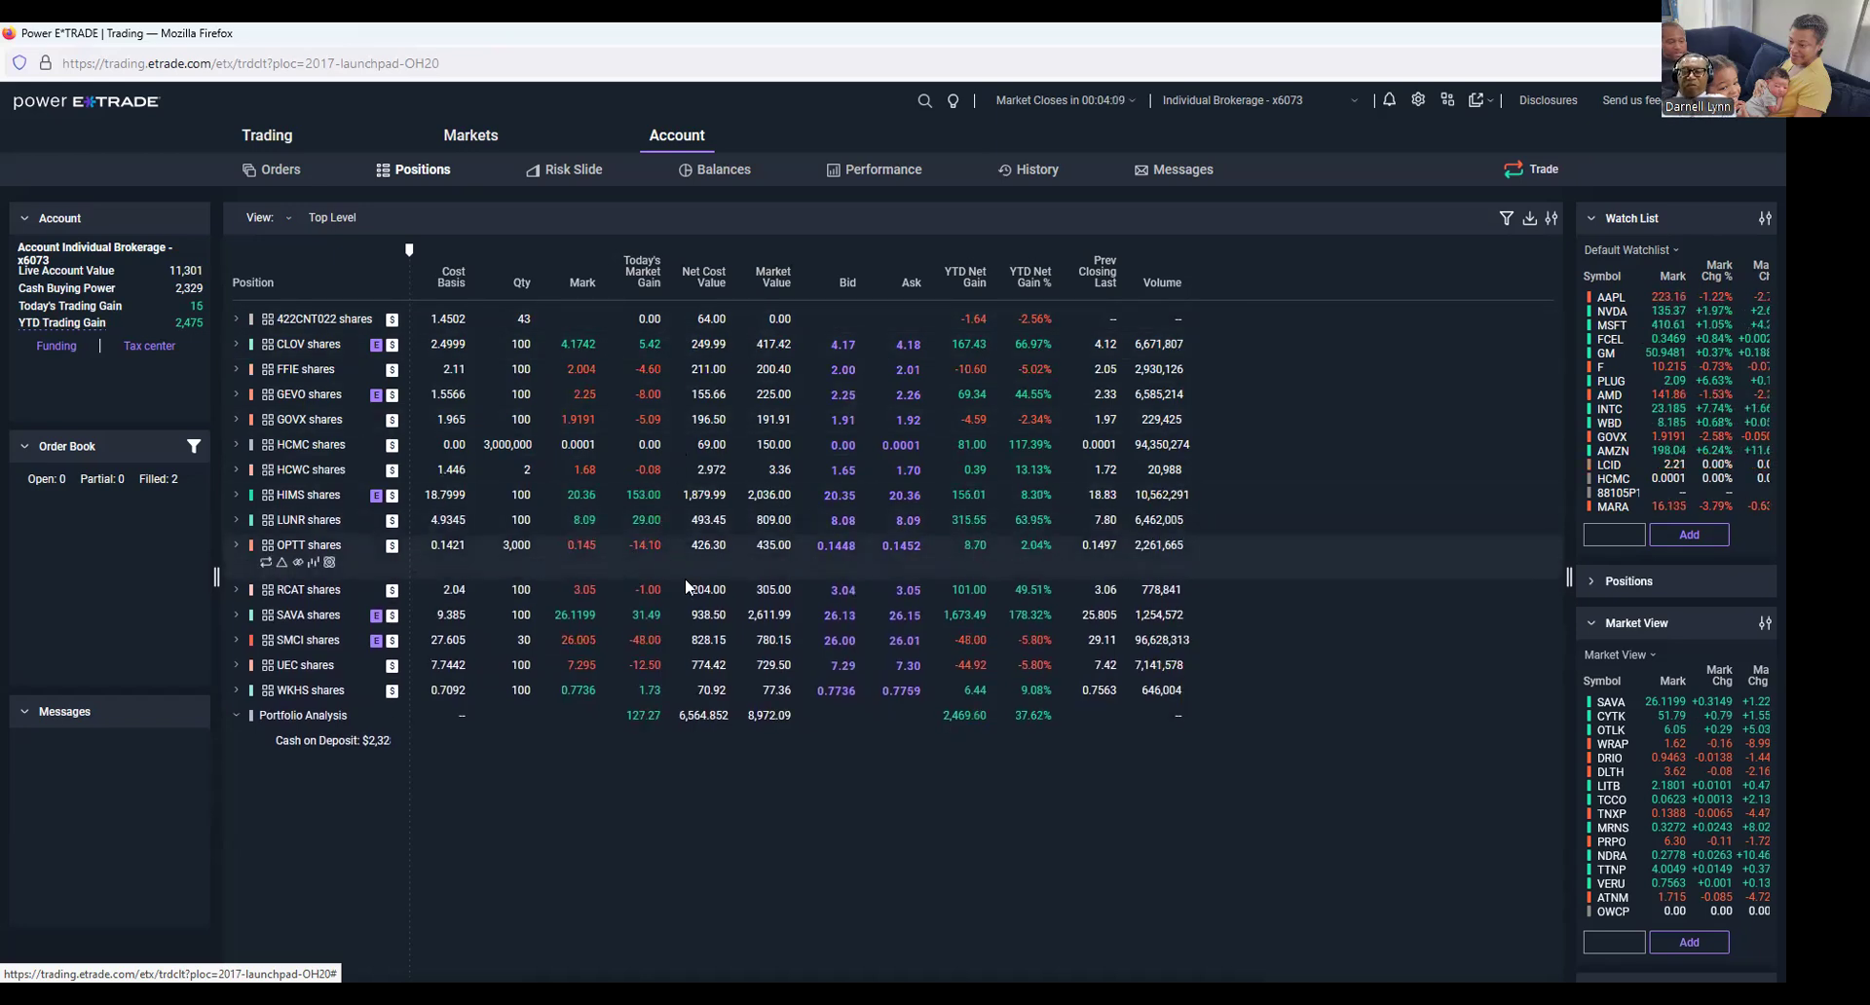
pyautogui.click(235, 545)
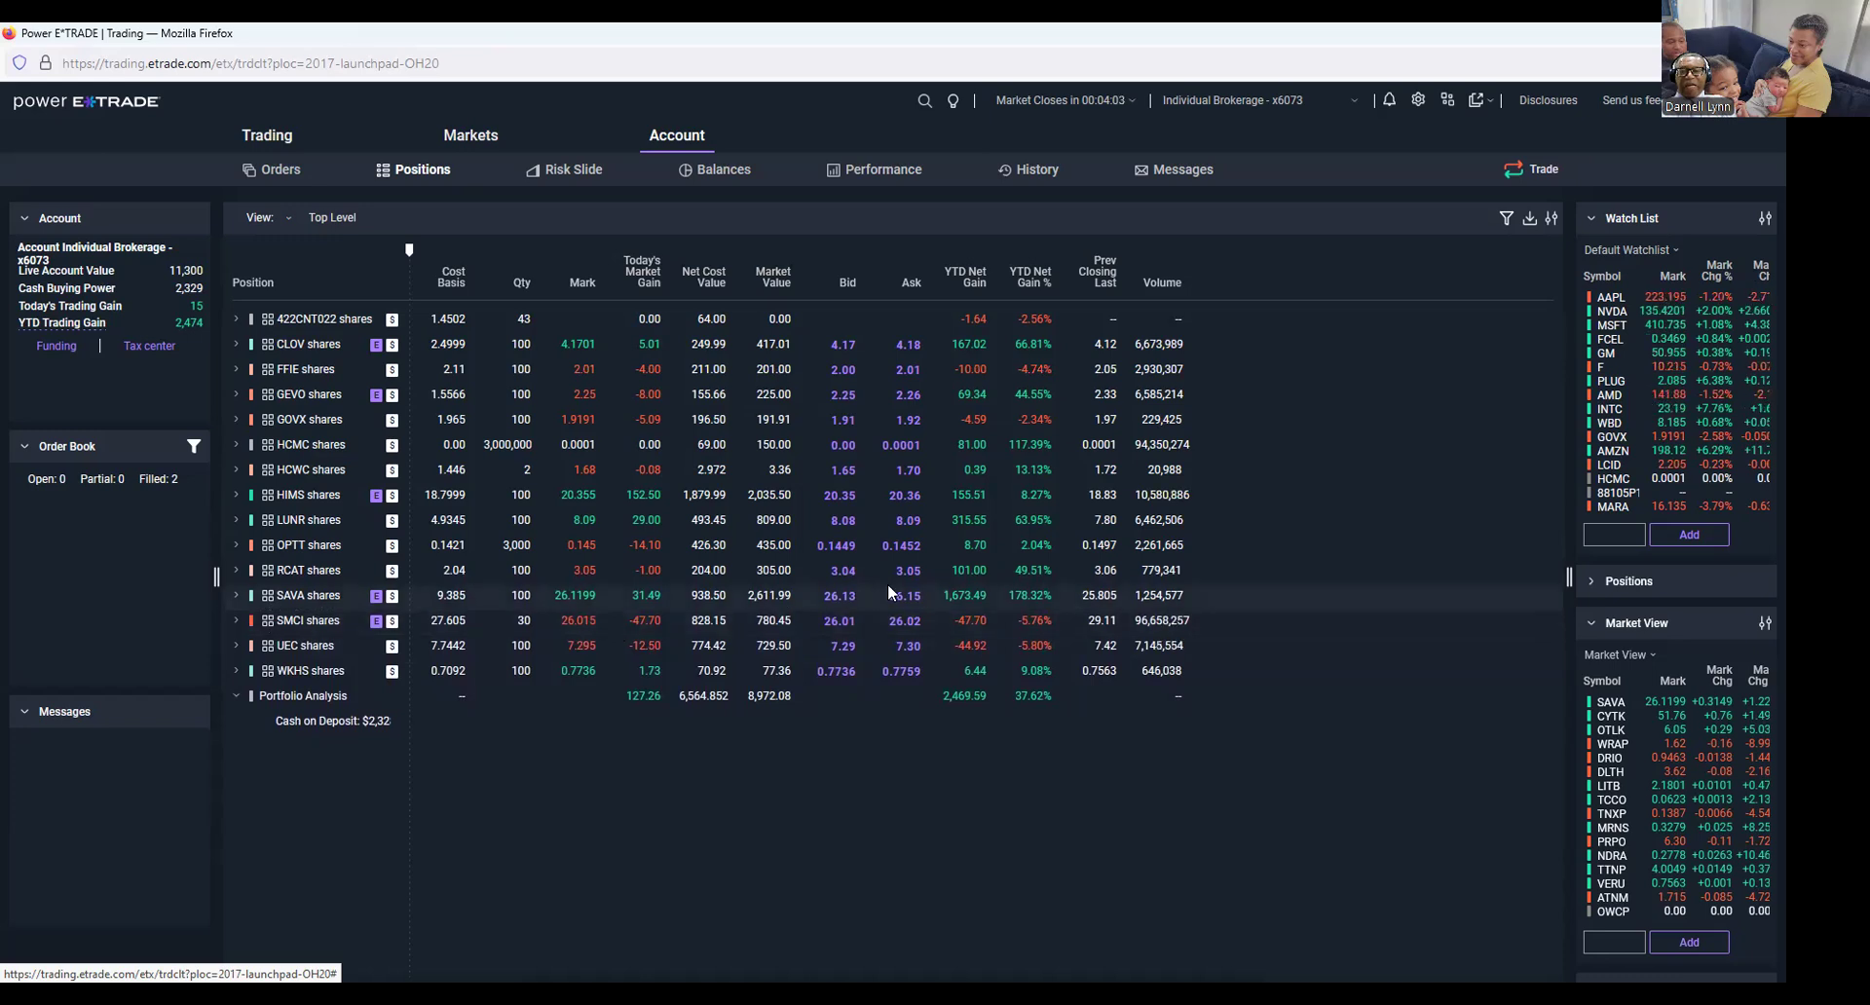
pyautogui.click(236, 594)
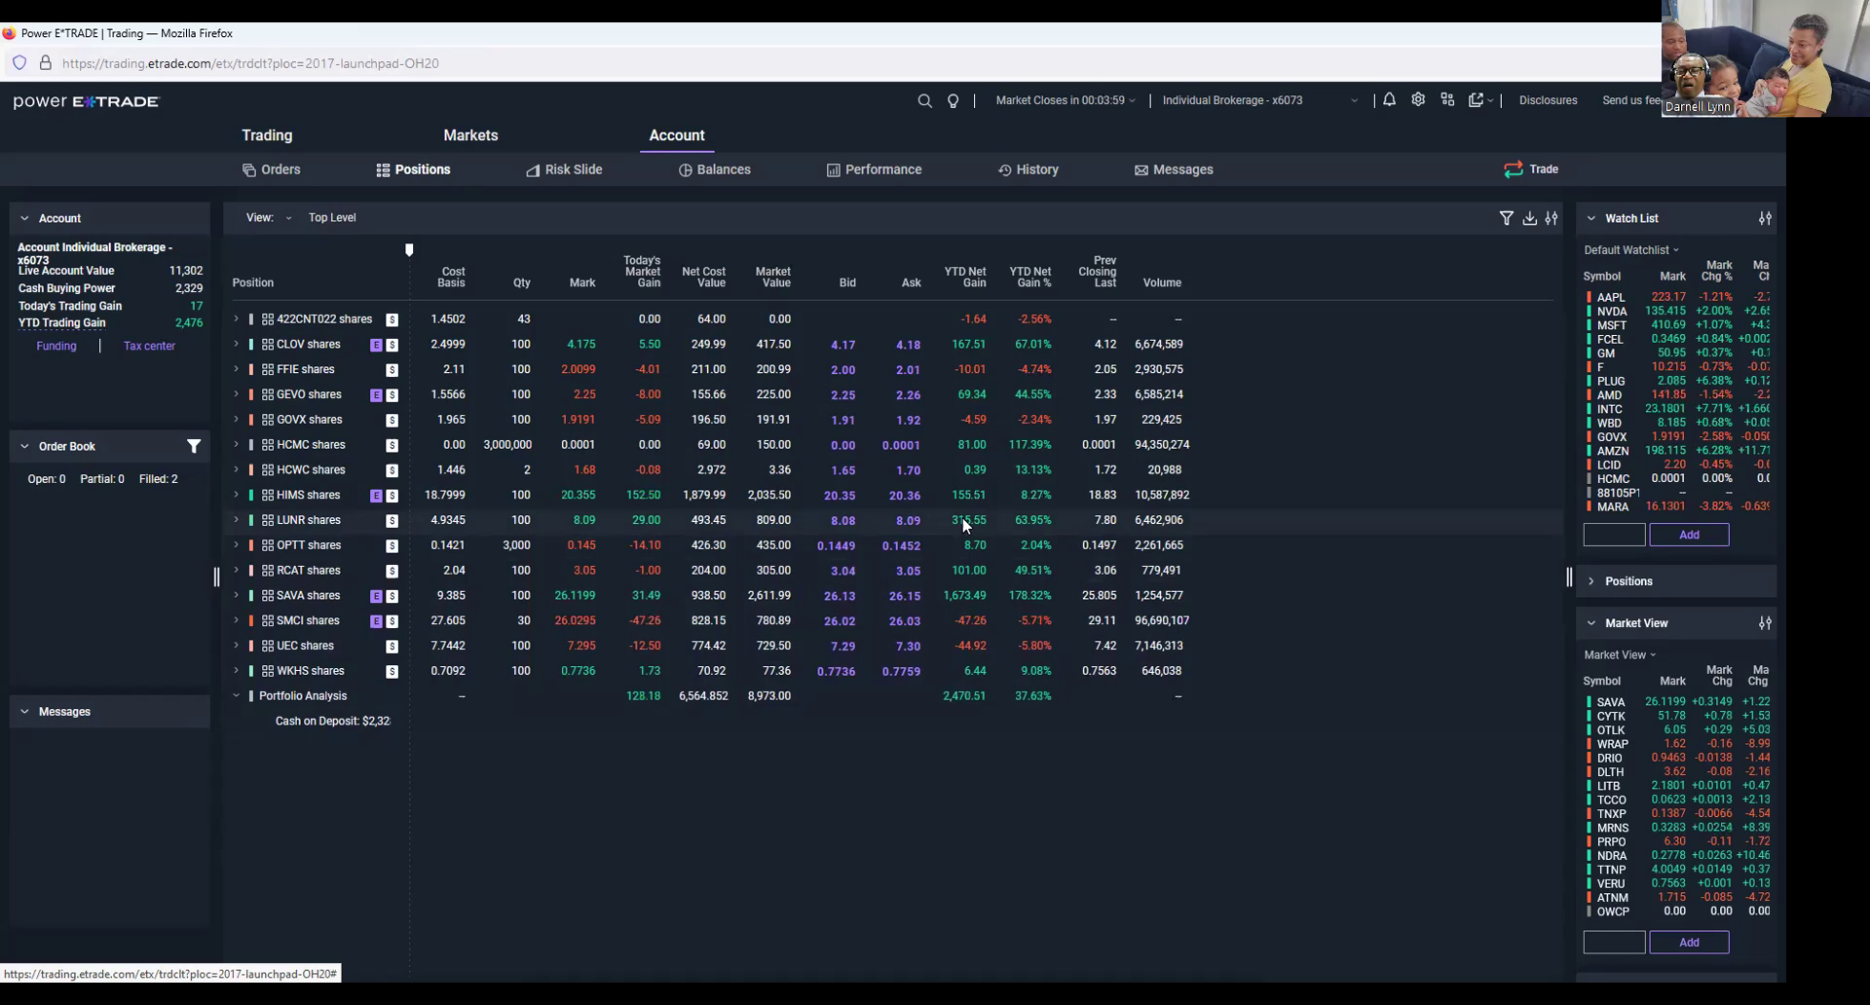
pyautogui.click(235, 520)
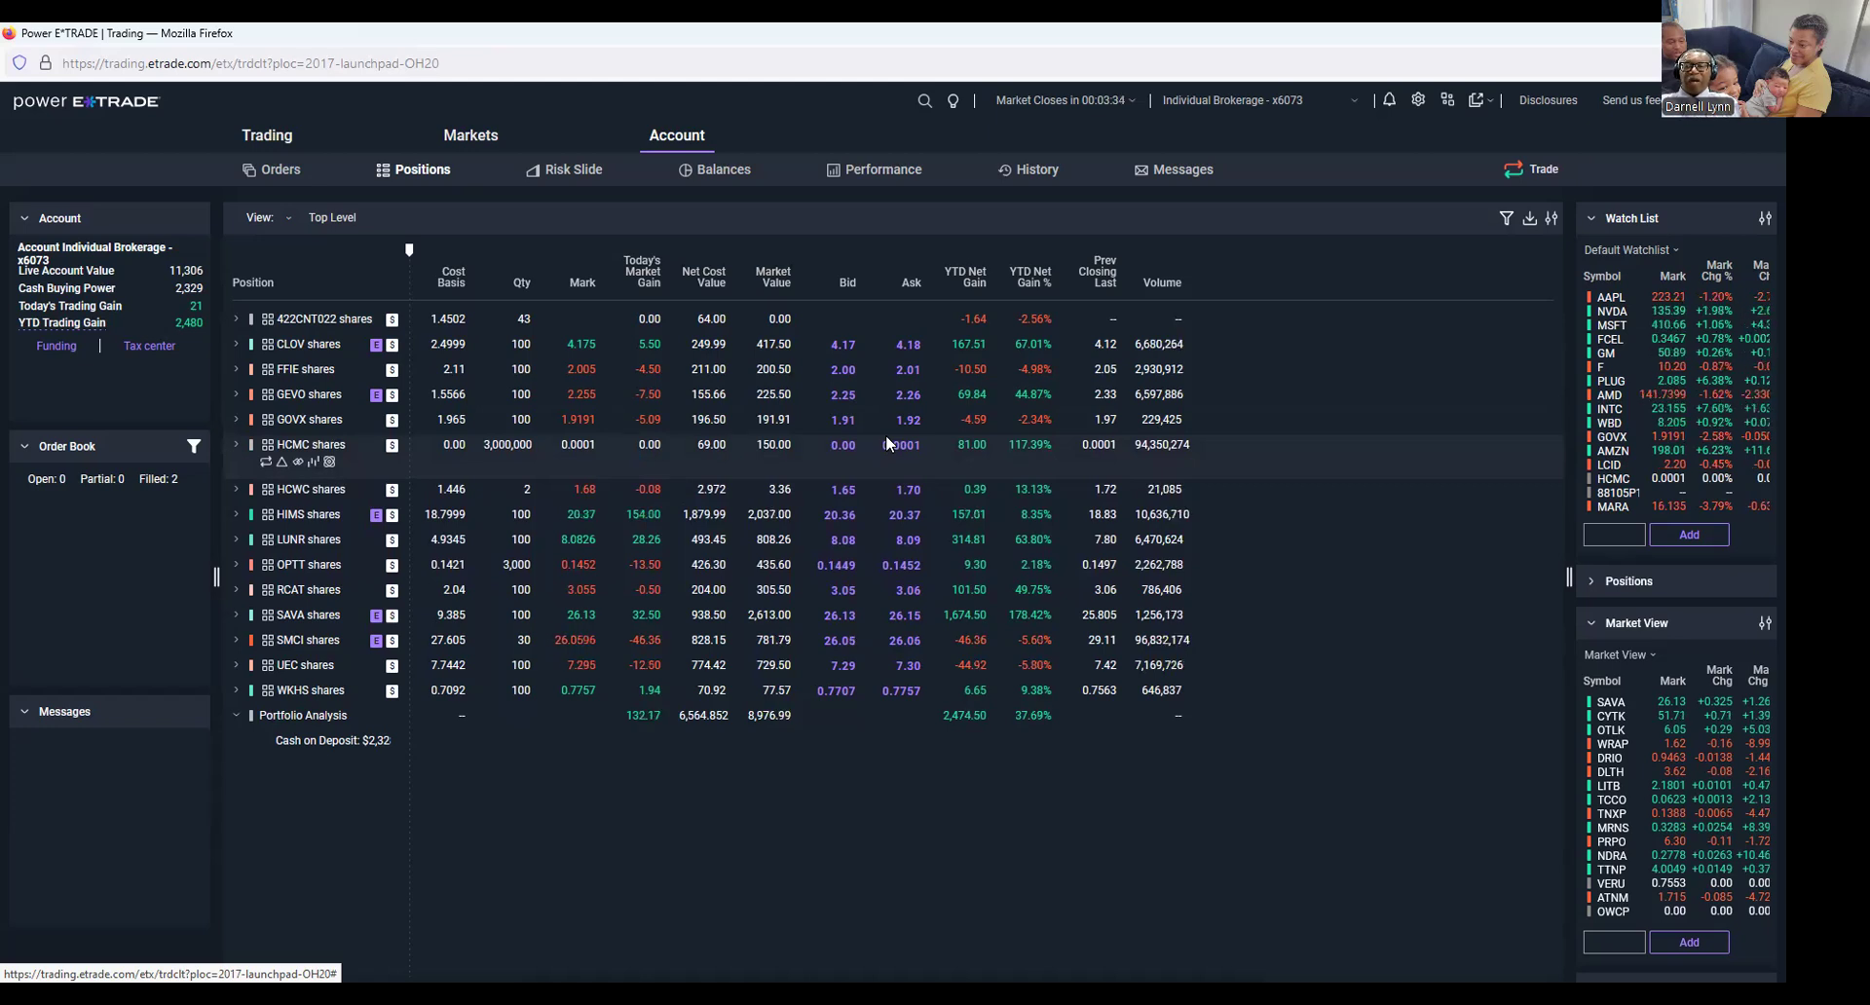
pyautogui.click(235, 445)
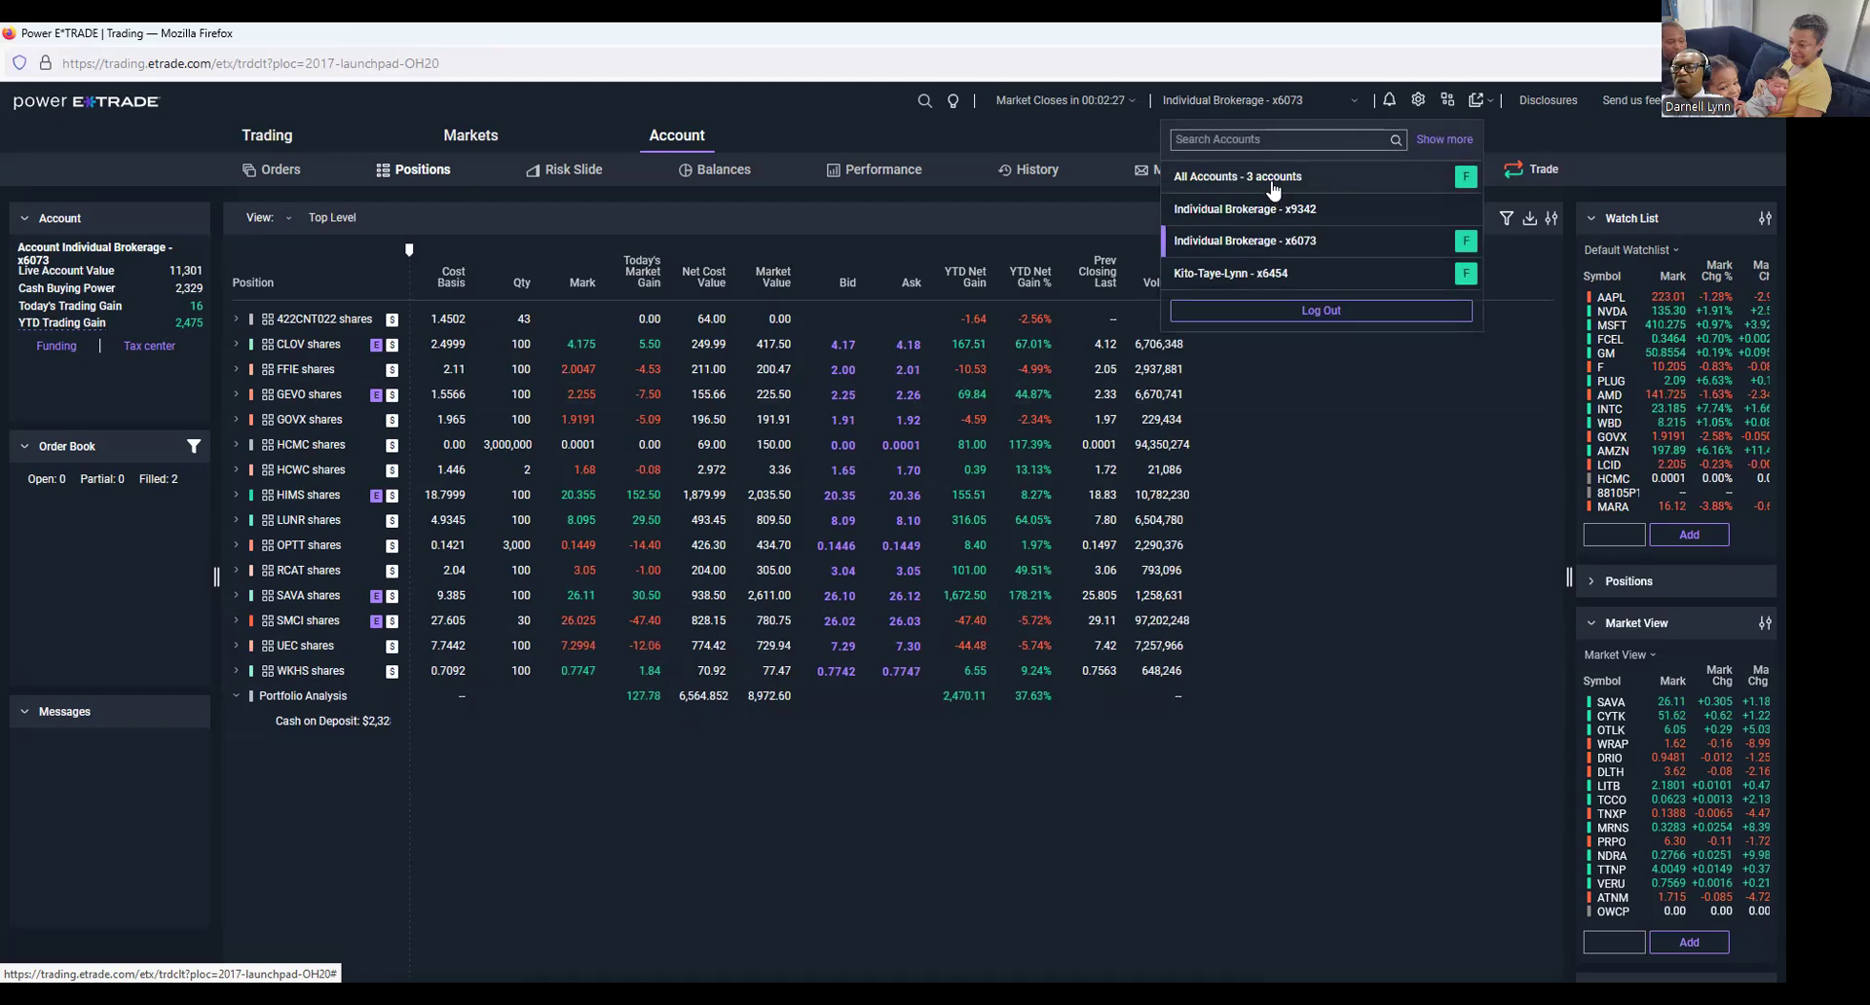
# Select All Accounts - 3 accounts and scroll through the combined holdings and portfolio totals.
pyautogui.click(1237, 177)
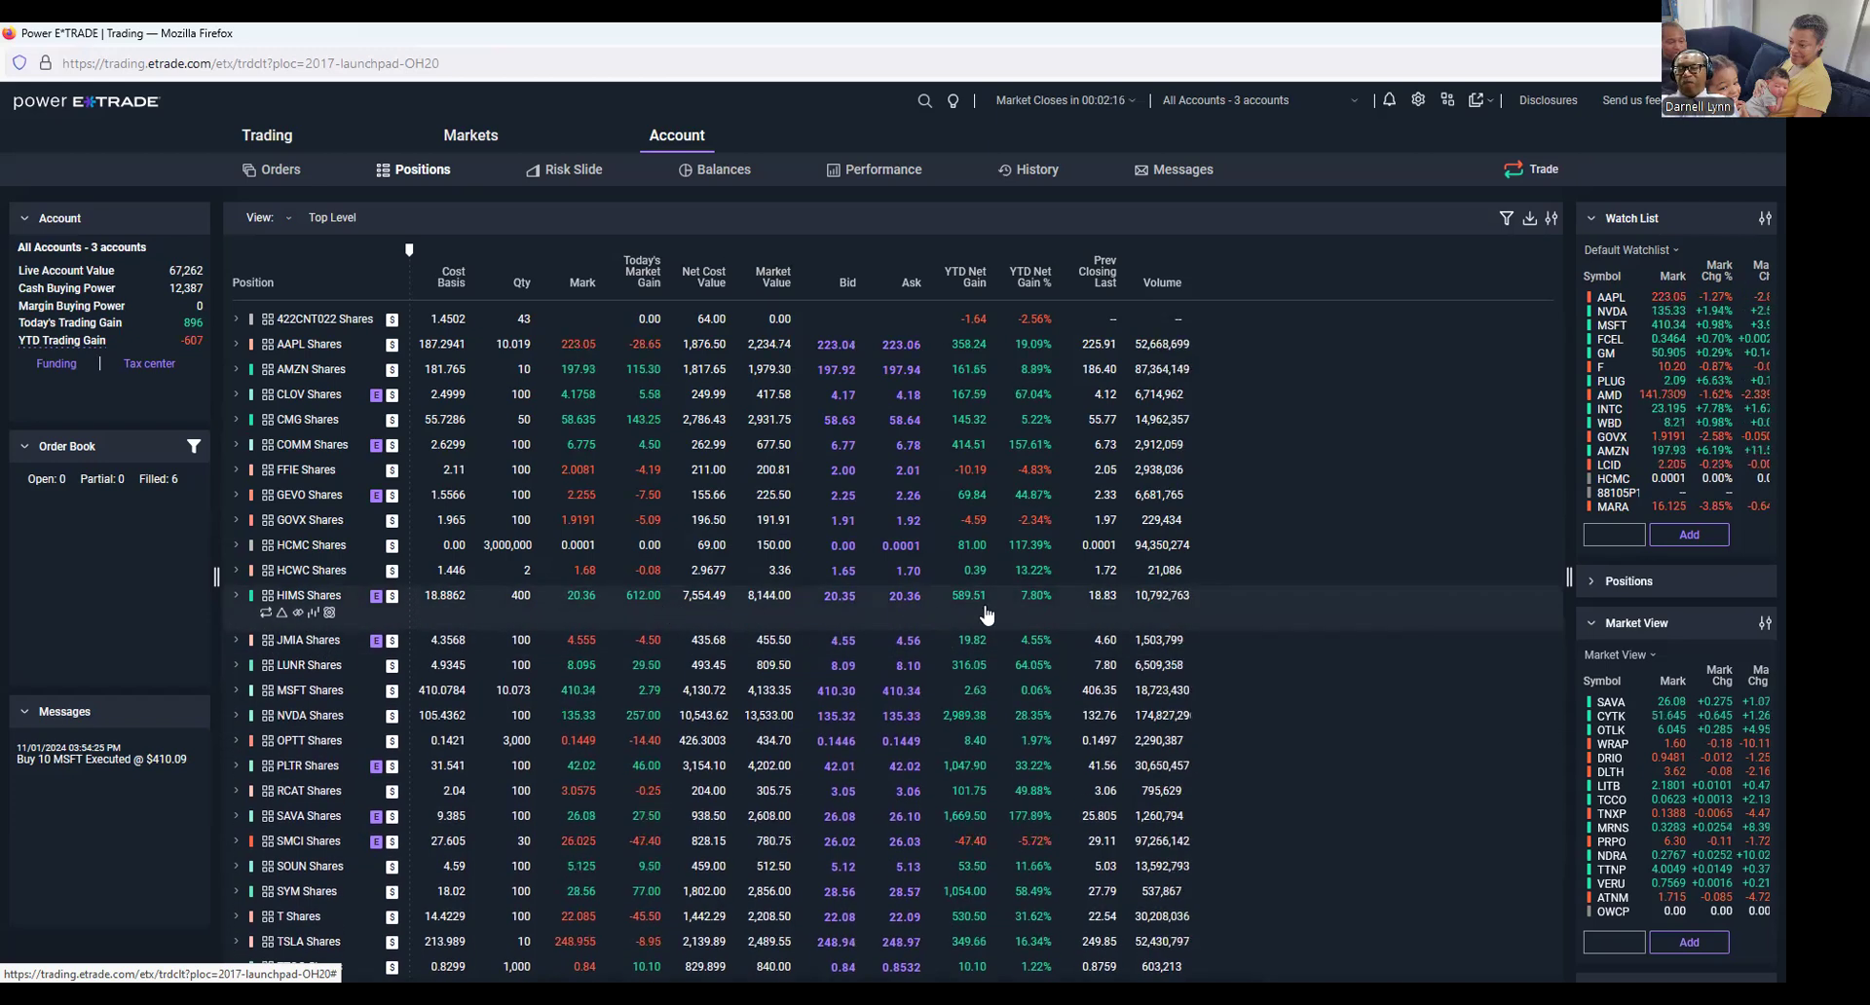
pyautogui.moveTo(822, 637)
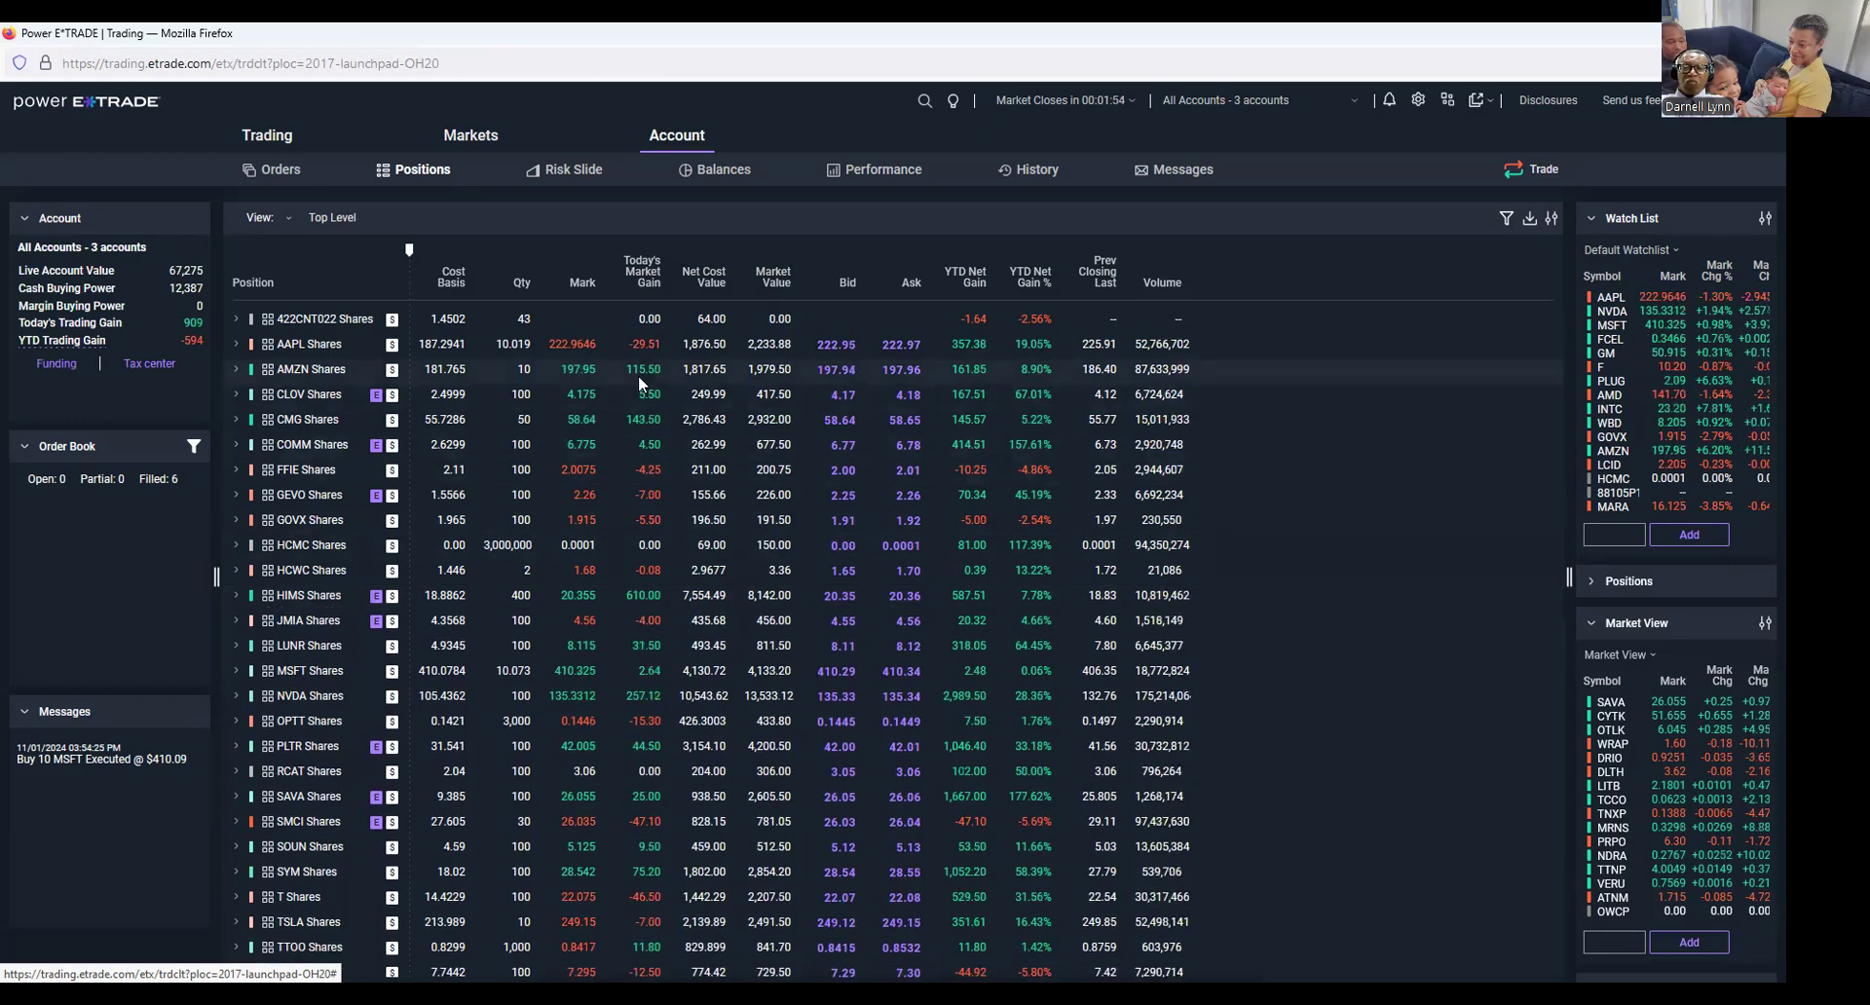
pyautogui.scroll(-3)
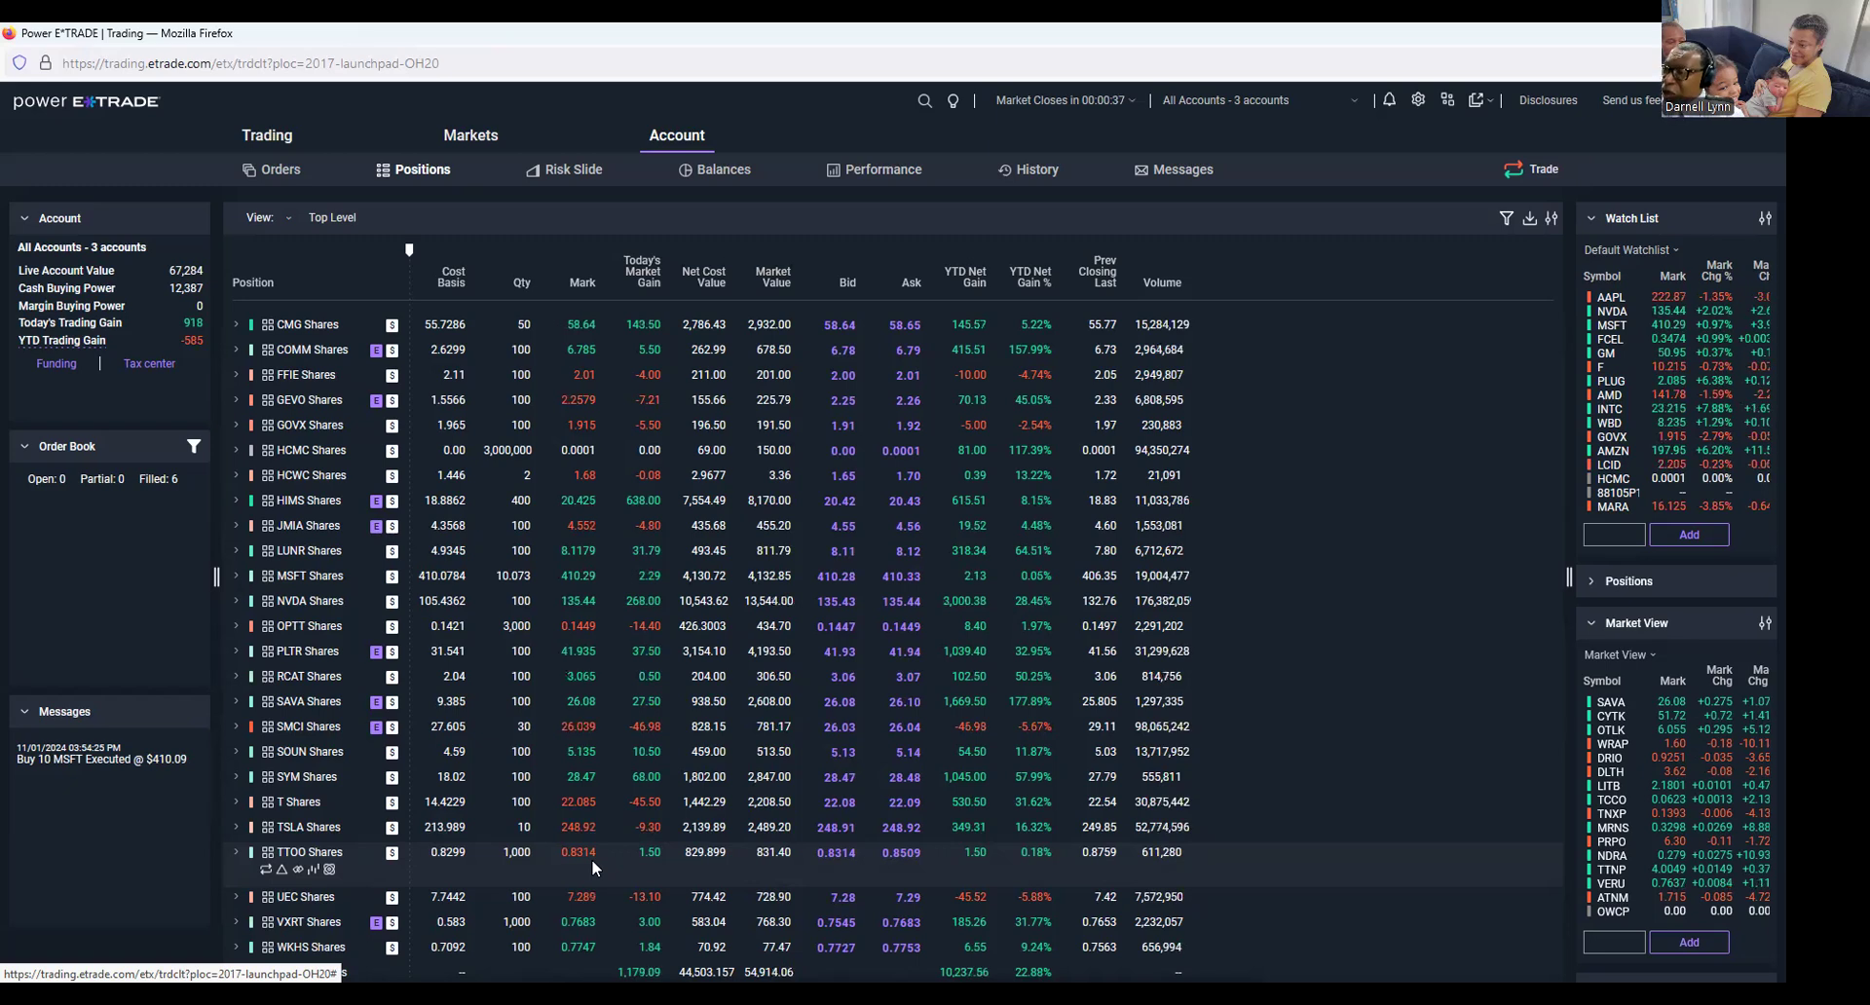
pyautogui.scroll(3)
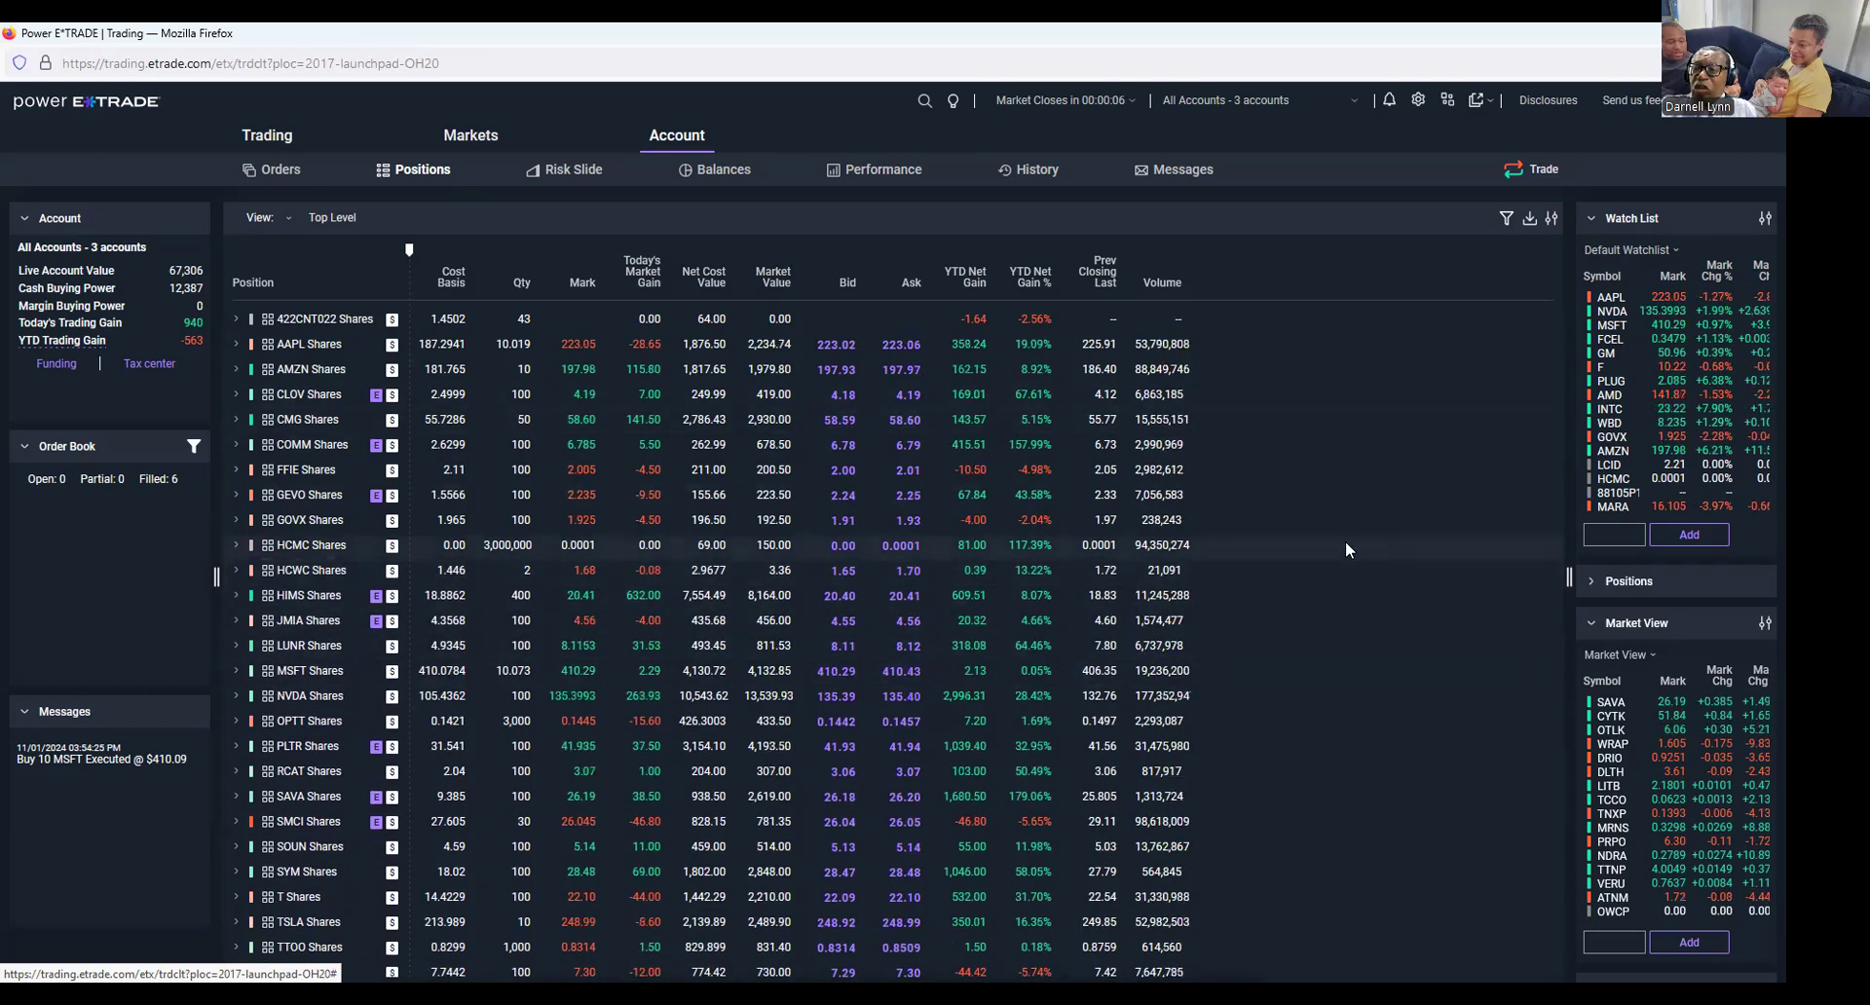
pyautogui.scroll(-3)
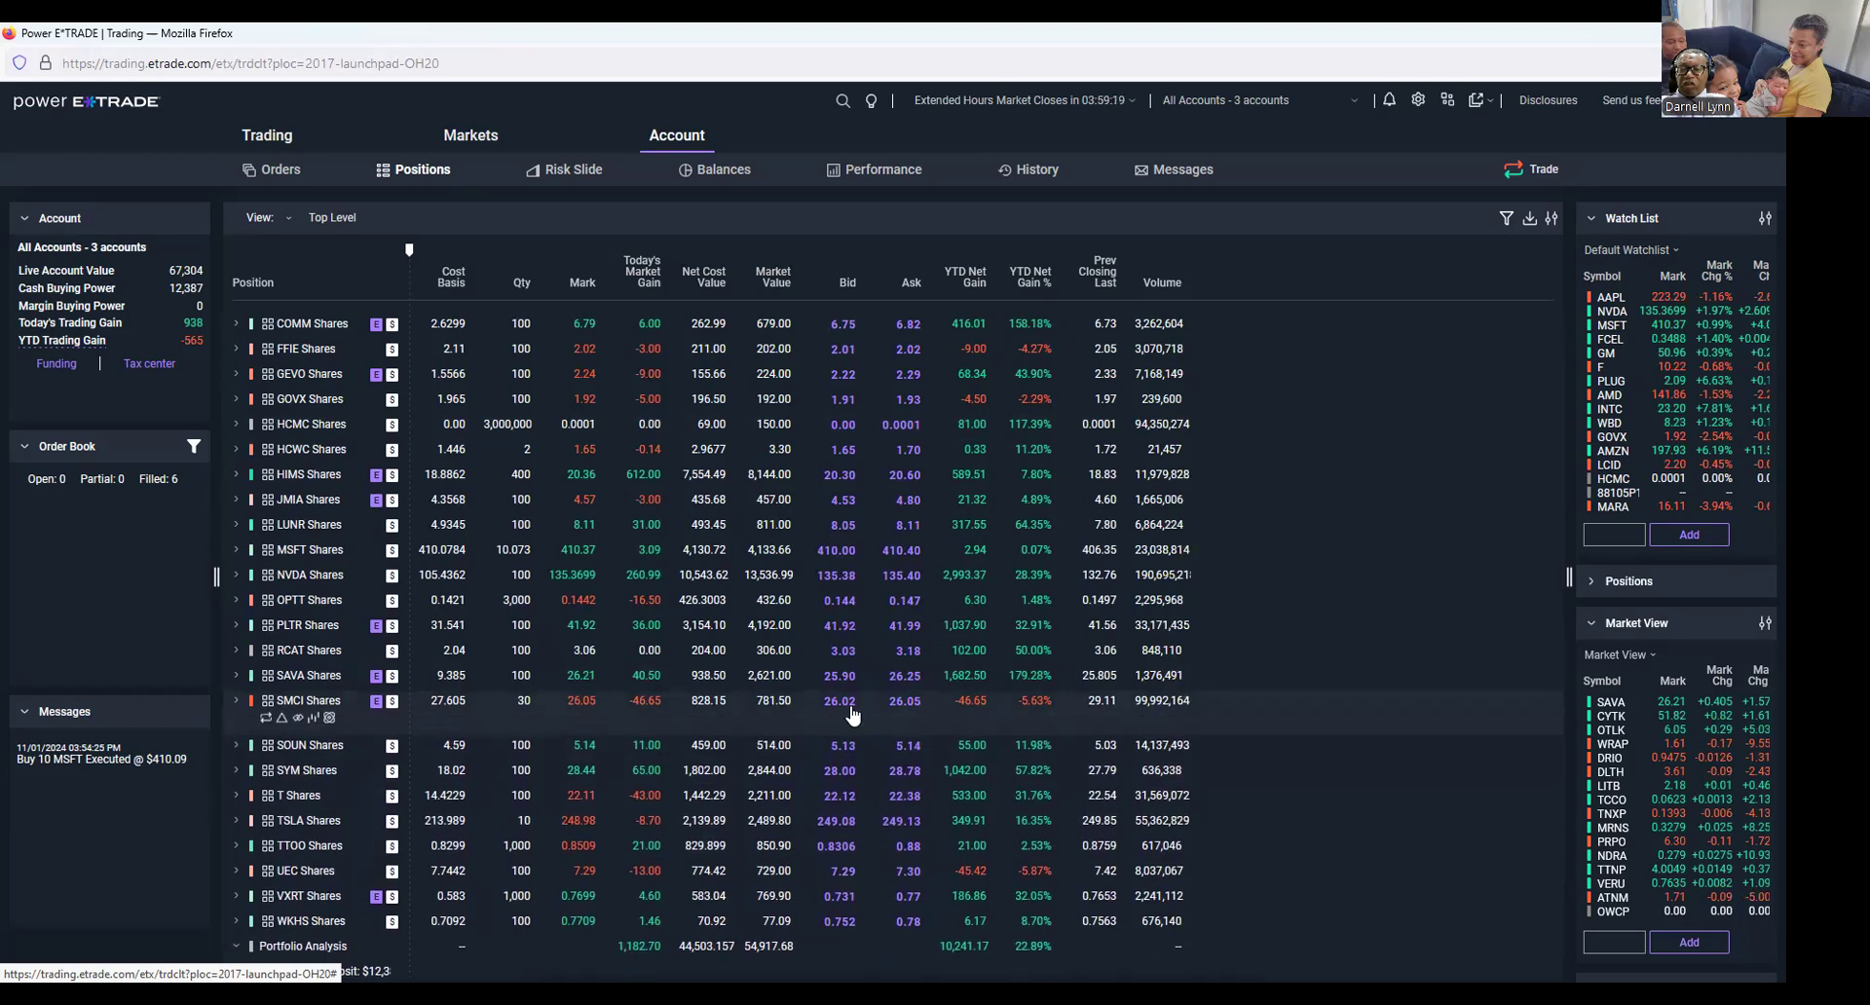
pyautogui.moveTo(877, 725)
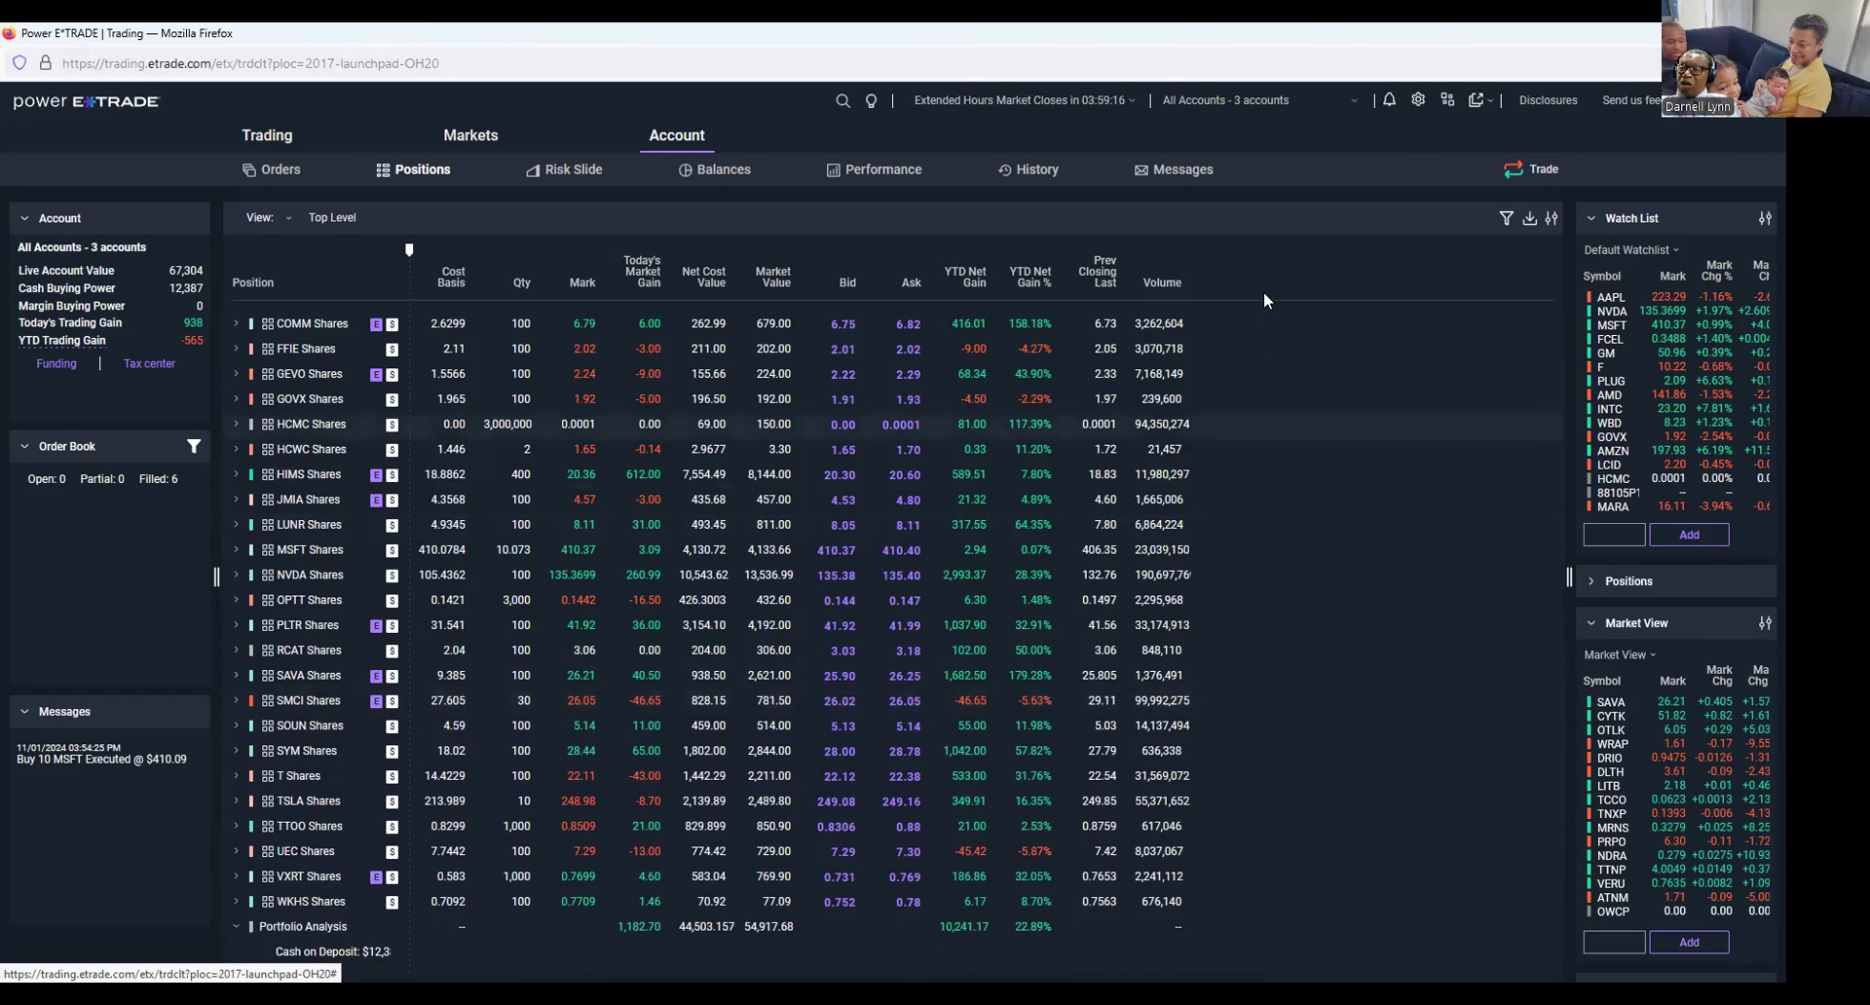
pyautogui.moveTo(1079, 118)
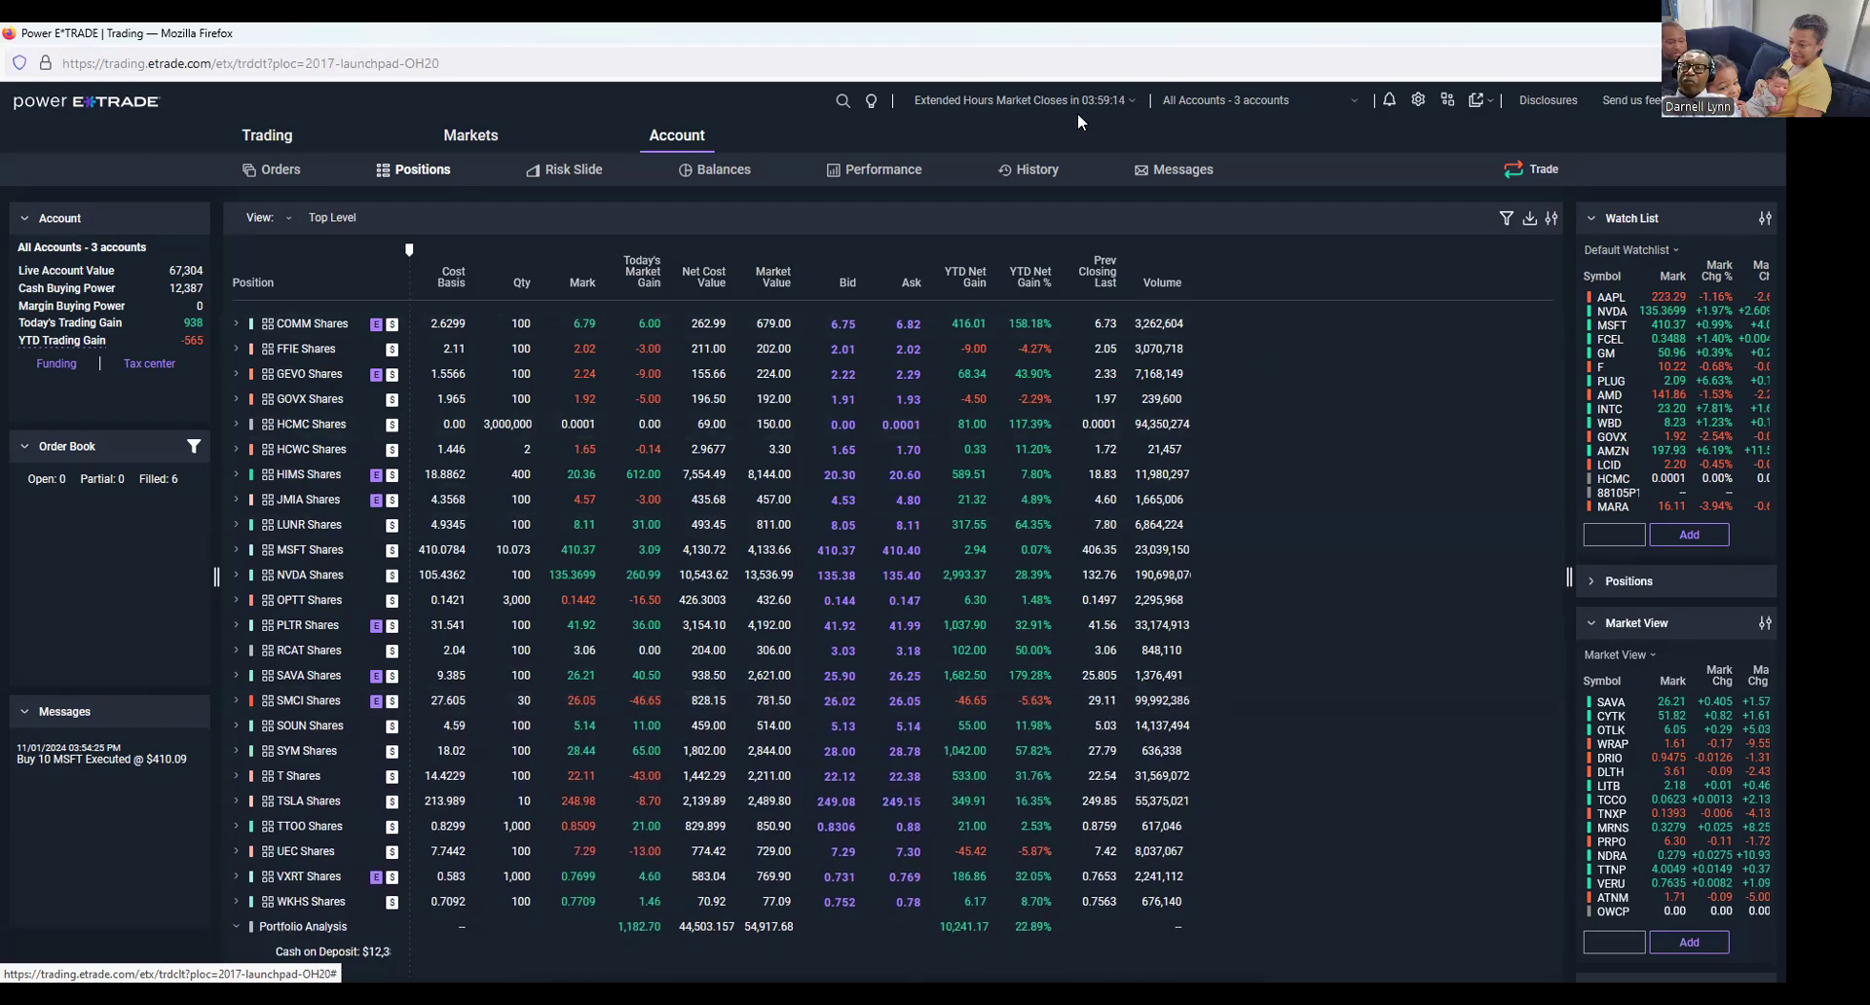